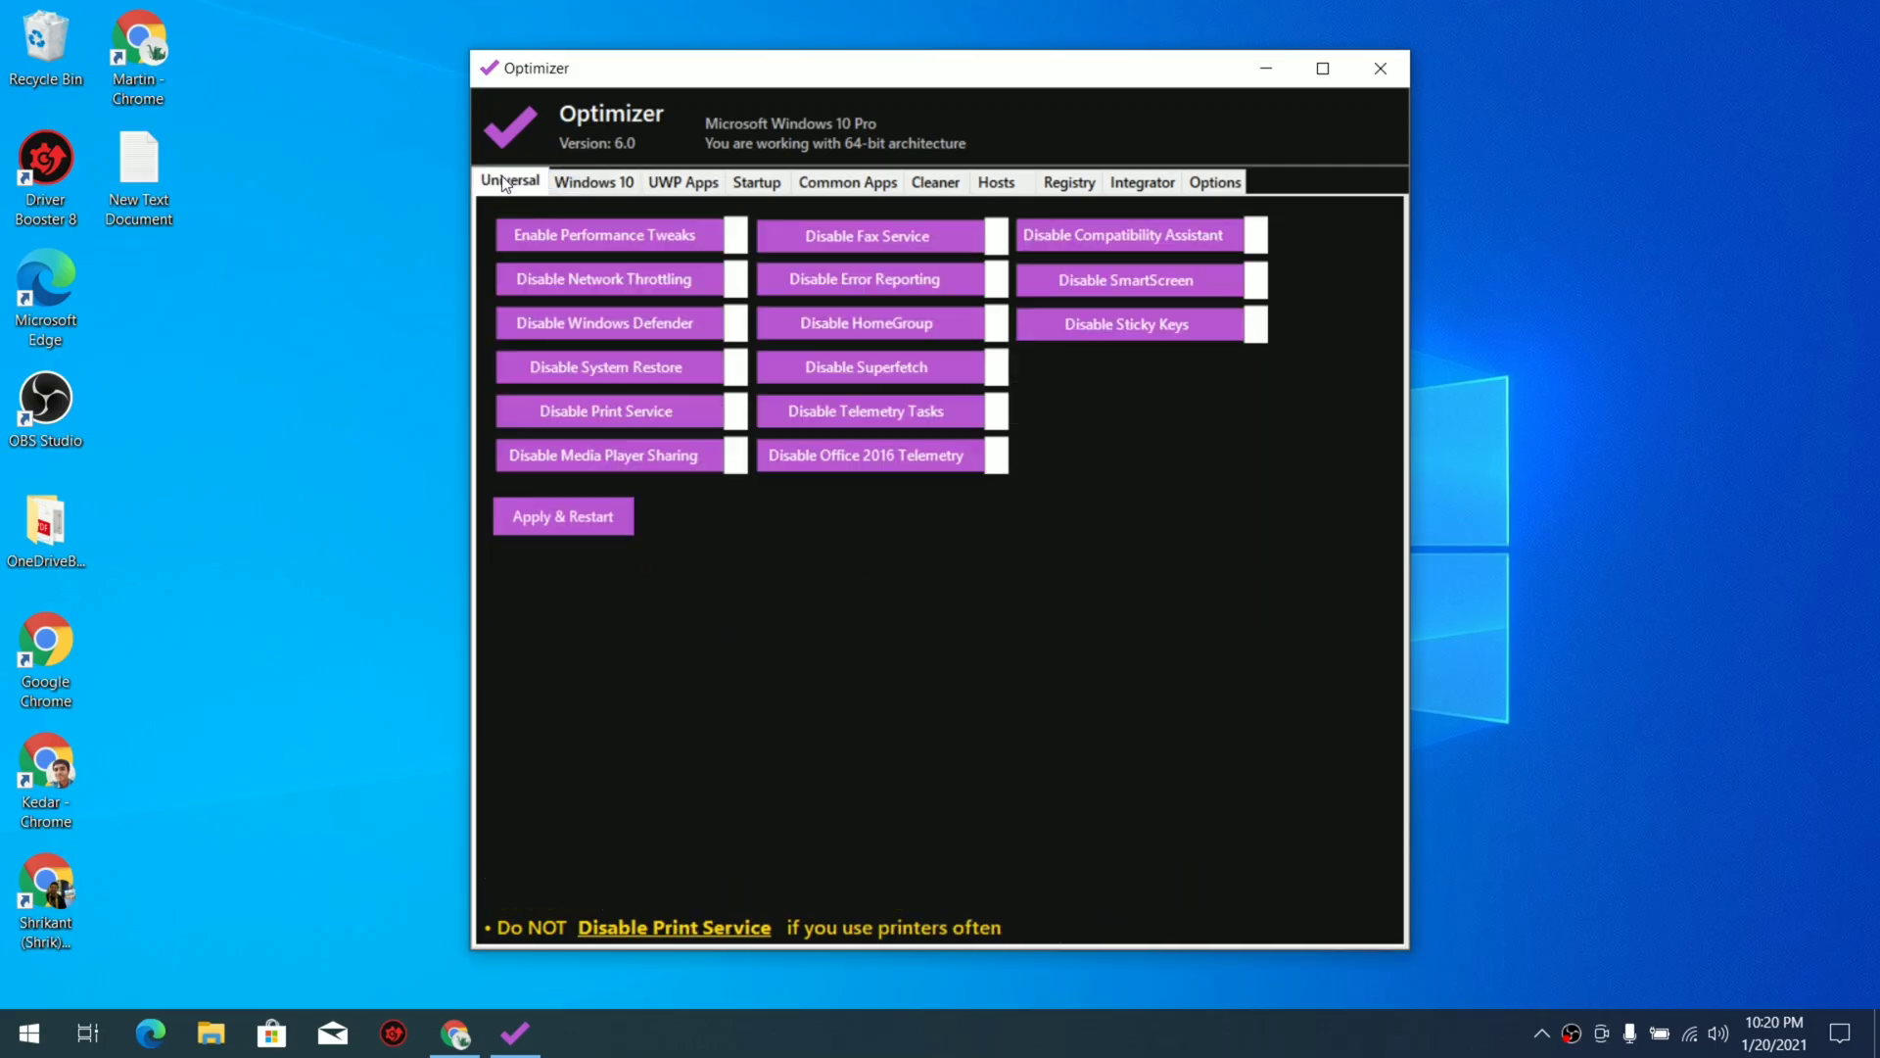
- Browse the optimizer repo README and go to its Releases page
left_click(592, 180)
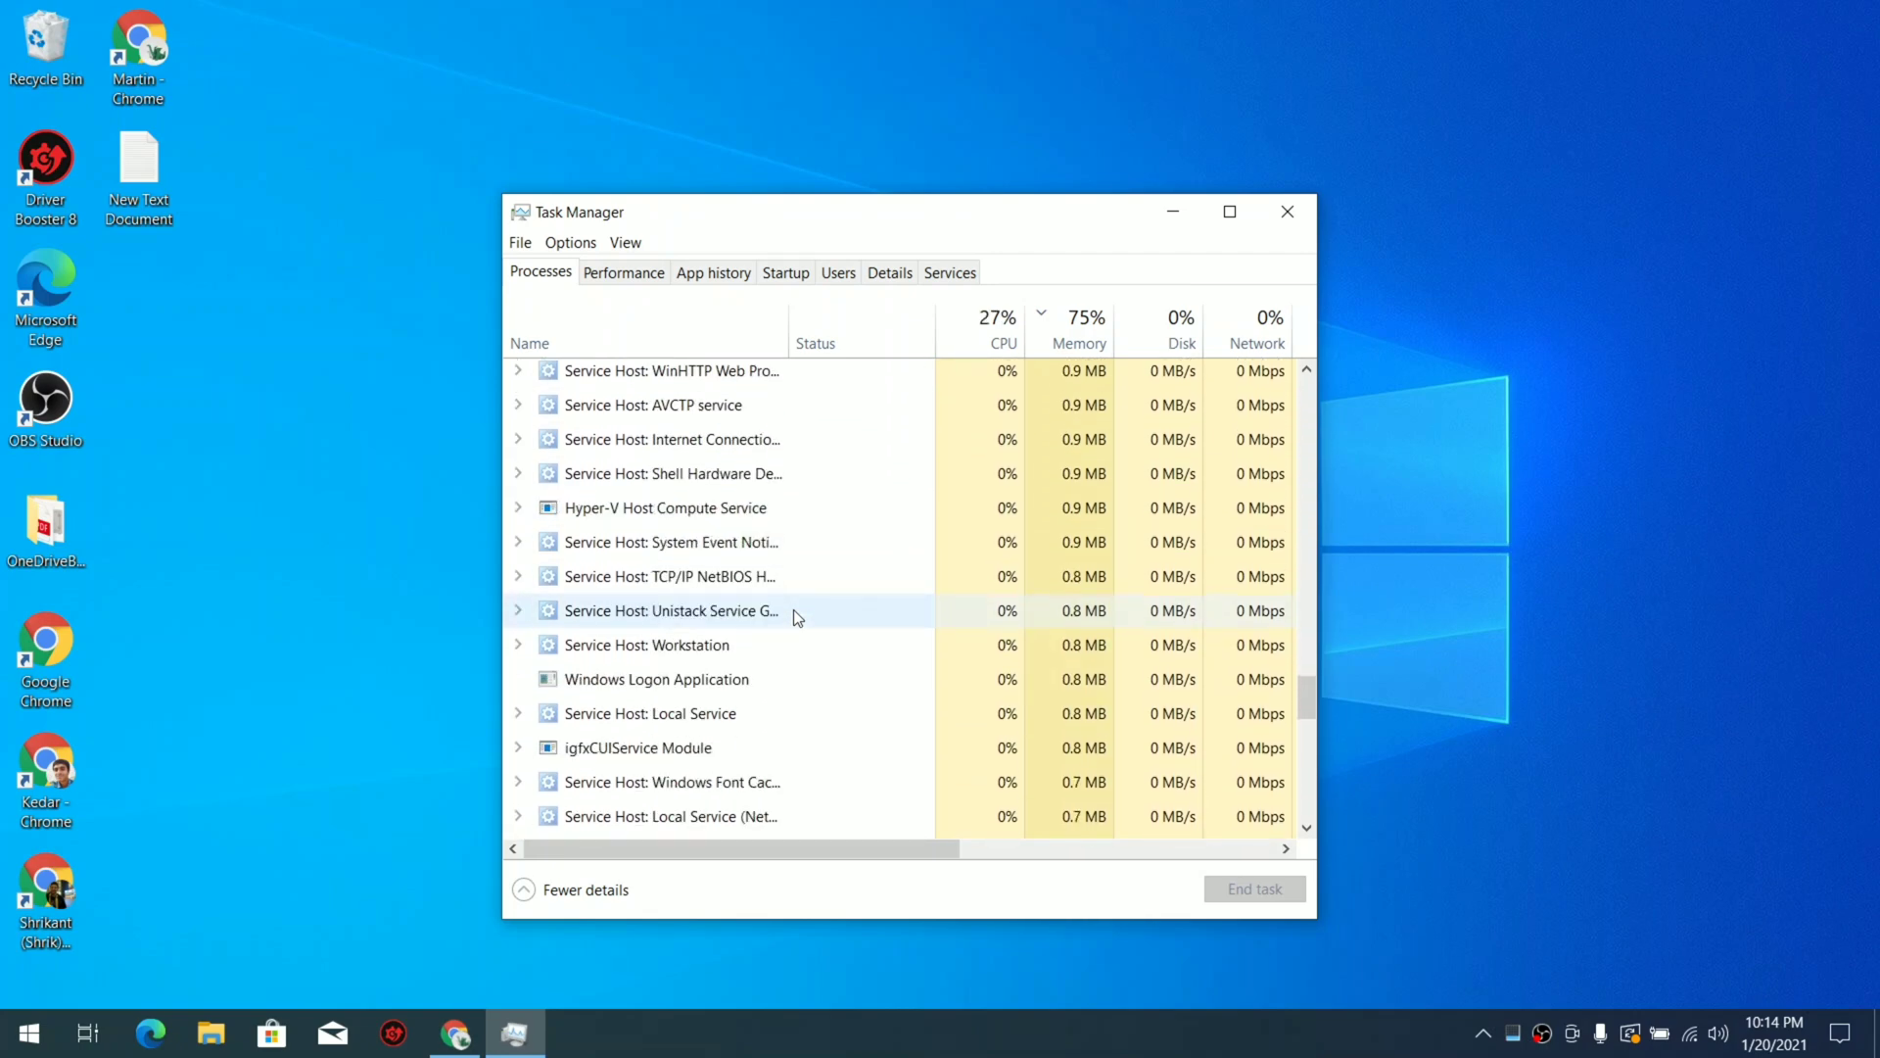
scroll("down", 3)
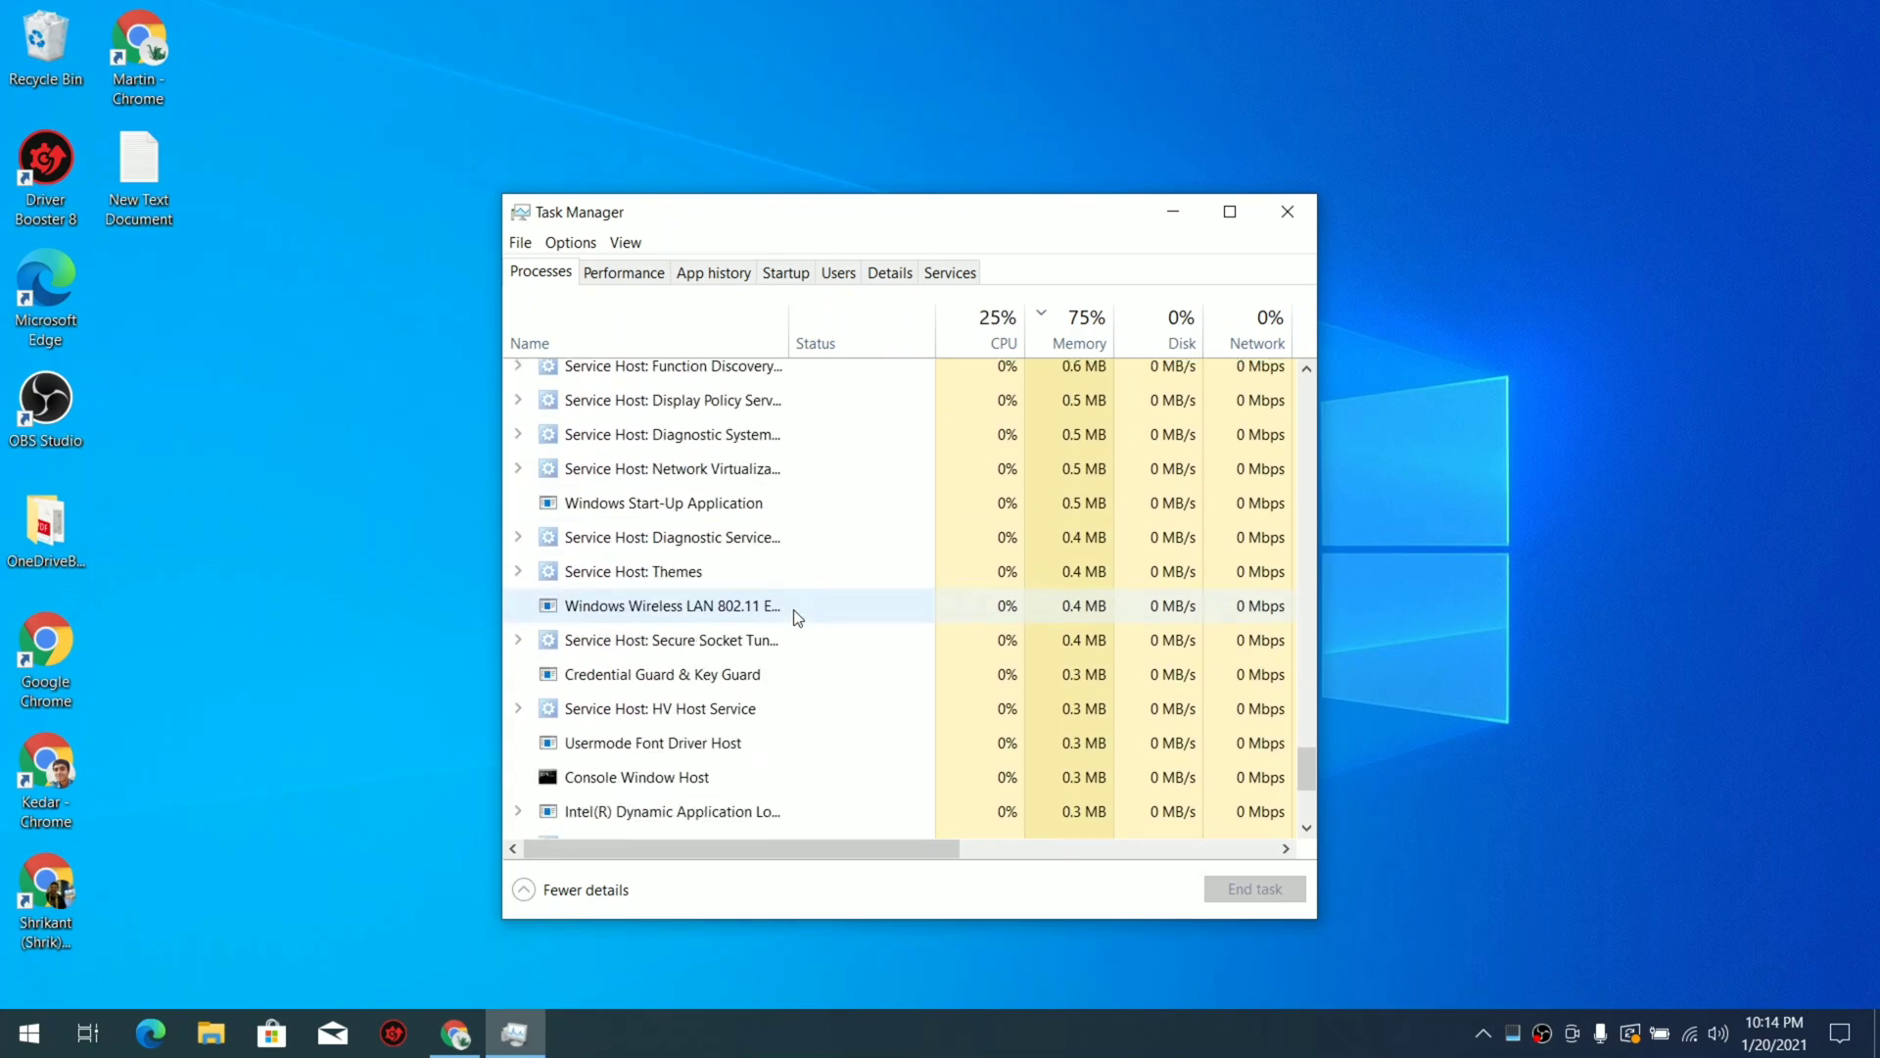
scroll("down", 3)
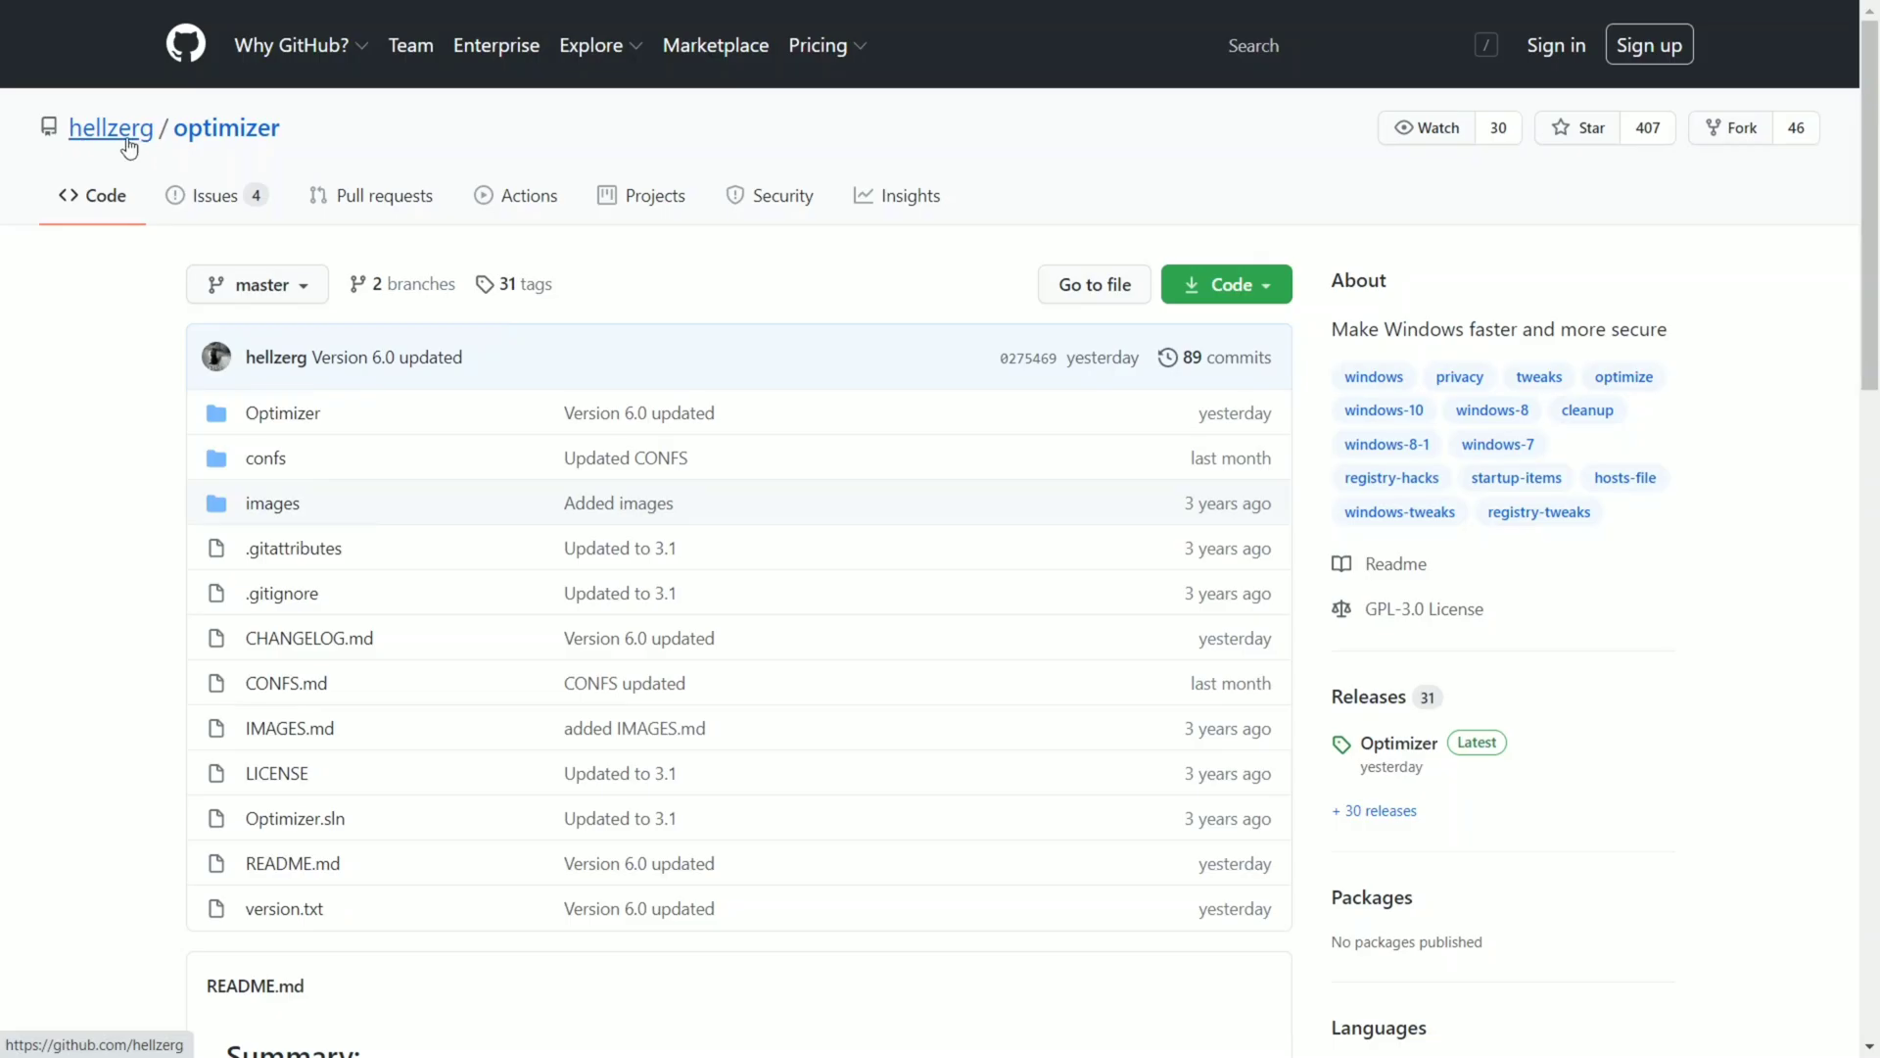
mouse_move(137, 158)
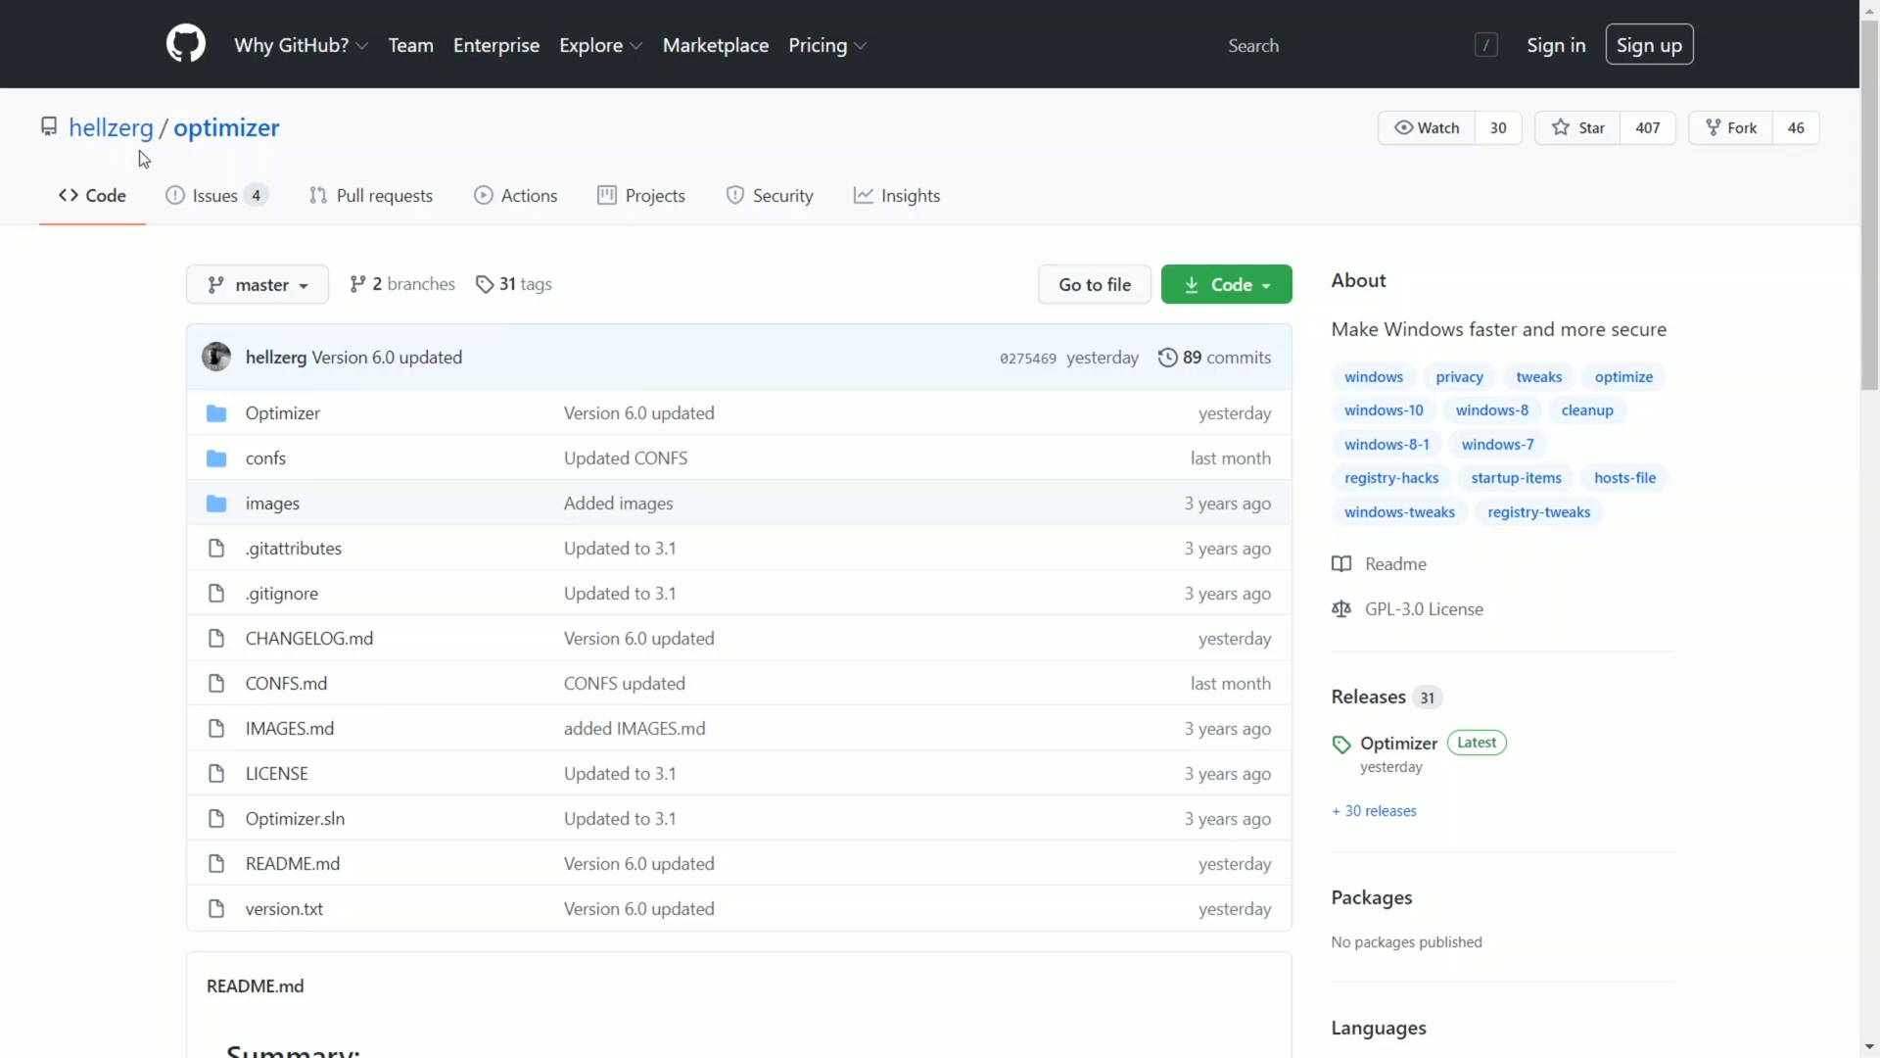
mouse_move(266, 380)
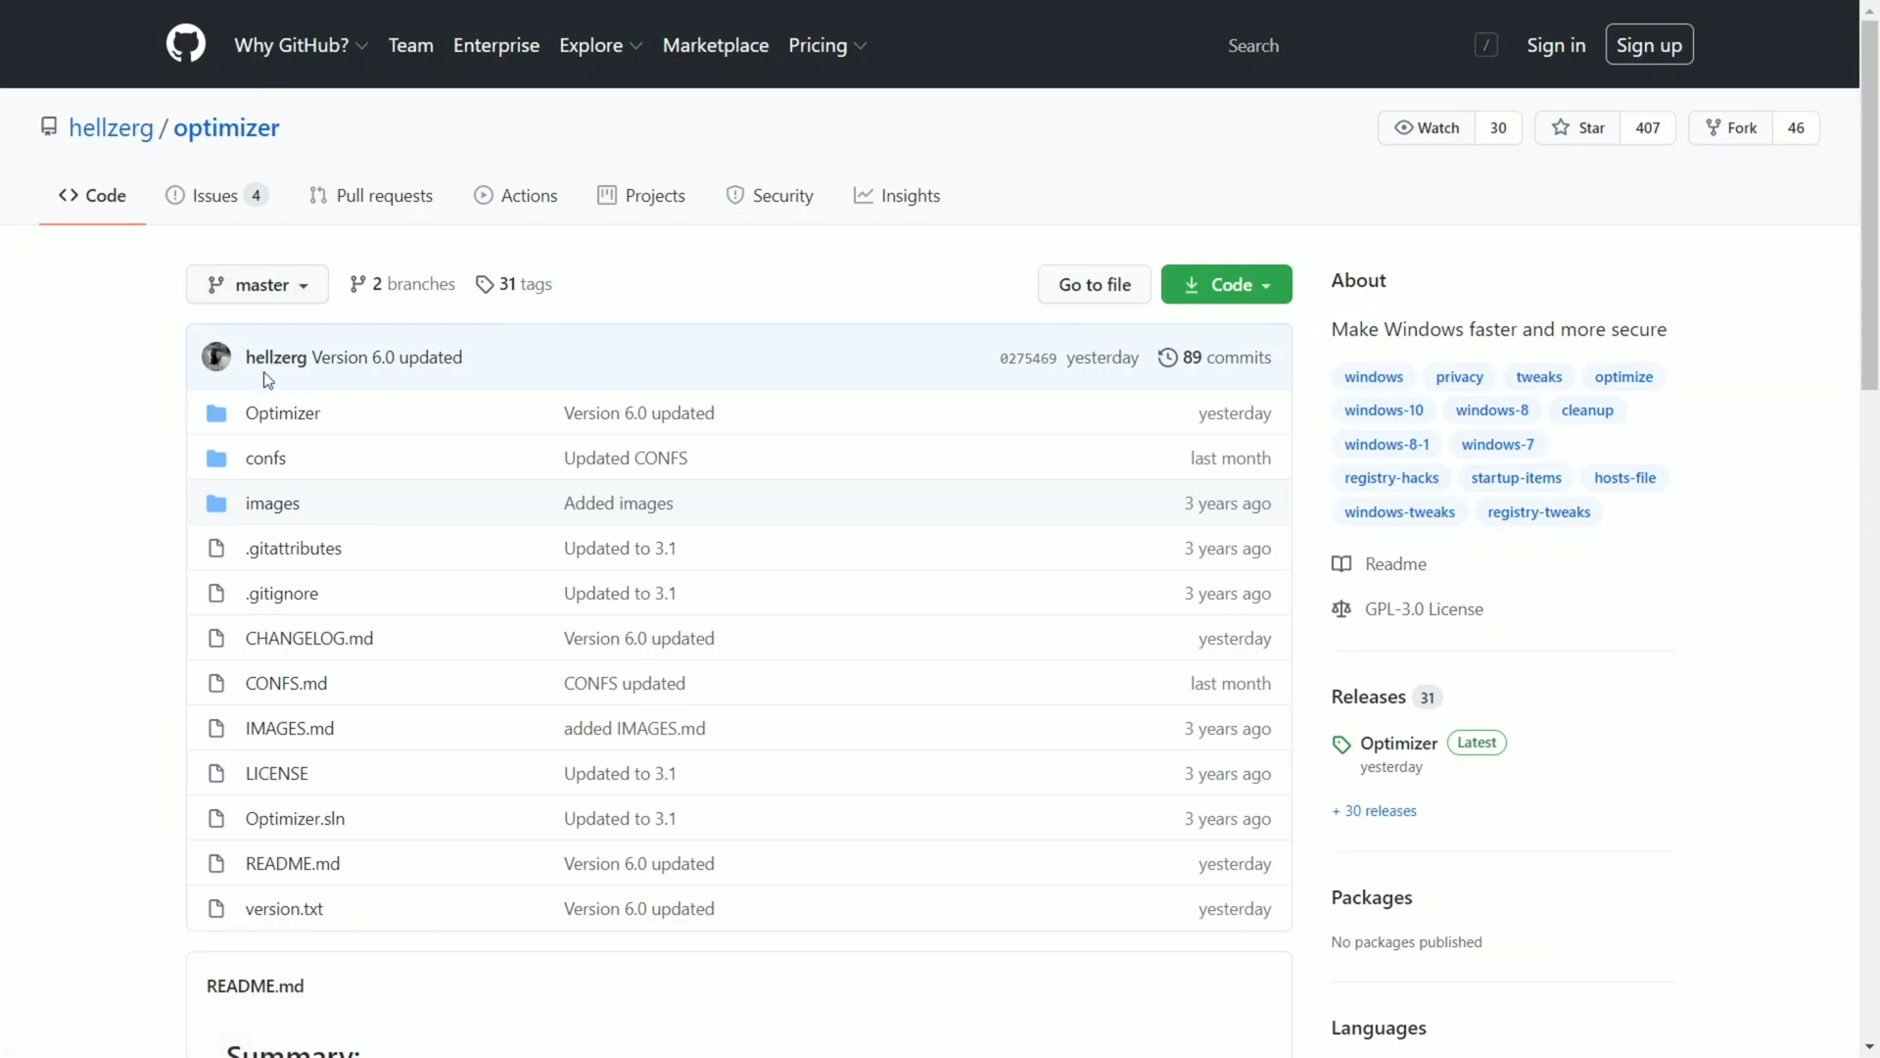
mouse_move(137, 431)
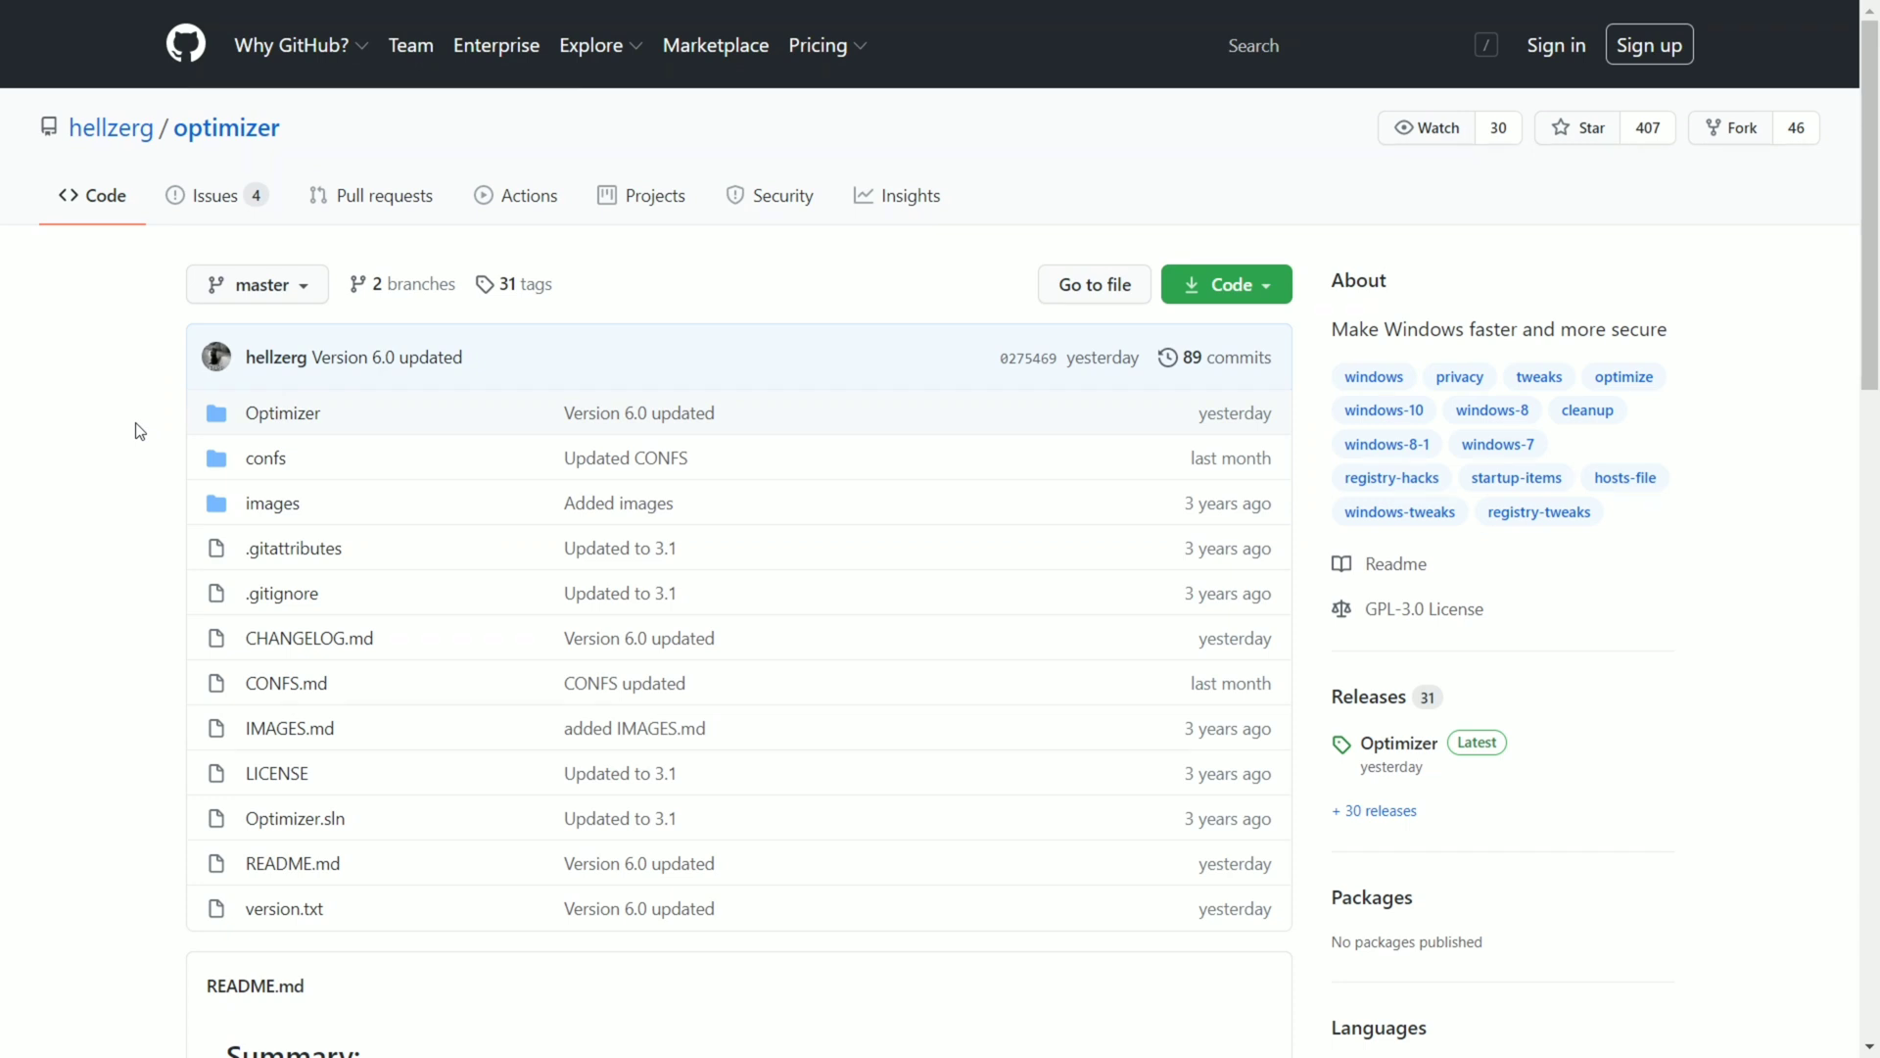
scroll("down", 3)
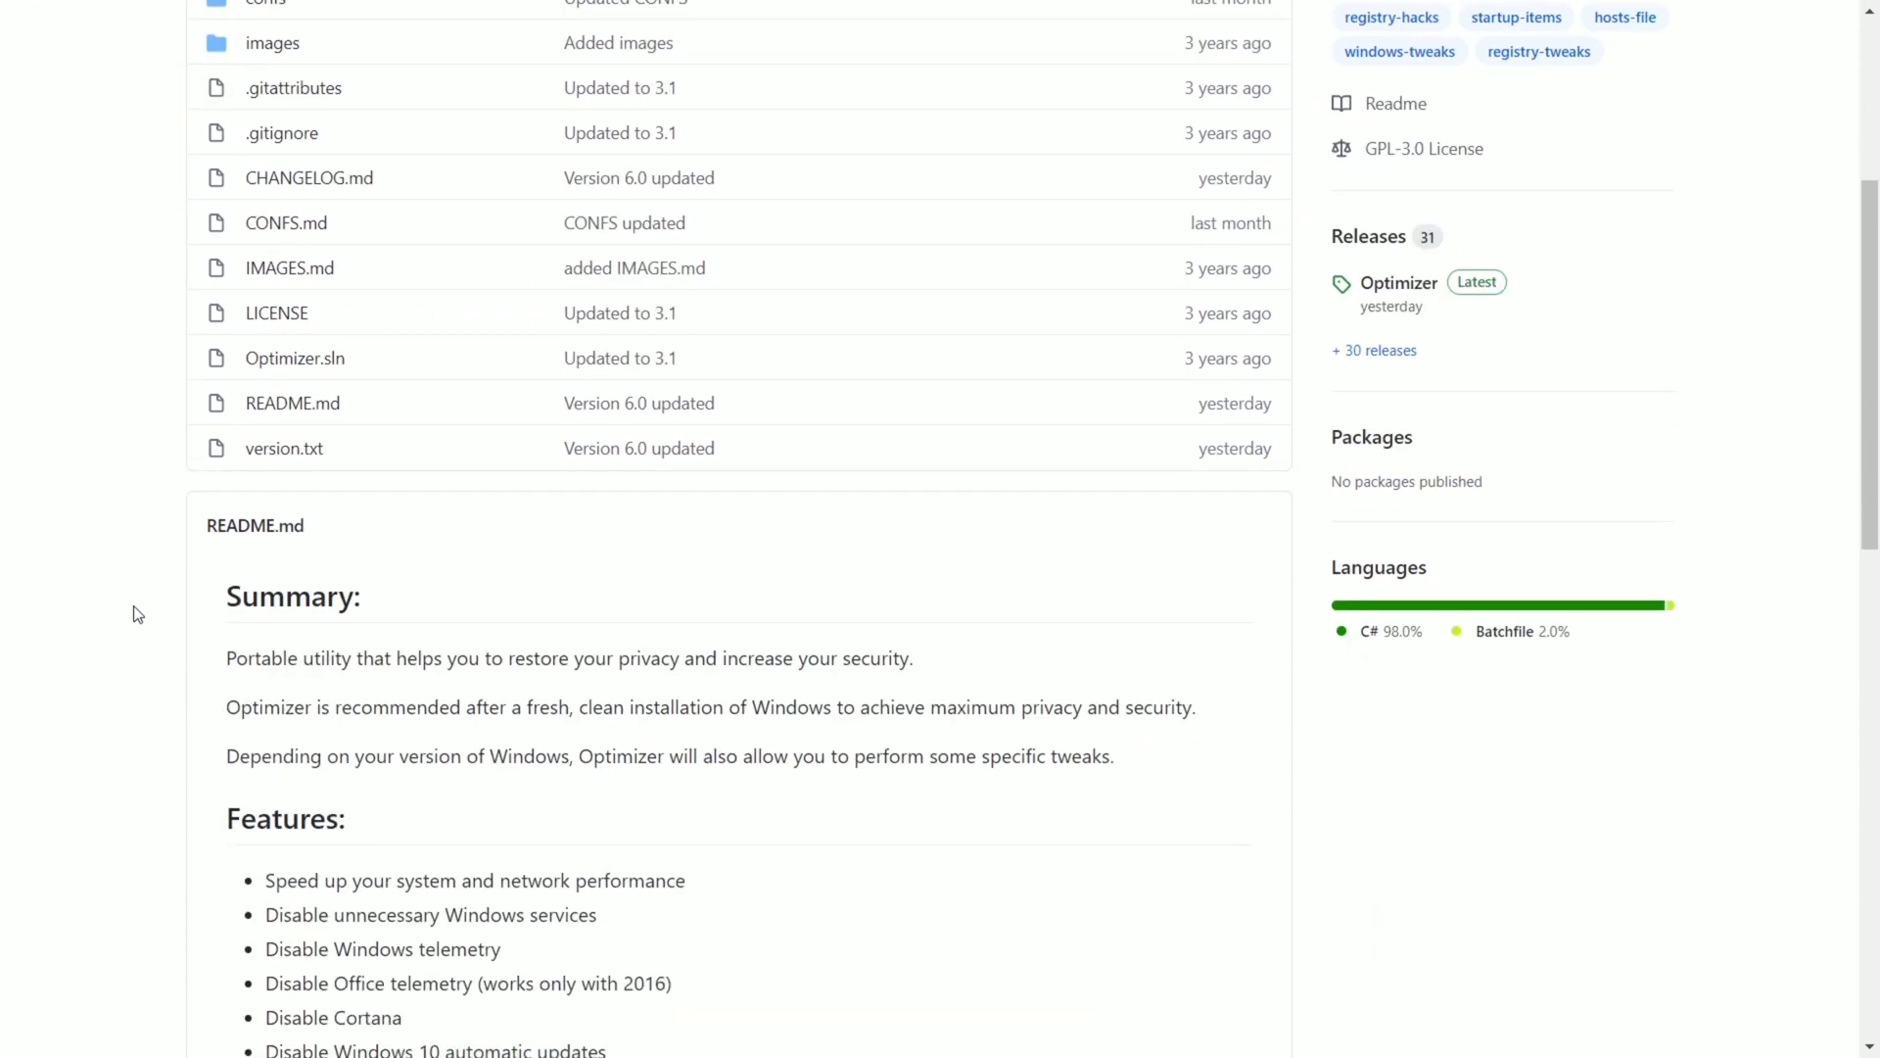
scroll("down", 3)
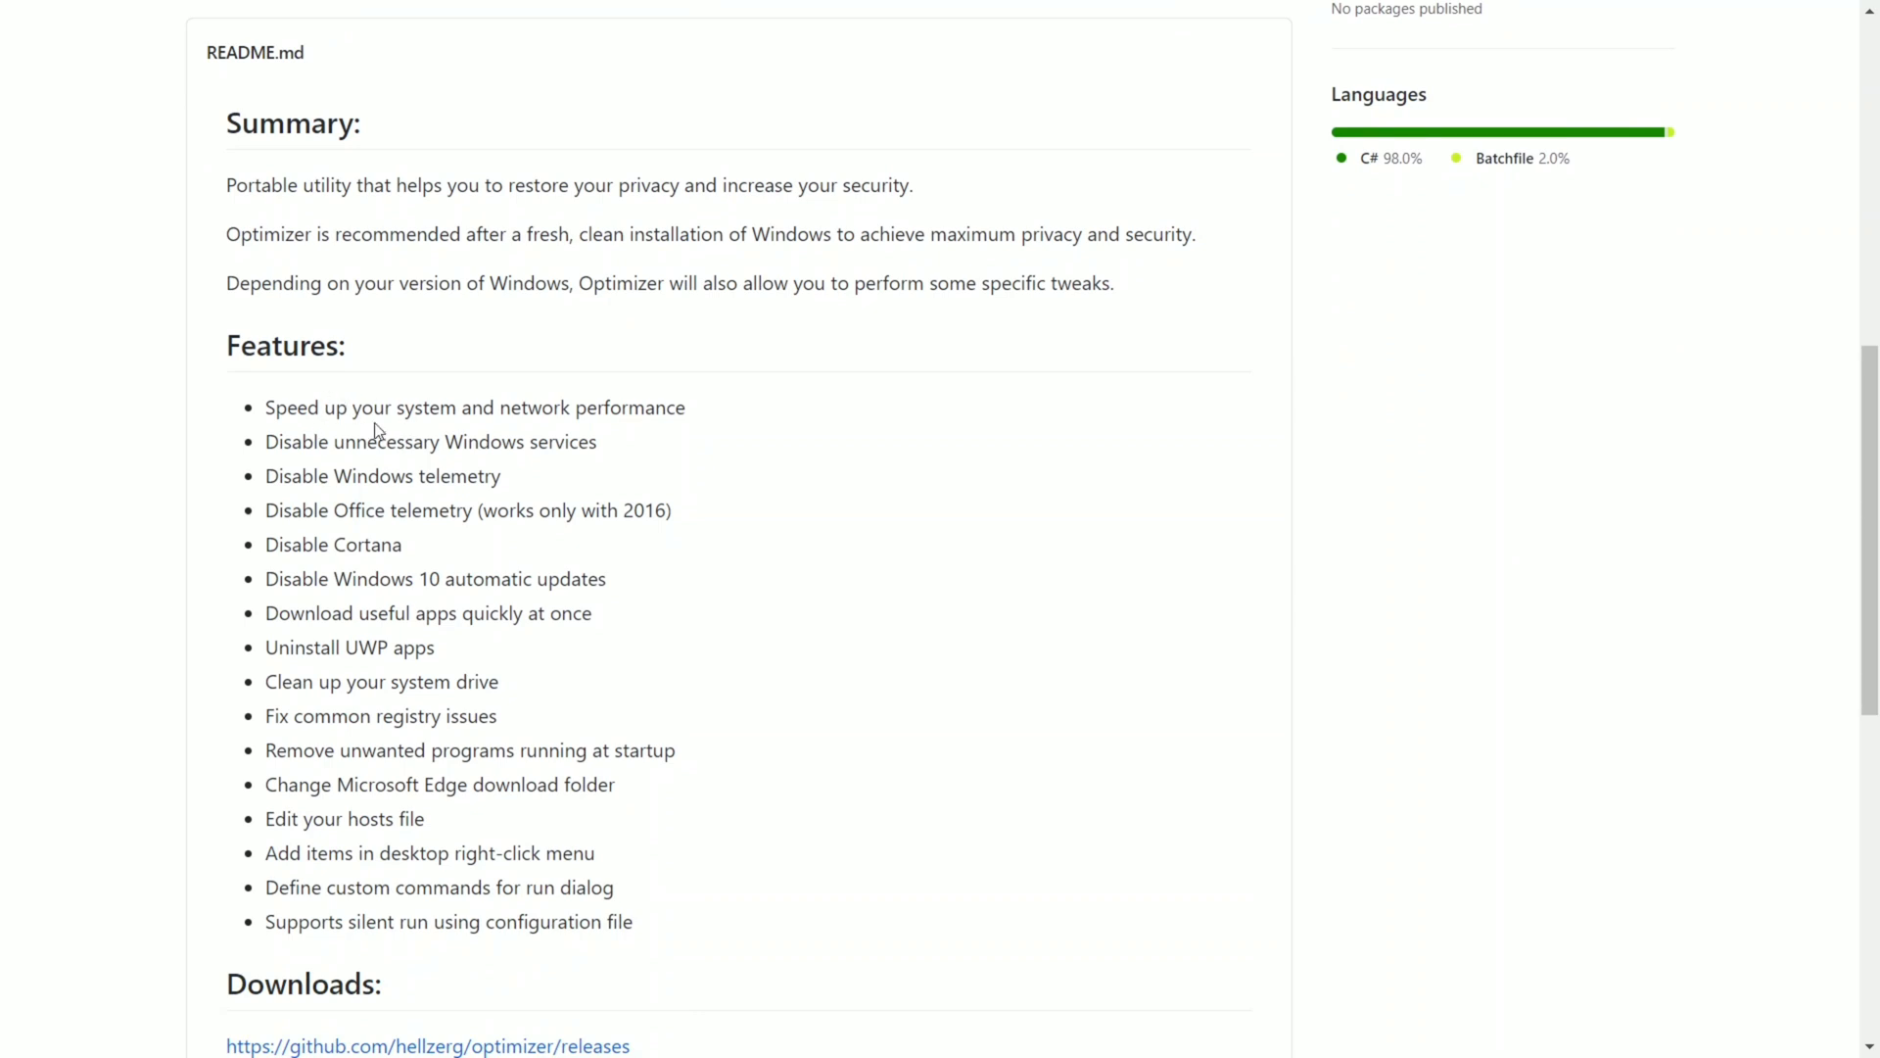
mouse_move(462, 413)
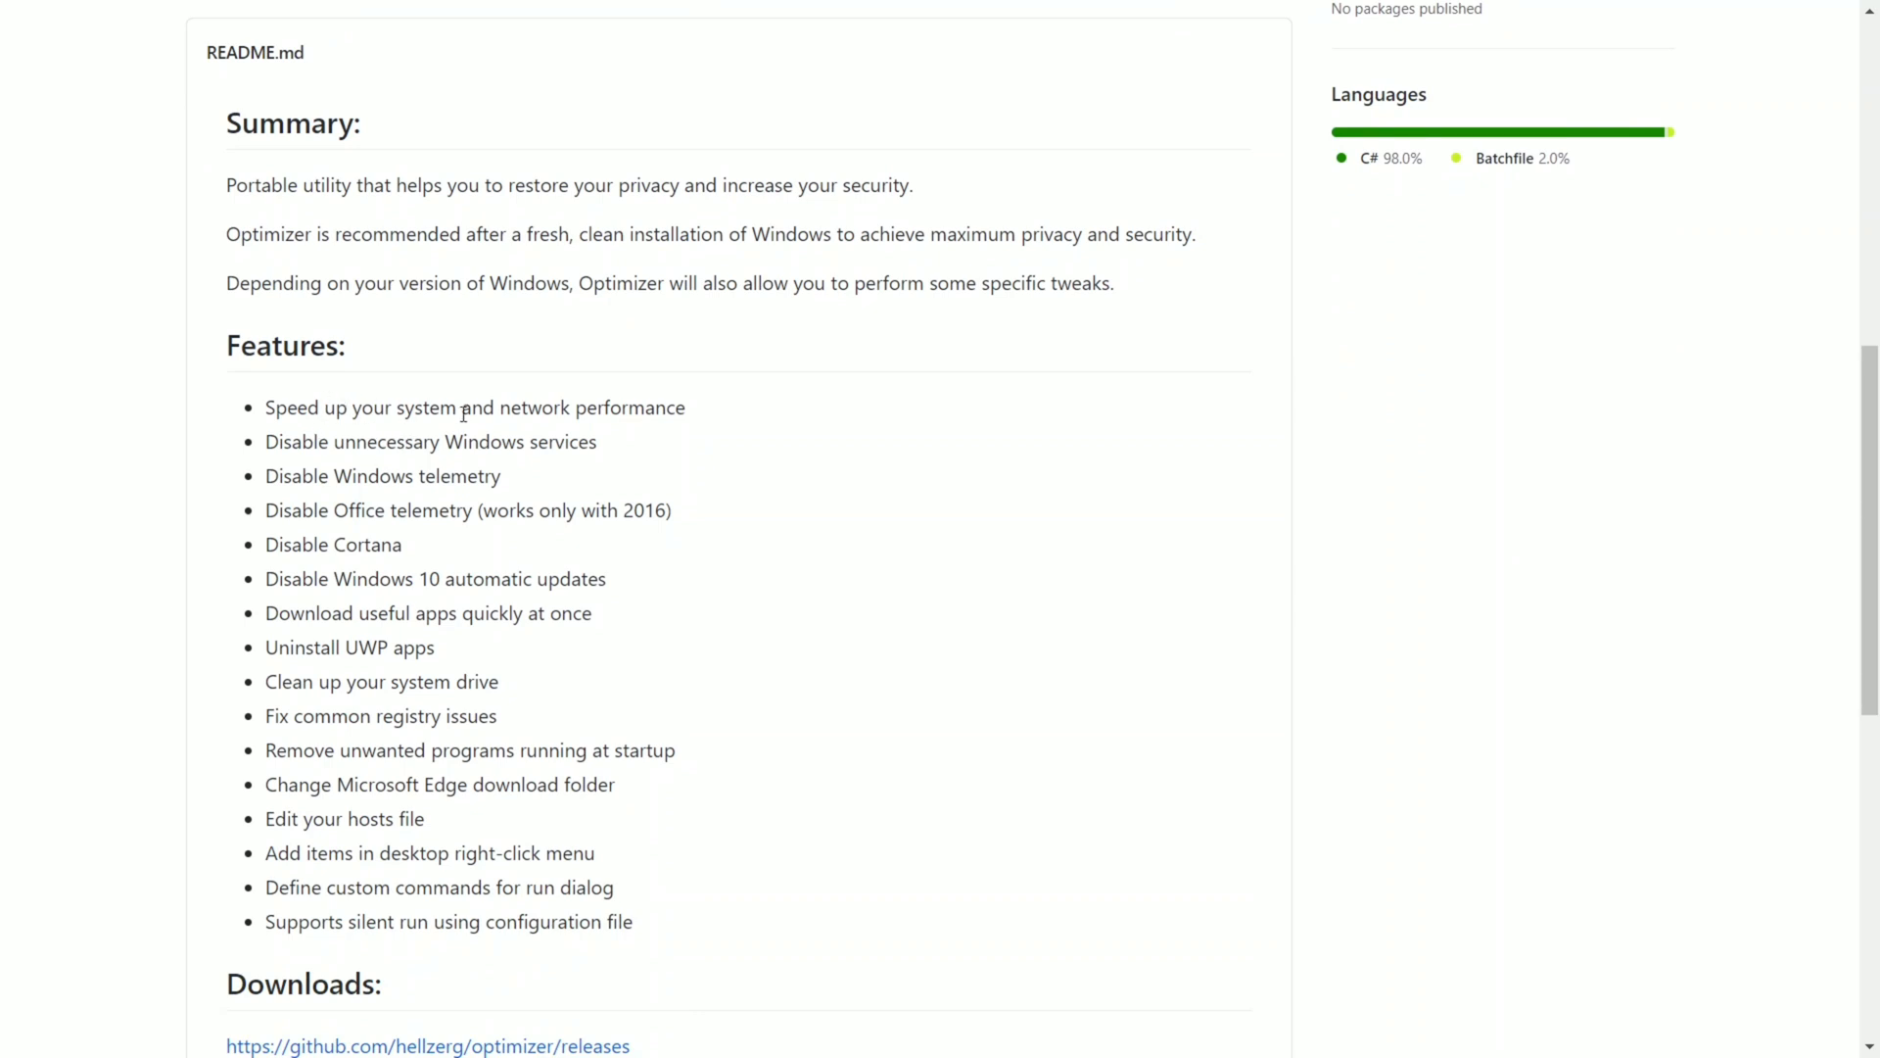
mouse_move(664, 752)
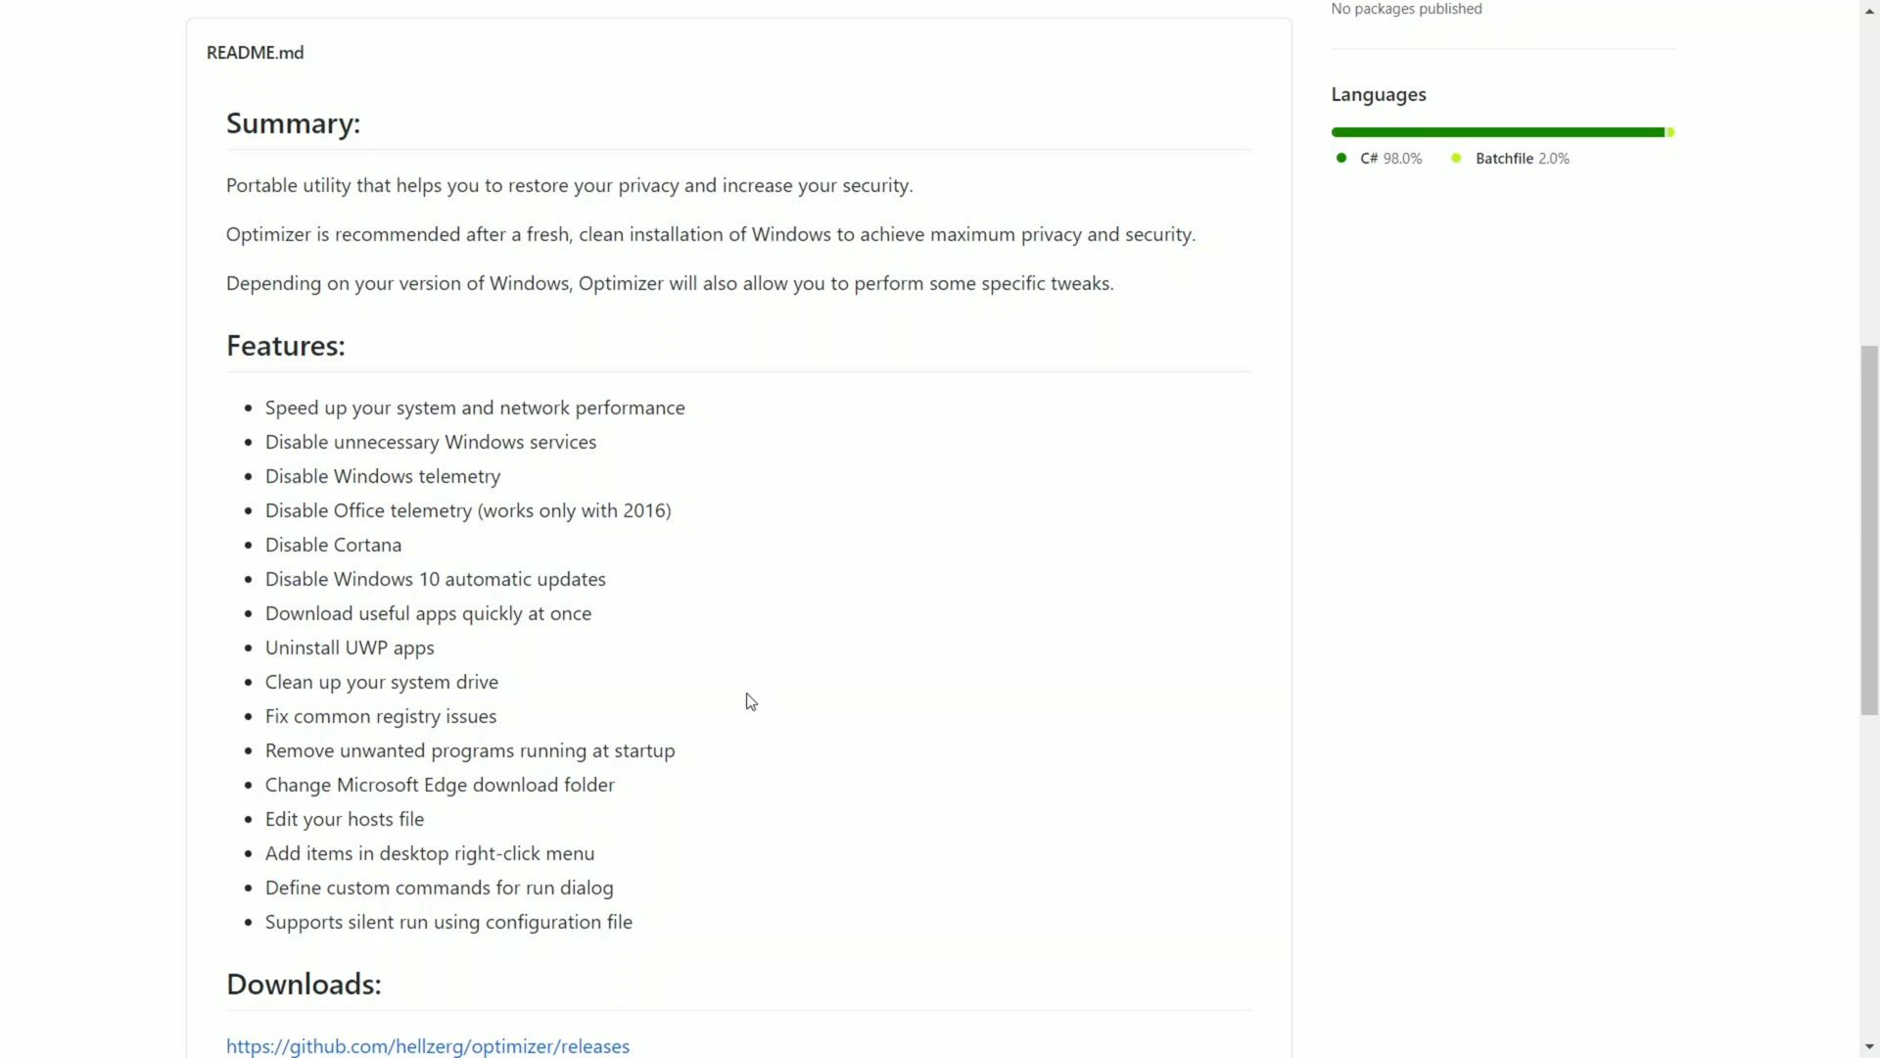
left_click(429, 1044)
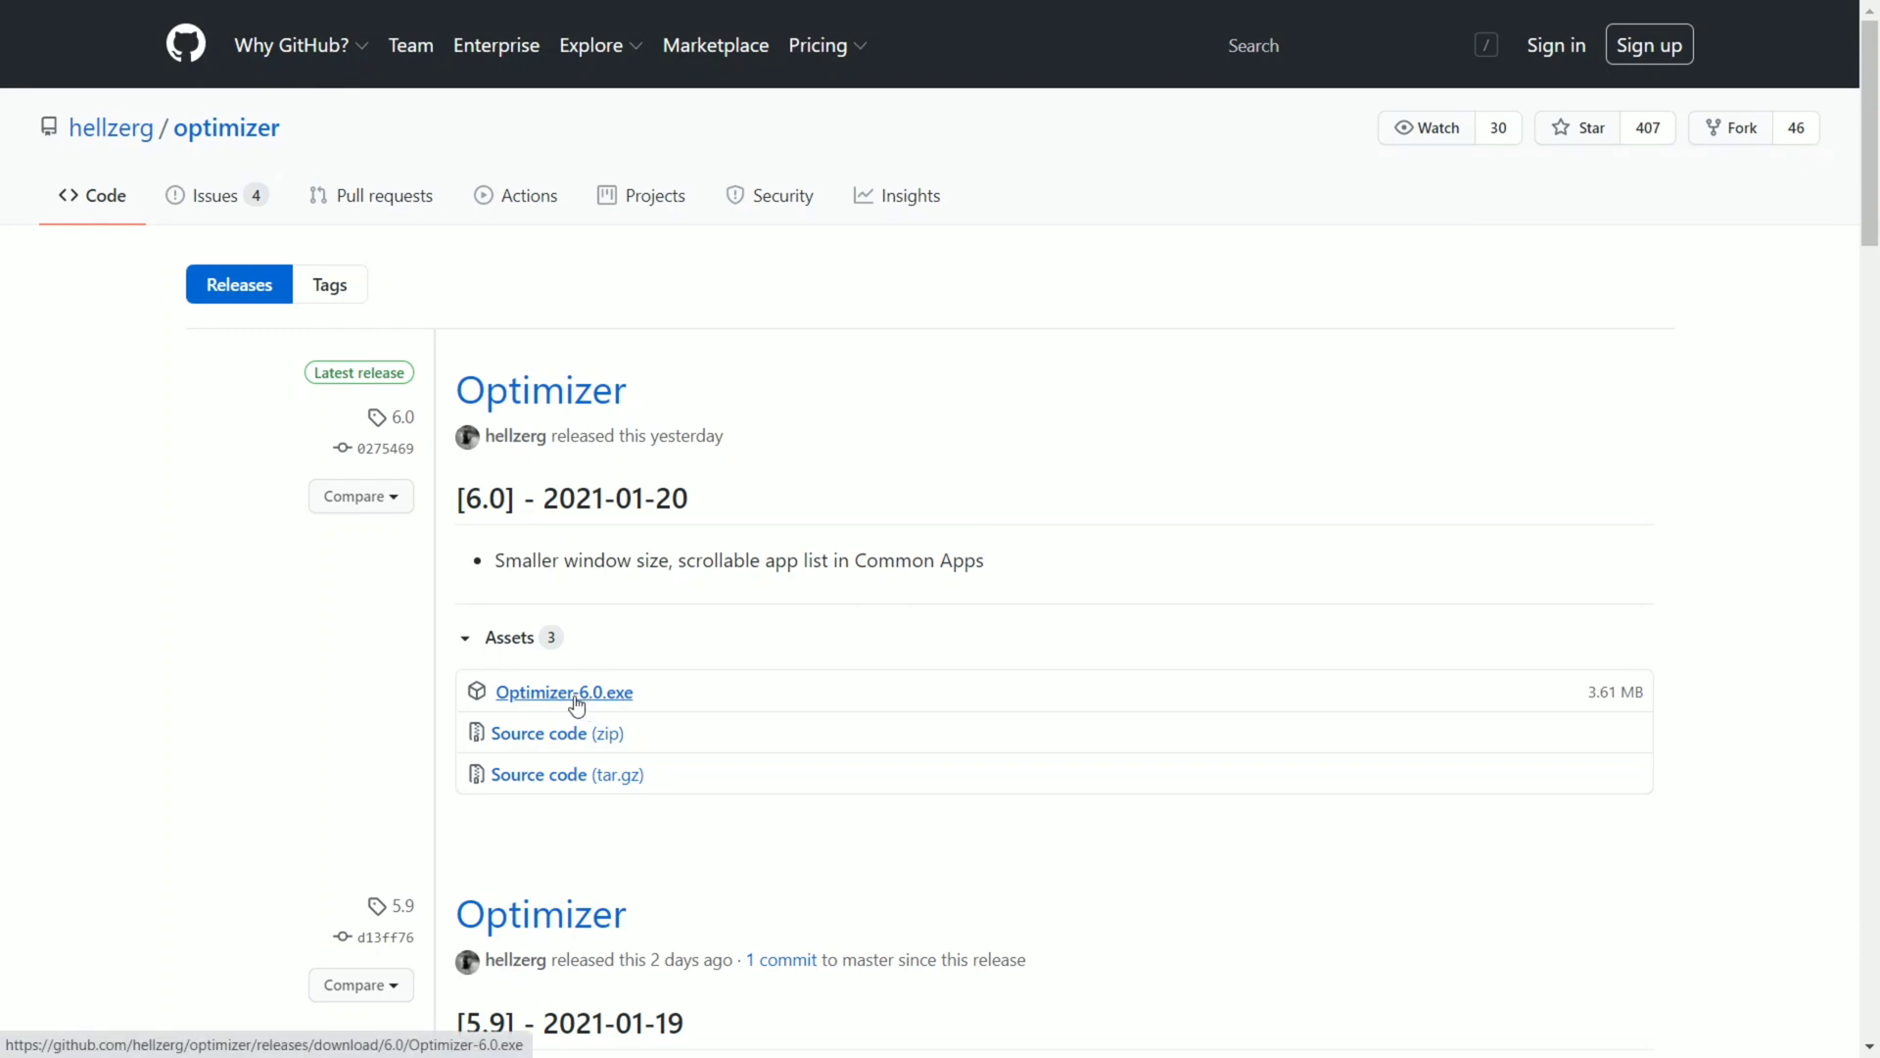
- Download Optimizer-6.0.exe from the release assets
left_click(563, 692)
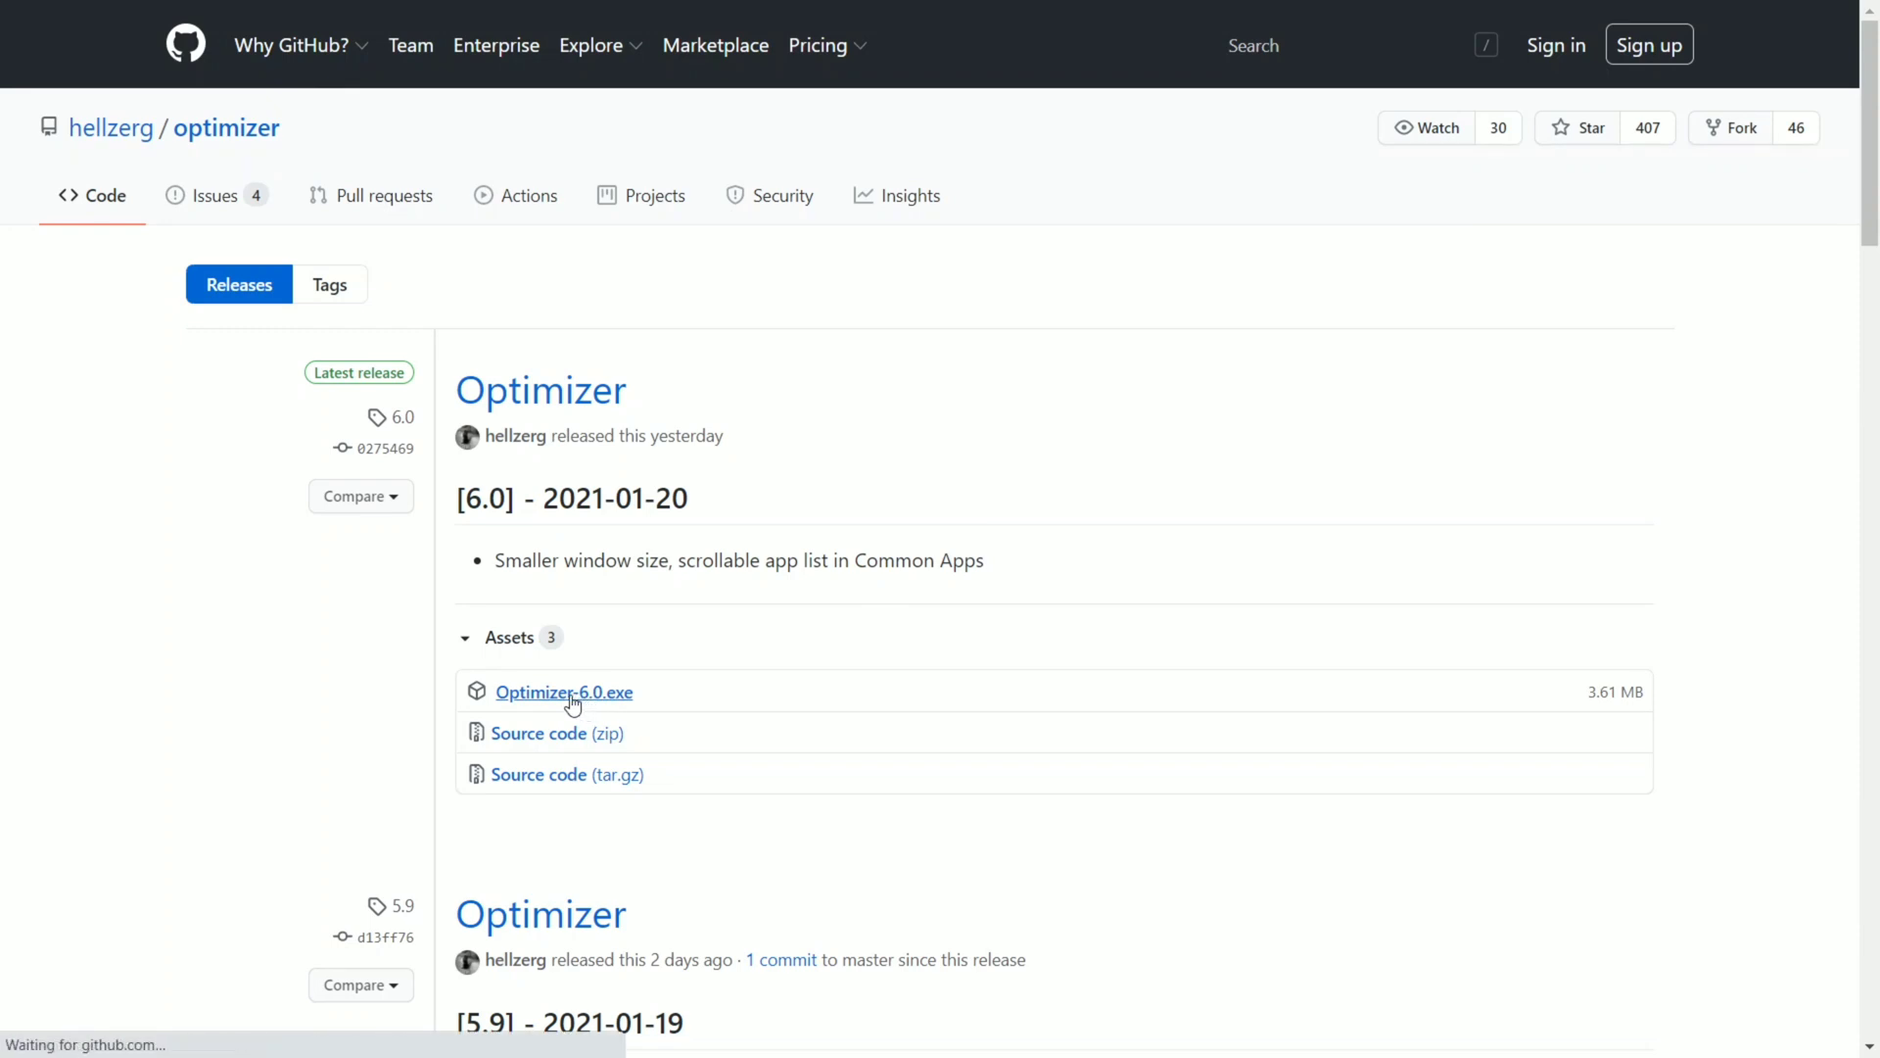
left_click(562, 692)
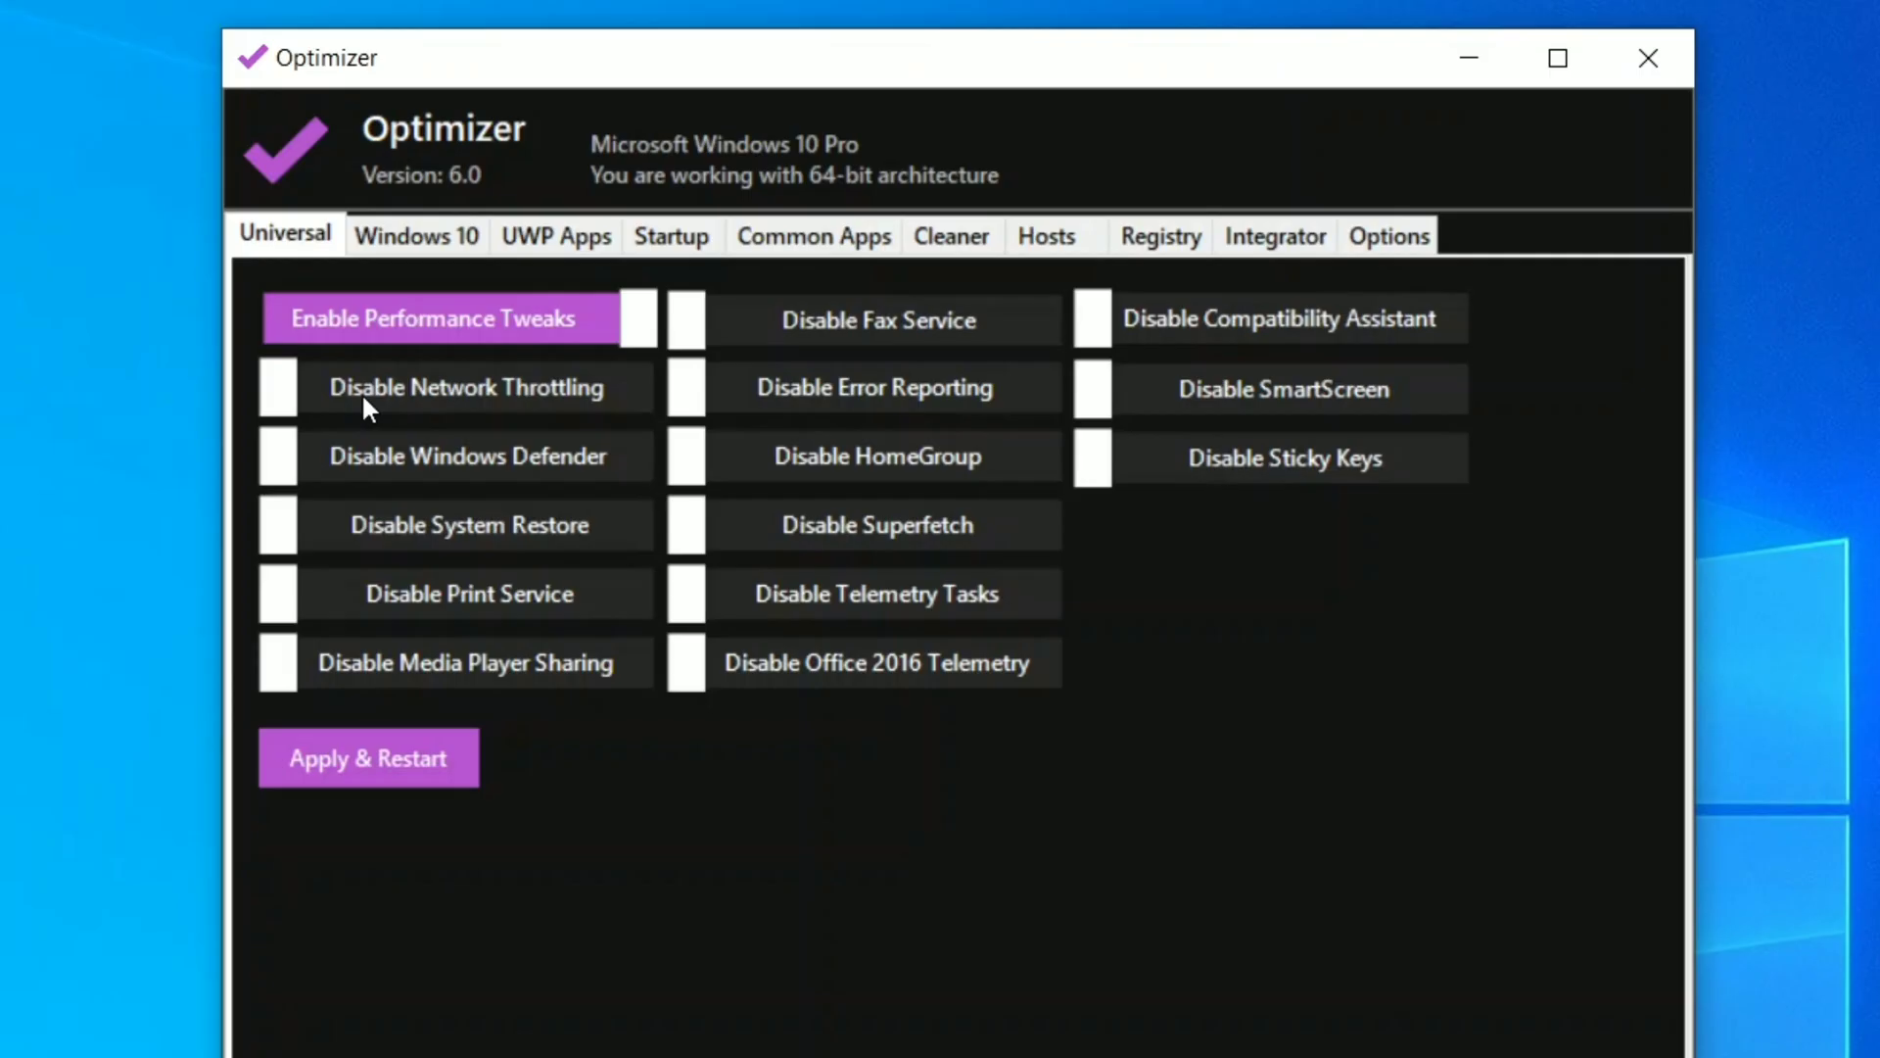
- Enable the Universal tweaks disabling Network Throttling, Windows Defender, System Restore and Print Service
left_click(468, 386)
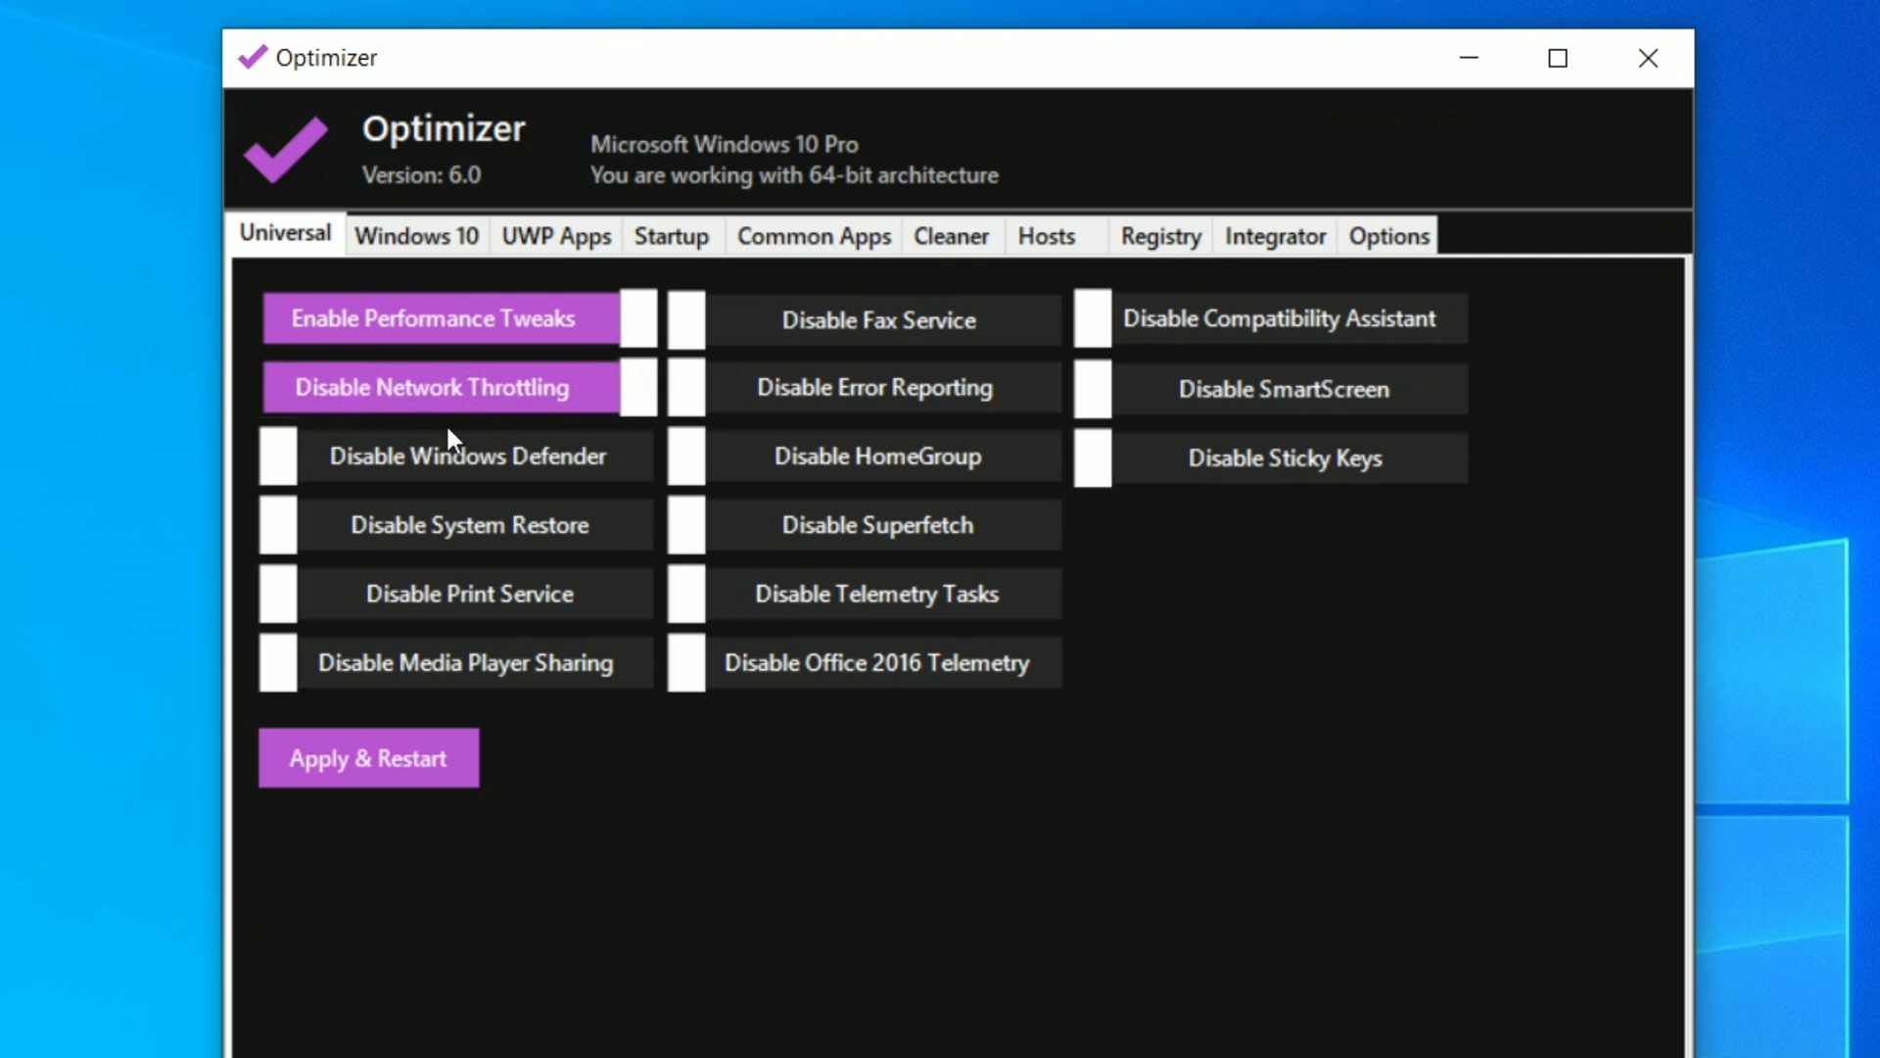
mouse_move(515, 389)
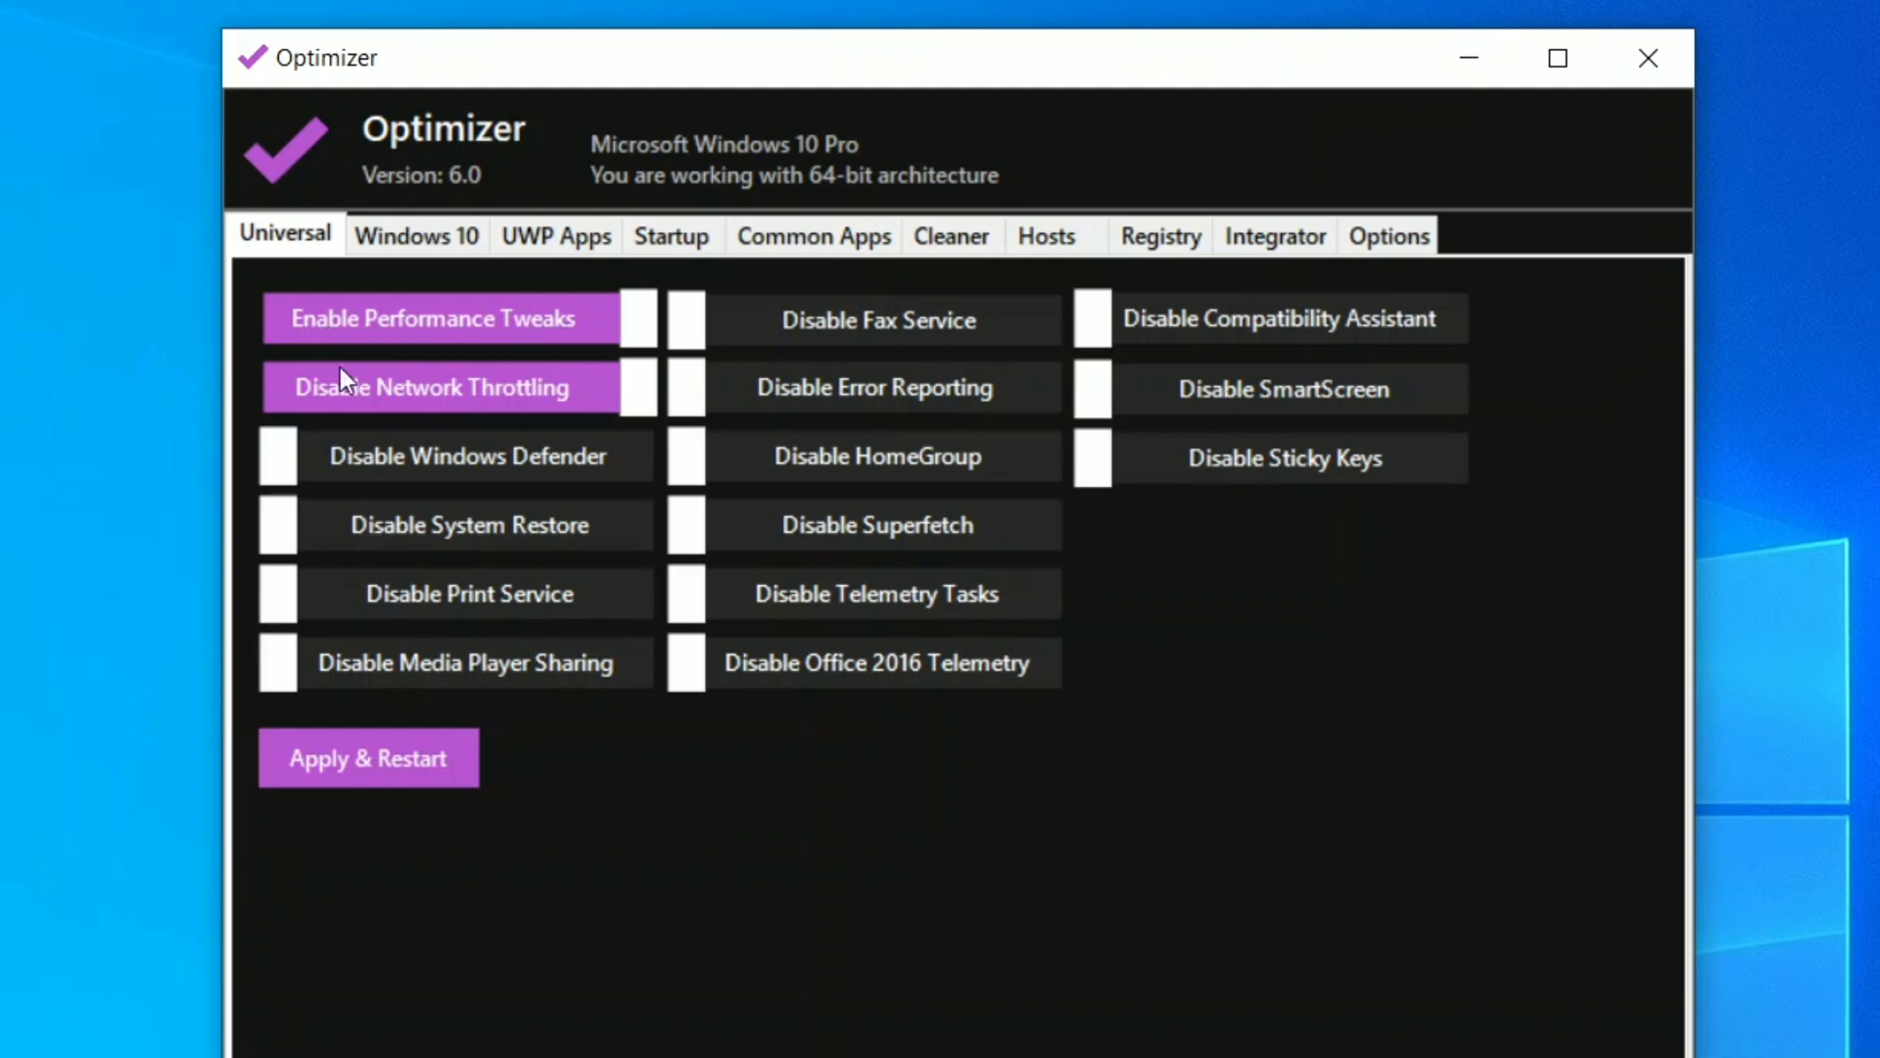
mouse_move(348, 429)
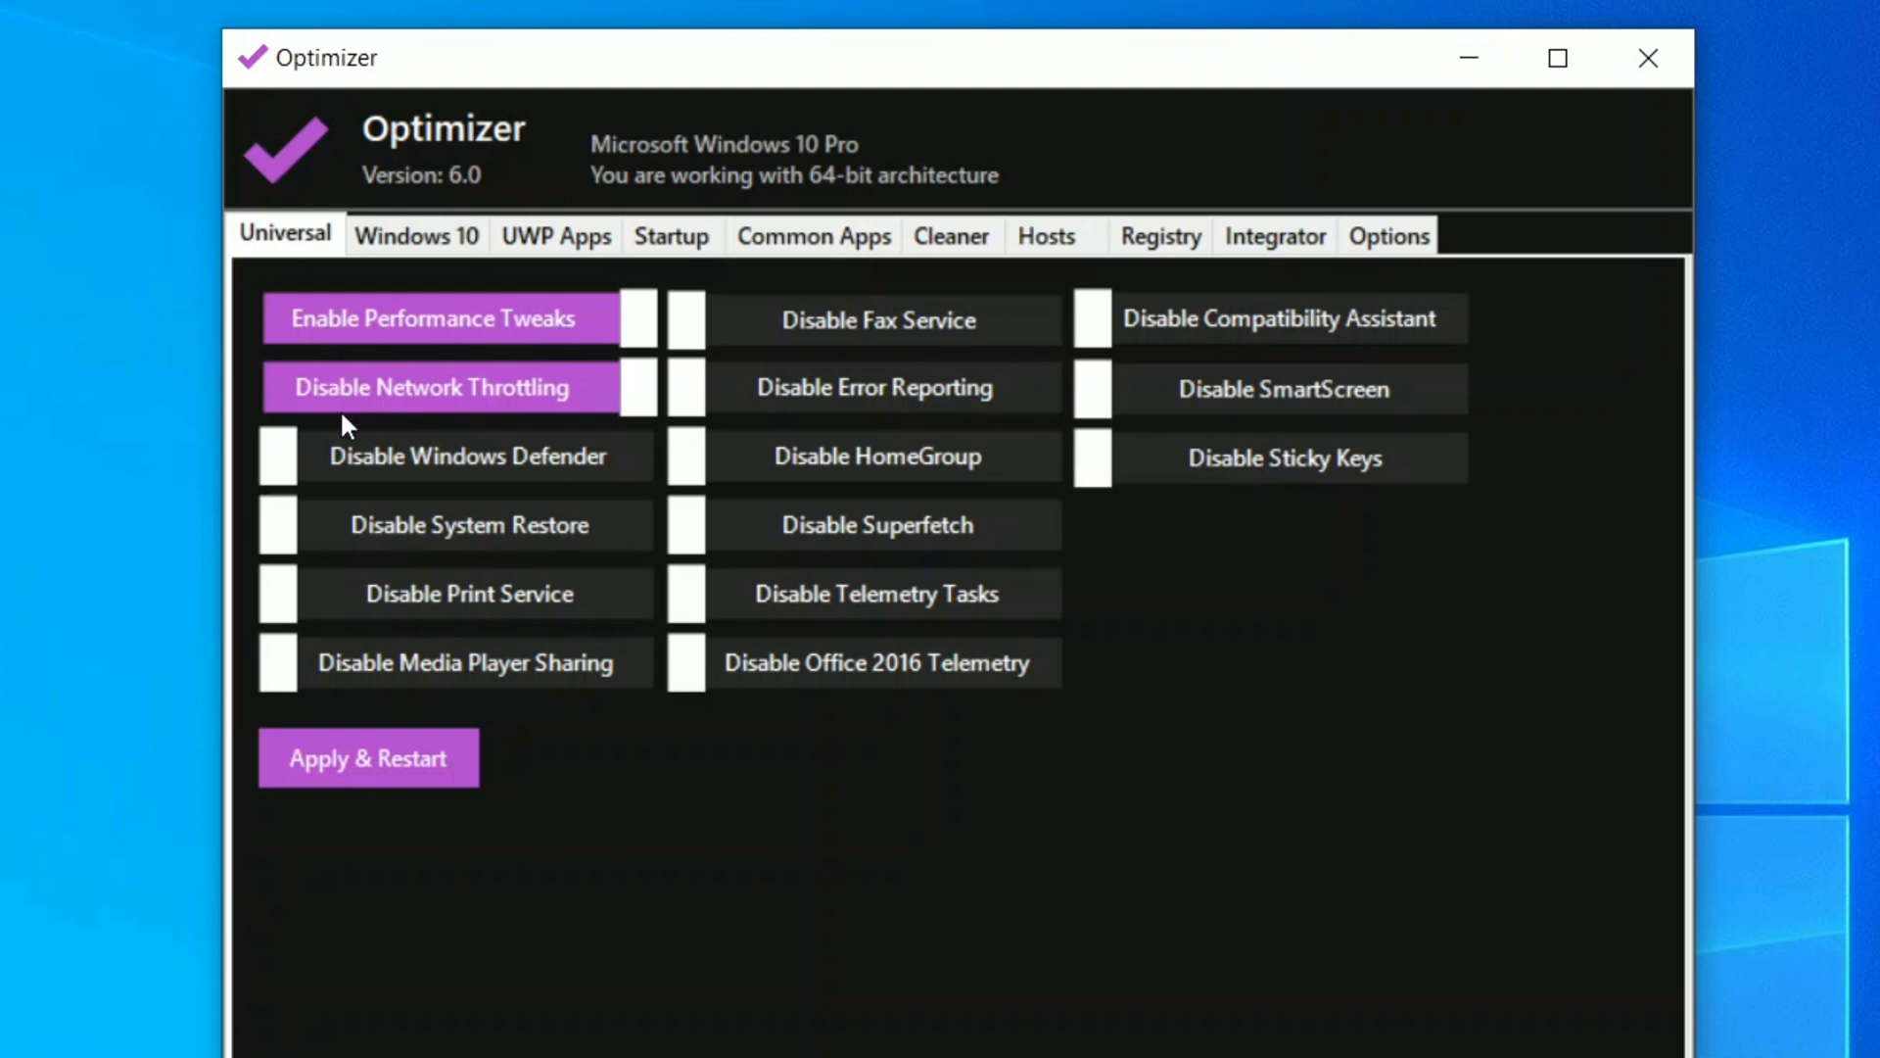
mouse_move(378, 468)
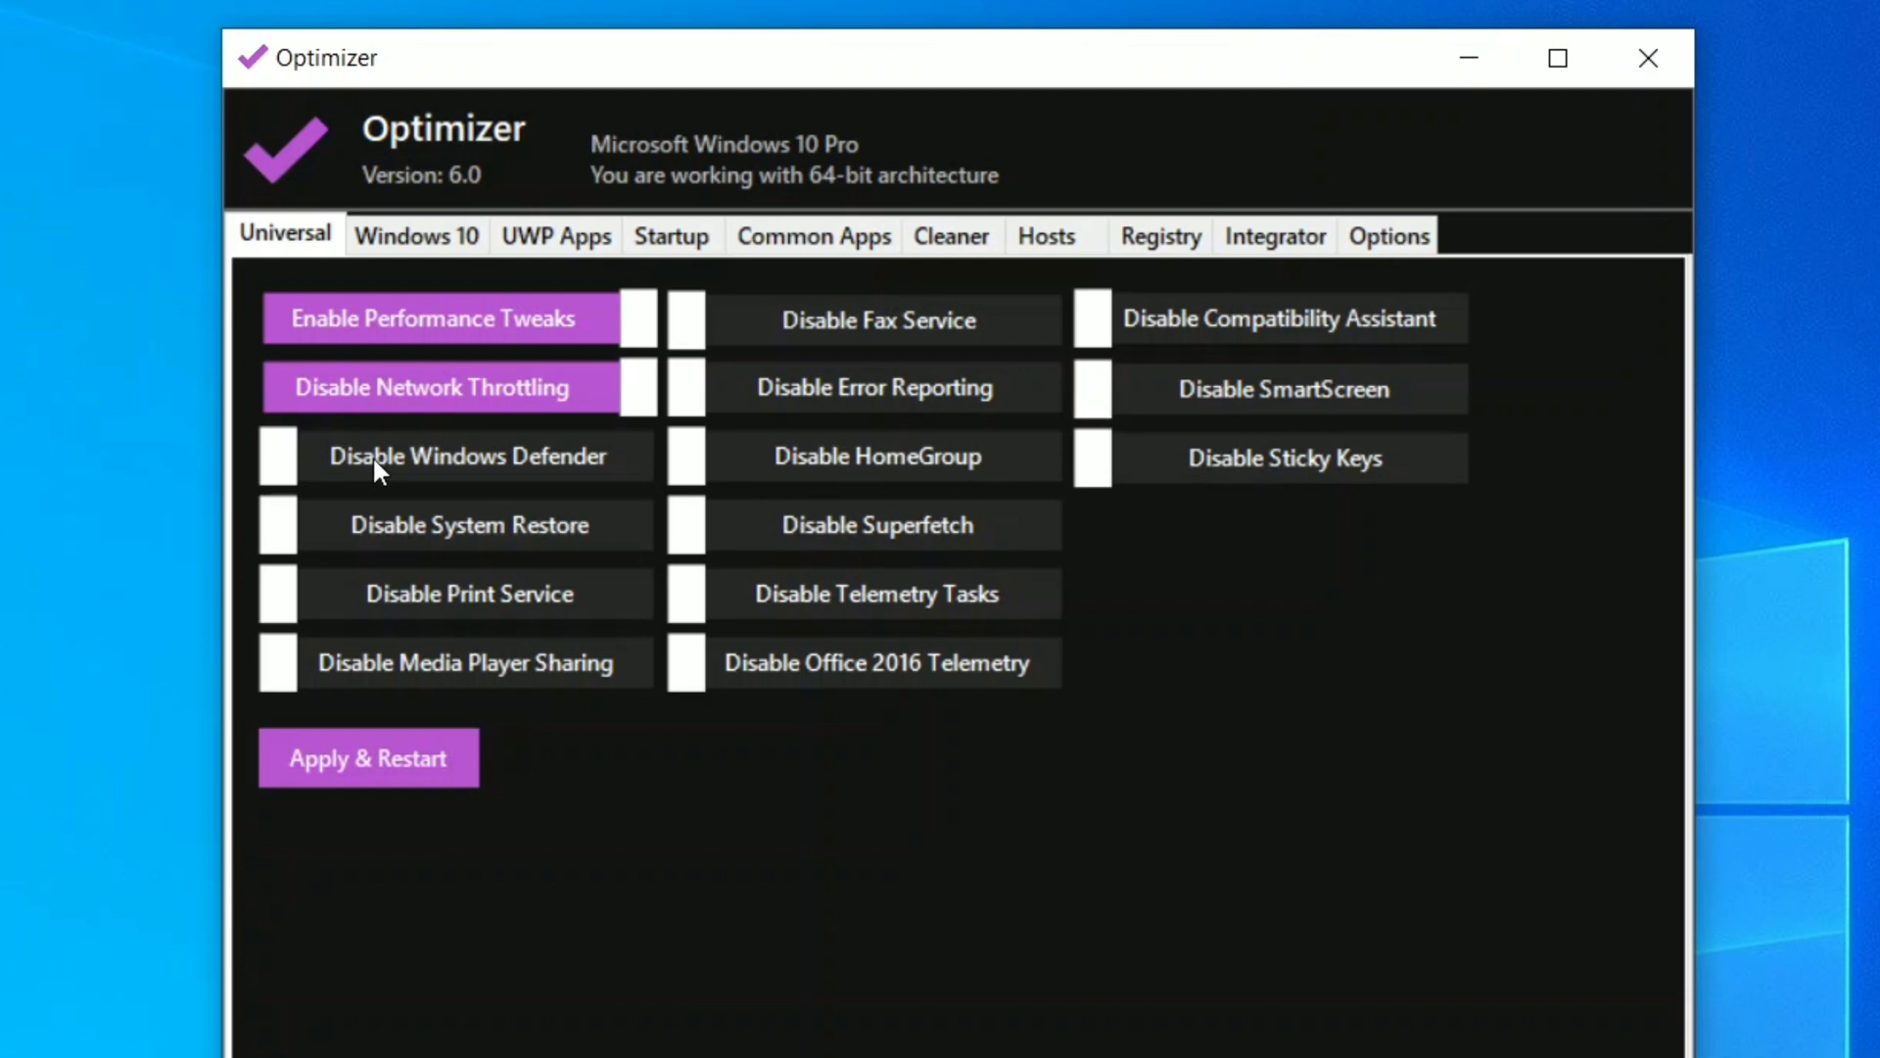
mouse_move(413, 484)
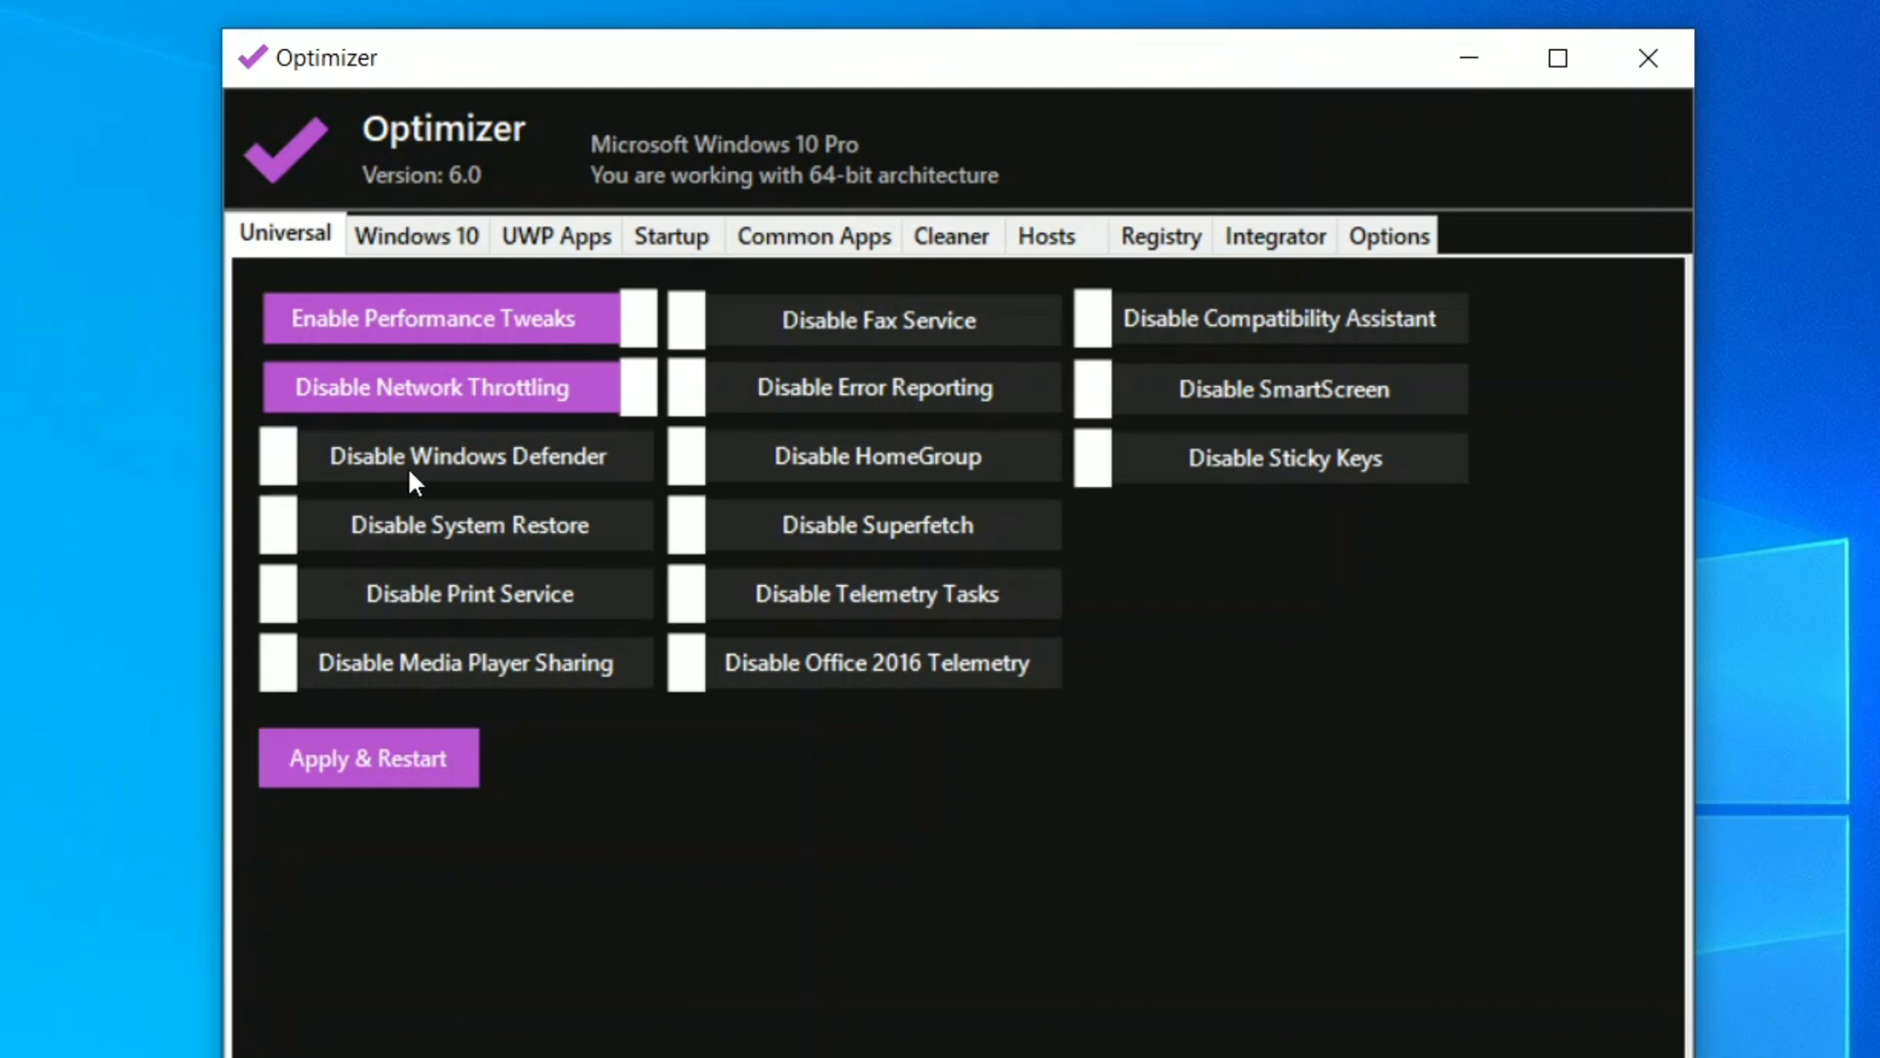
mouse_move(372, 478)
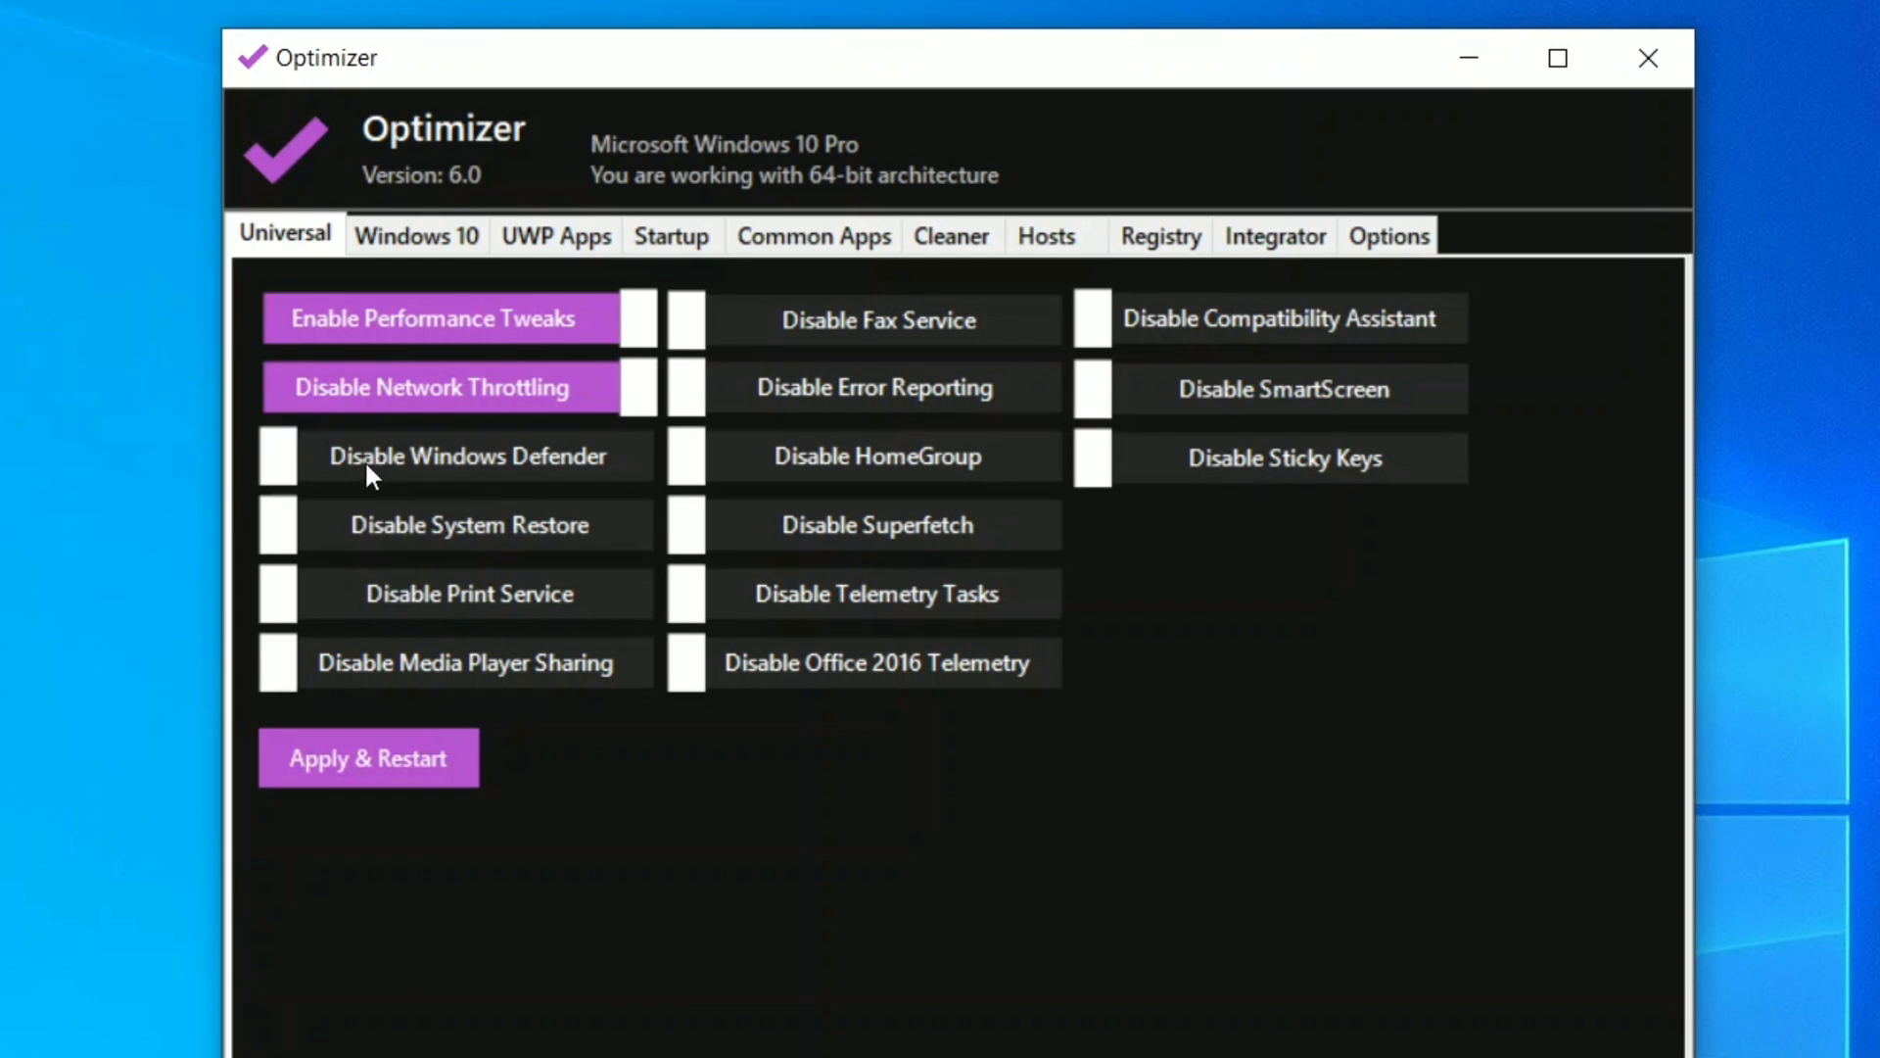
left_click(470, 457)
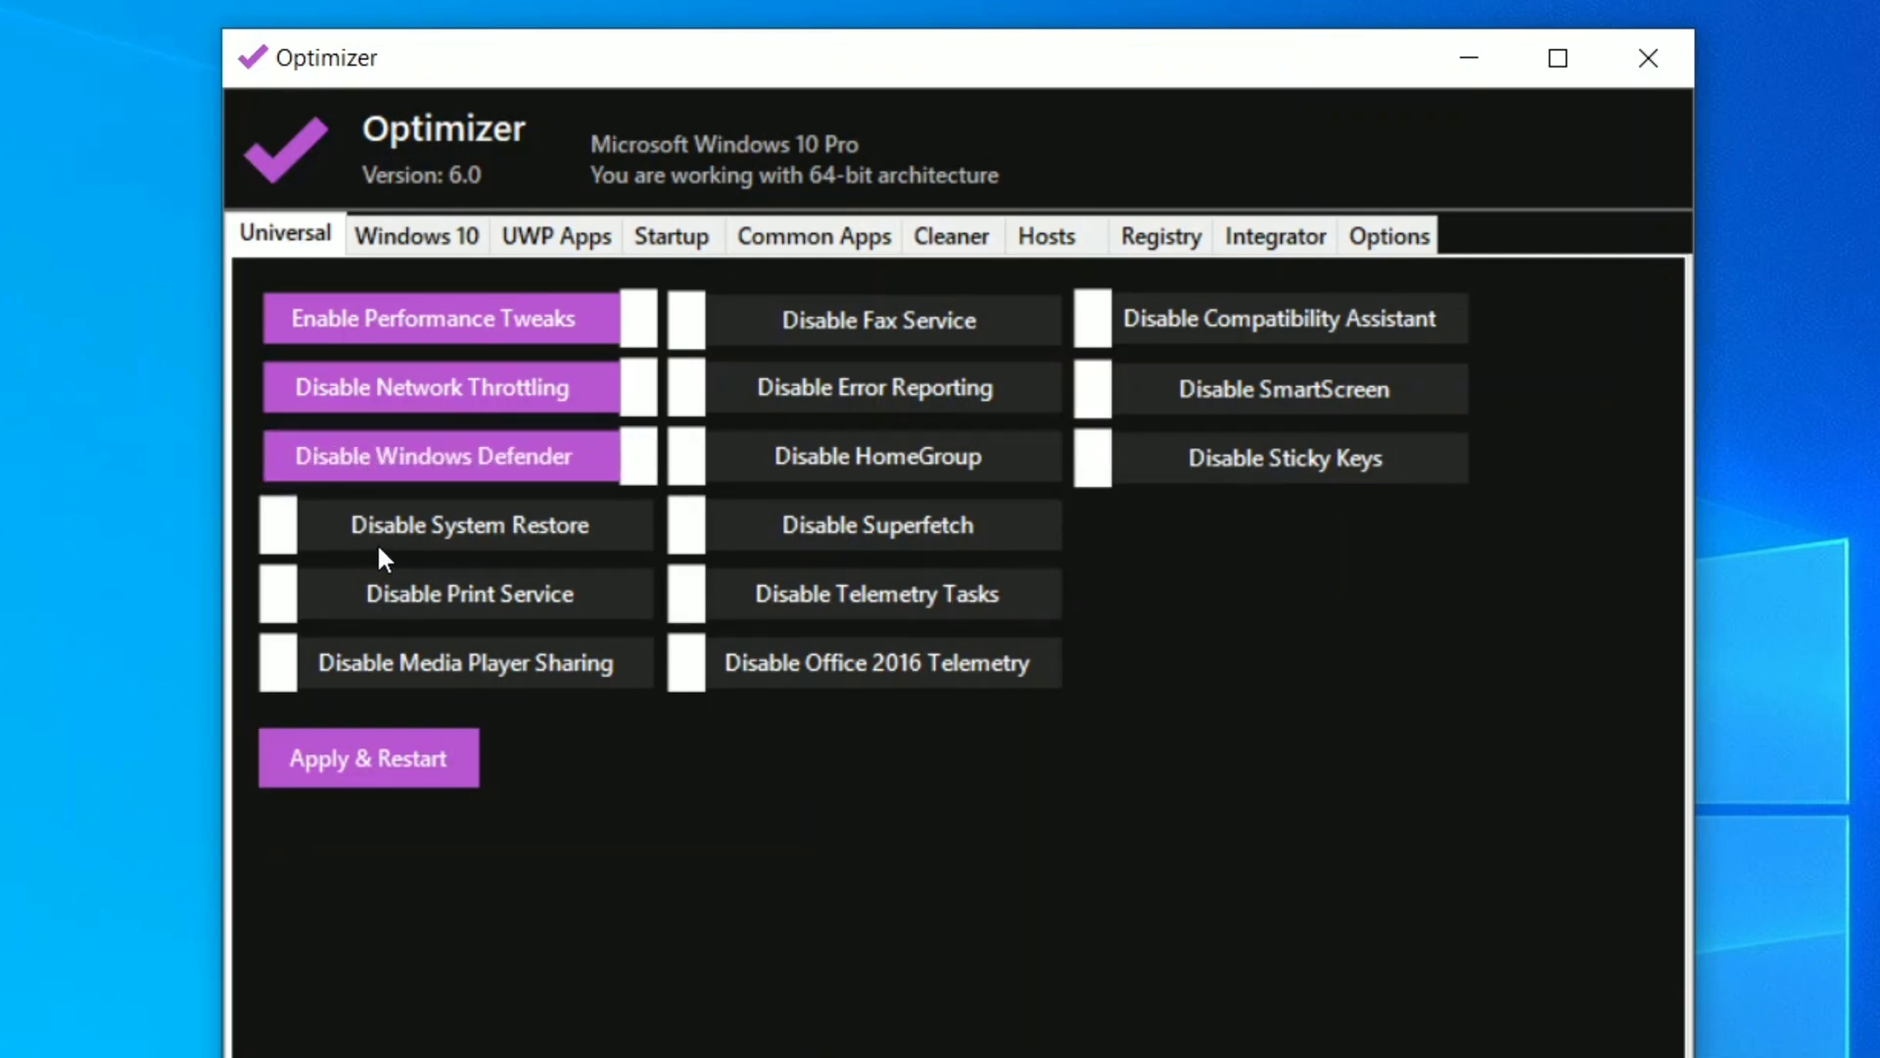
mouse_move(356, 543)
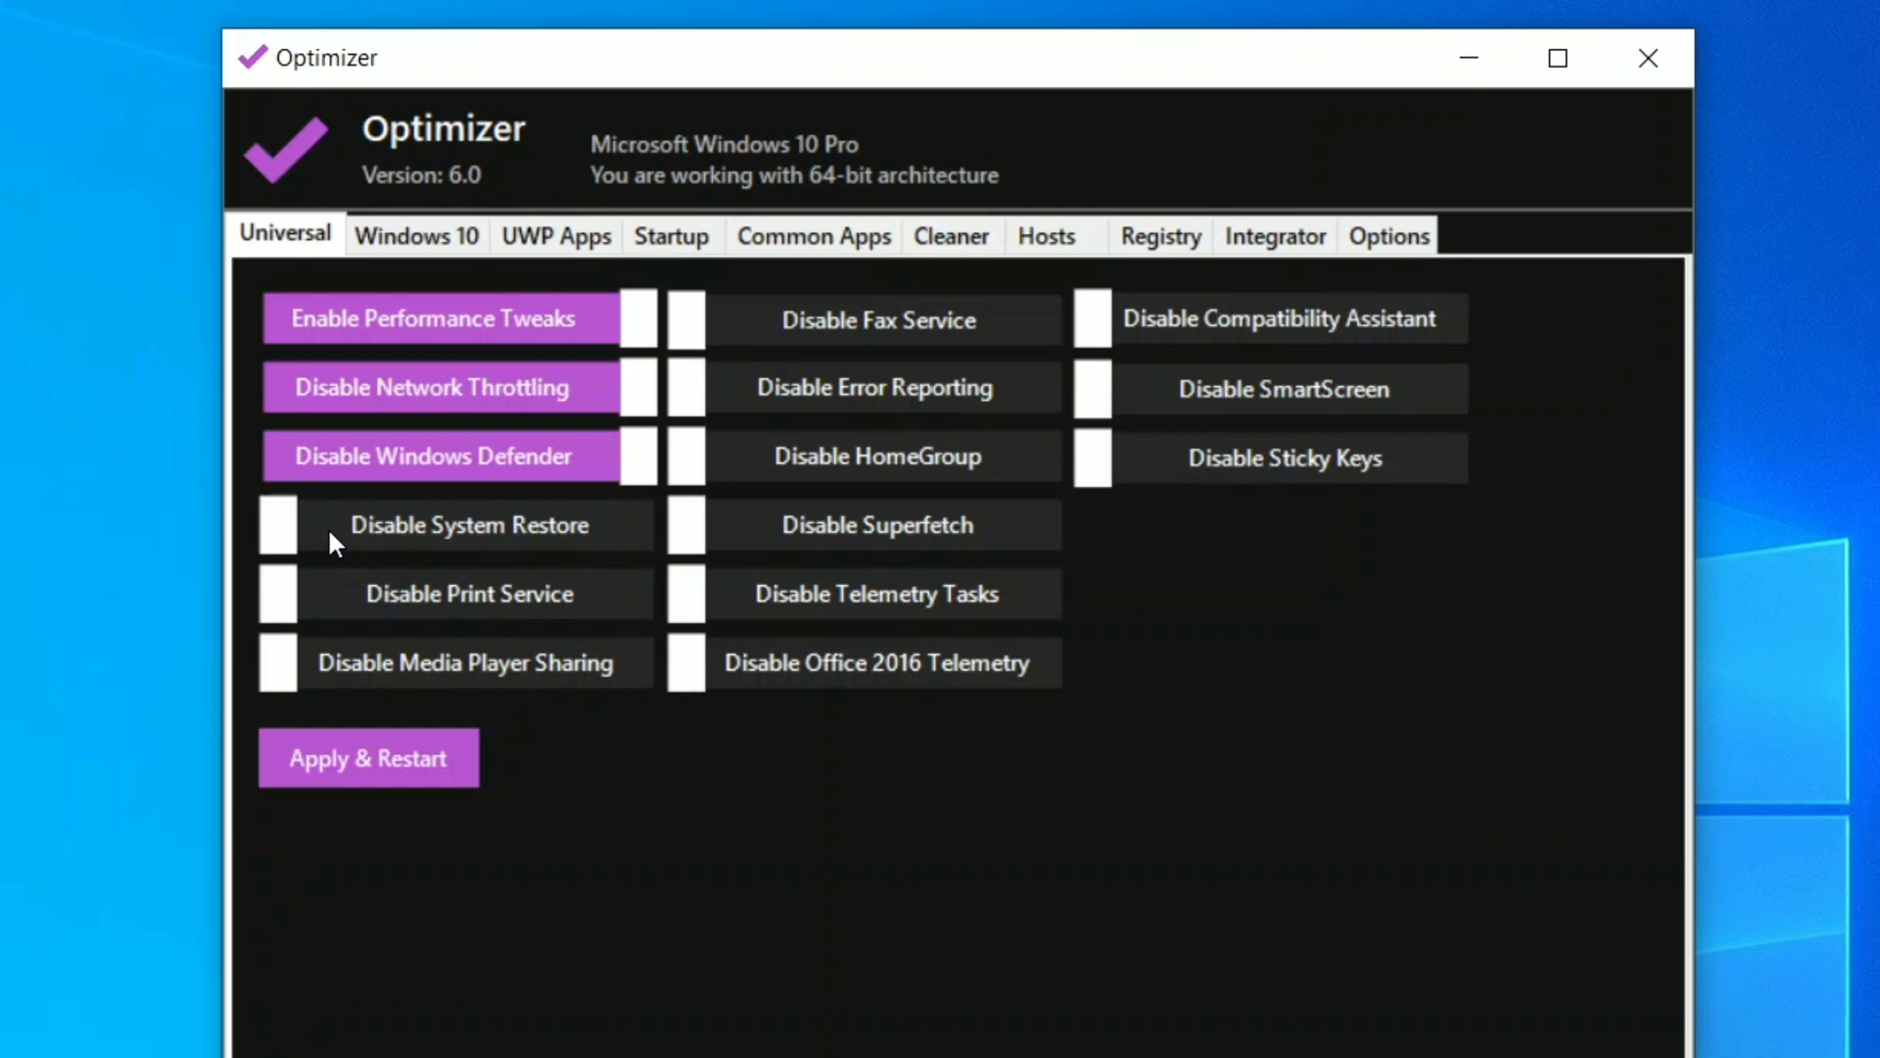
left_click(470, 525)
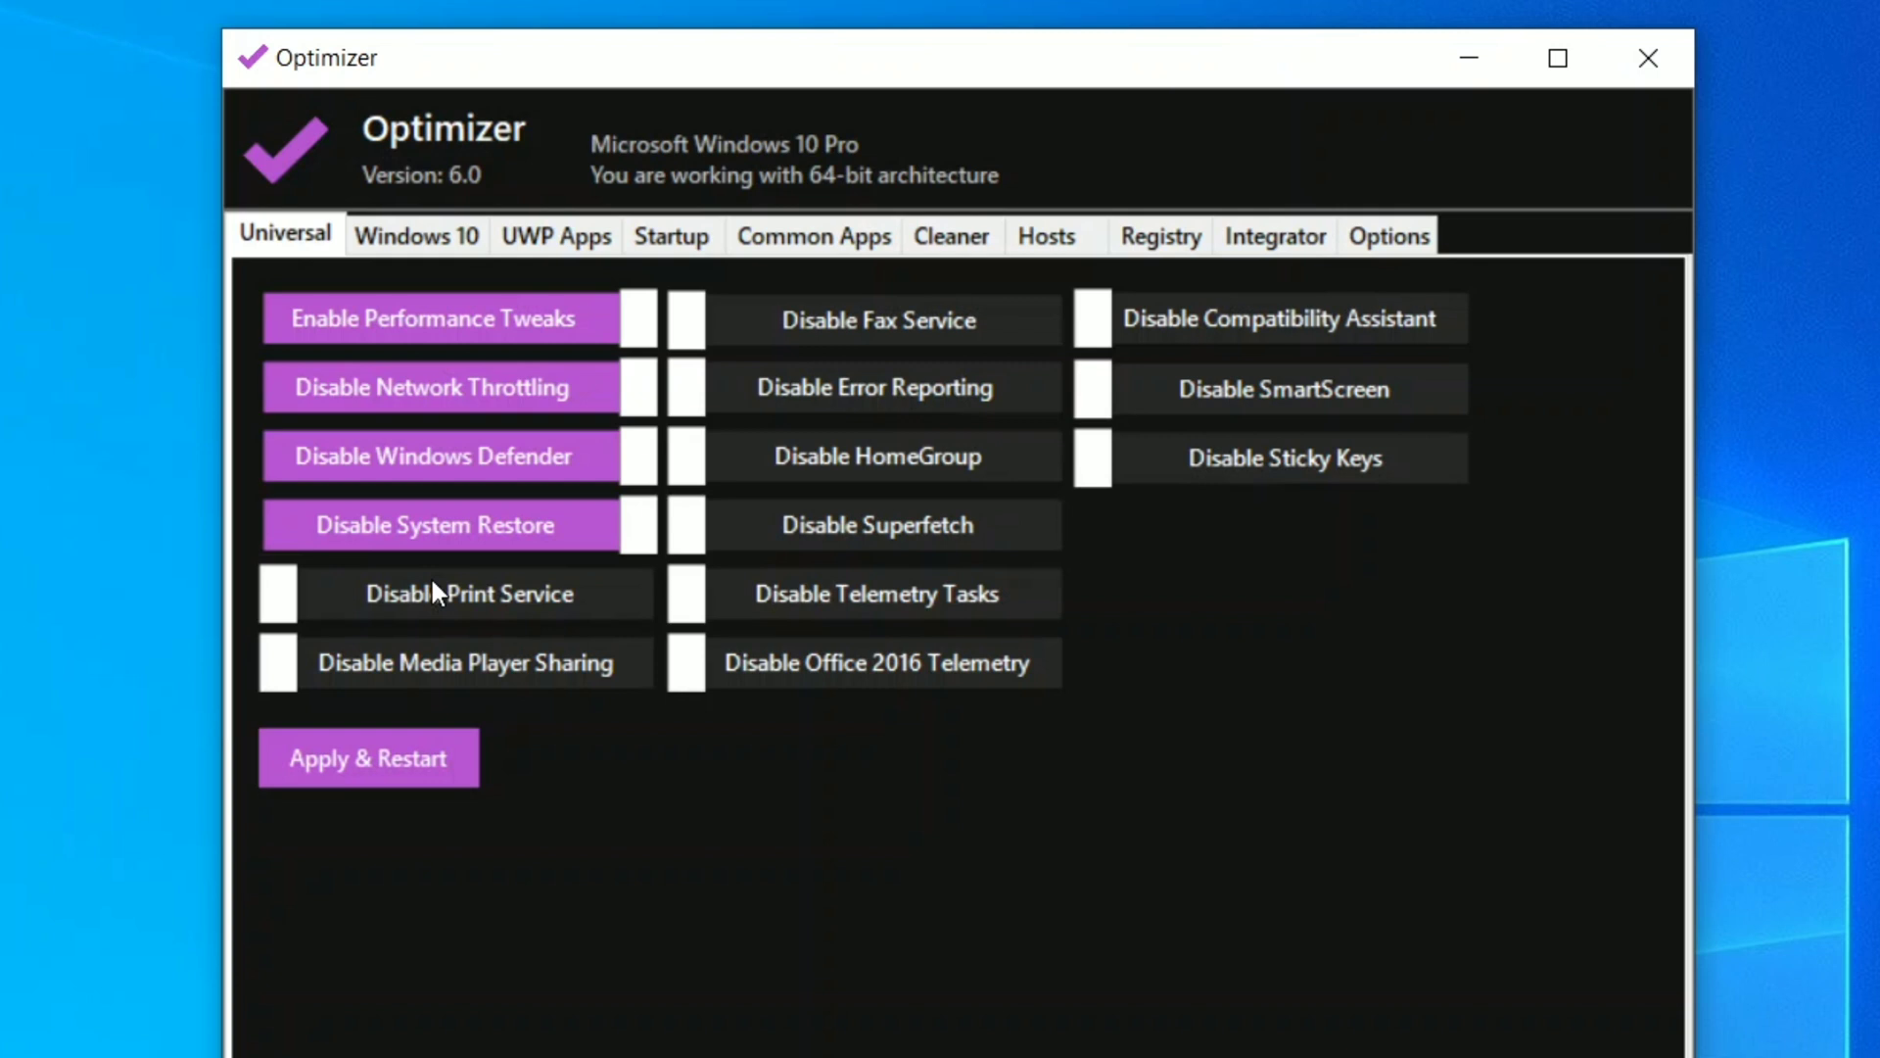
mouse_move(437, 611)
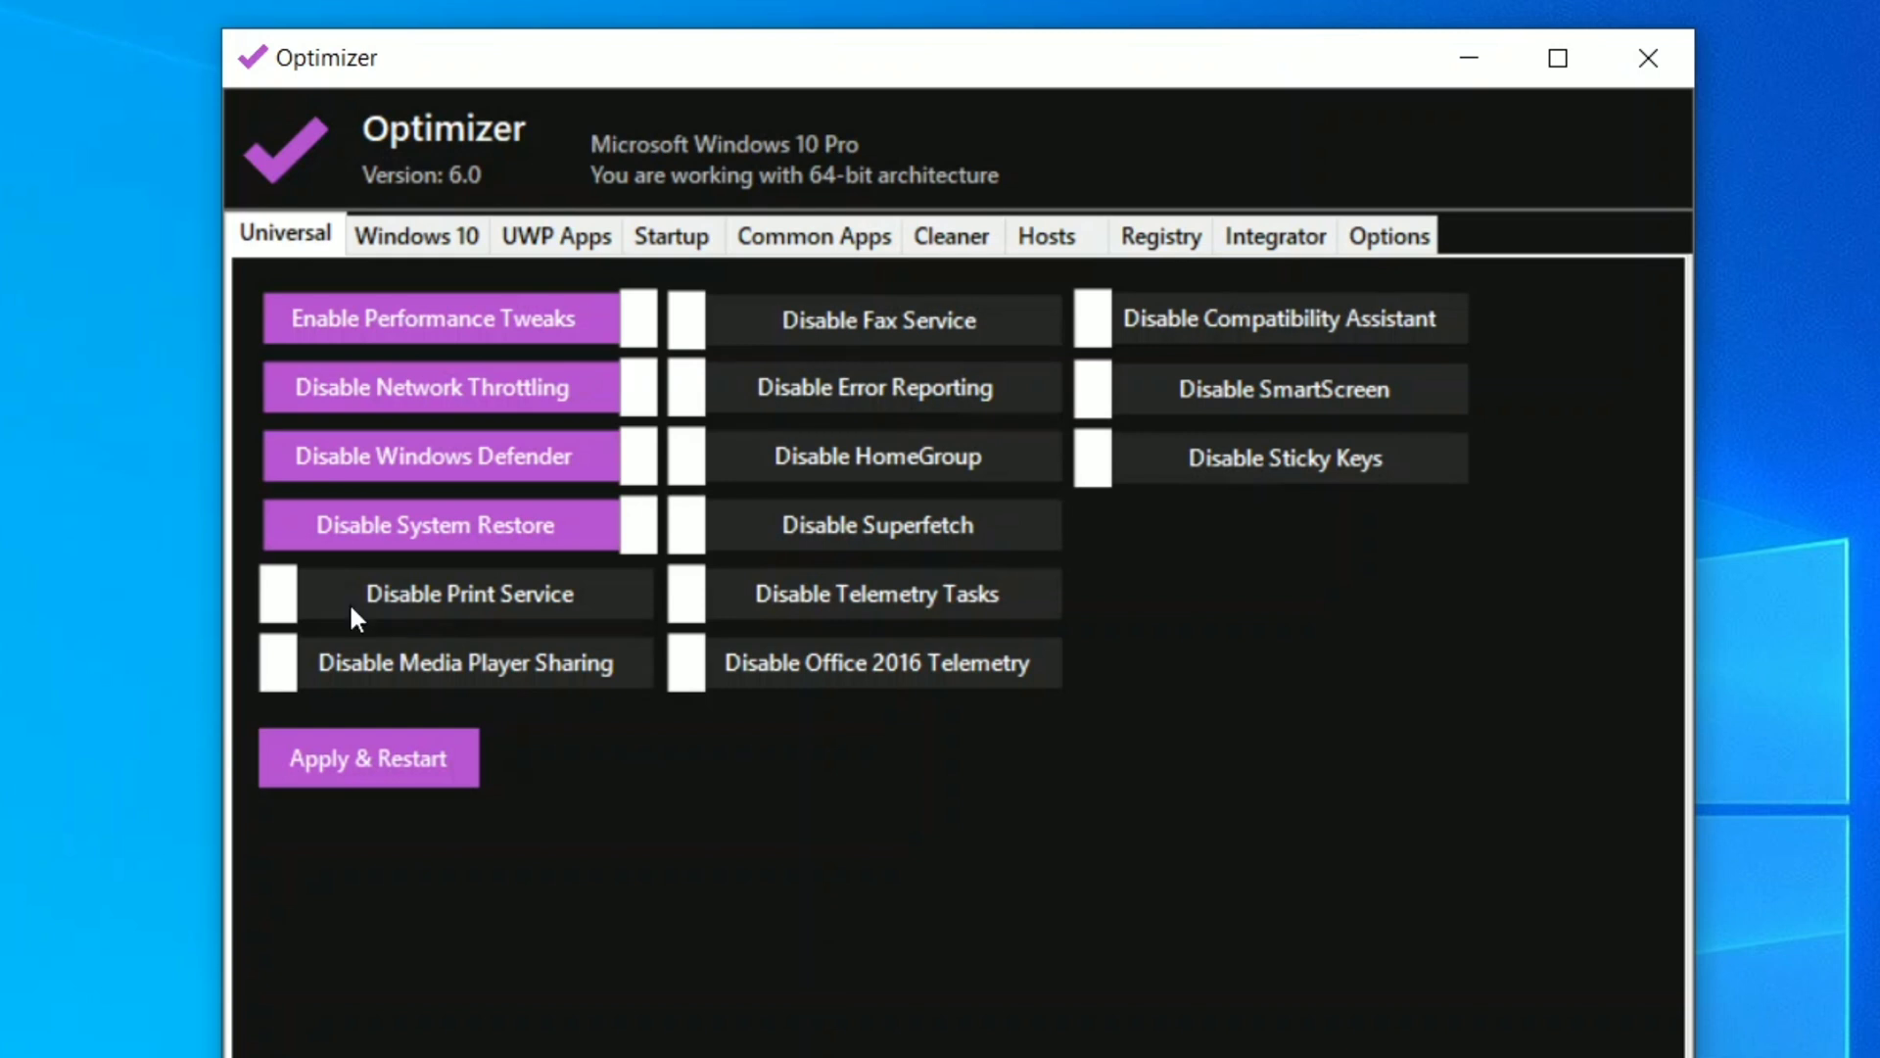
left_click(457, 592)
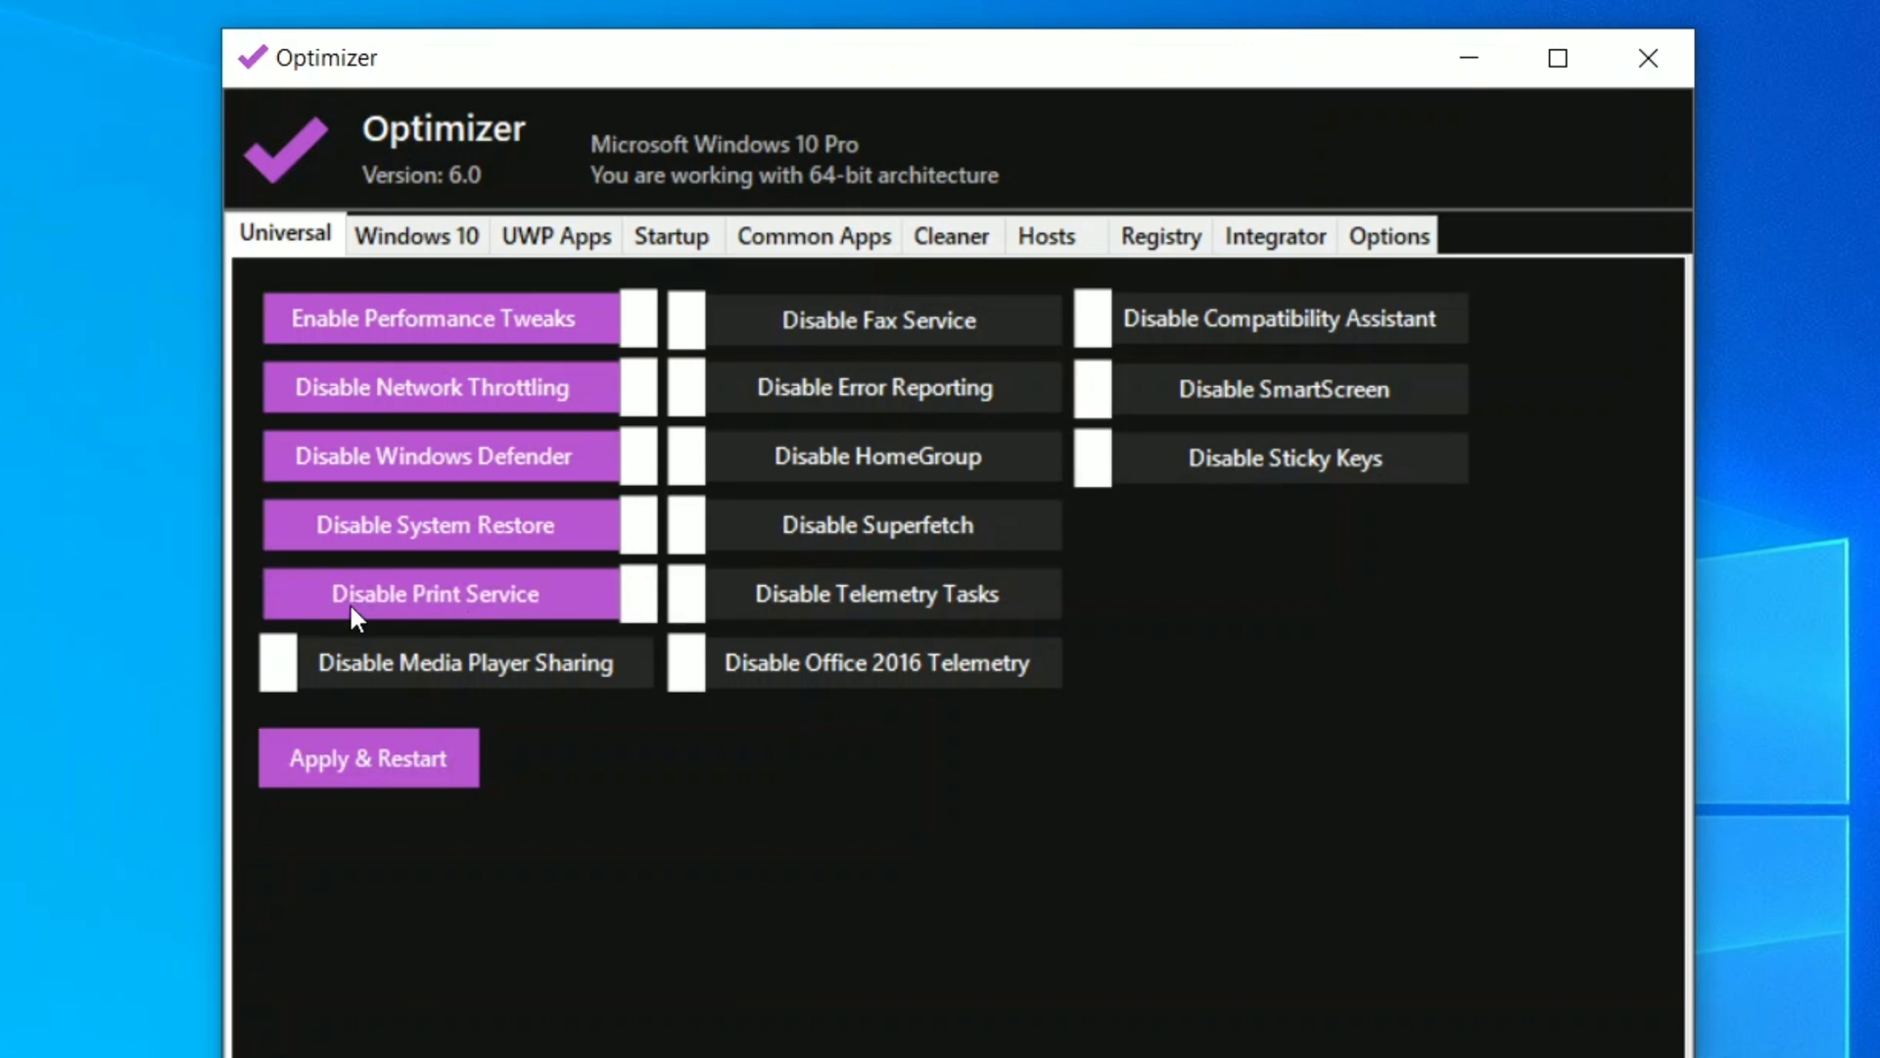
mouse_move(452, 683)
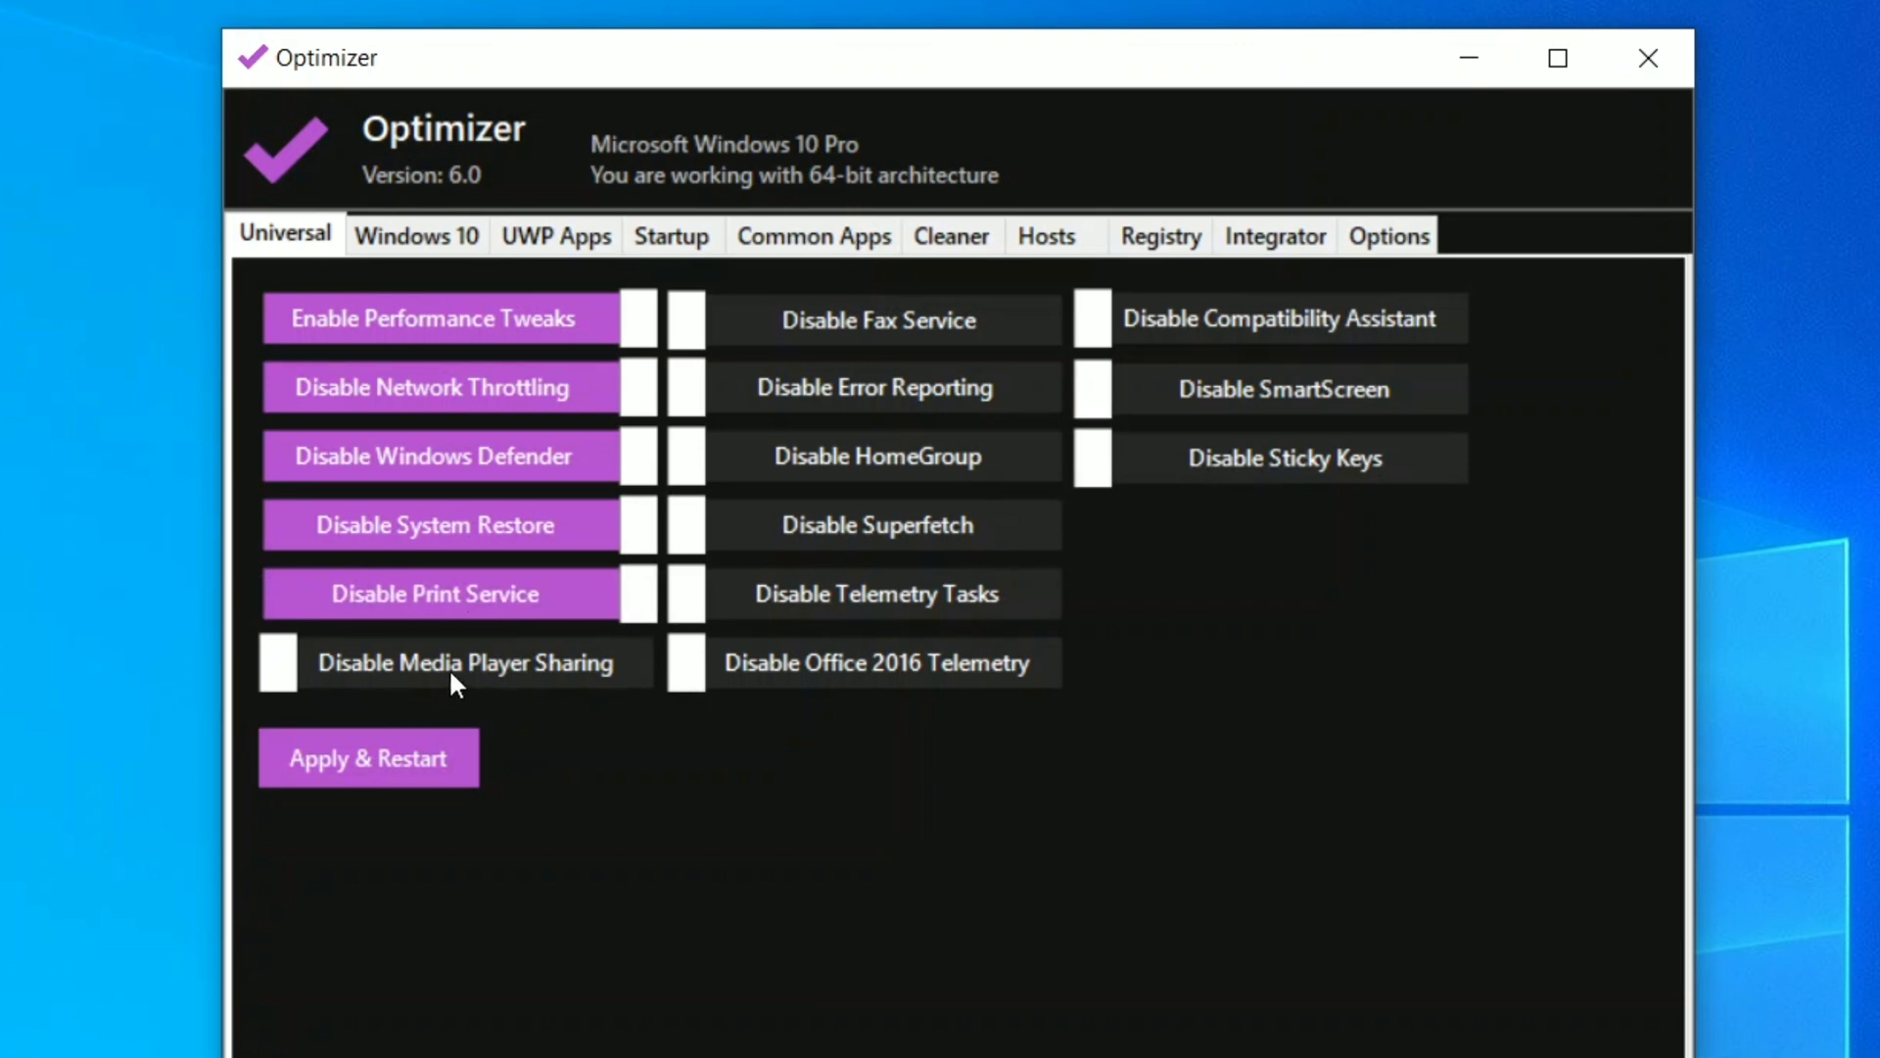
- Disable Media Player Sharing, Fax service, Error Reporting, HomeGroup and Superfetch
left_click(435, 662)
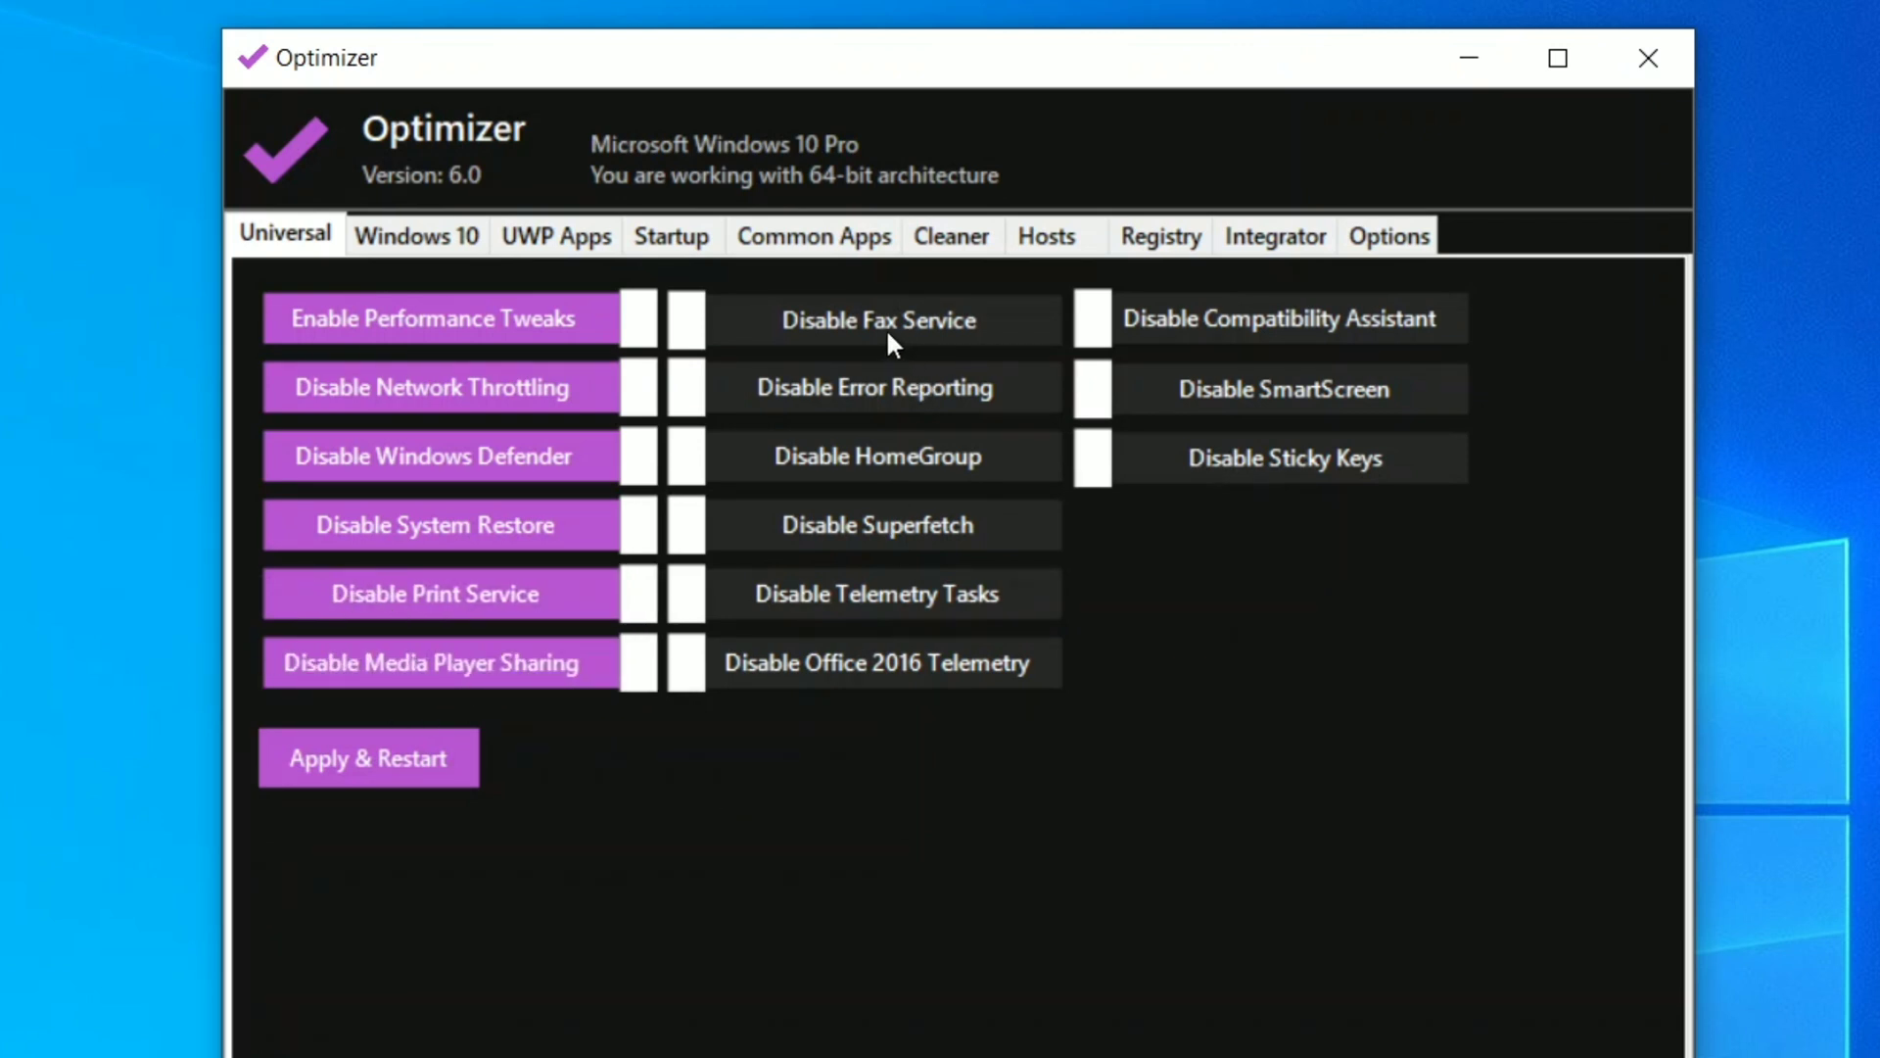
left_click(876, 319)
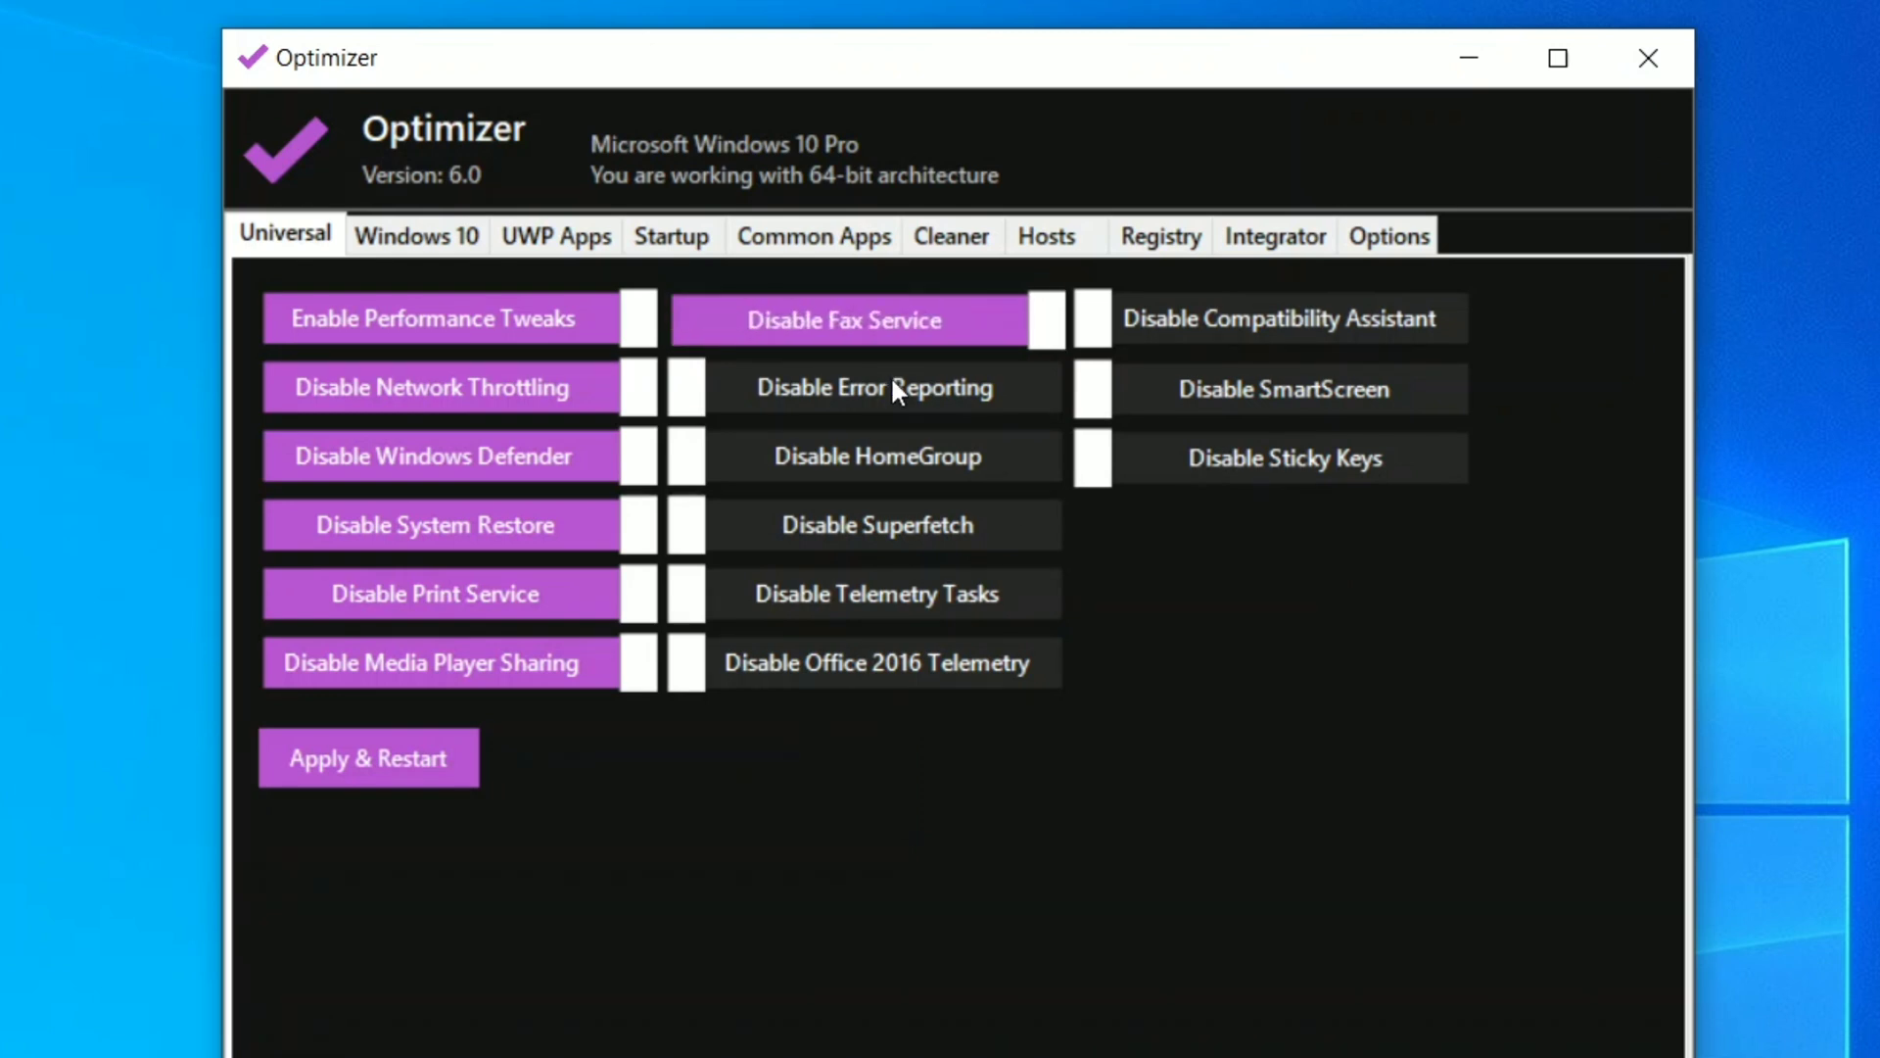
left_click(877, 386)
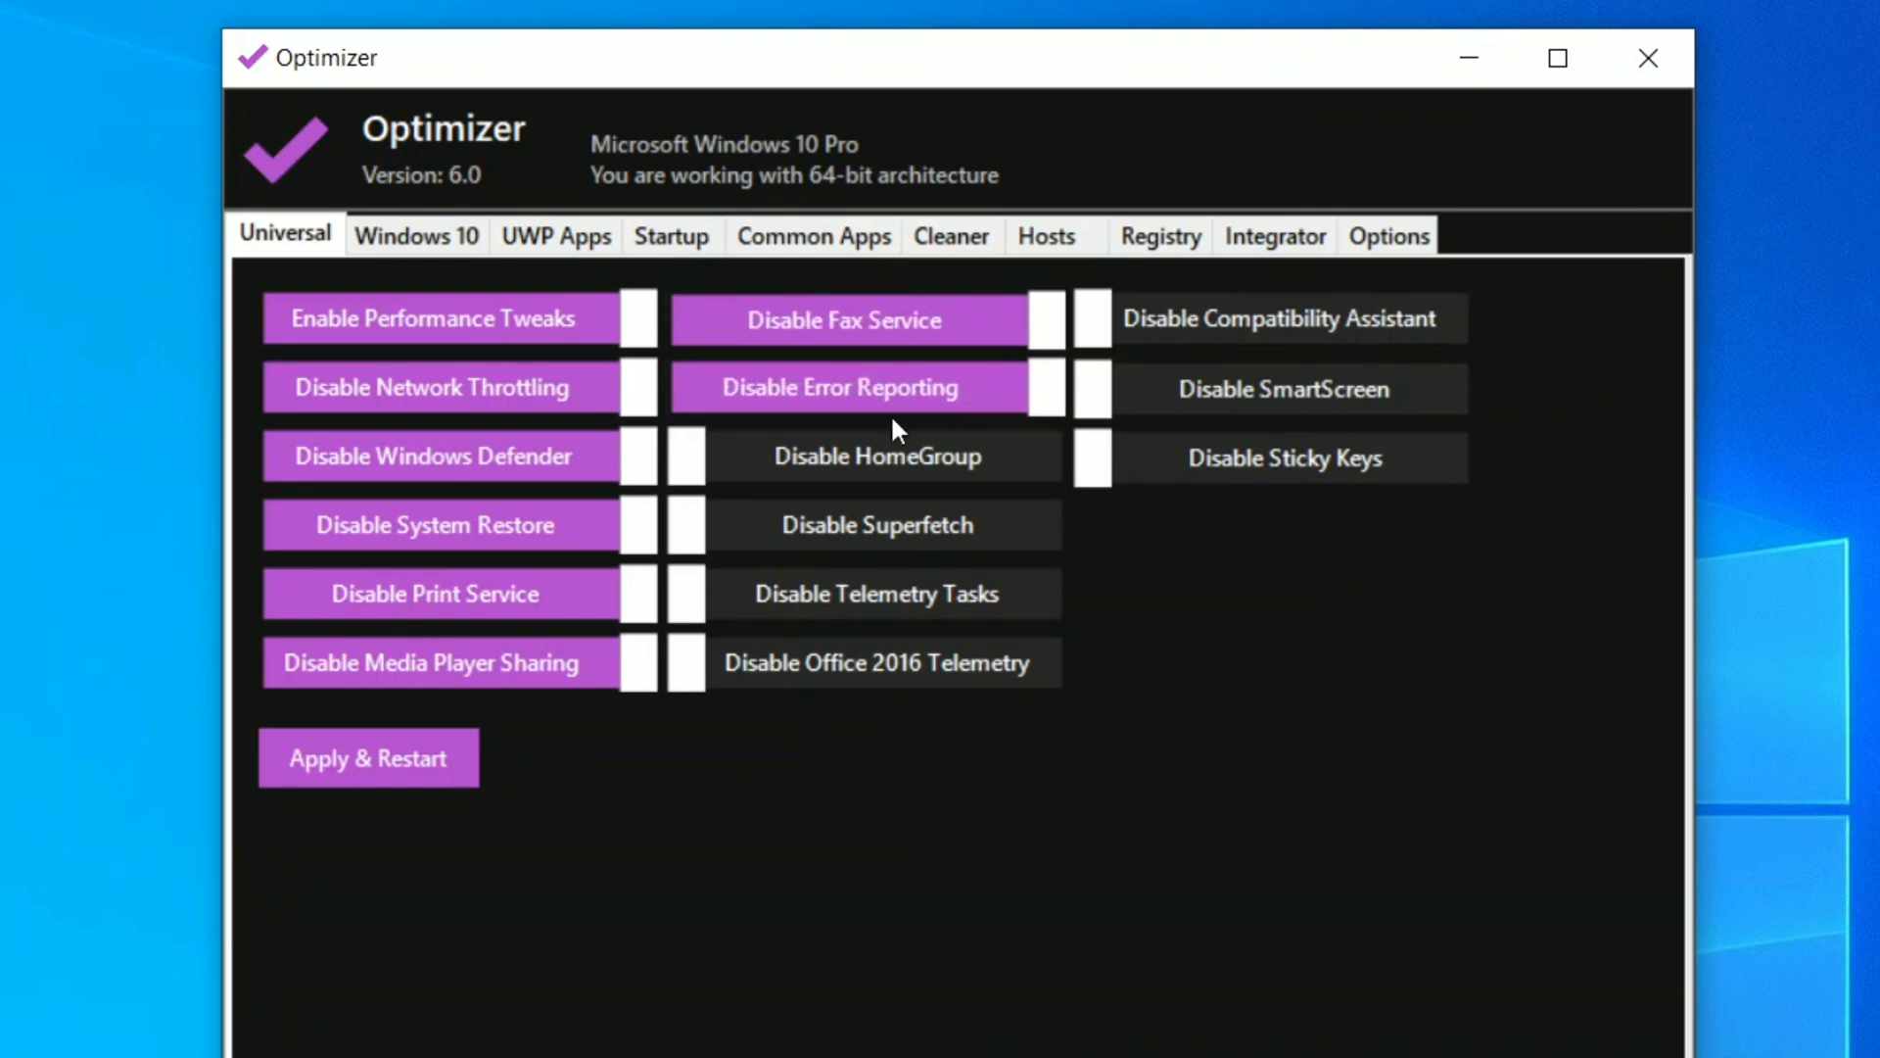
left_click(878, 456)
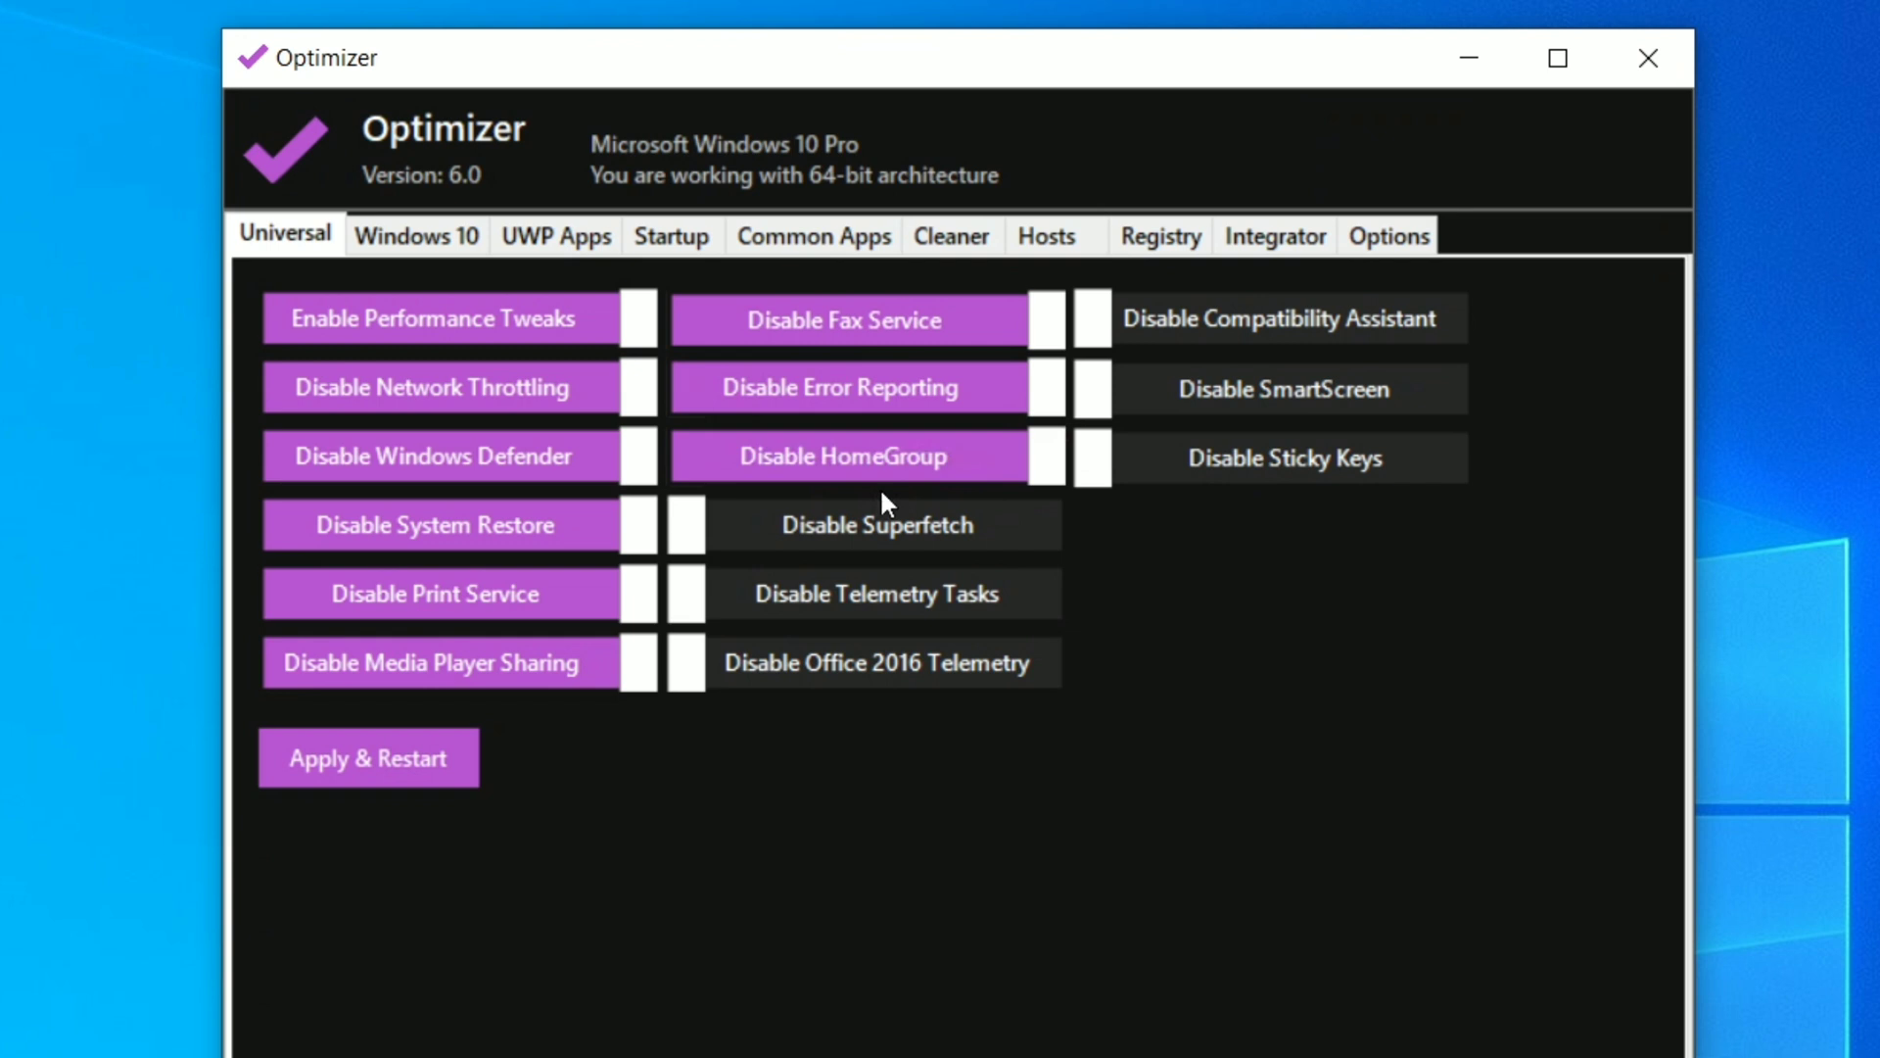
left_click(842, 525)
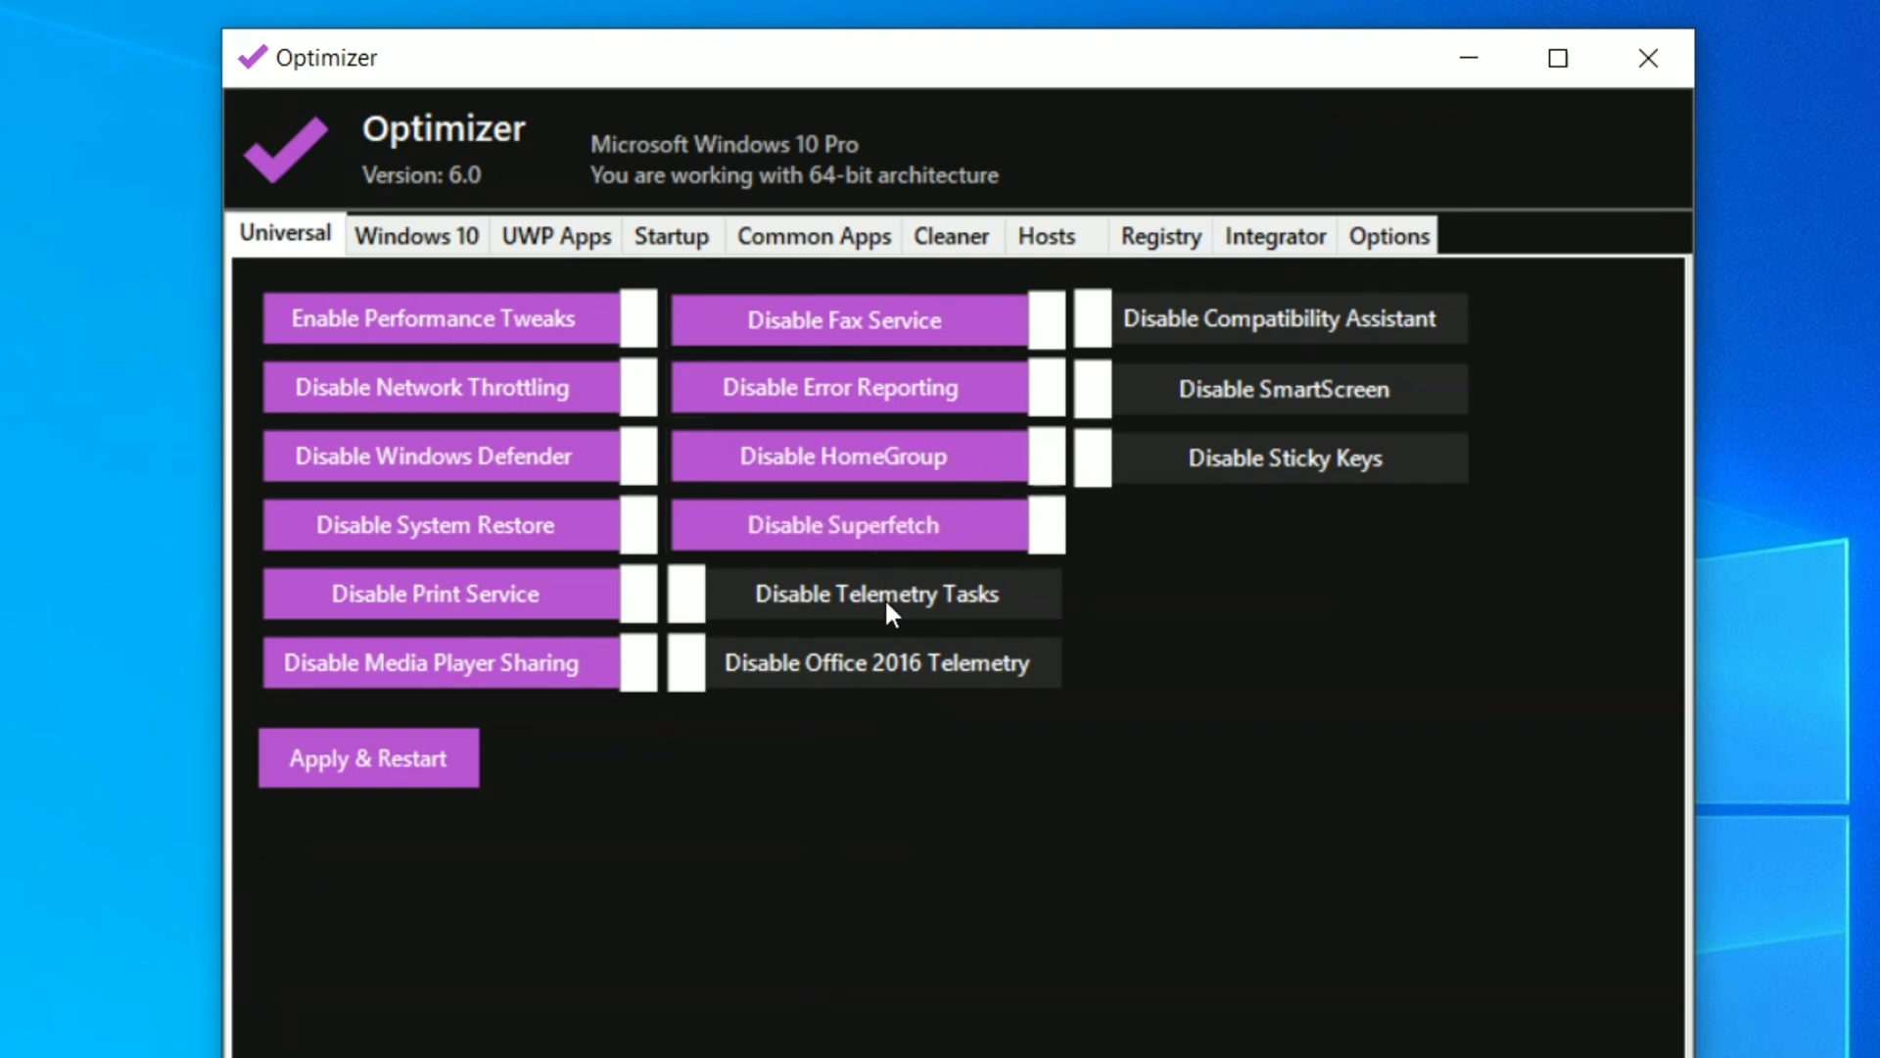
mouse_move(842, 671)
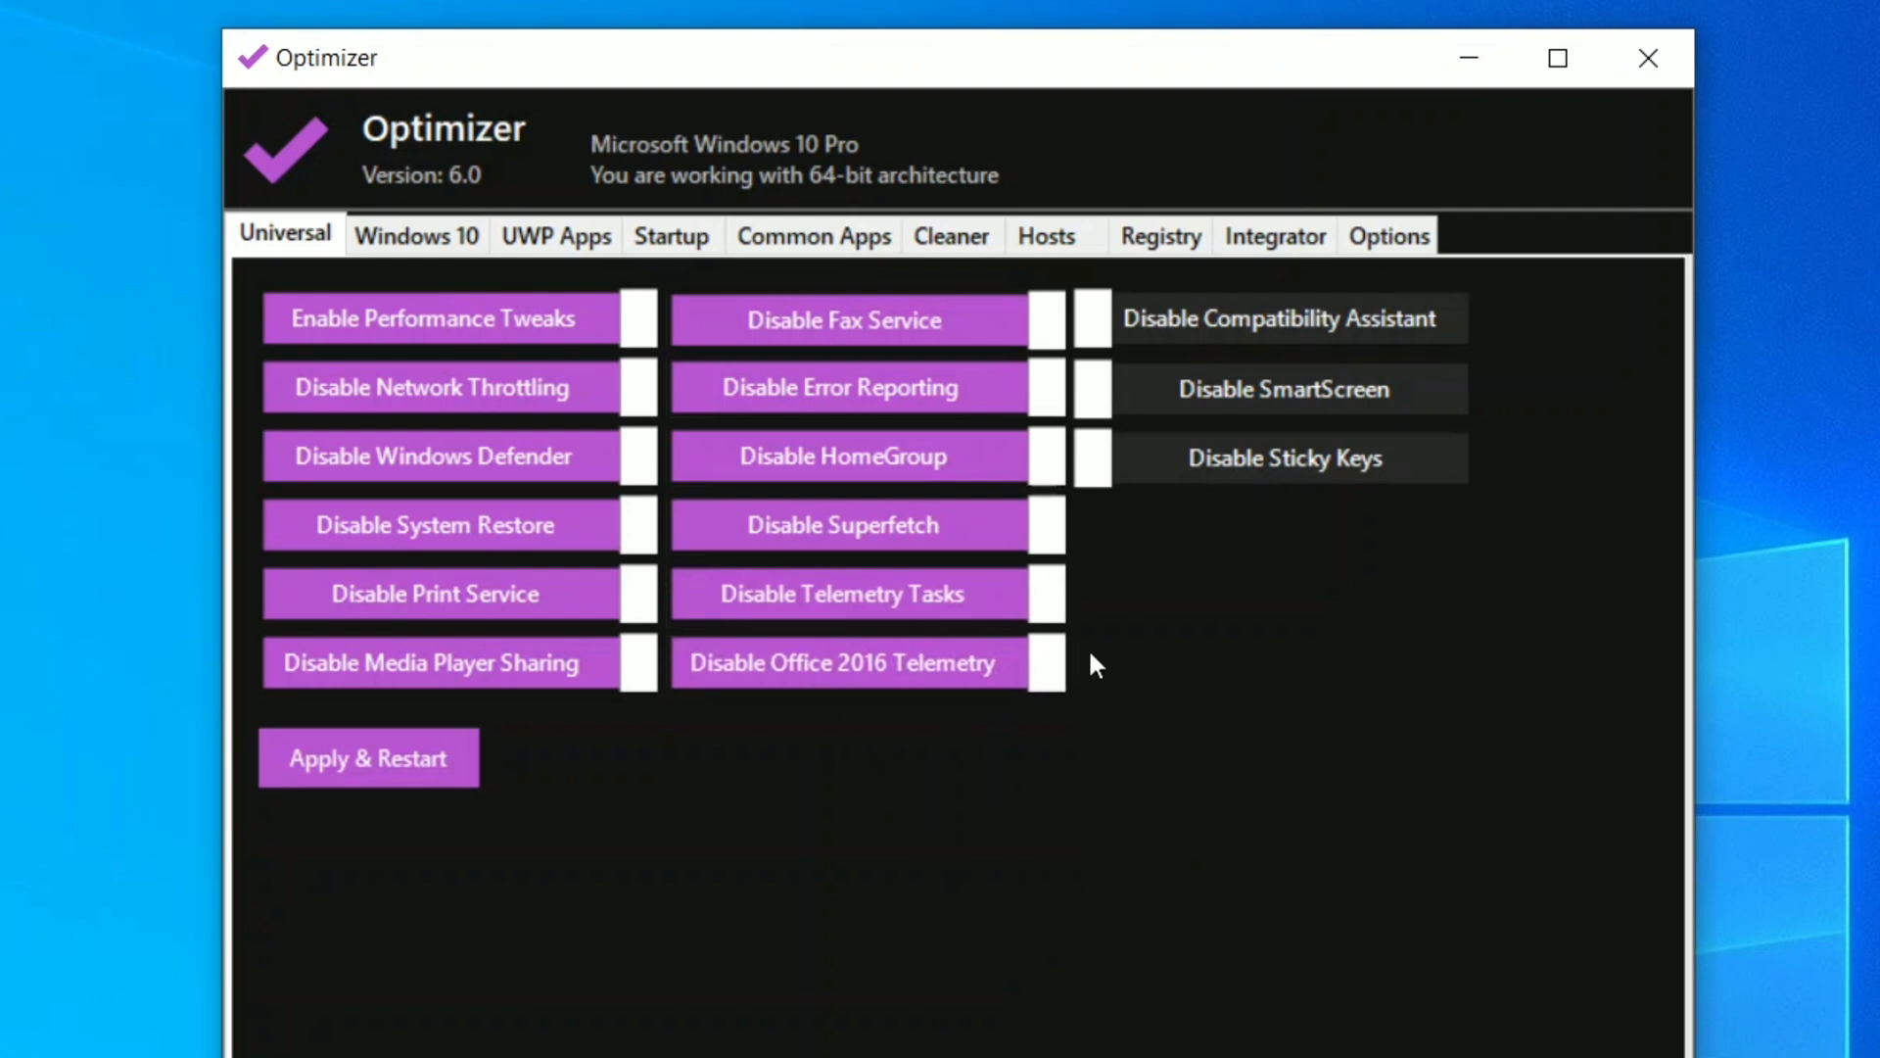
- Disable the Compatibility Assistant and SmartScreen
left_click(1285, 317)
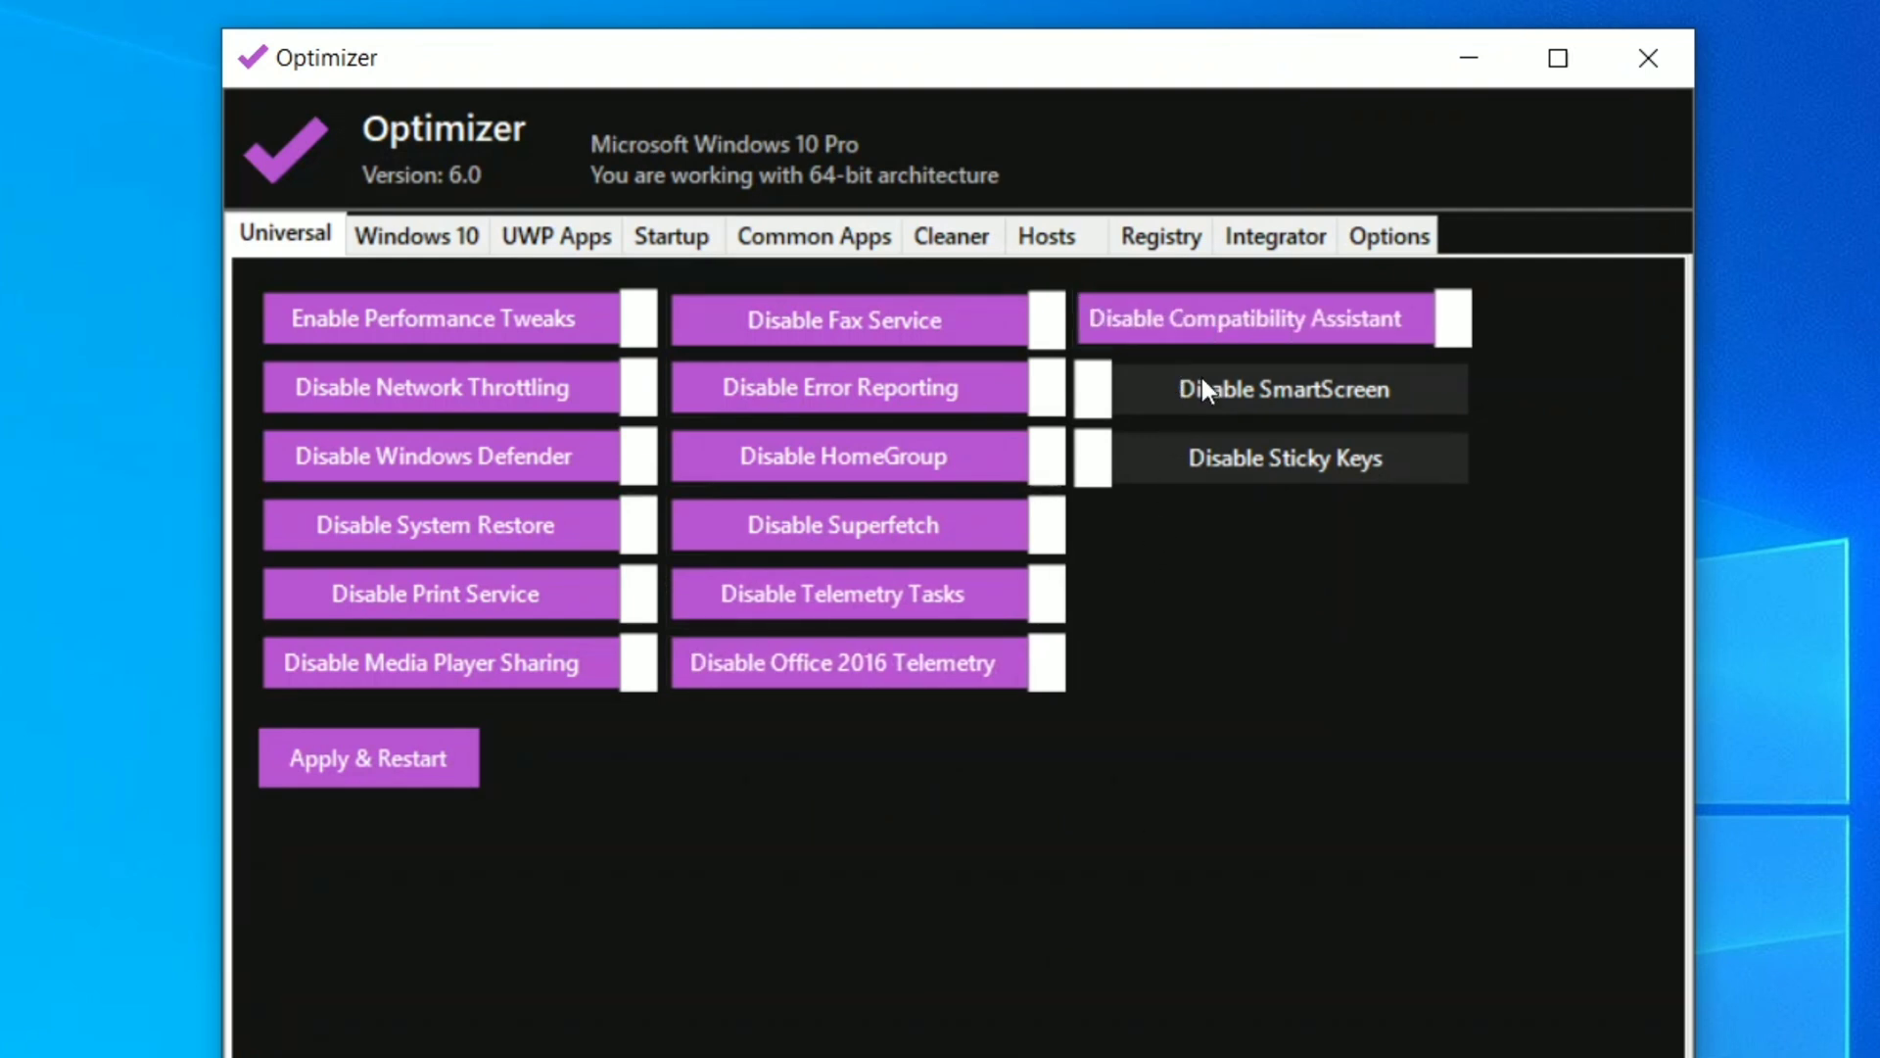
left_click(1283, 388)
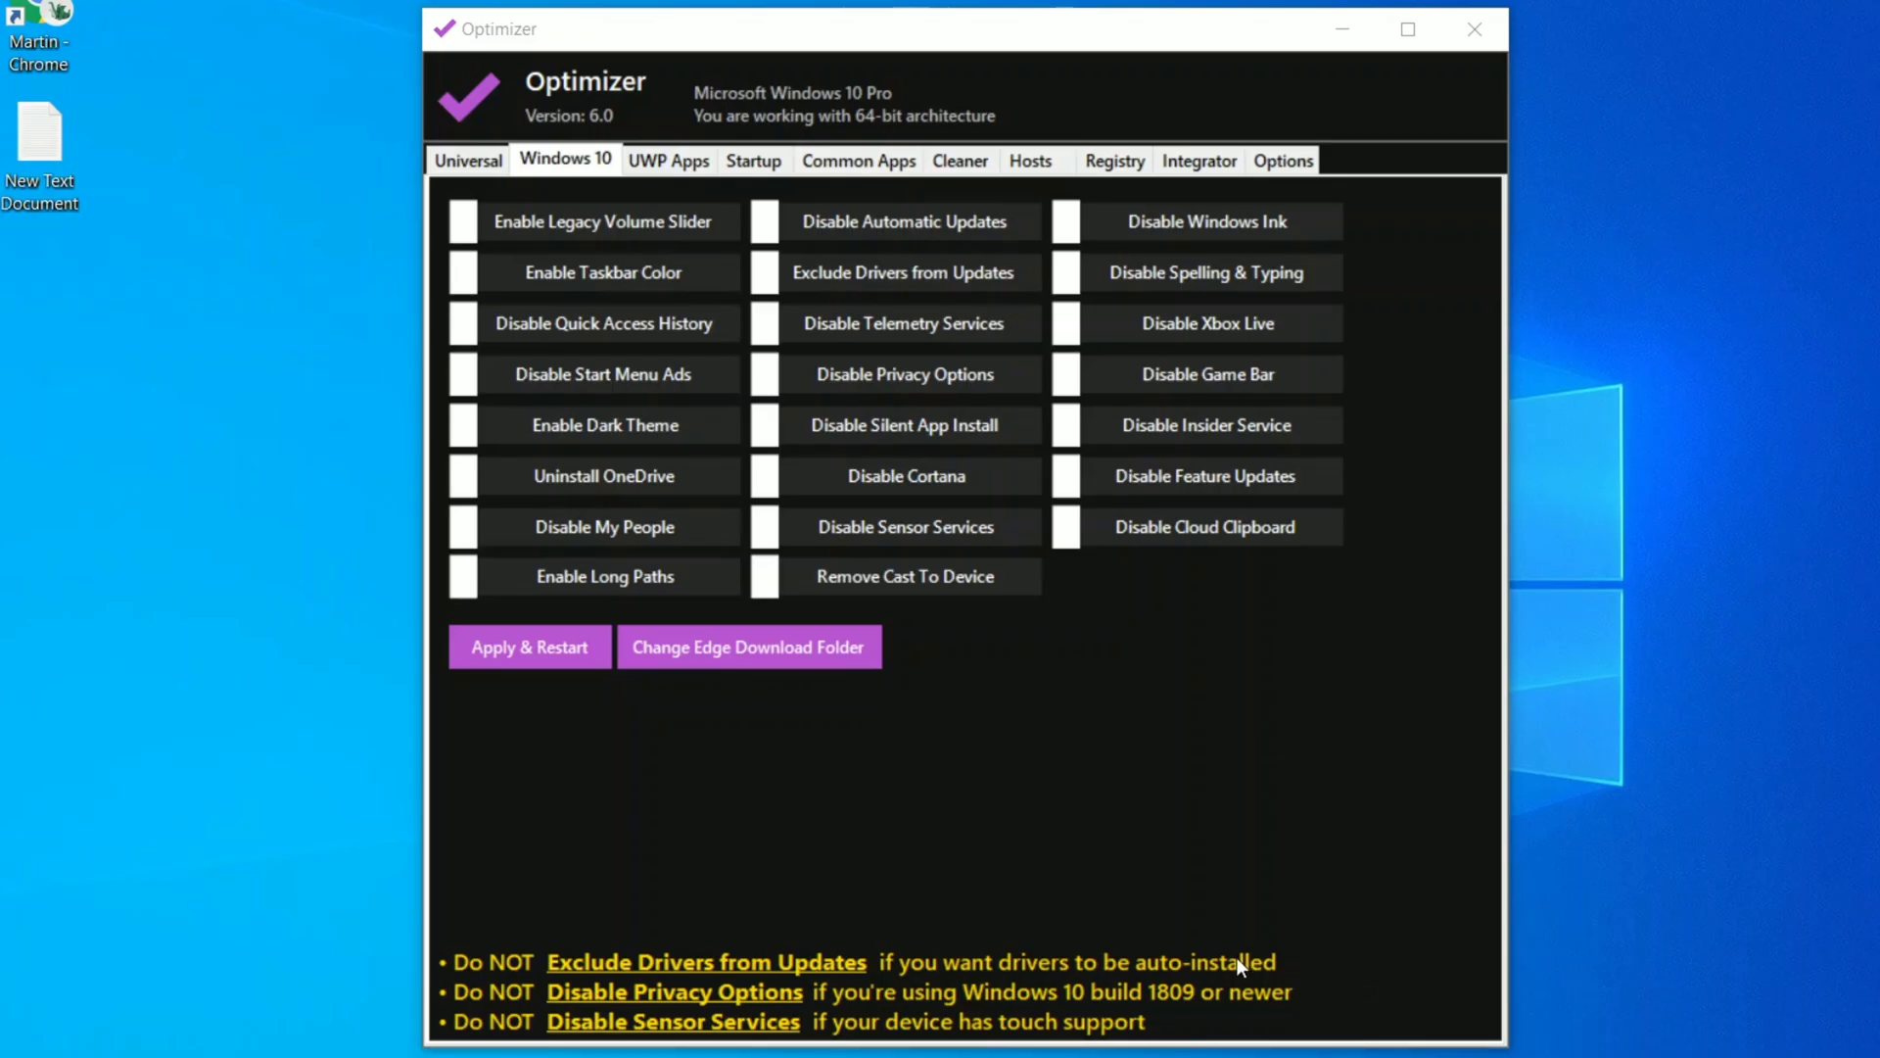
left_click(468, 161)
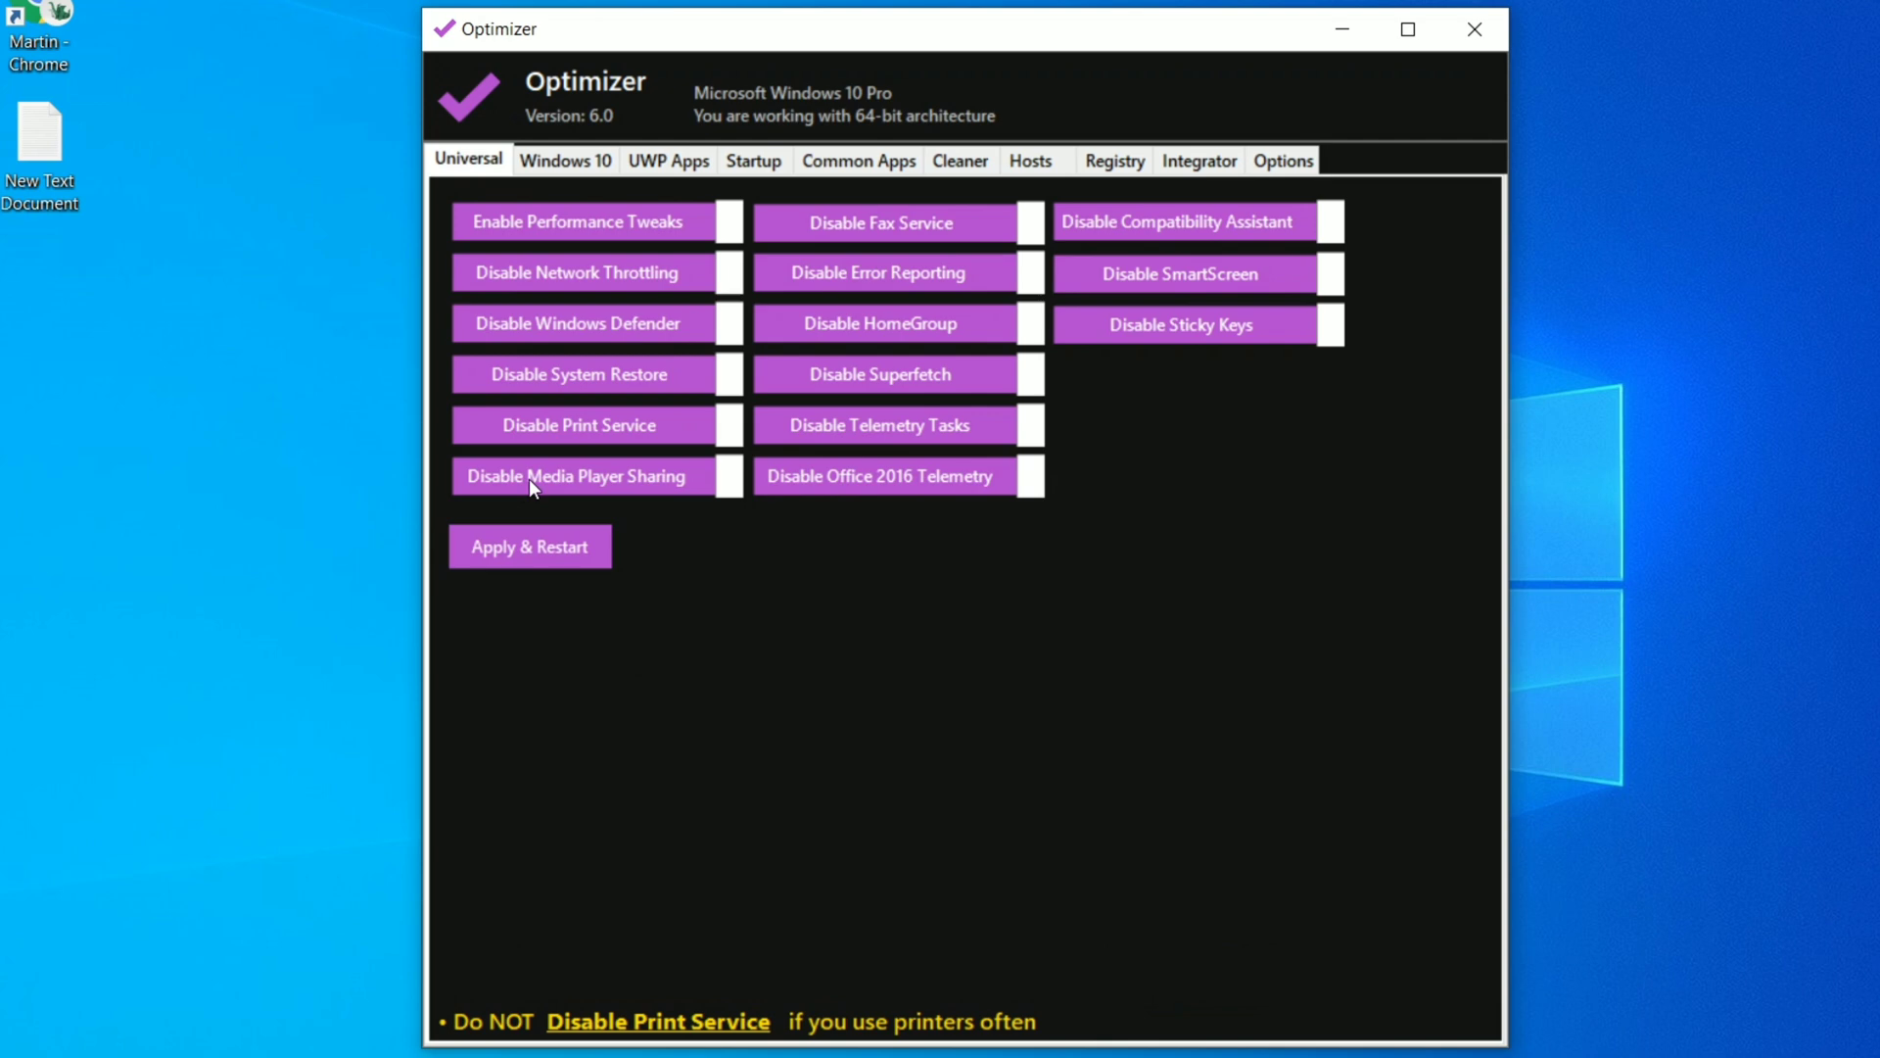
left_click(564, 158)
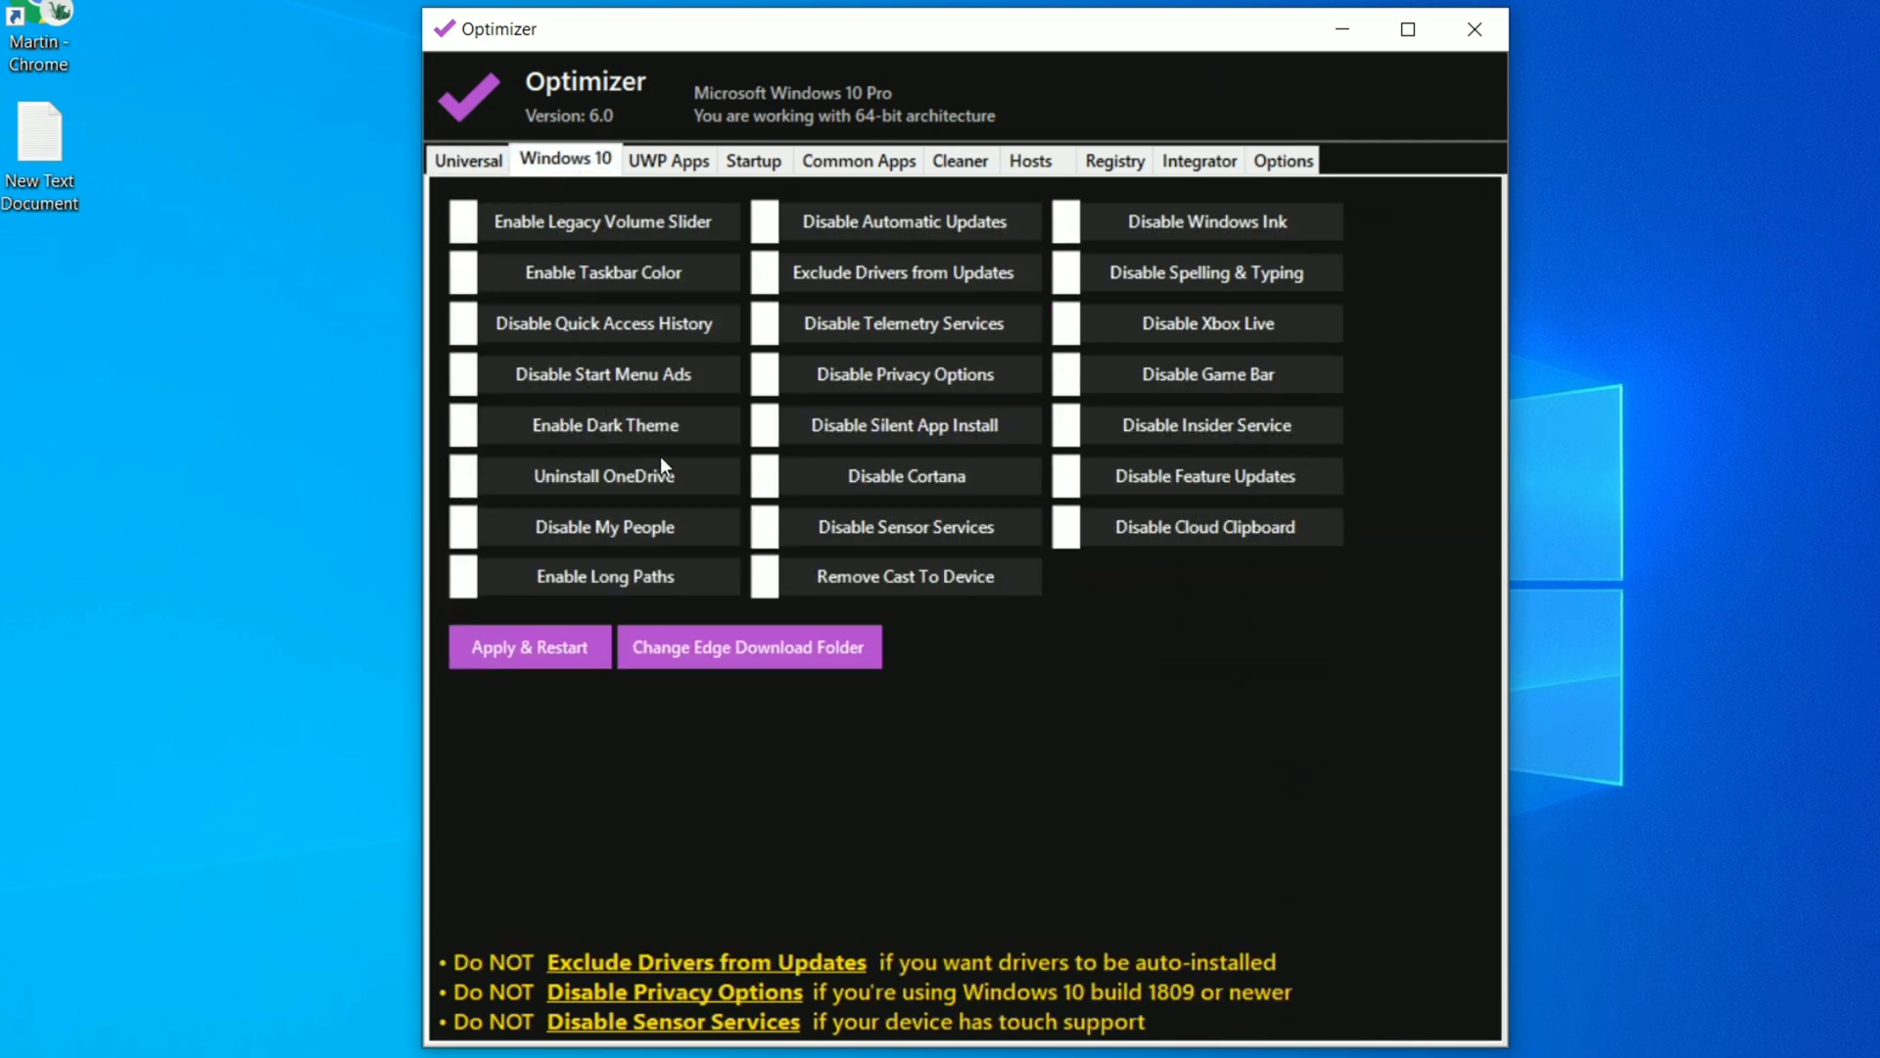
mouse_move(552, 231)
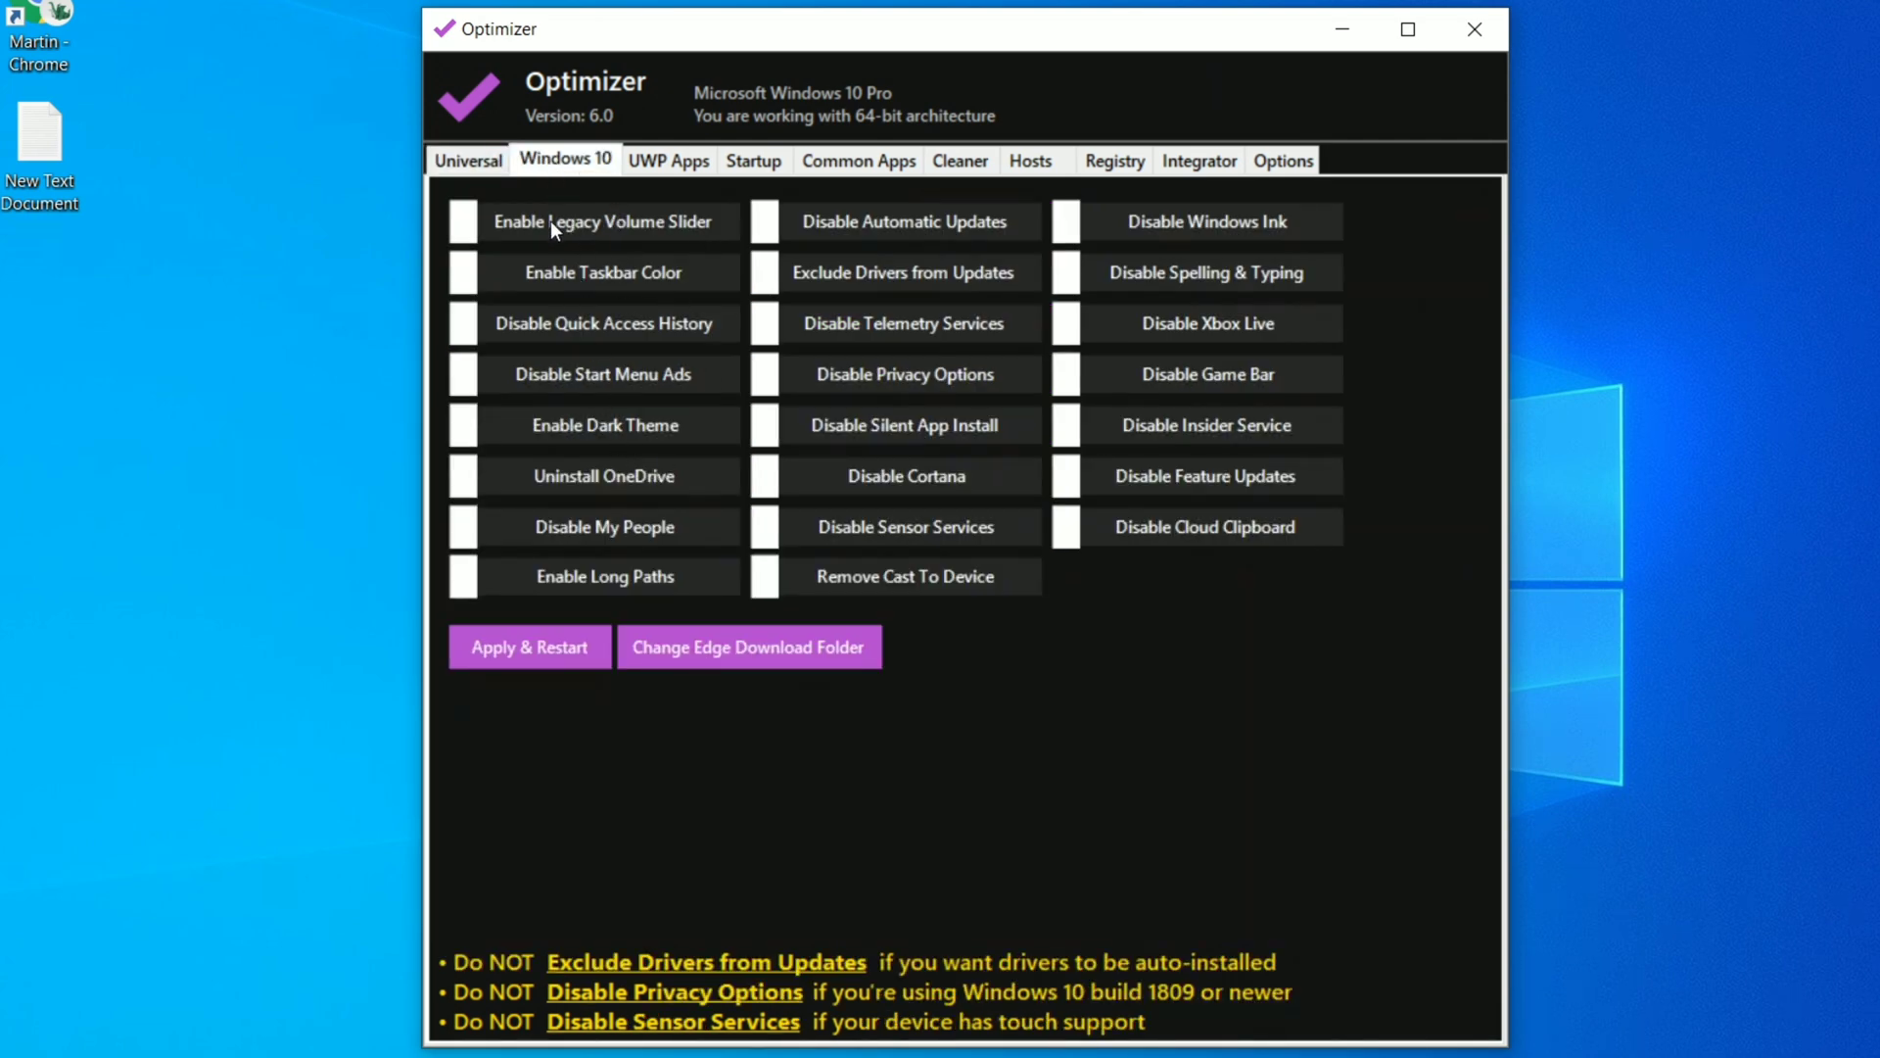
mouse_move(503, 217)
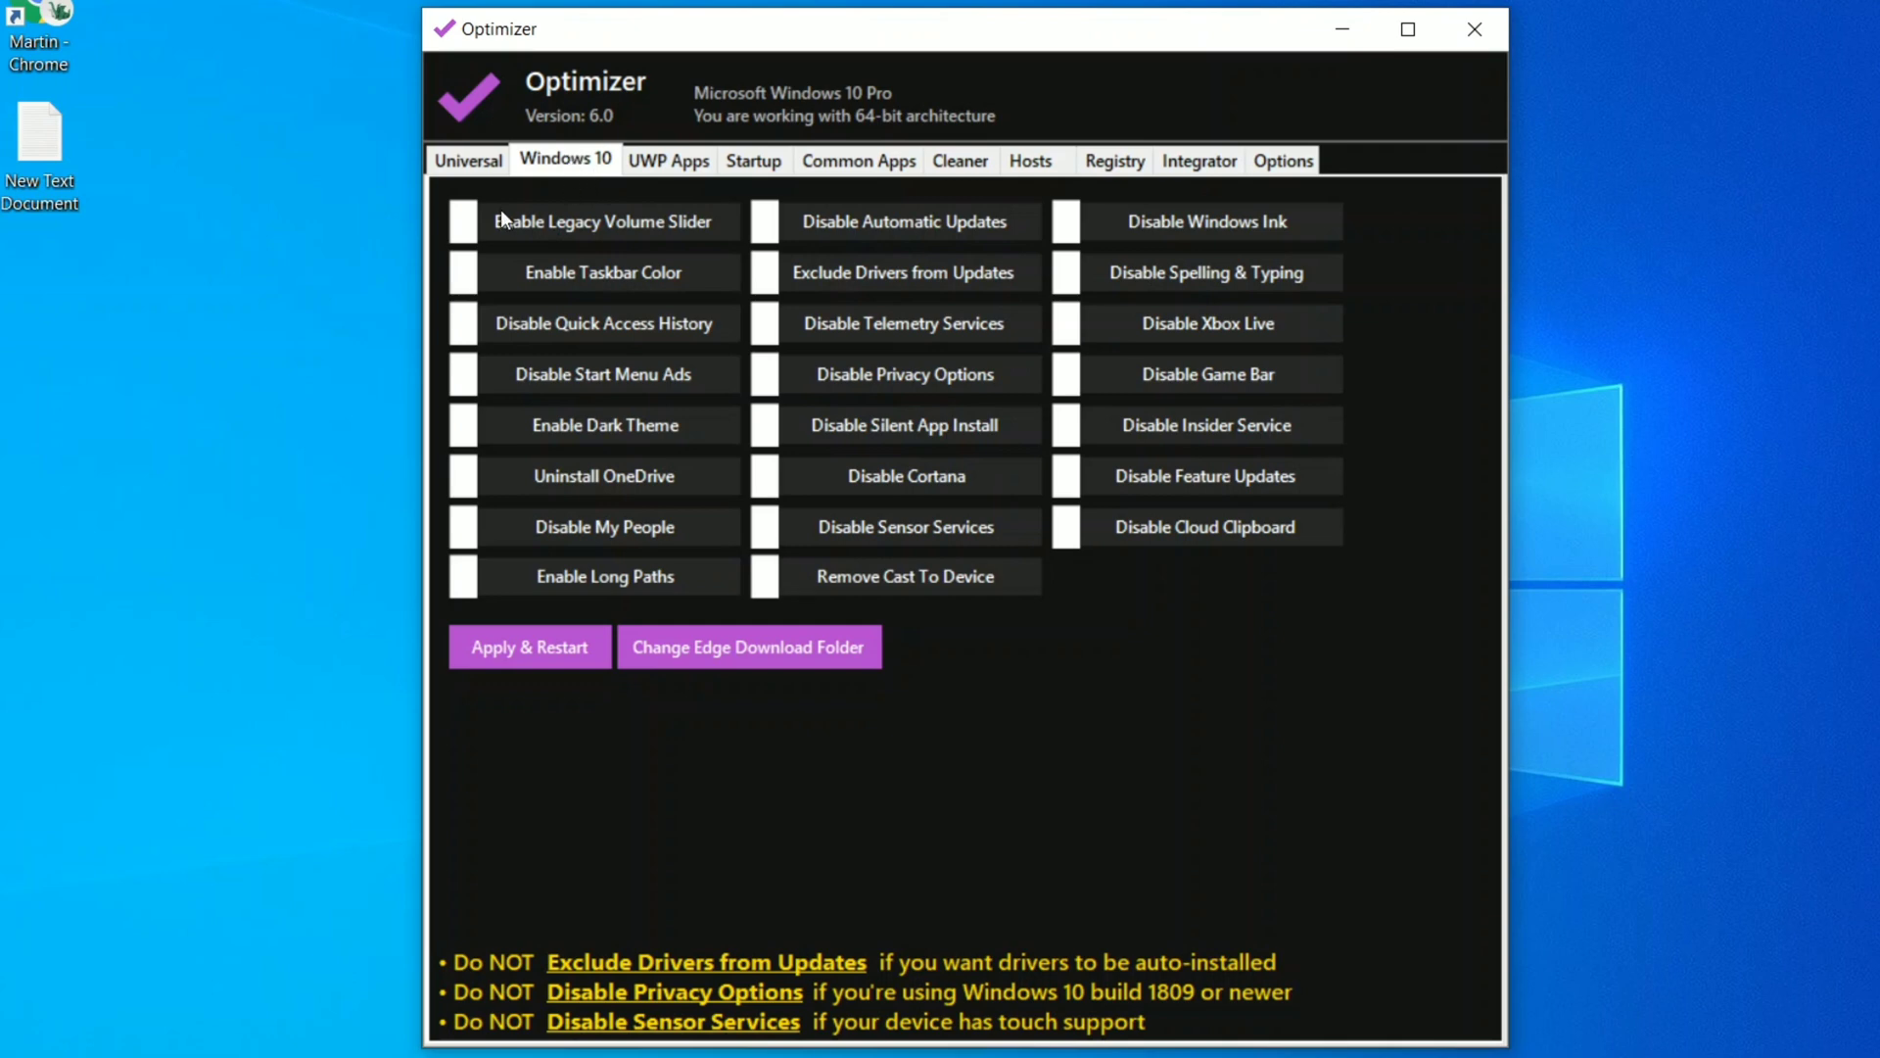
mouse_move(638, 371)
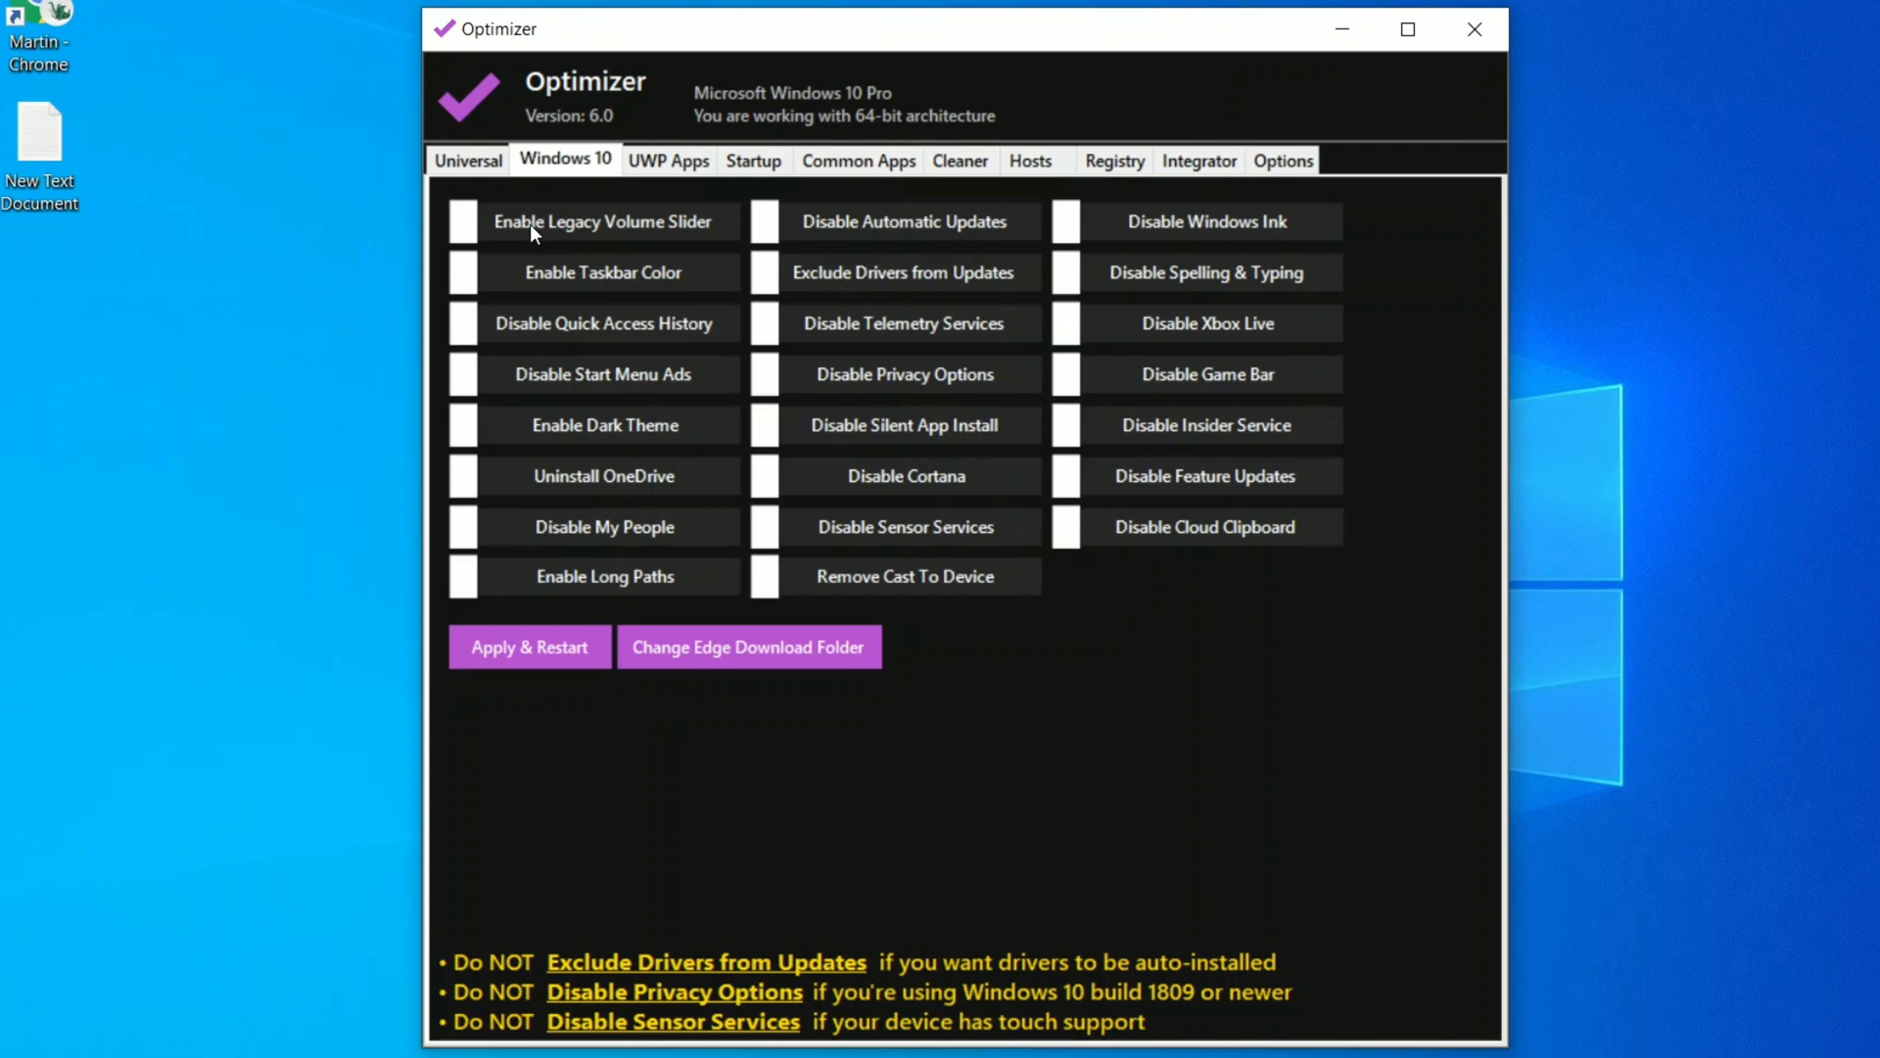
mouse_move(854, 619)
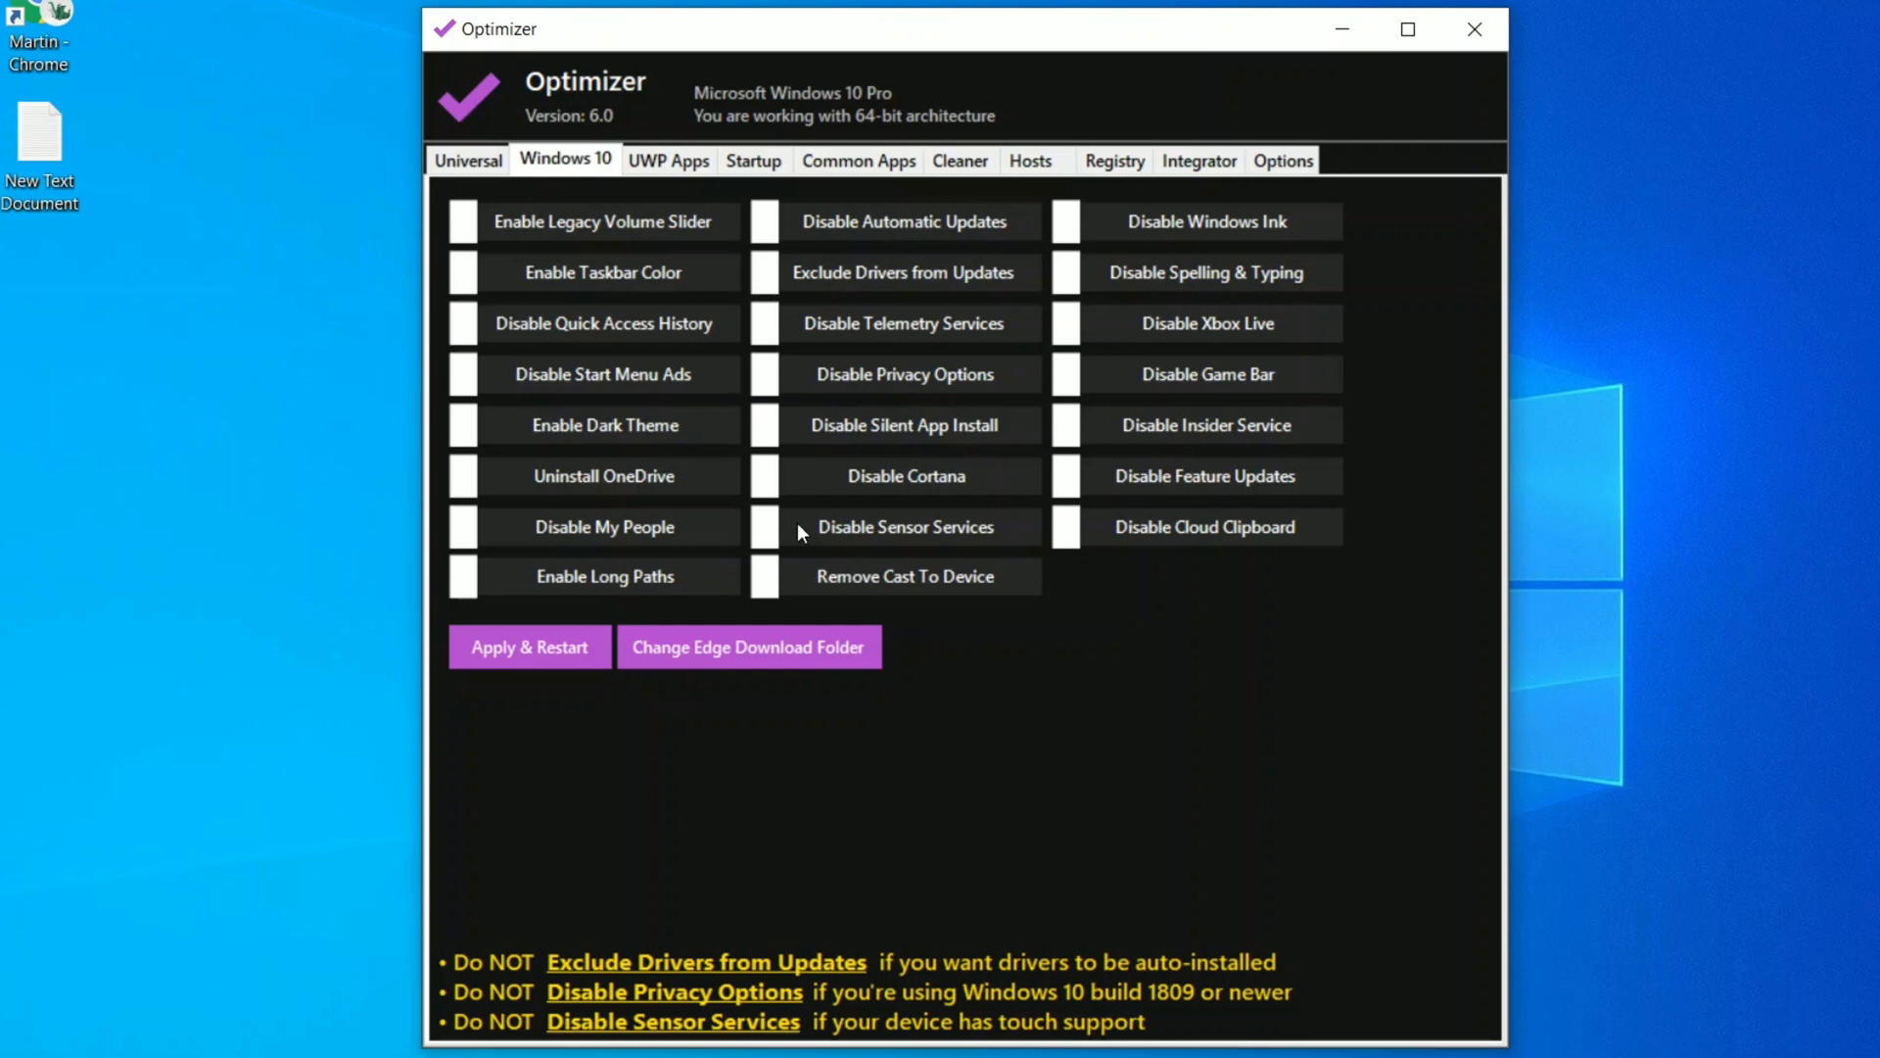
mouse_move(506, 284)
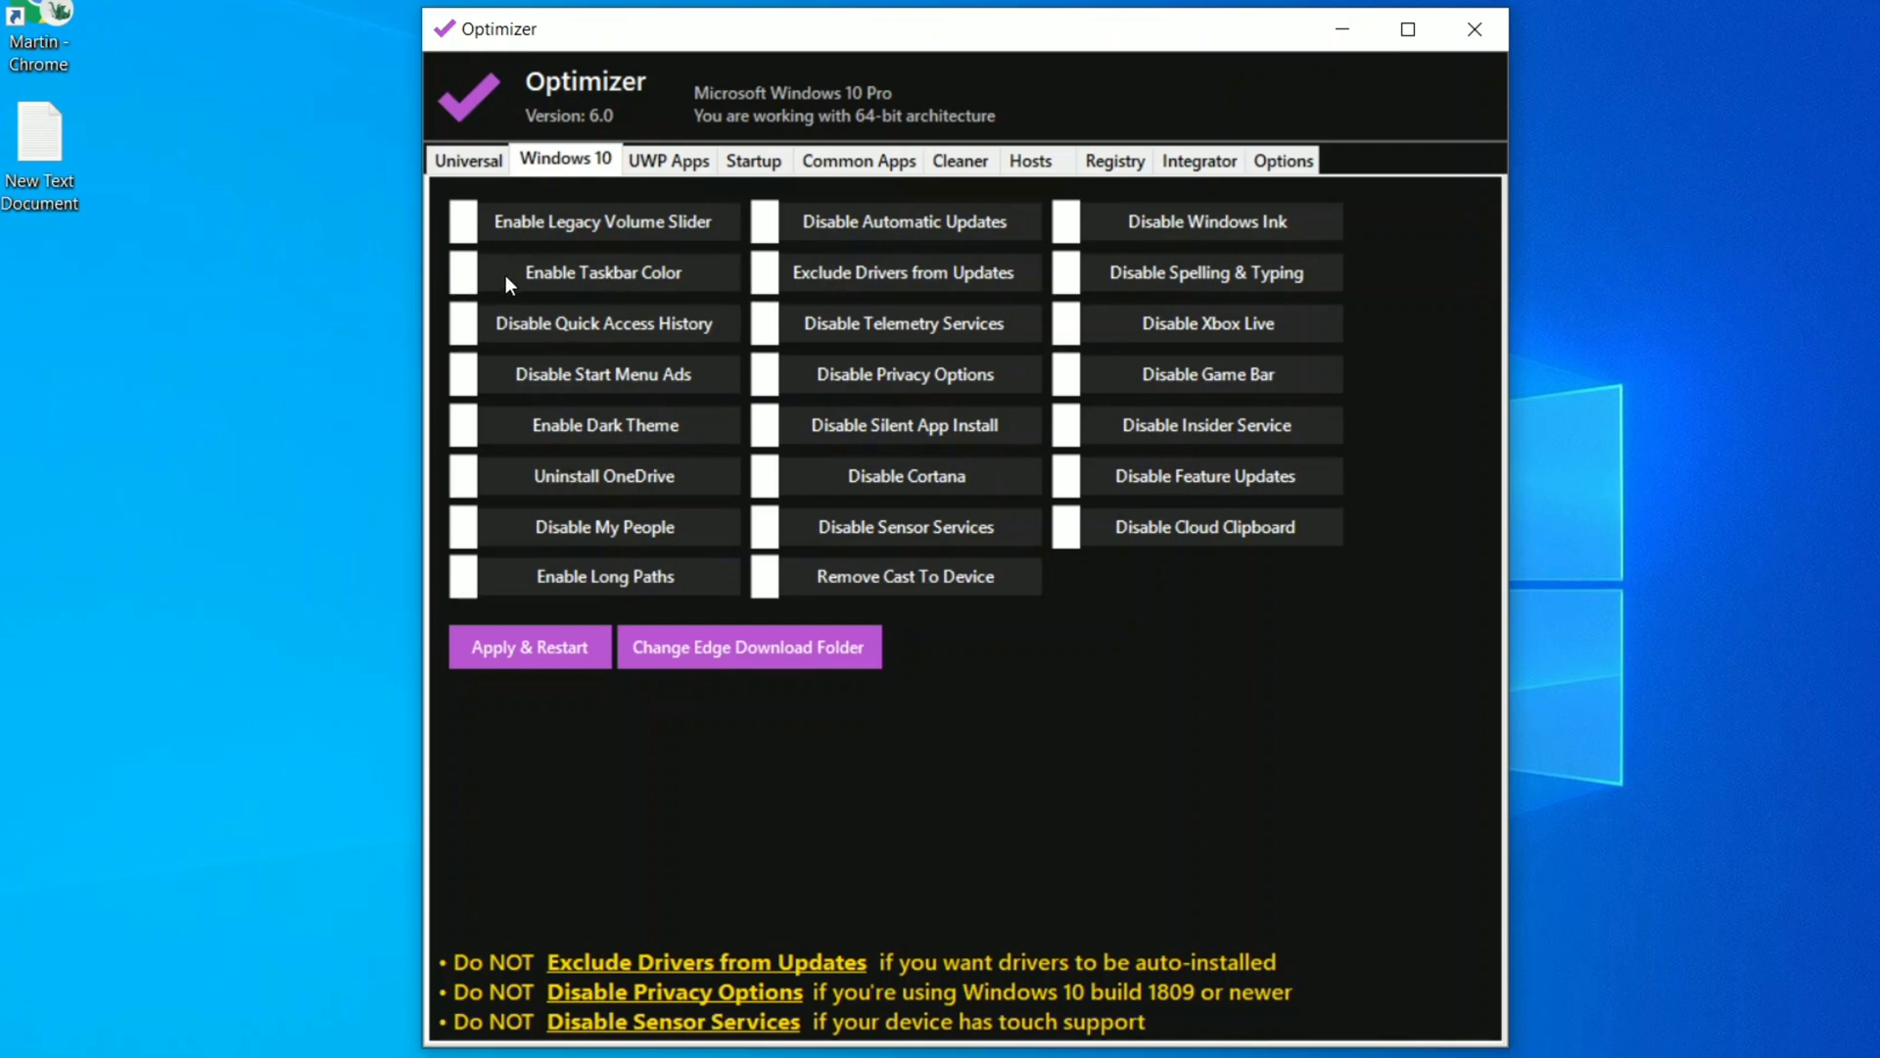
- Enable Taskbar Color and disable Quick Access history on the Windows 10 tab
left_click(602, 272)
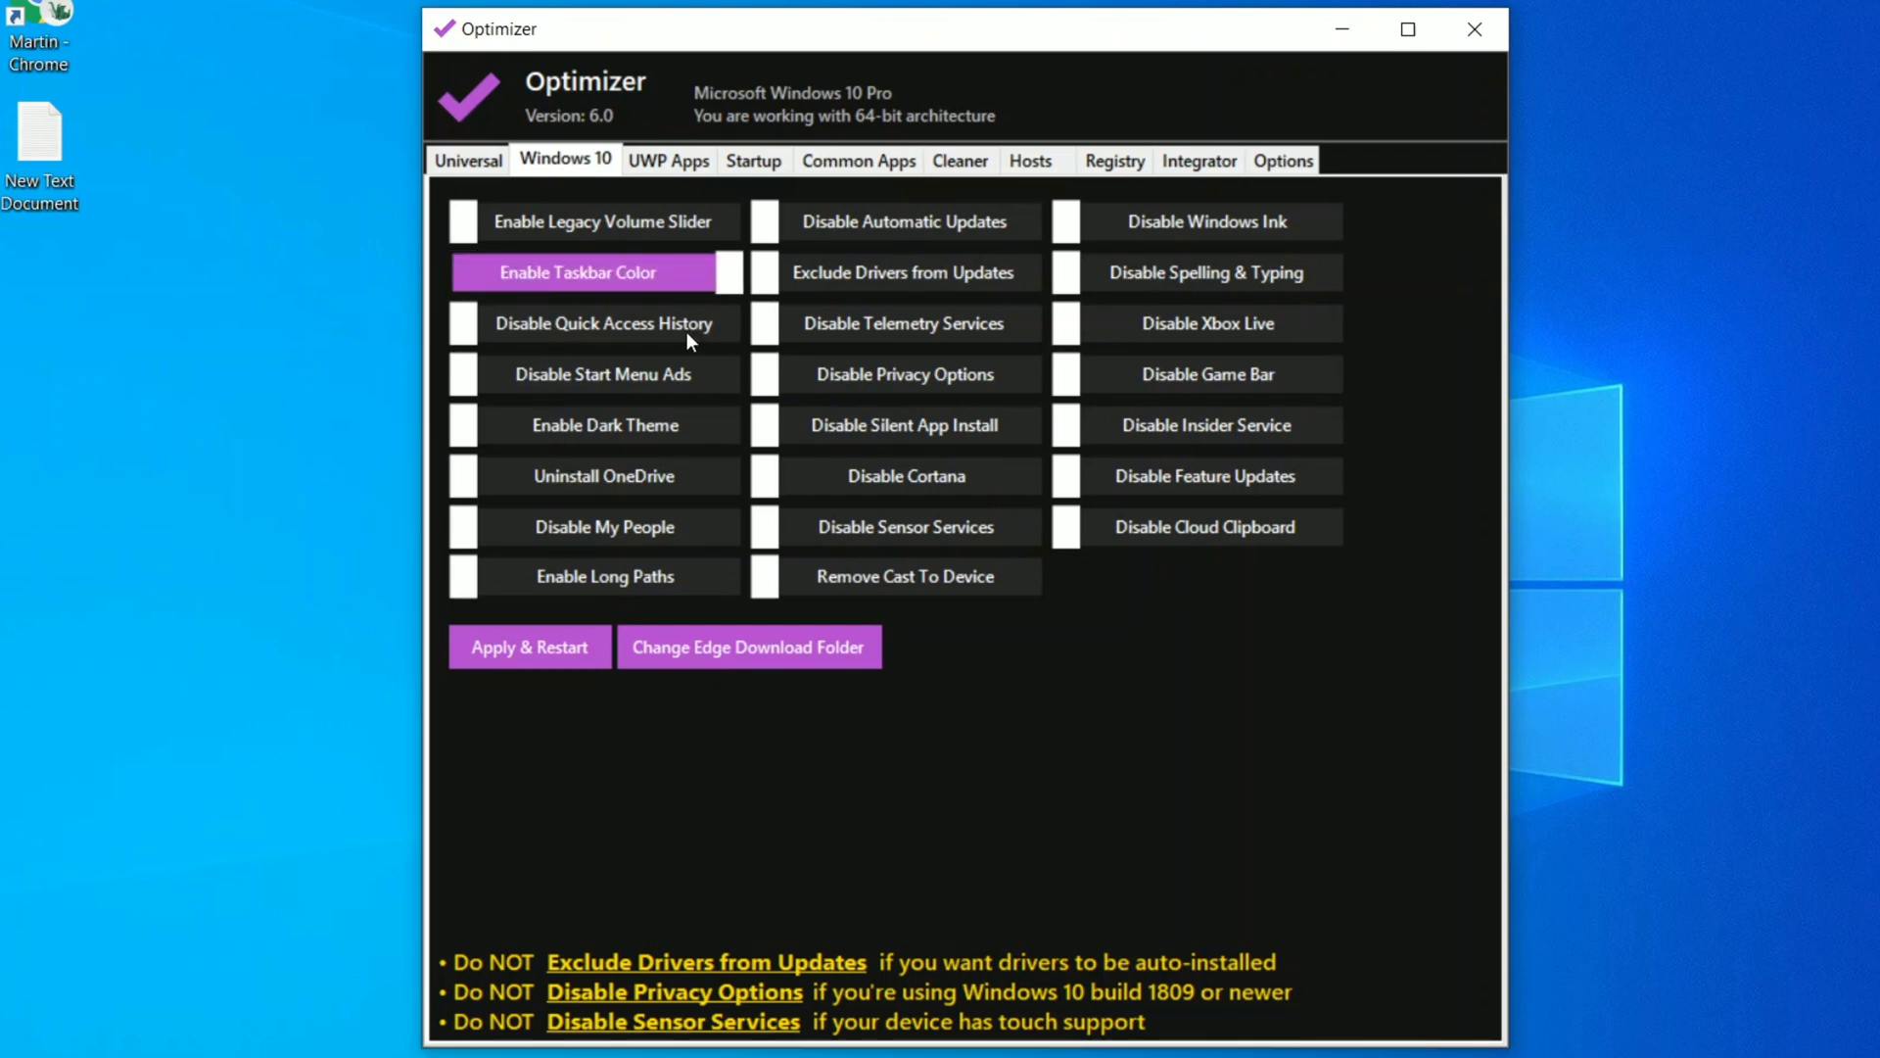
mouse_move(245, 681)
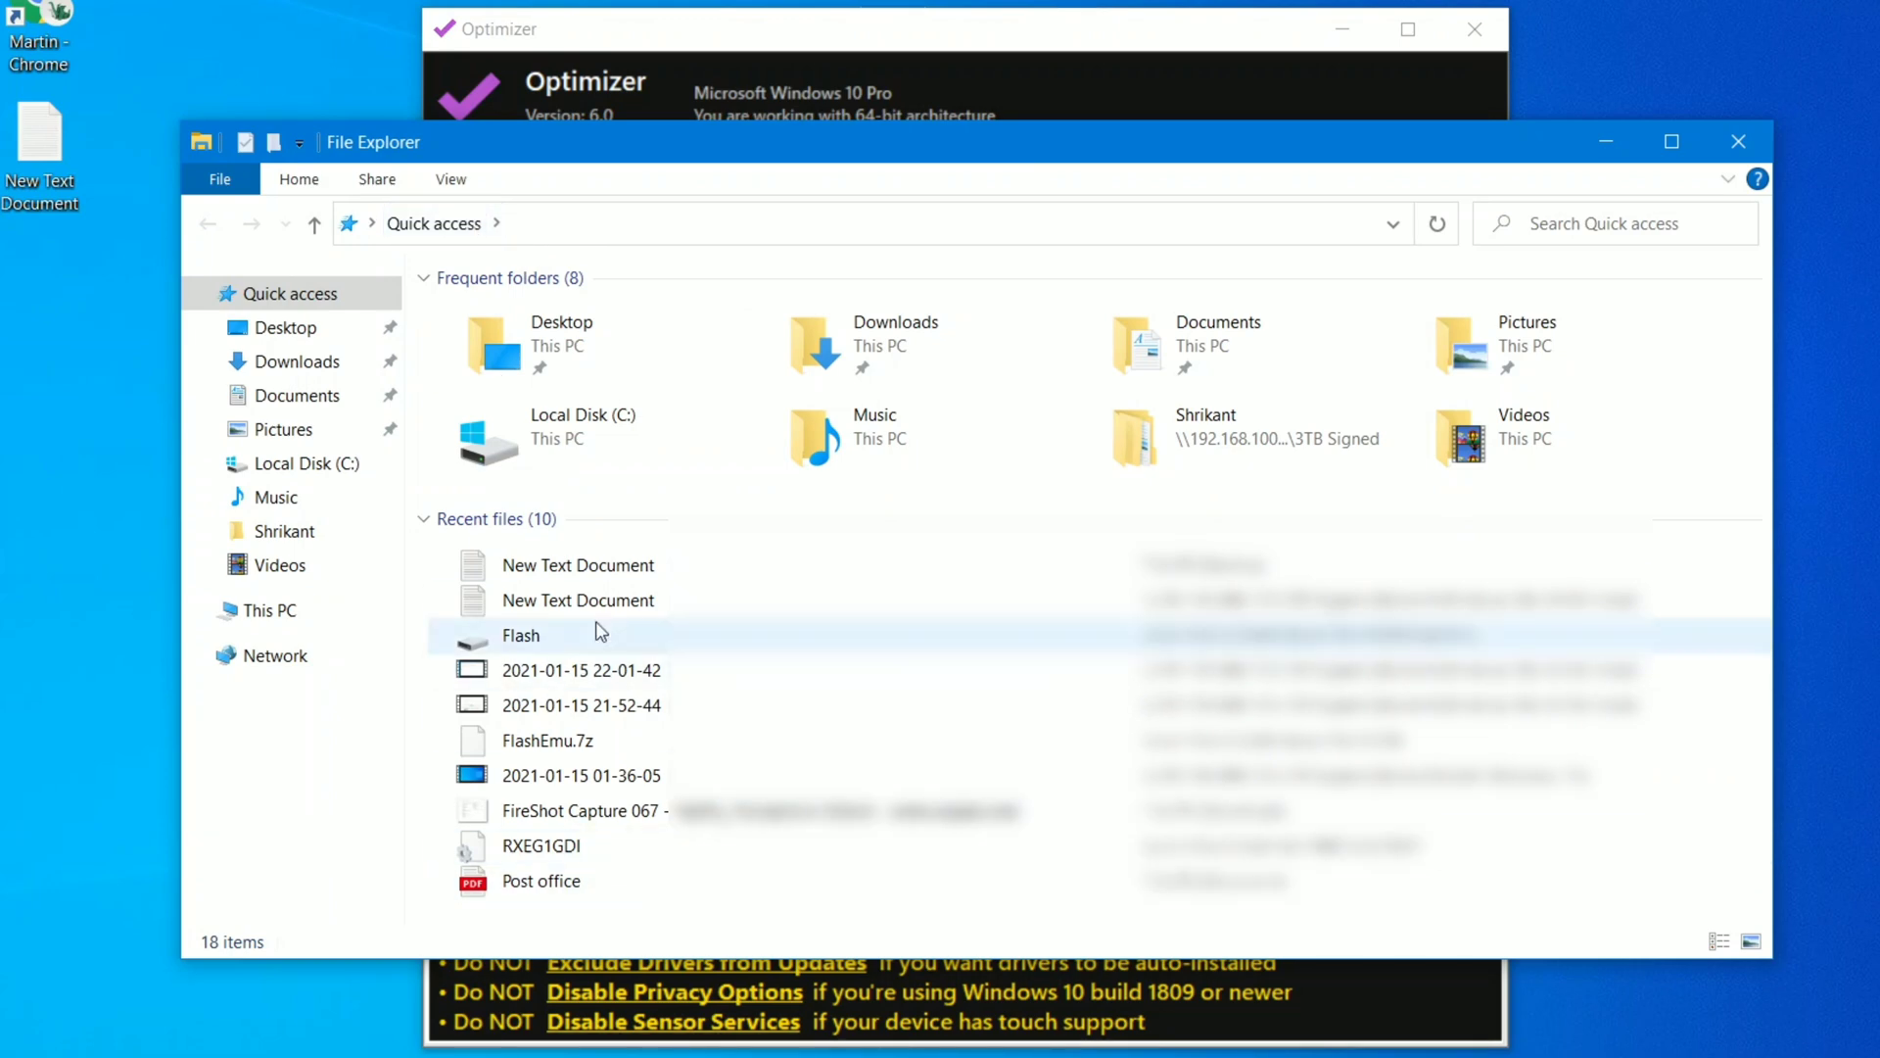
left_click(579, 670)
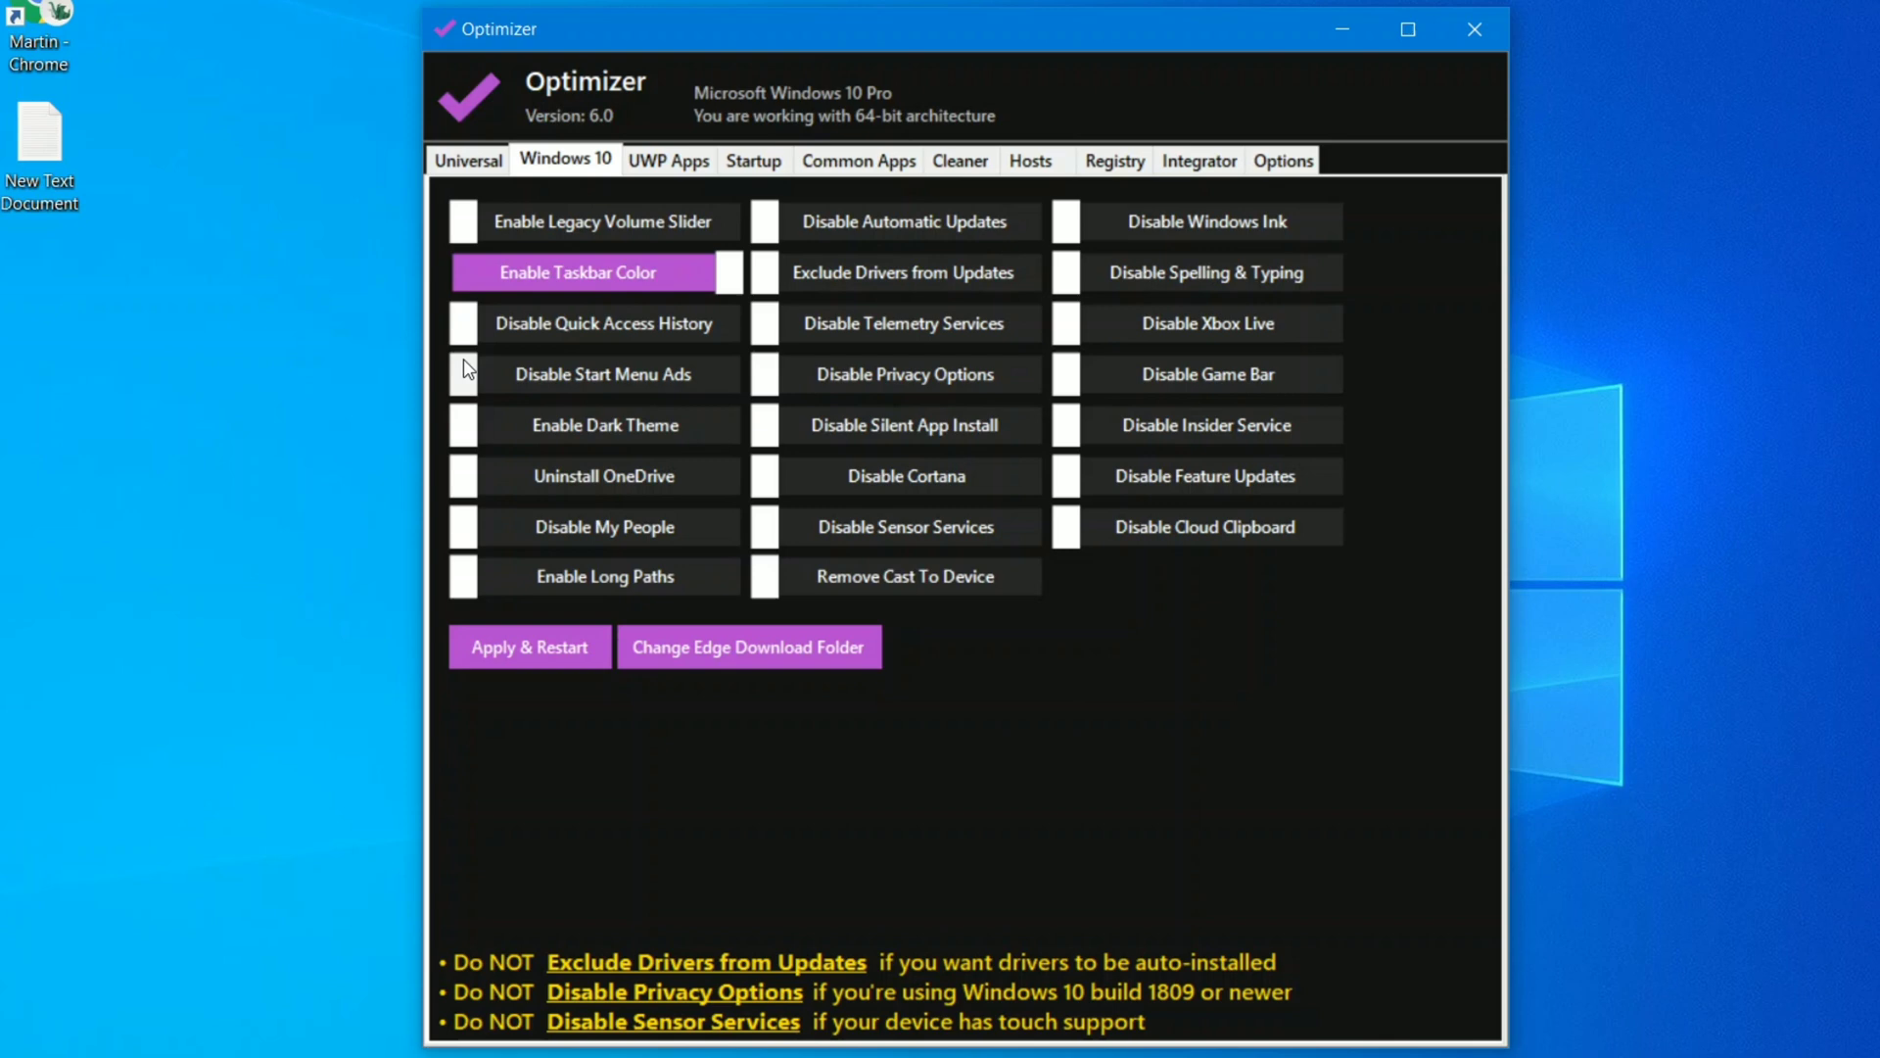
left_click(604, 323)
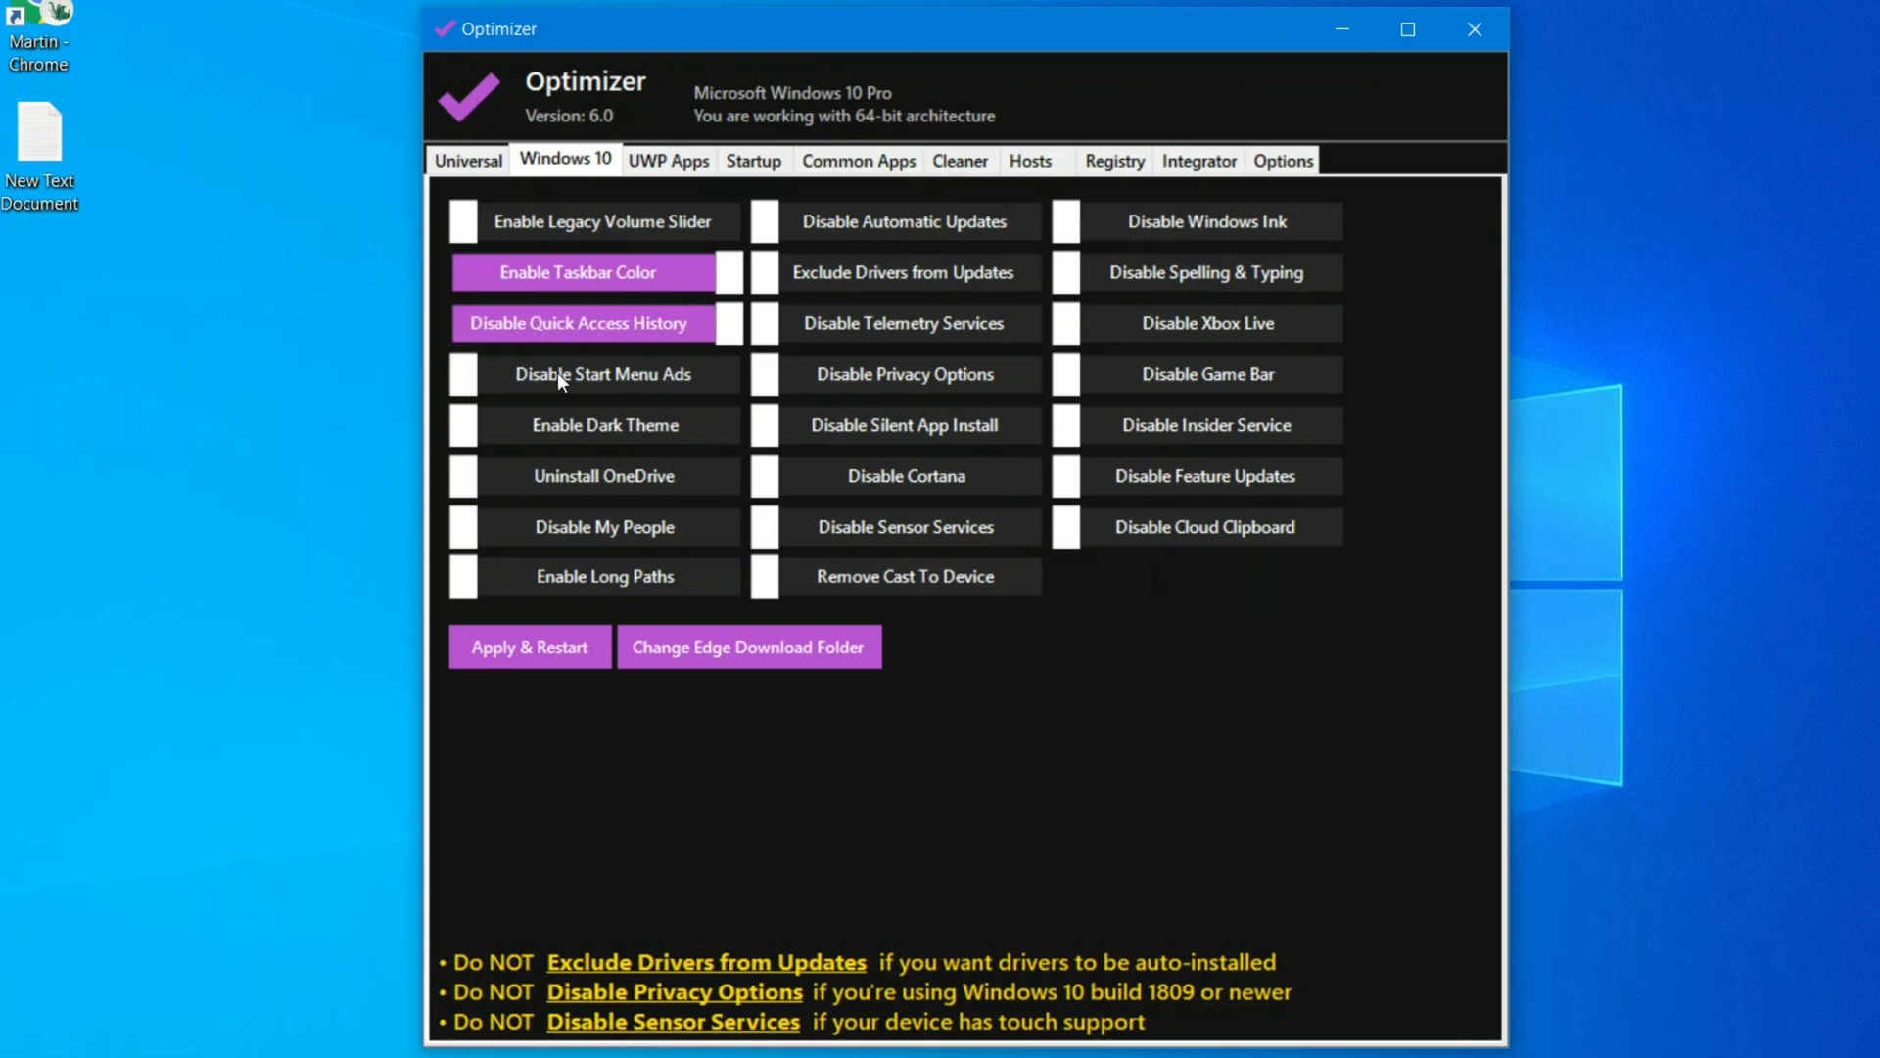
mouse_move(611, 337)
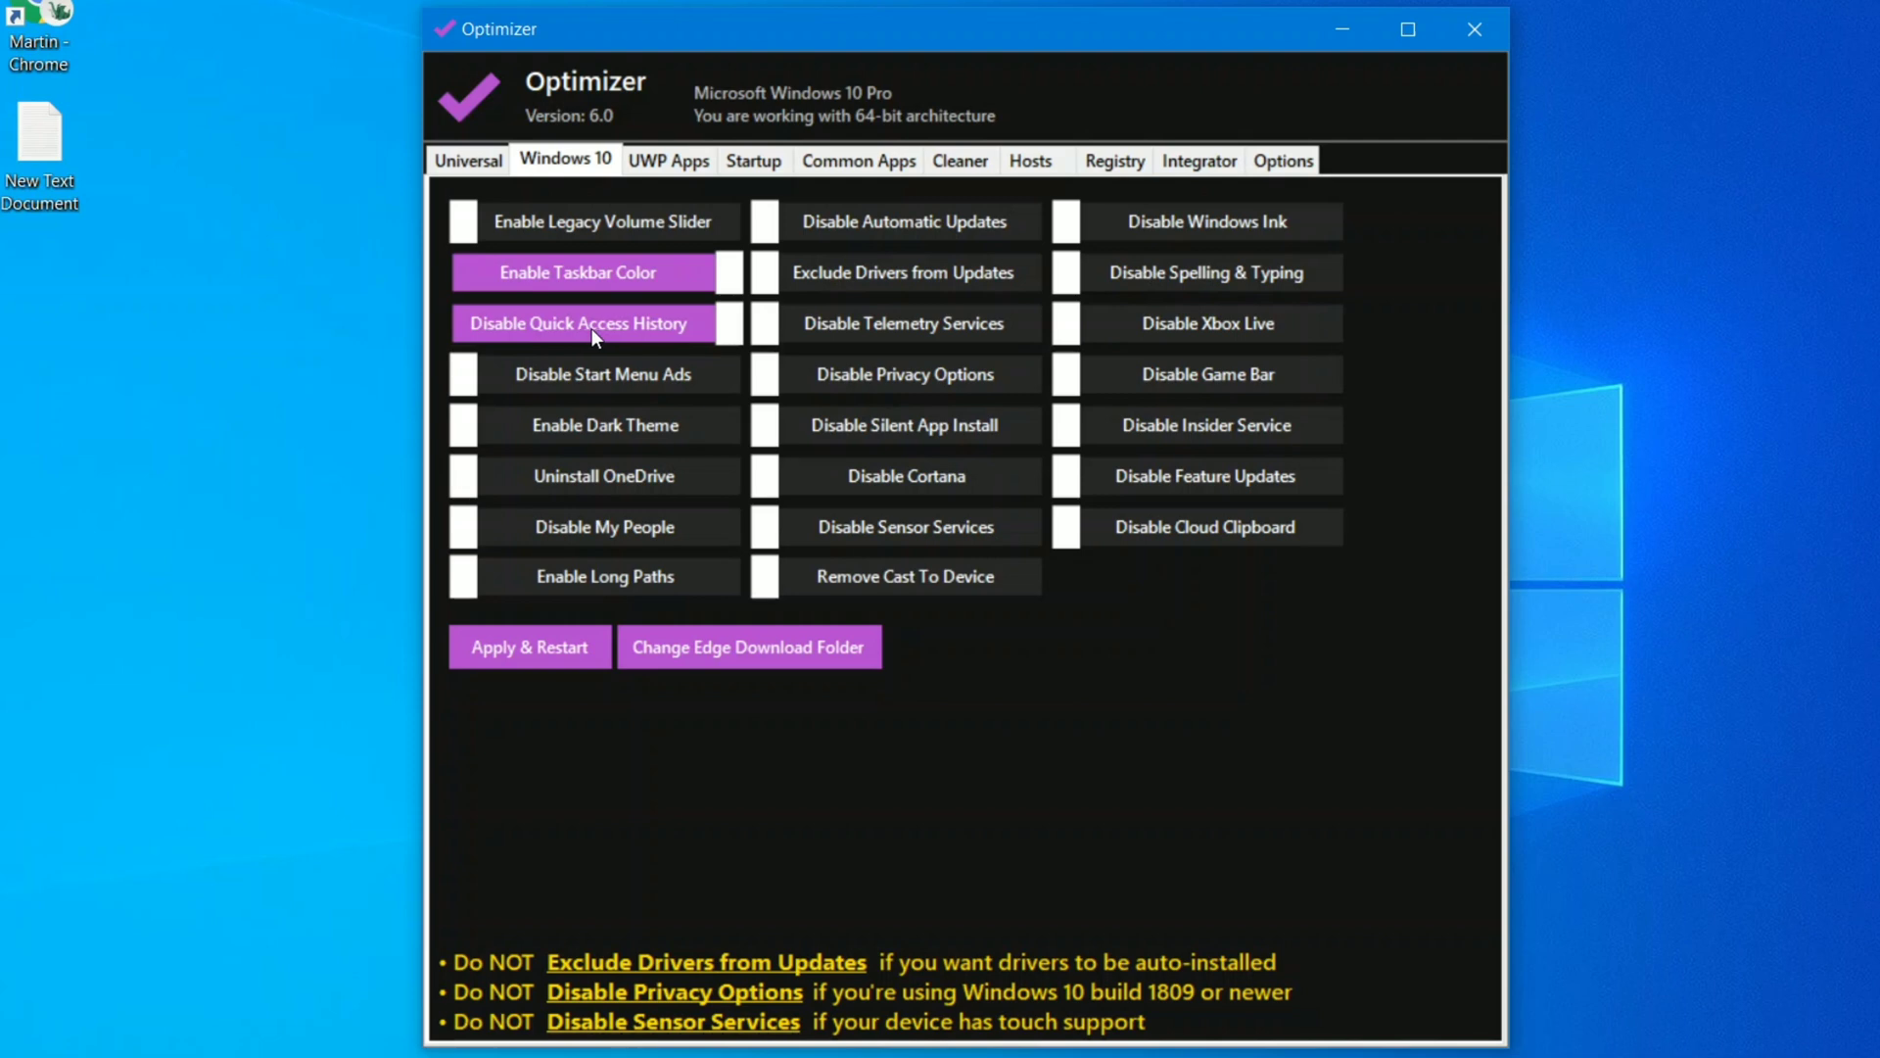
mouse_move(625, 396)
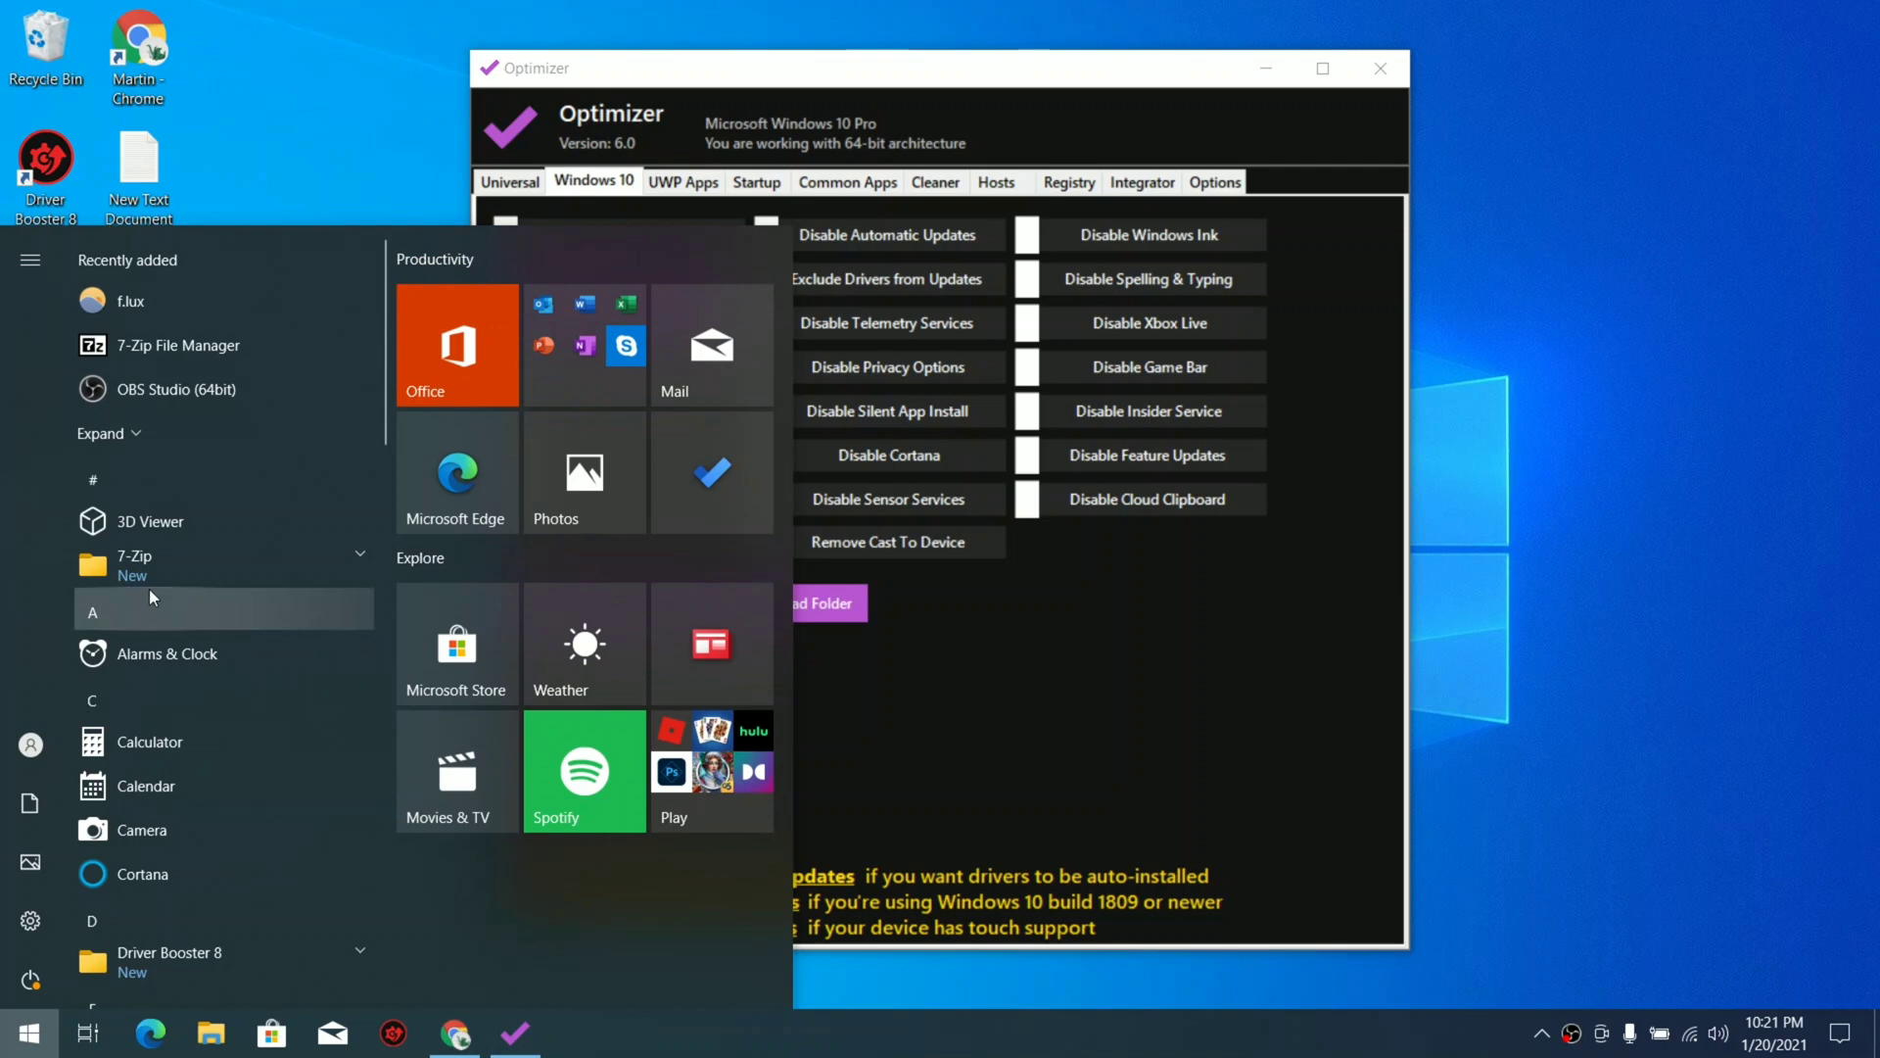
scroll("down", 3)
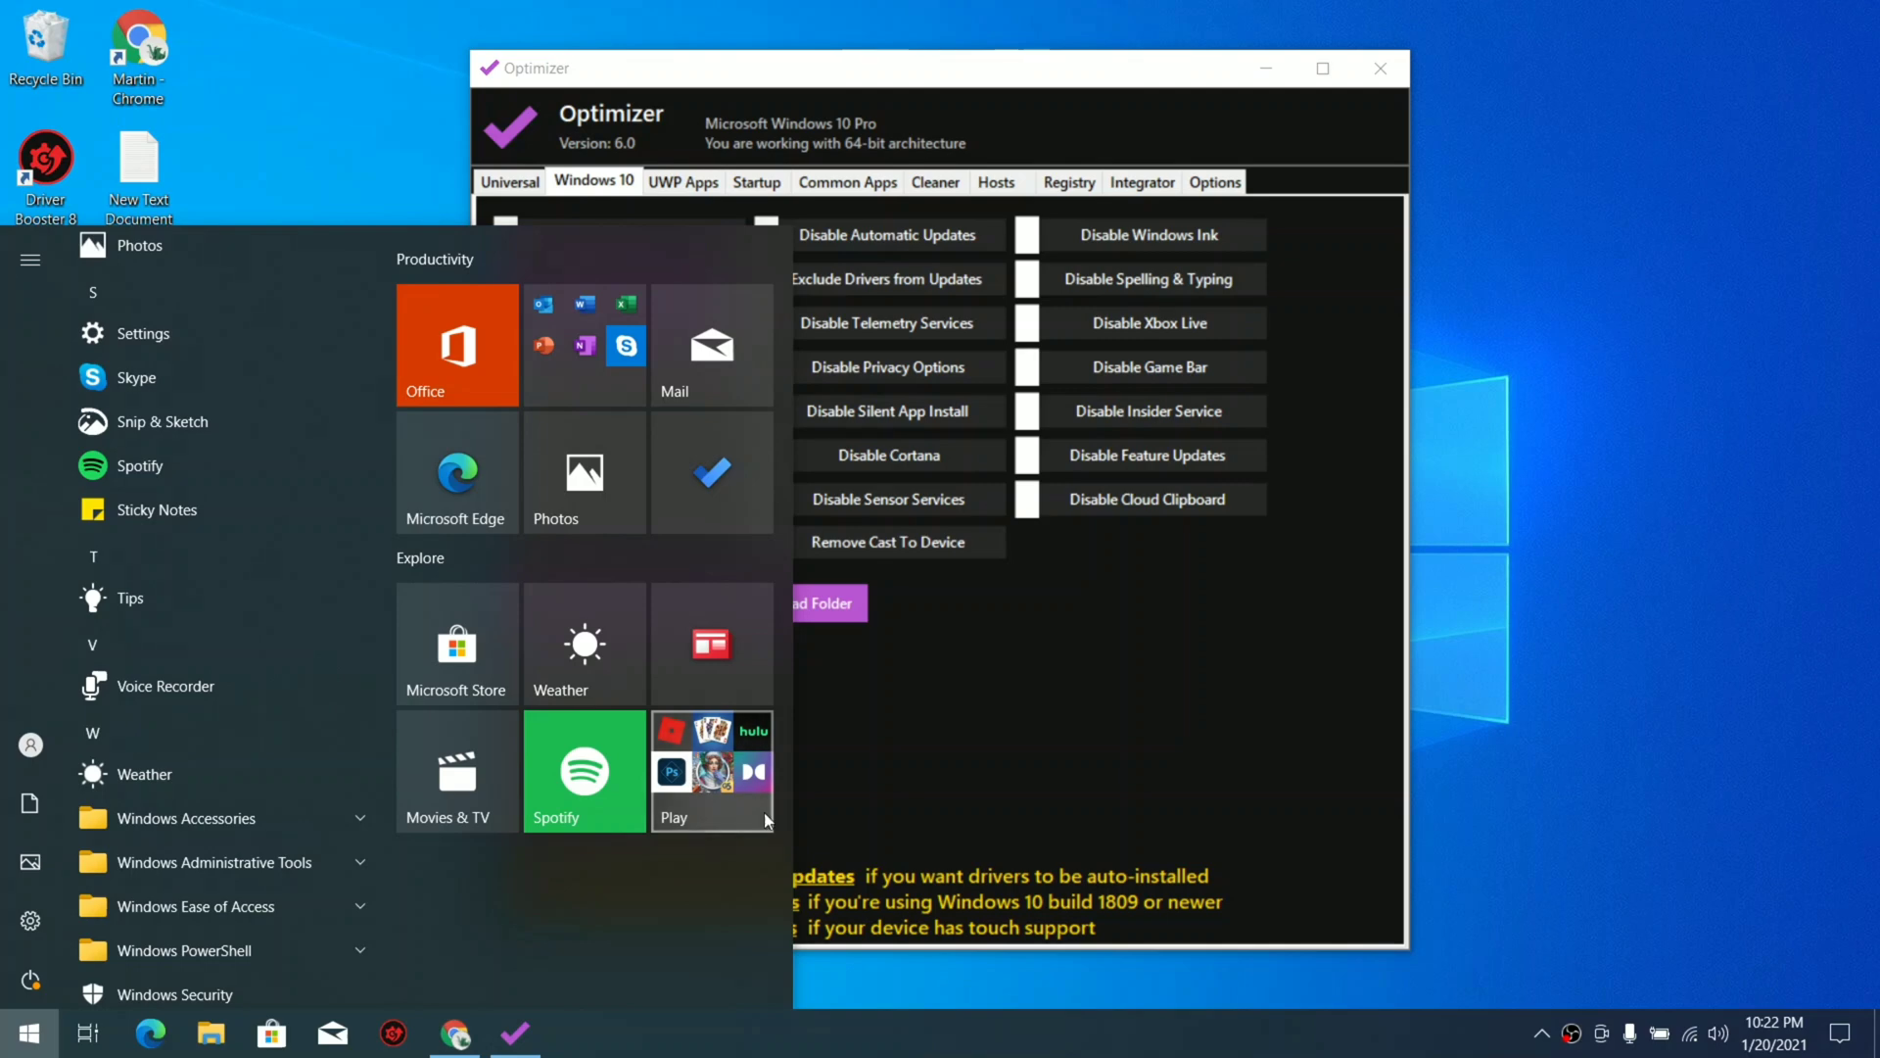
mouse_move(750, 846)
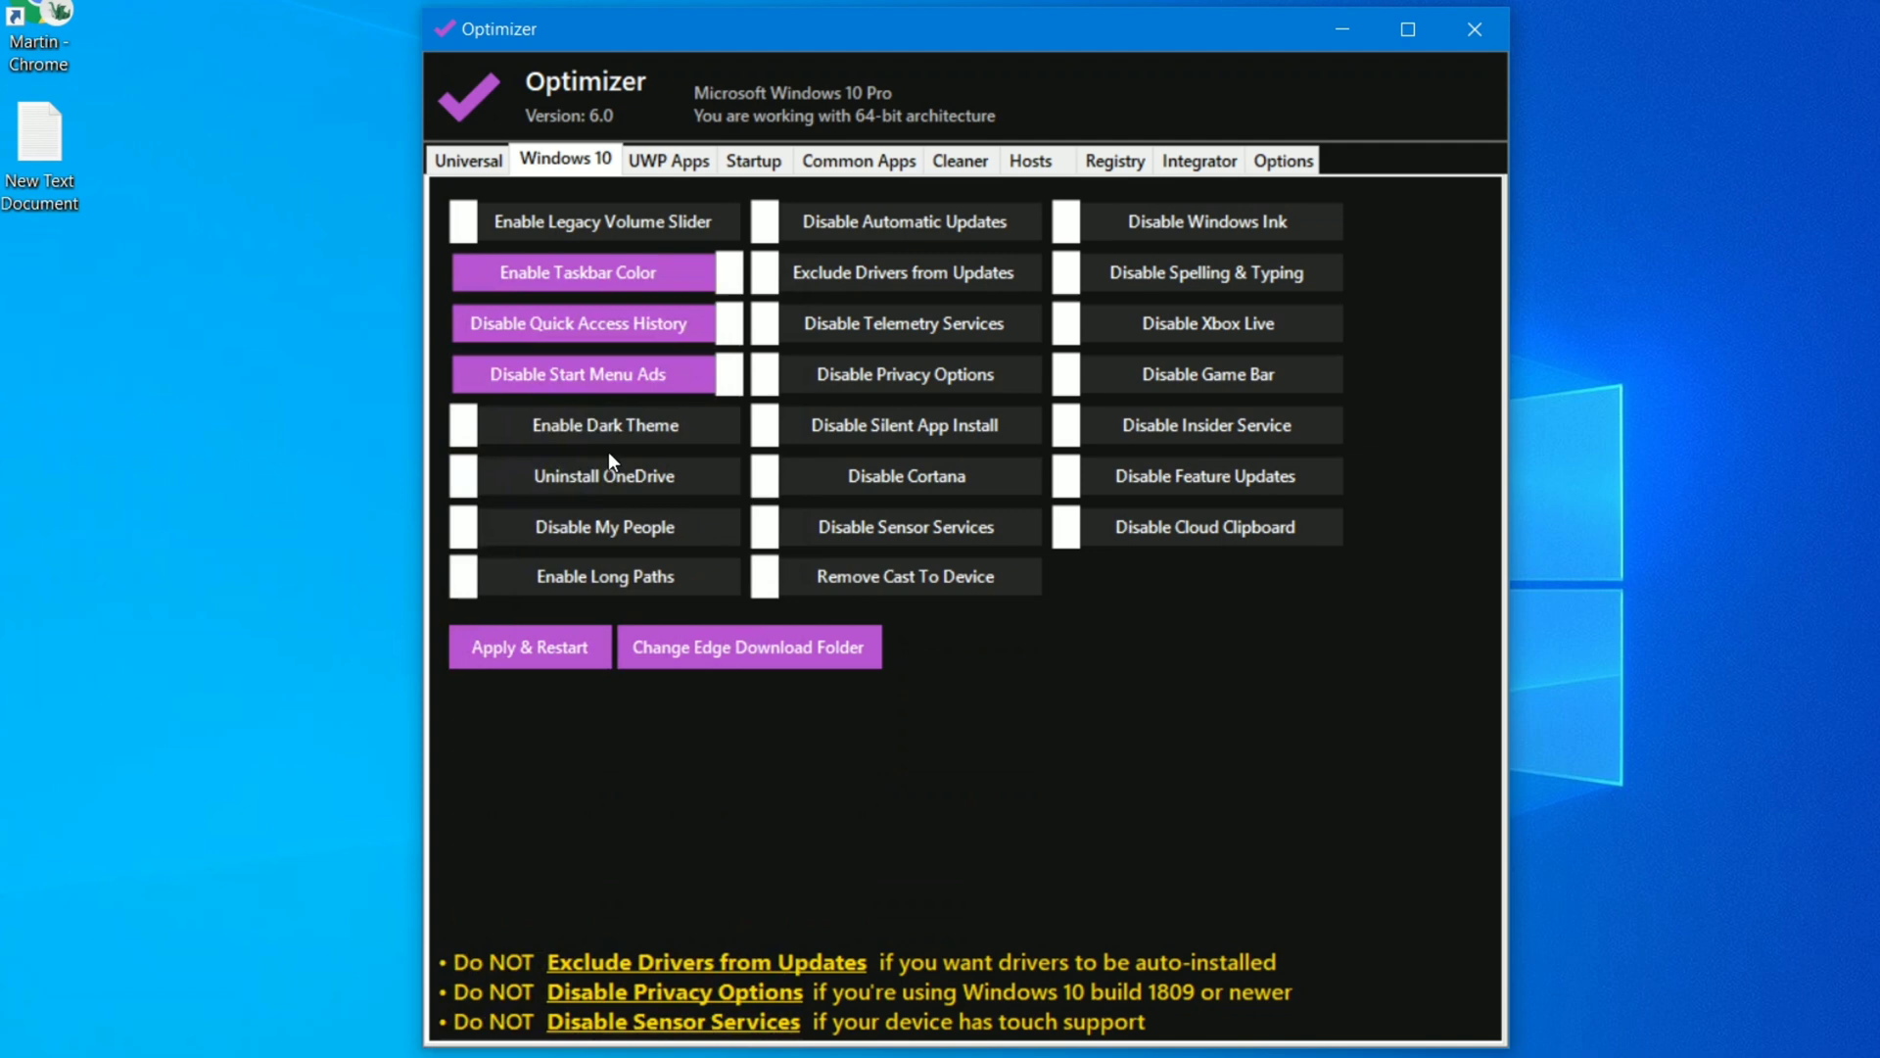
- Enable Dark Theme, disable Cortana and Insider Service, remove Cast To Device, then show UWP apps
left_click(603, 425)
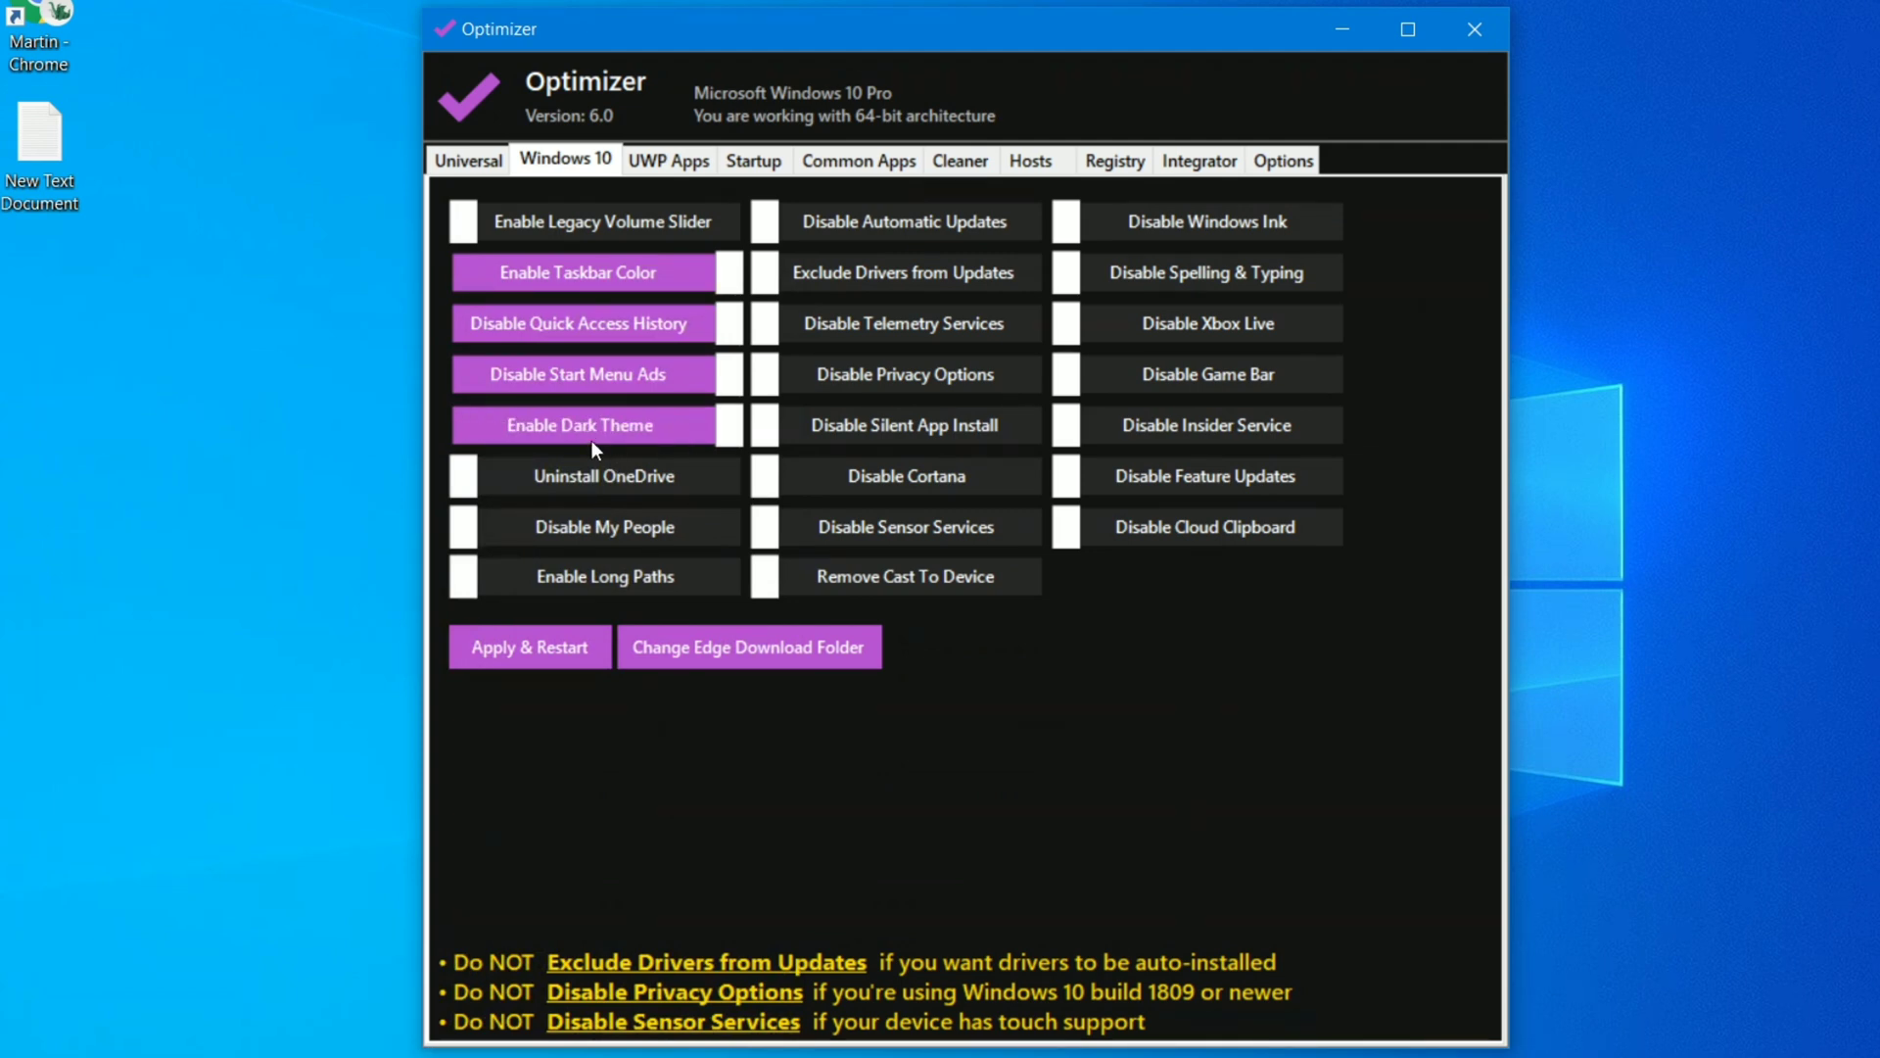
mouse_move(595, 480)
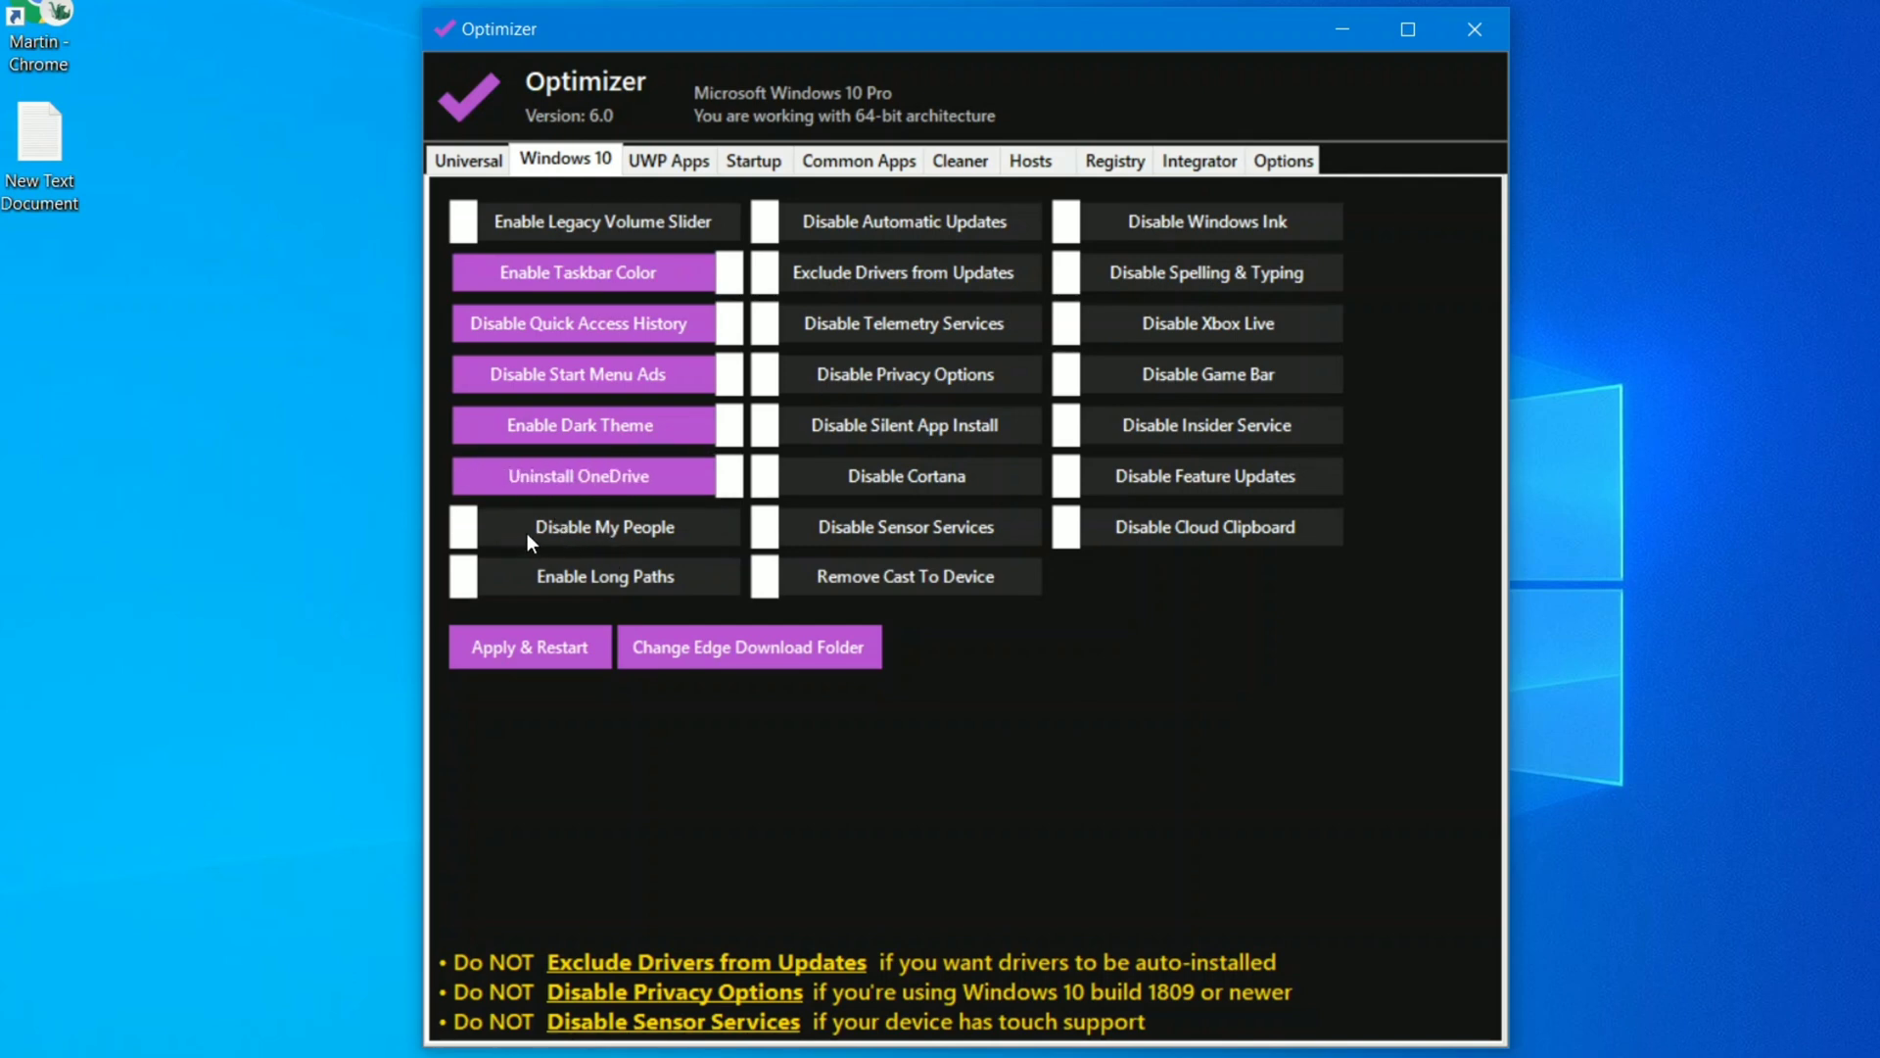
left_click(905, 476)
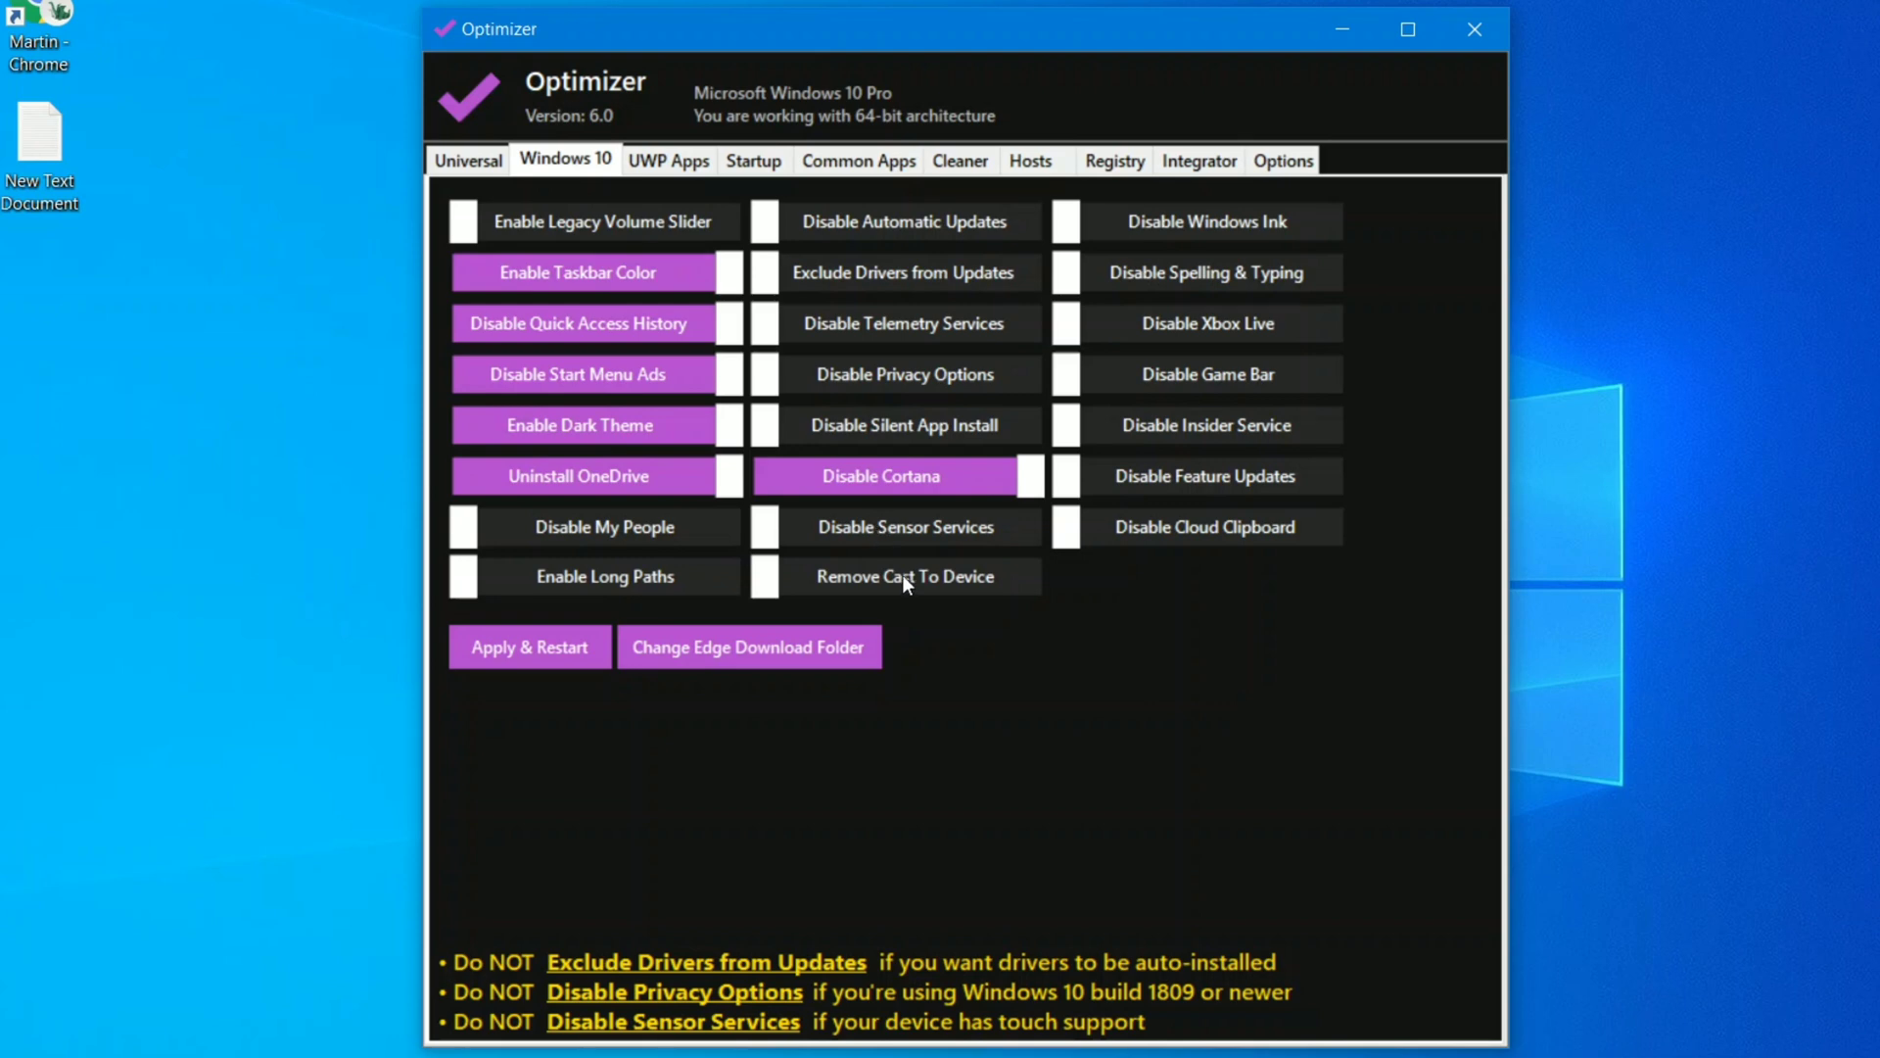
left_click(905, 576)
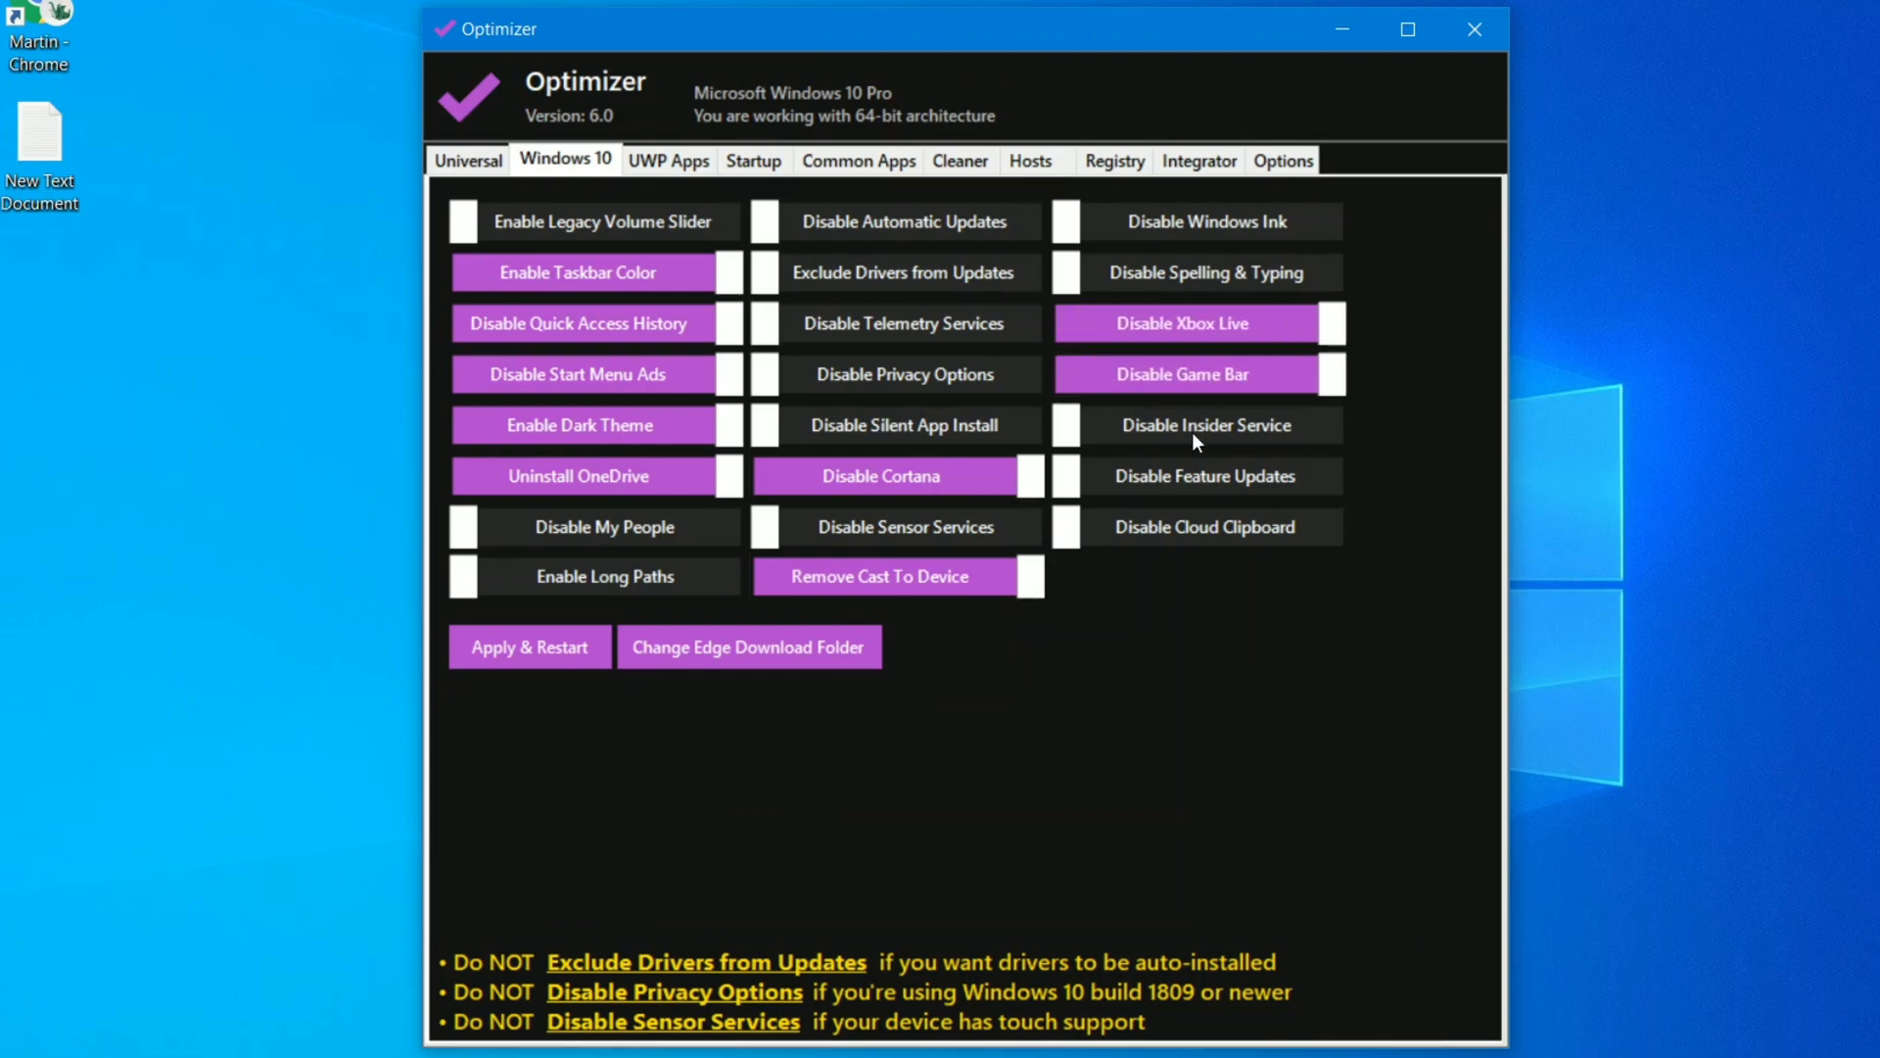
mouse_move(1150, 437)
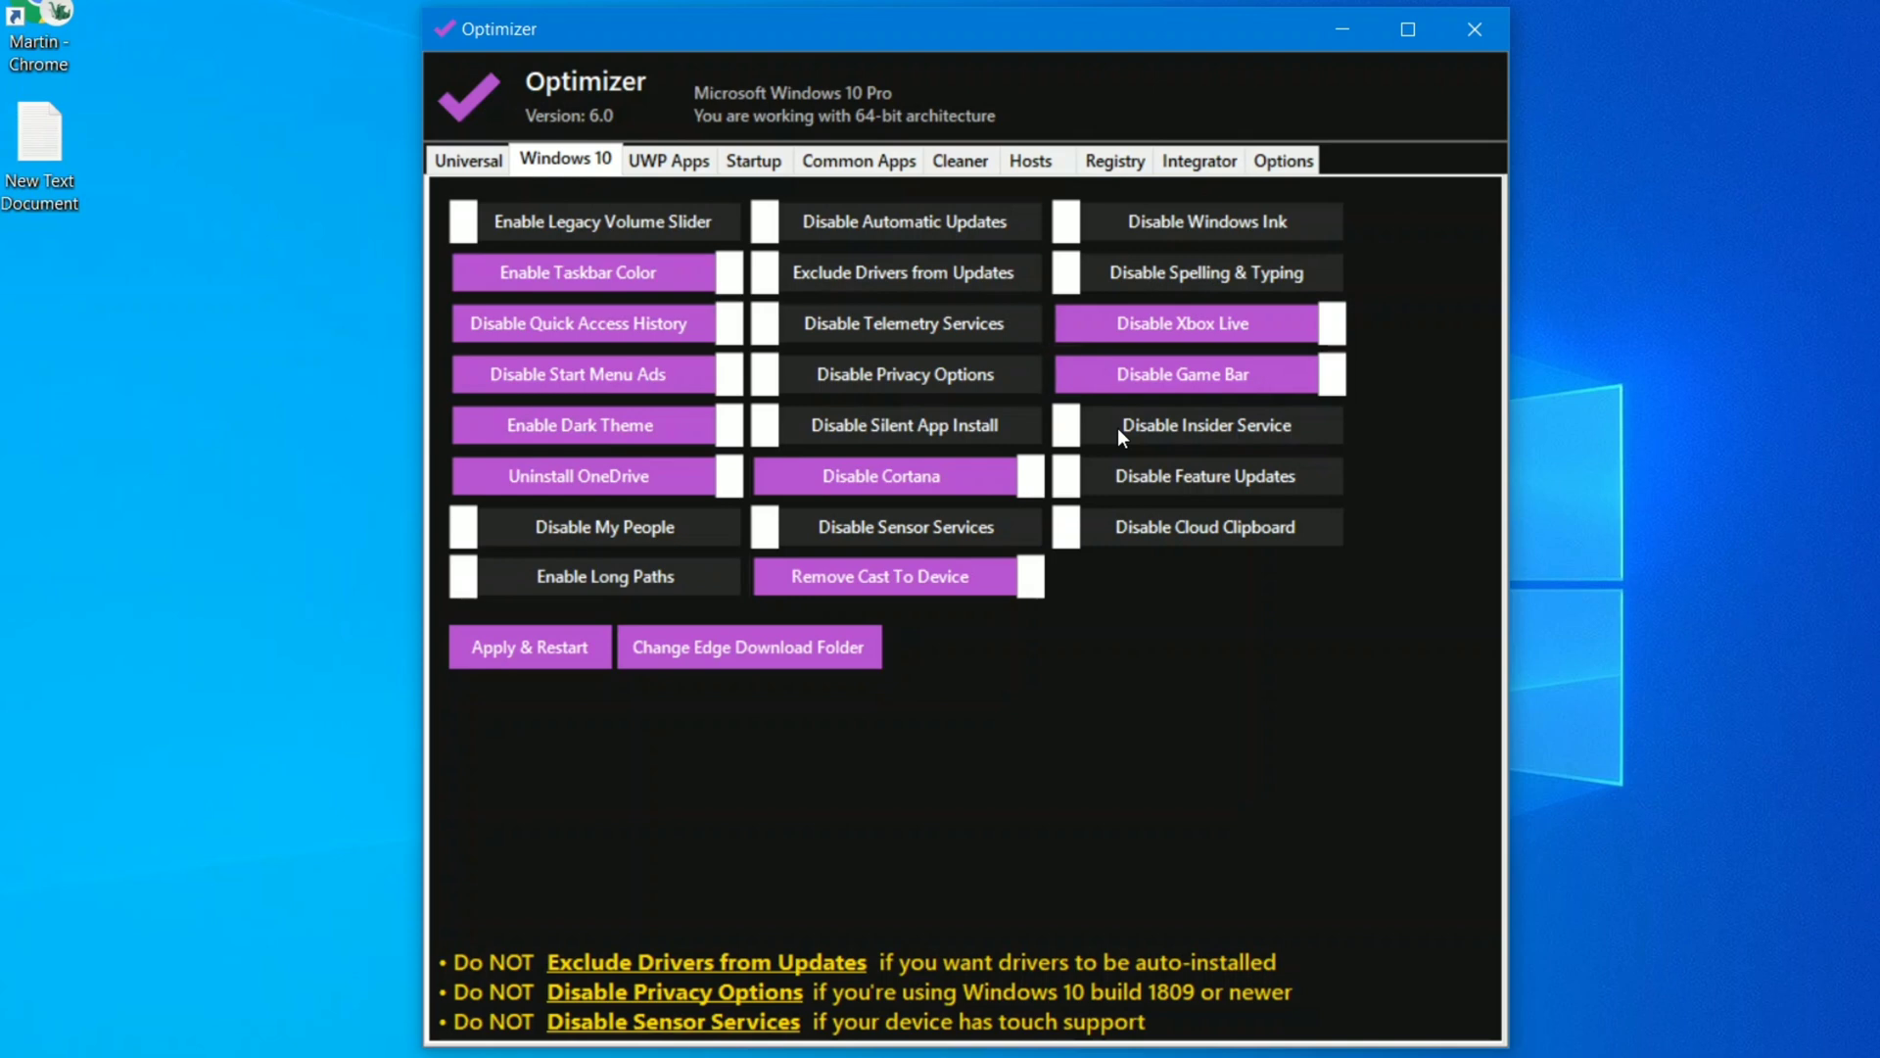
left_click(1077, 425)
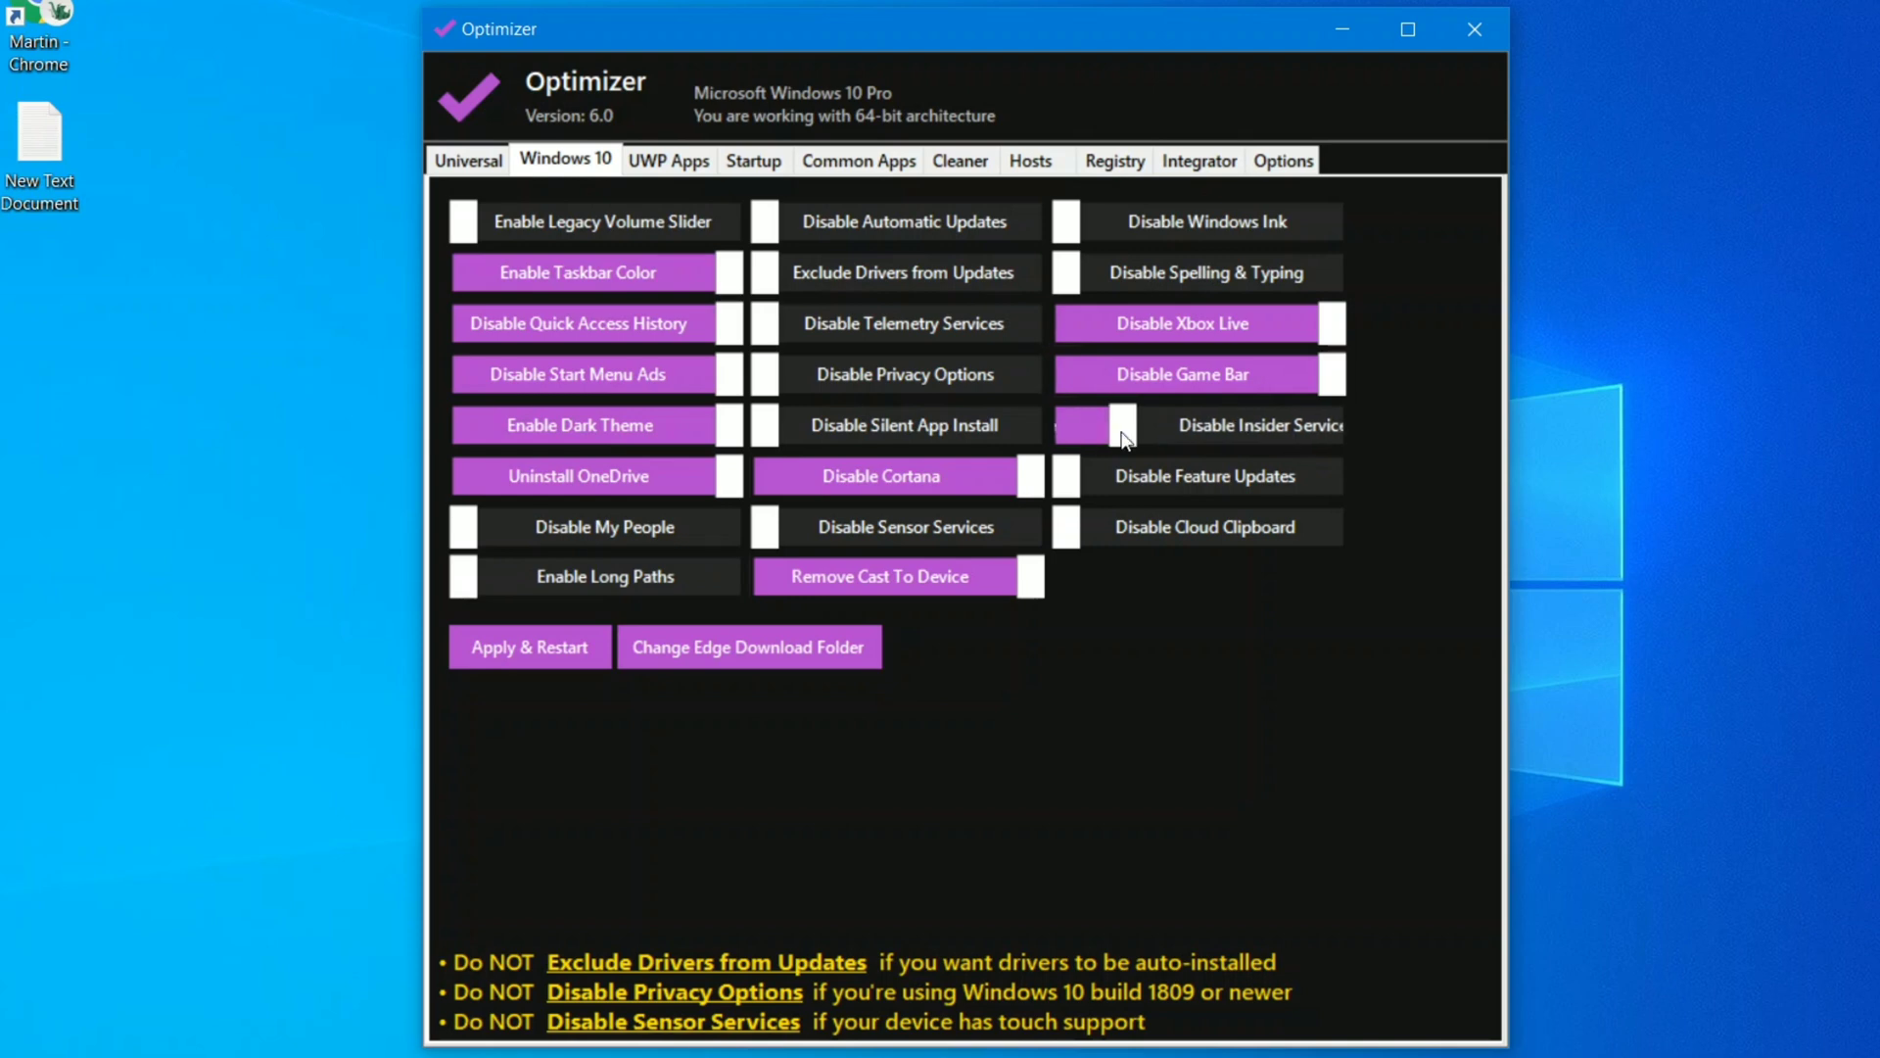
left_click(1091, 425)
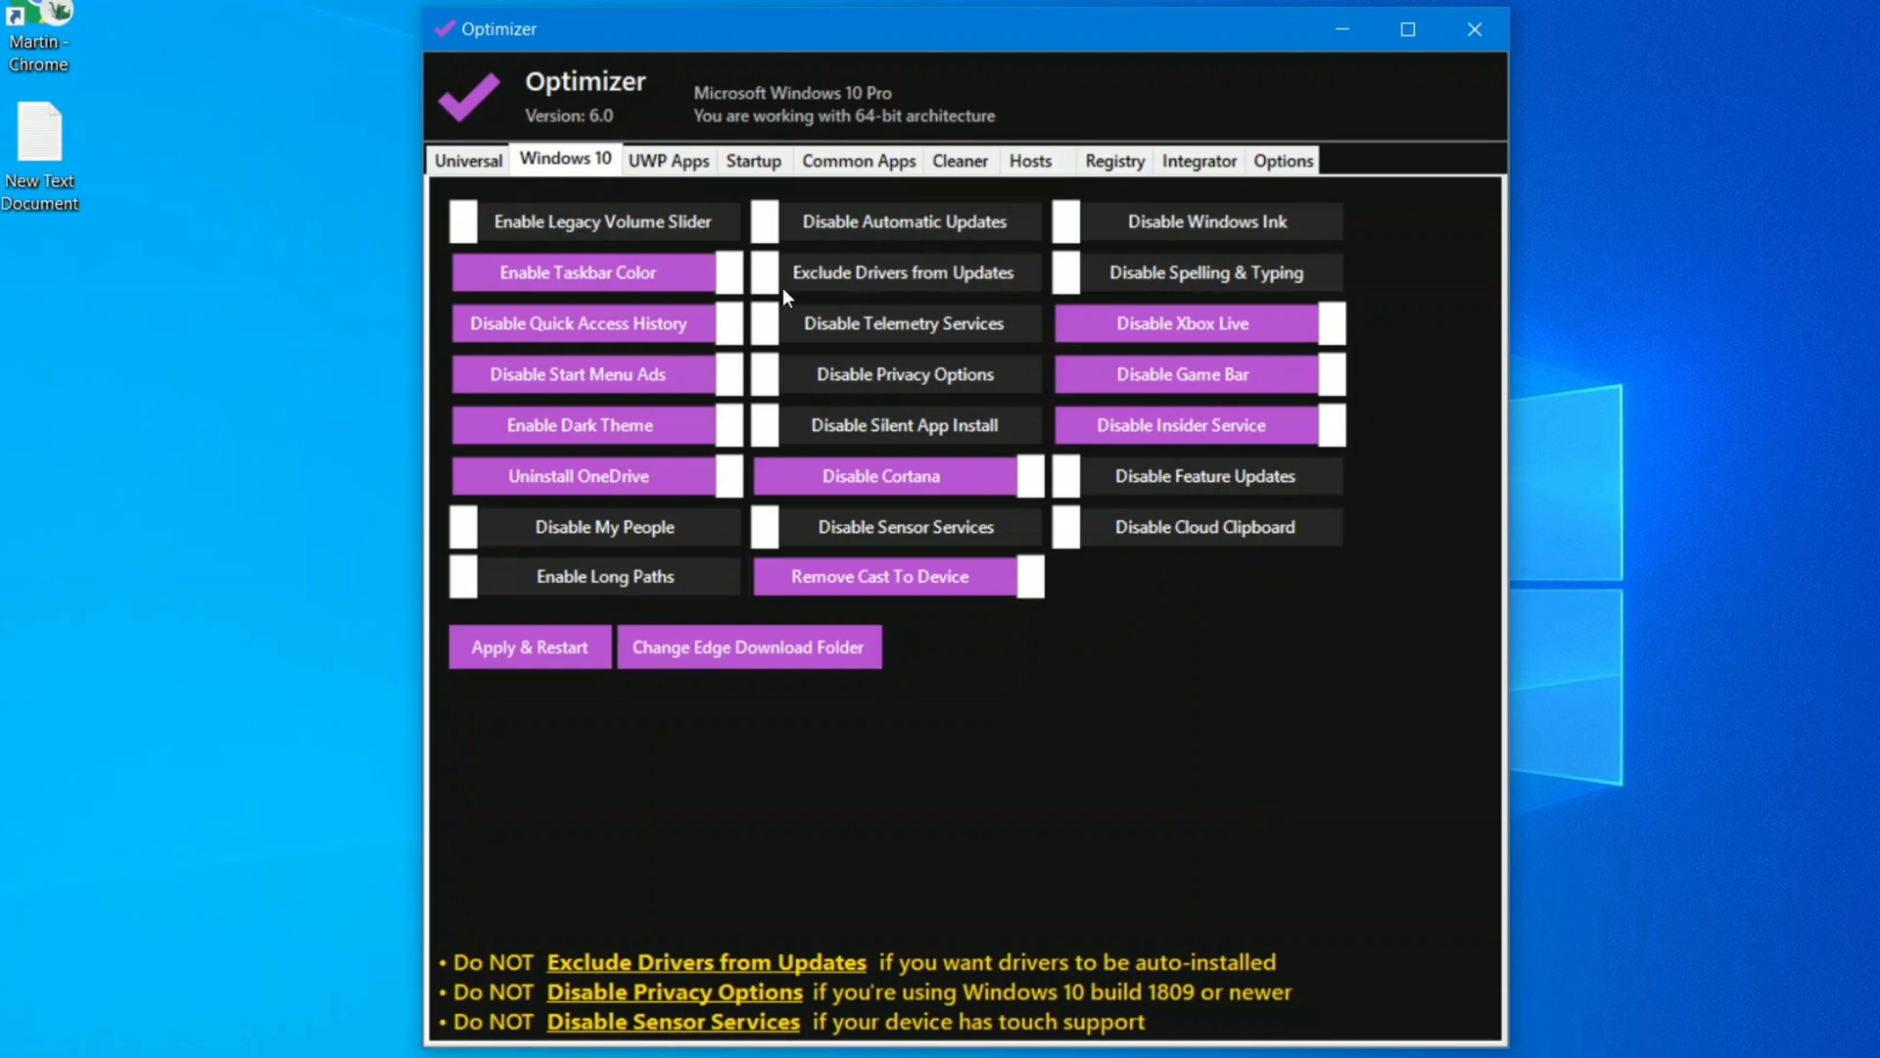
left_click(666, 160)
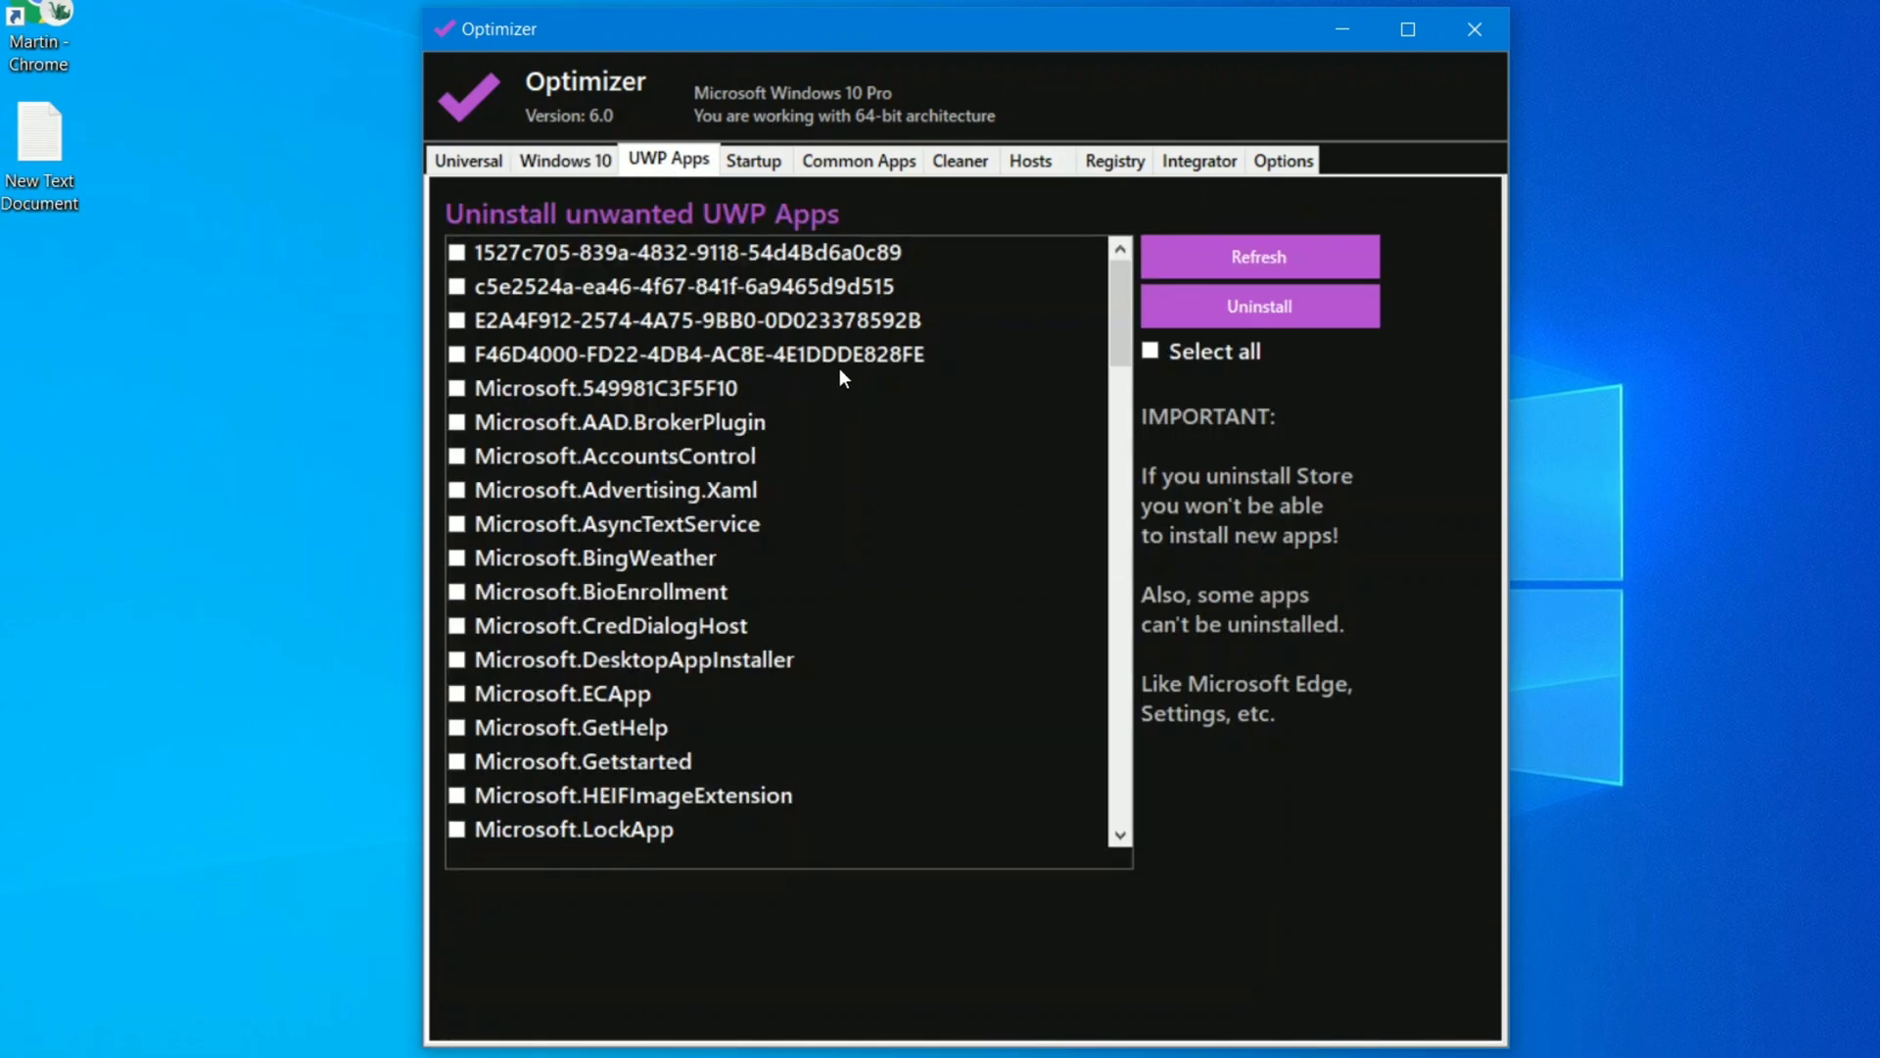
mouse_move(956, 564)
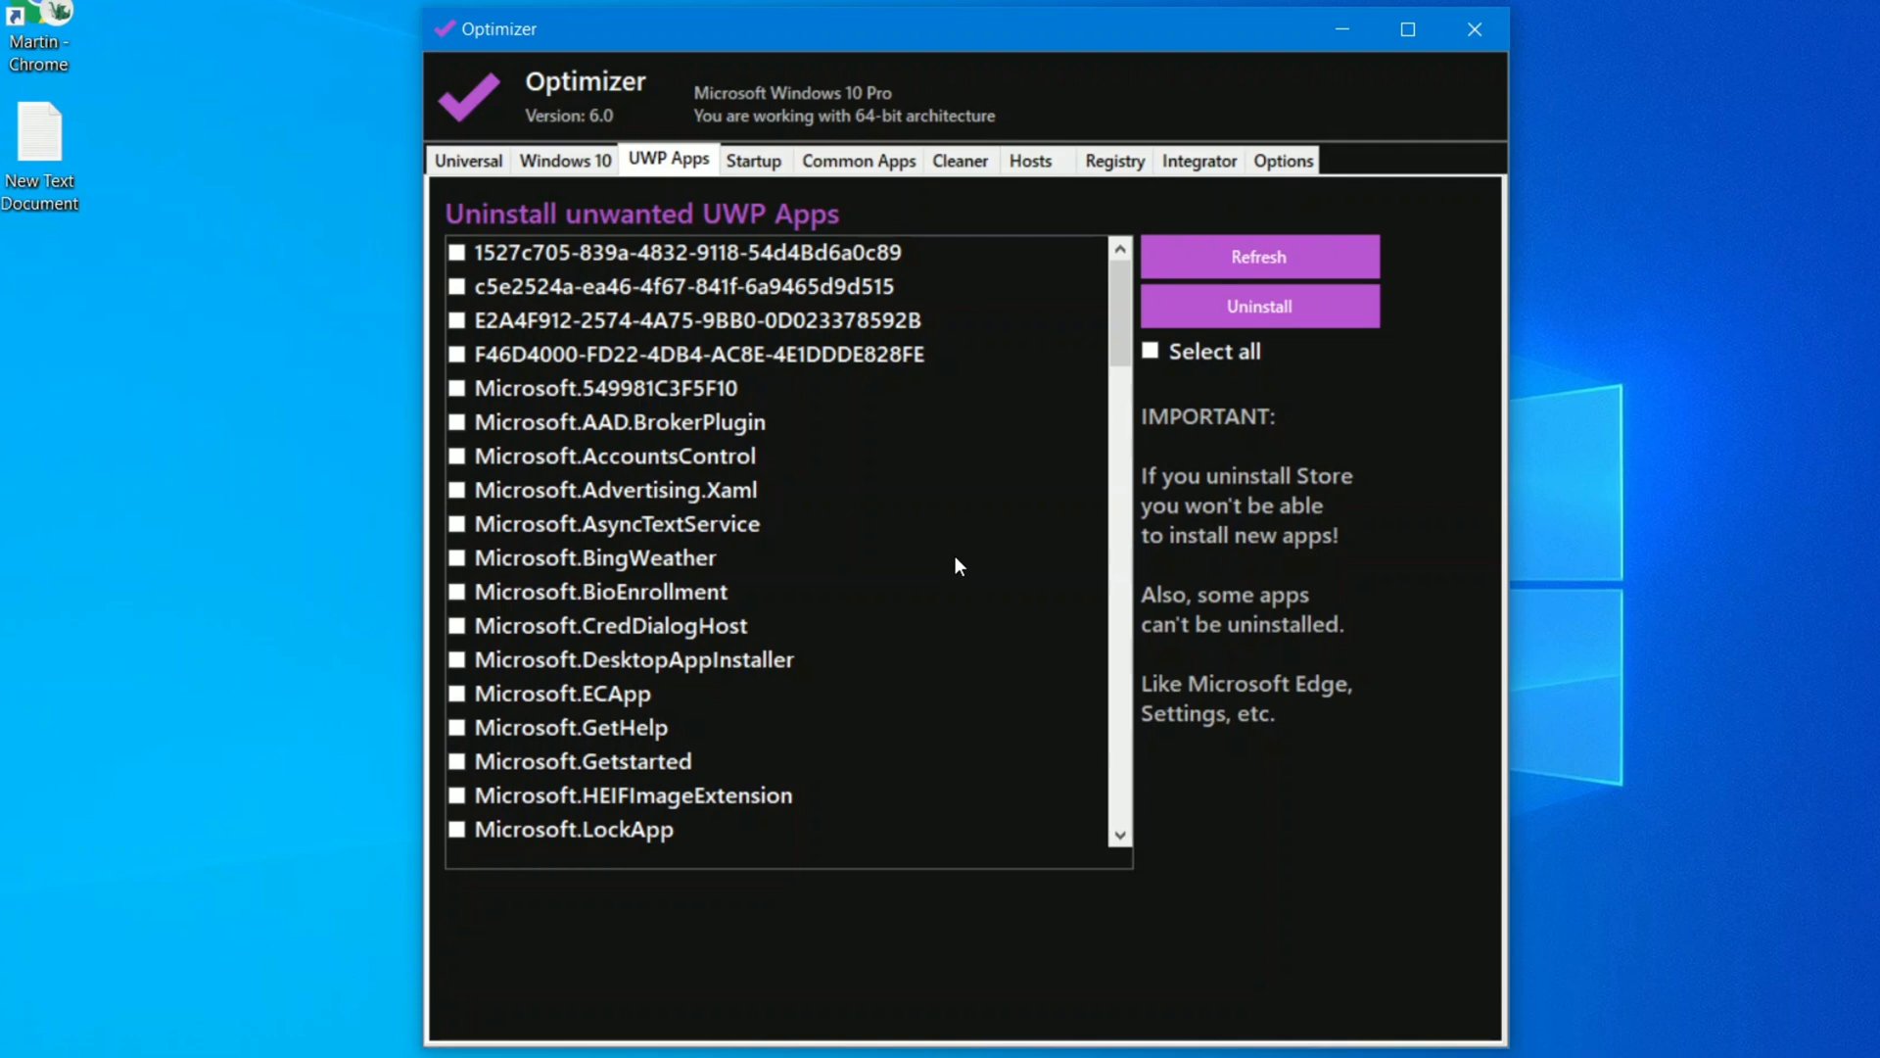
- Mark Microsoft.BingWeather and Solitaire Collection for removal and confirm uninstalling them
scroll("down", 3)
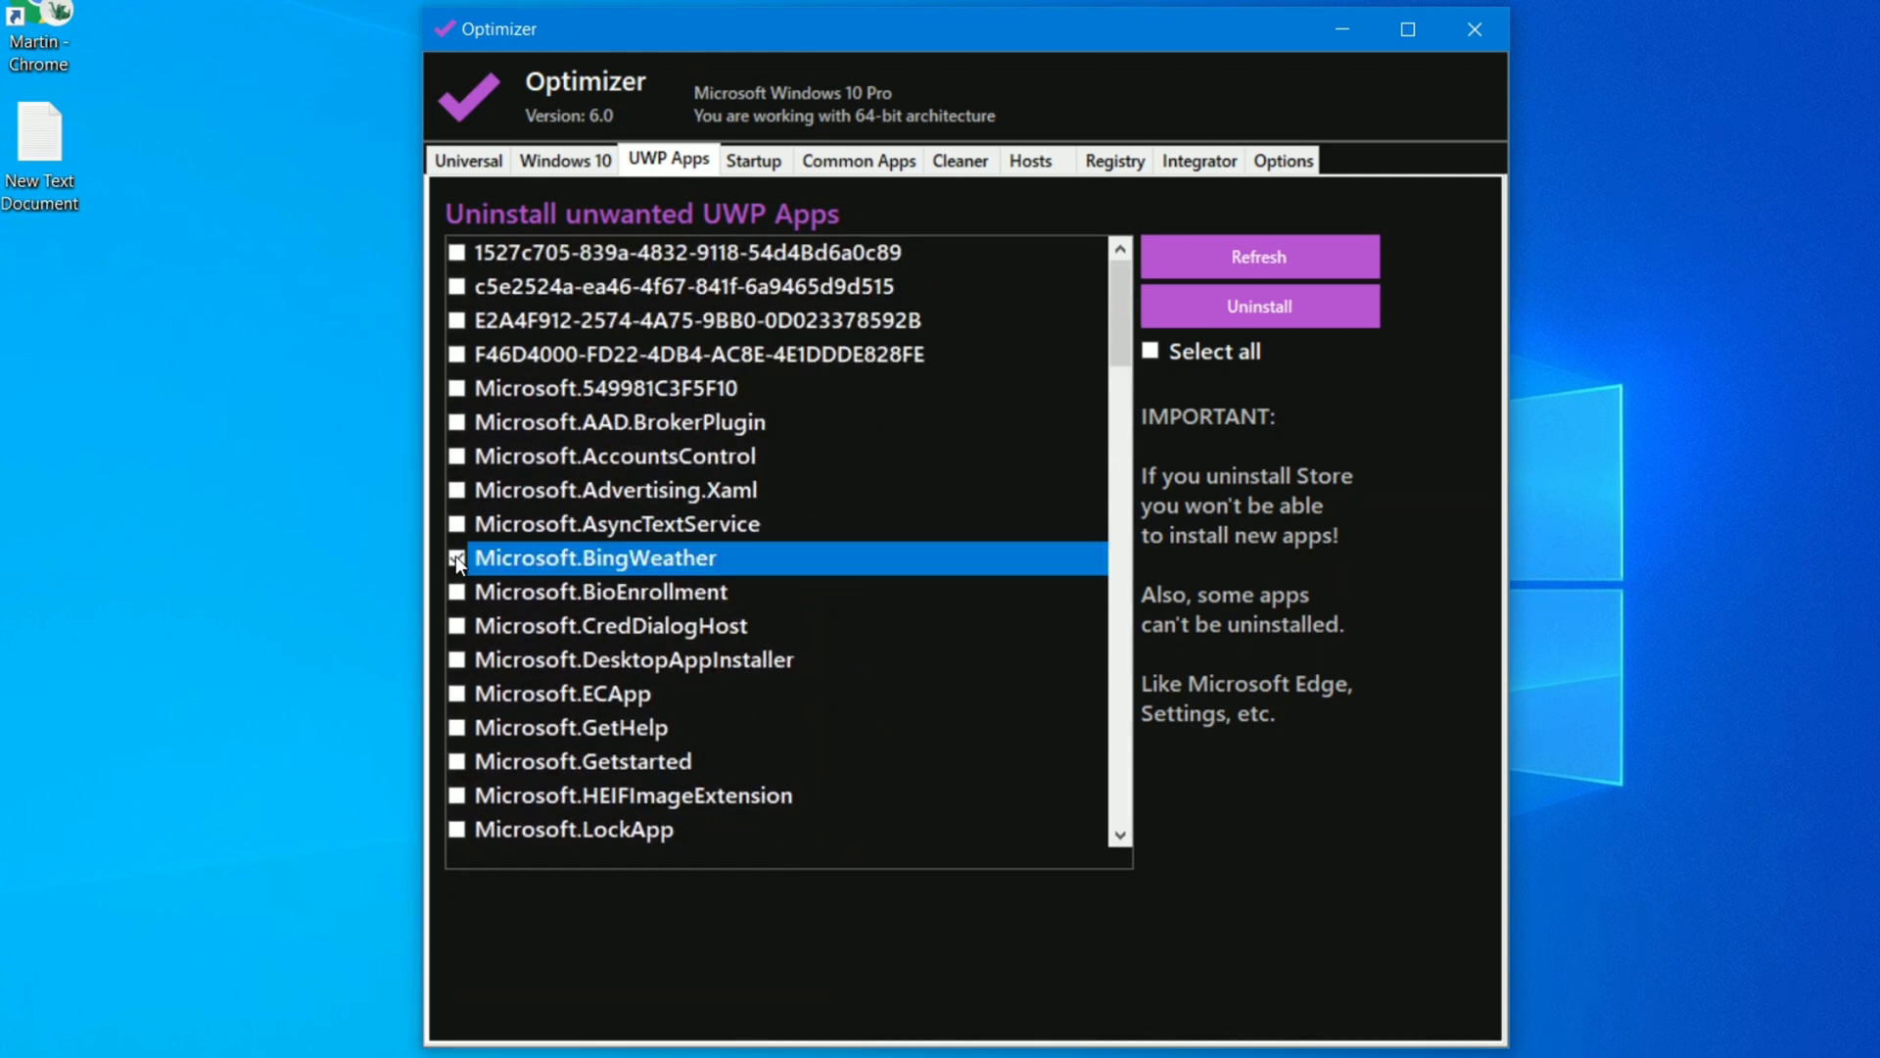
left_click(456, 558)
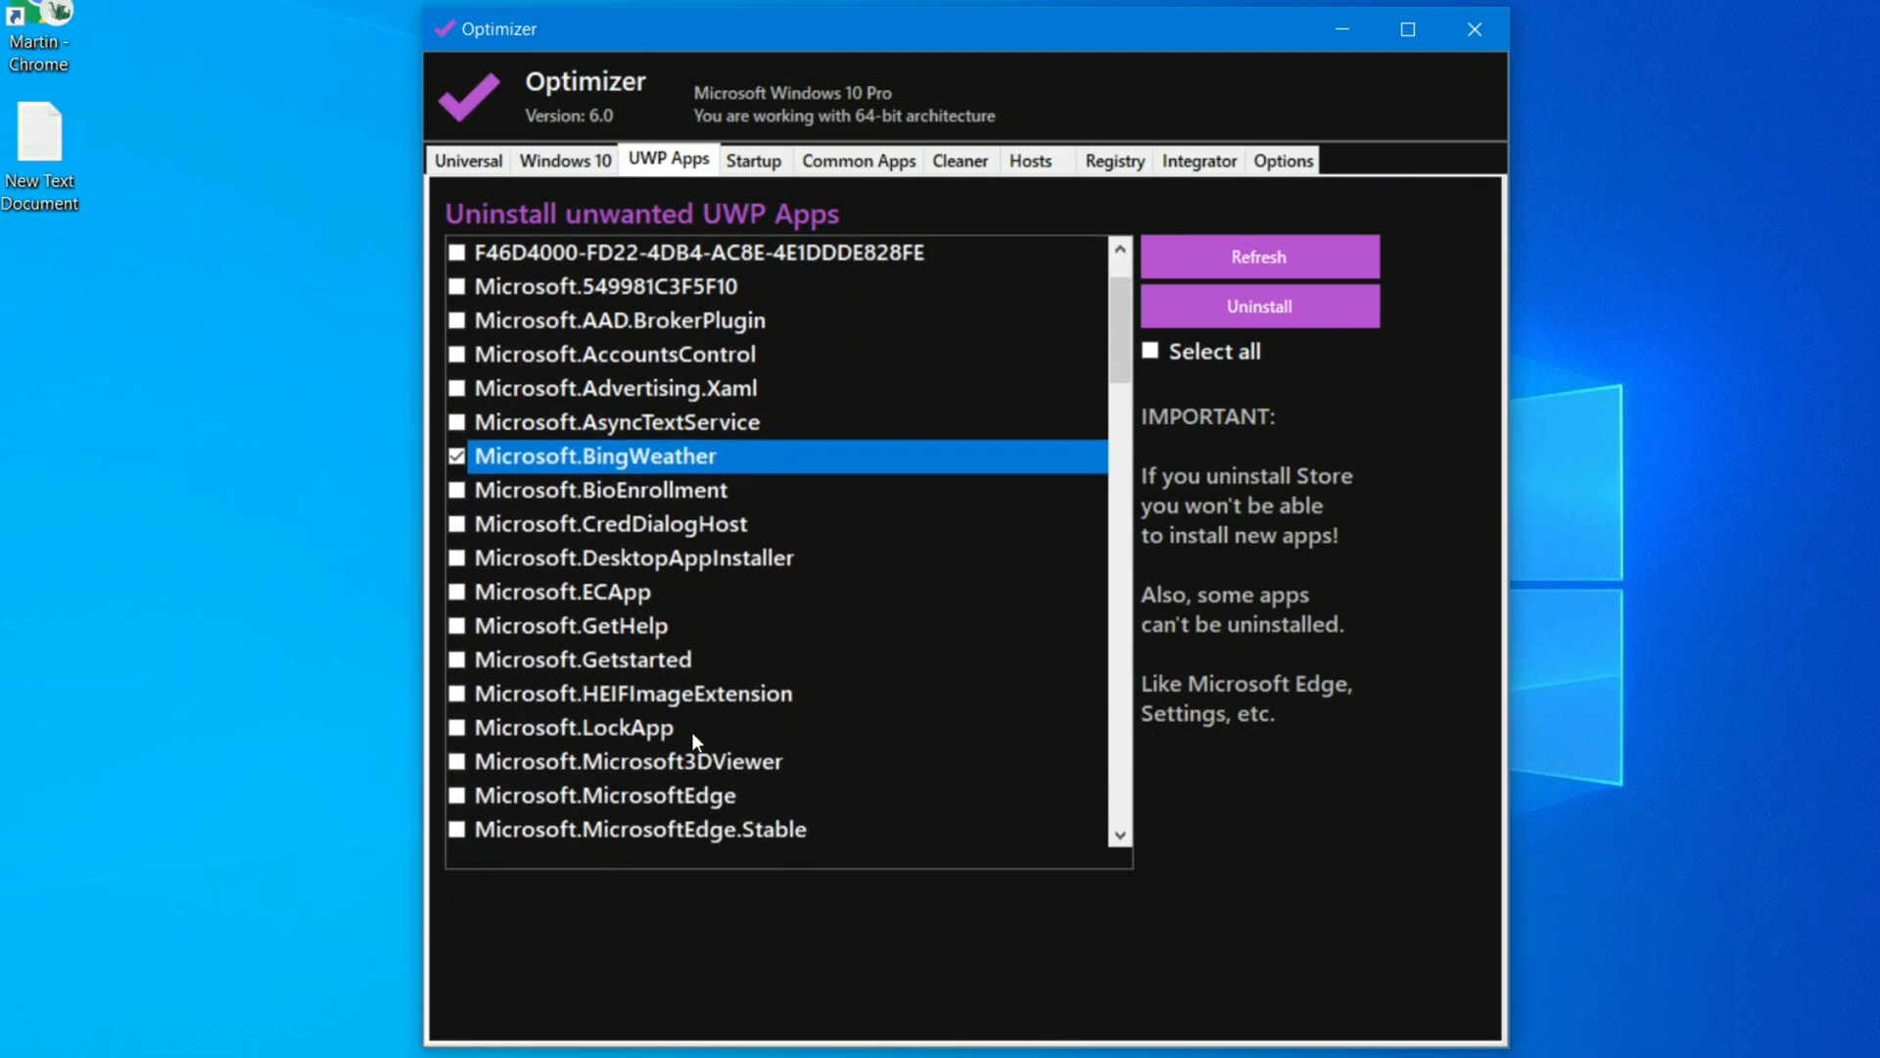
scroll("down", 3)
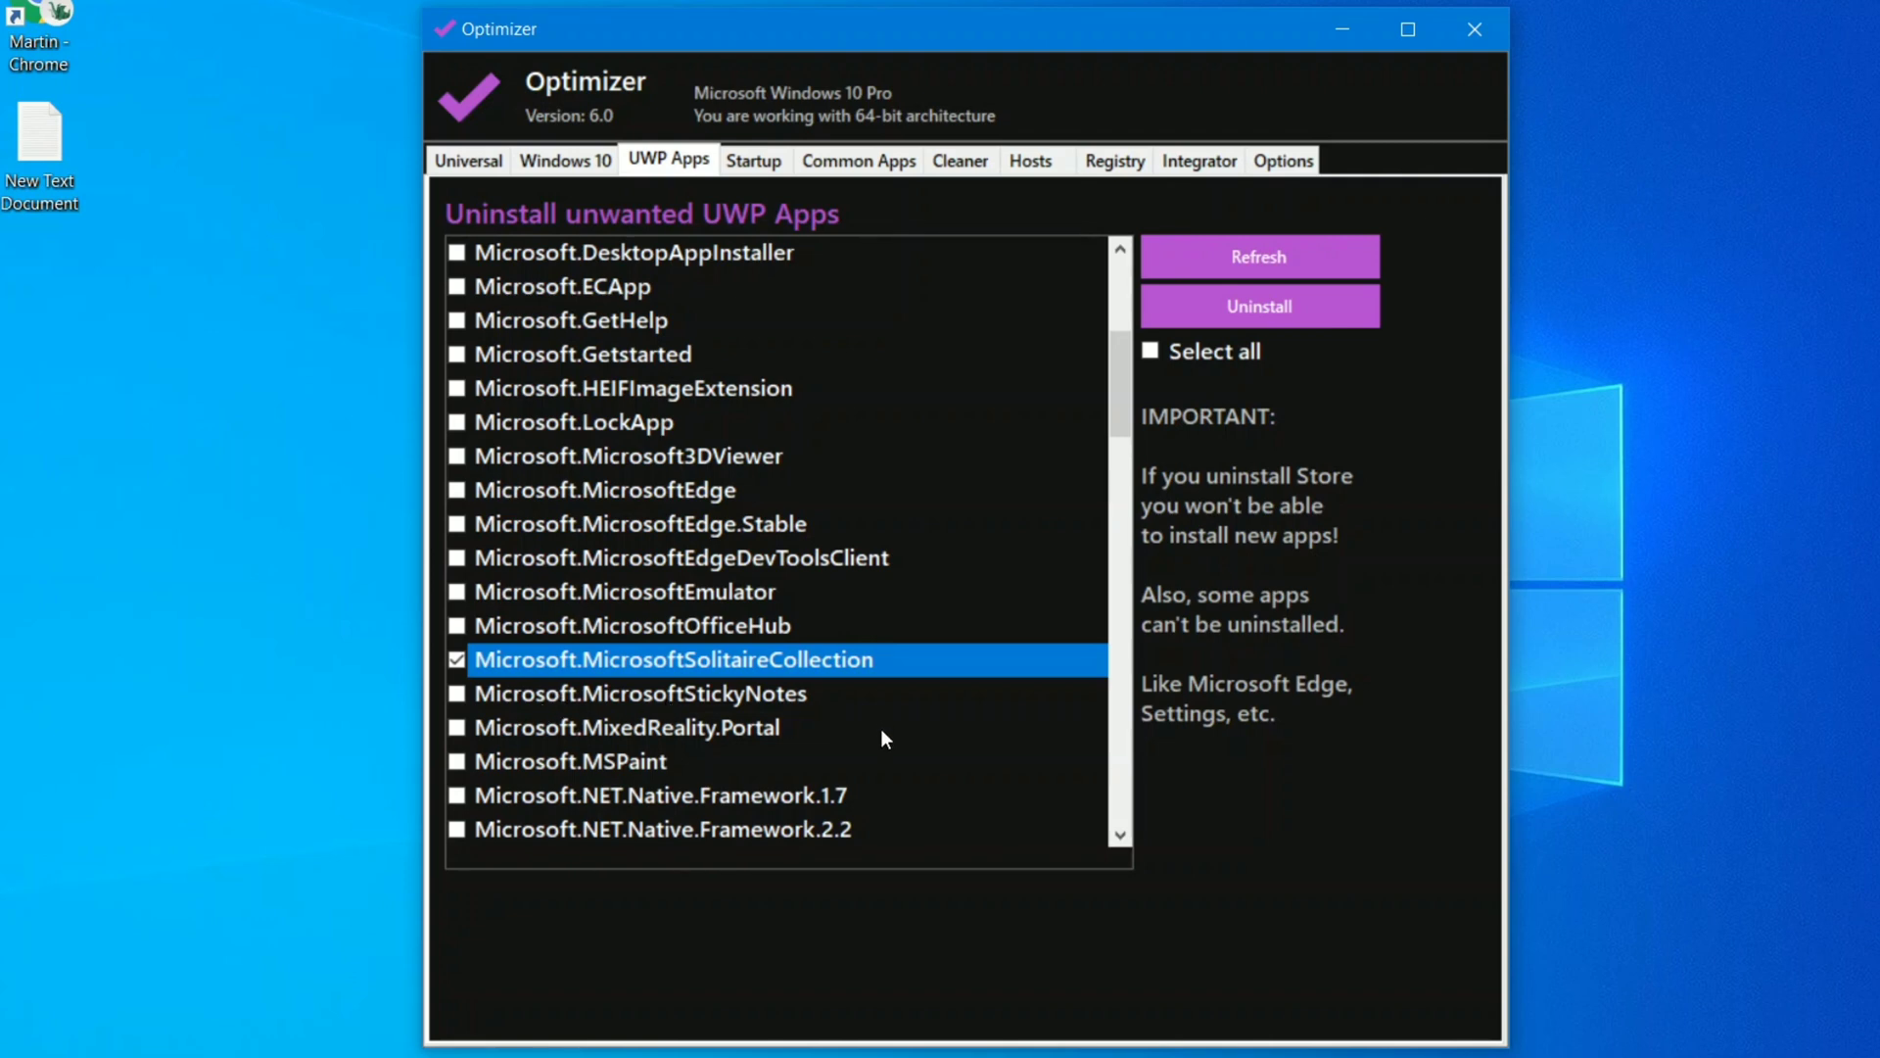
mouse_move(466, 705)
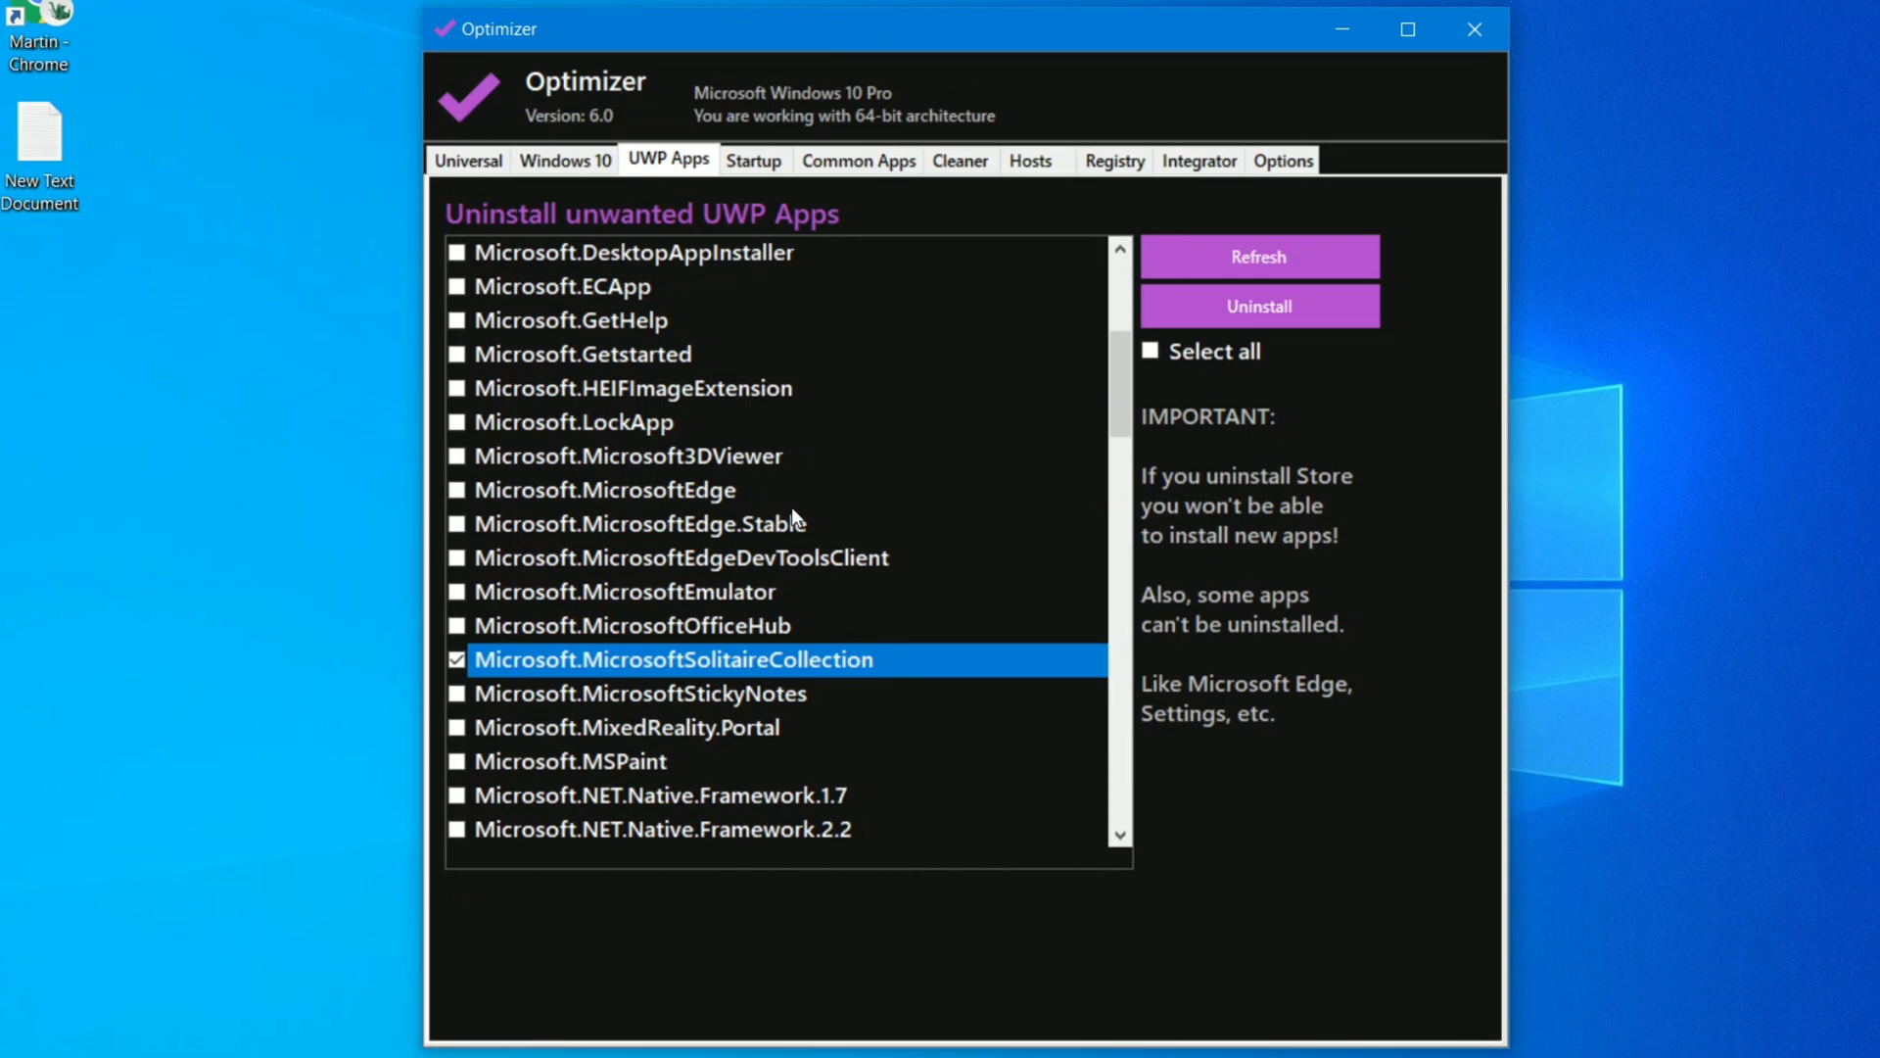
left_click(1257, 306)
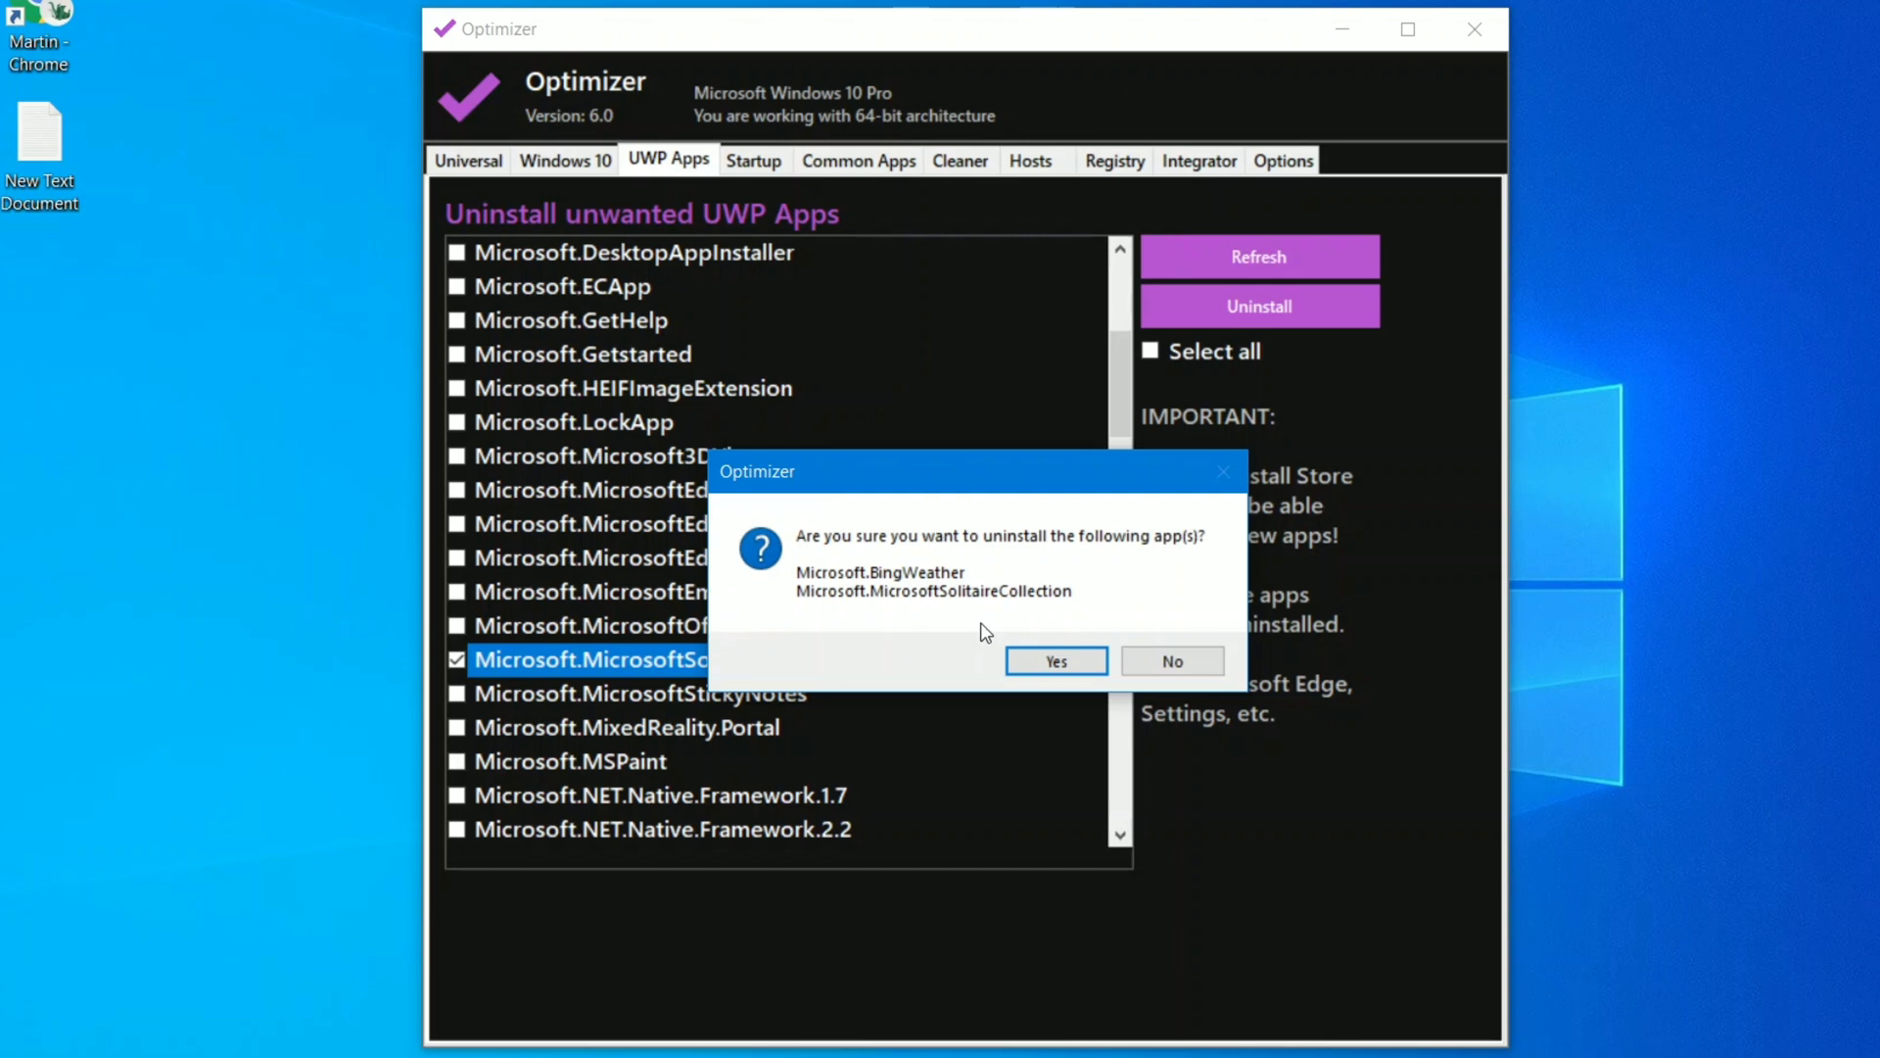
left_click(1053, 660)
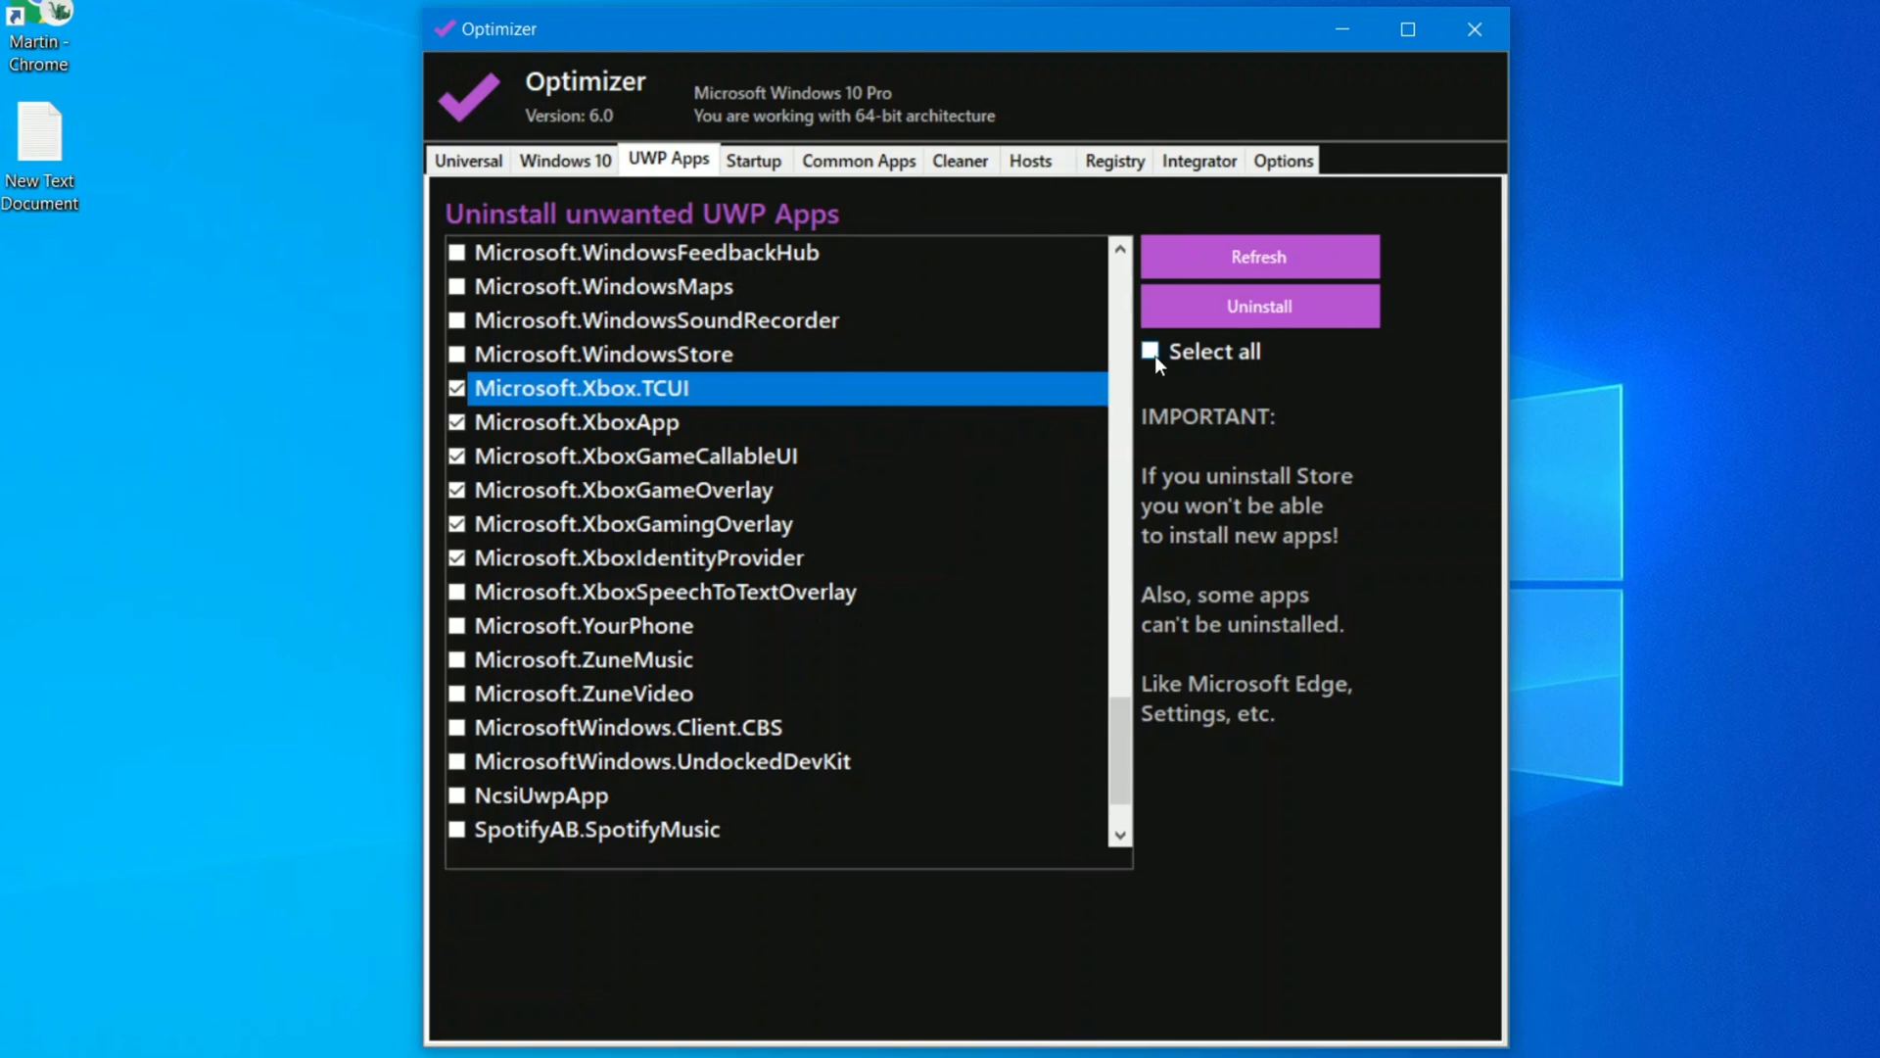
- Bring up the Startup items list
scroll("up", 3)
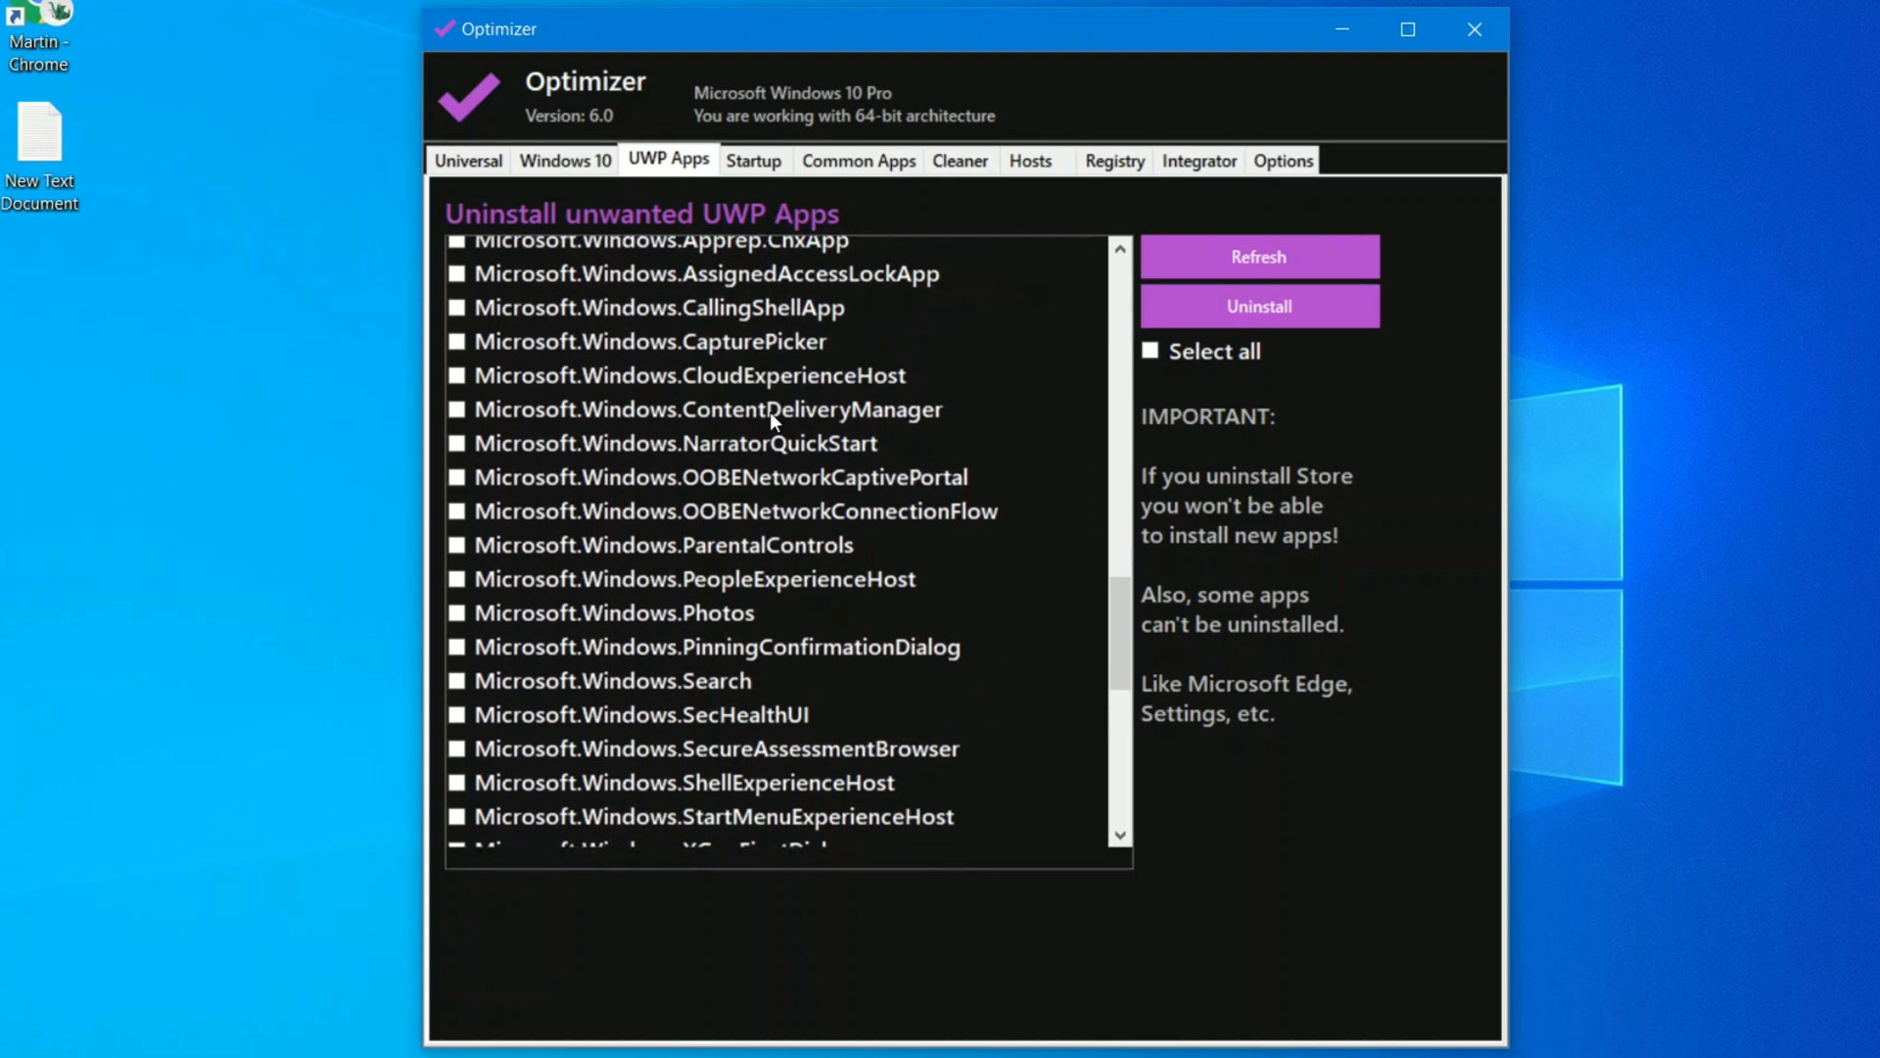
left_click(1258, 306)
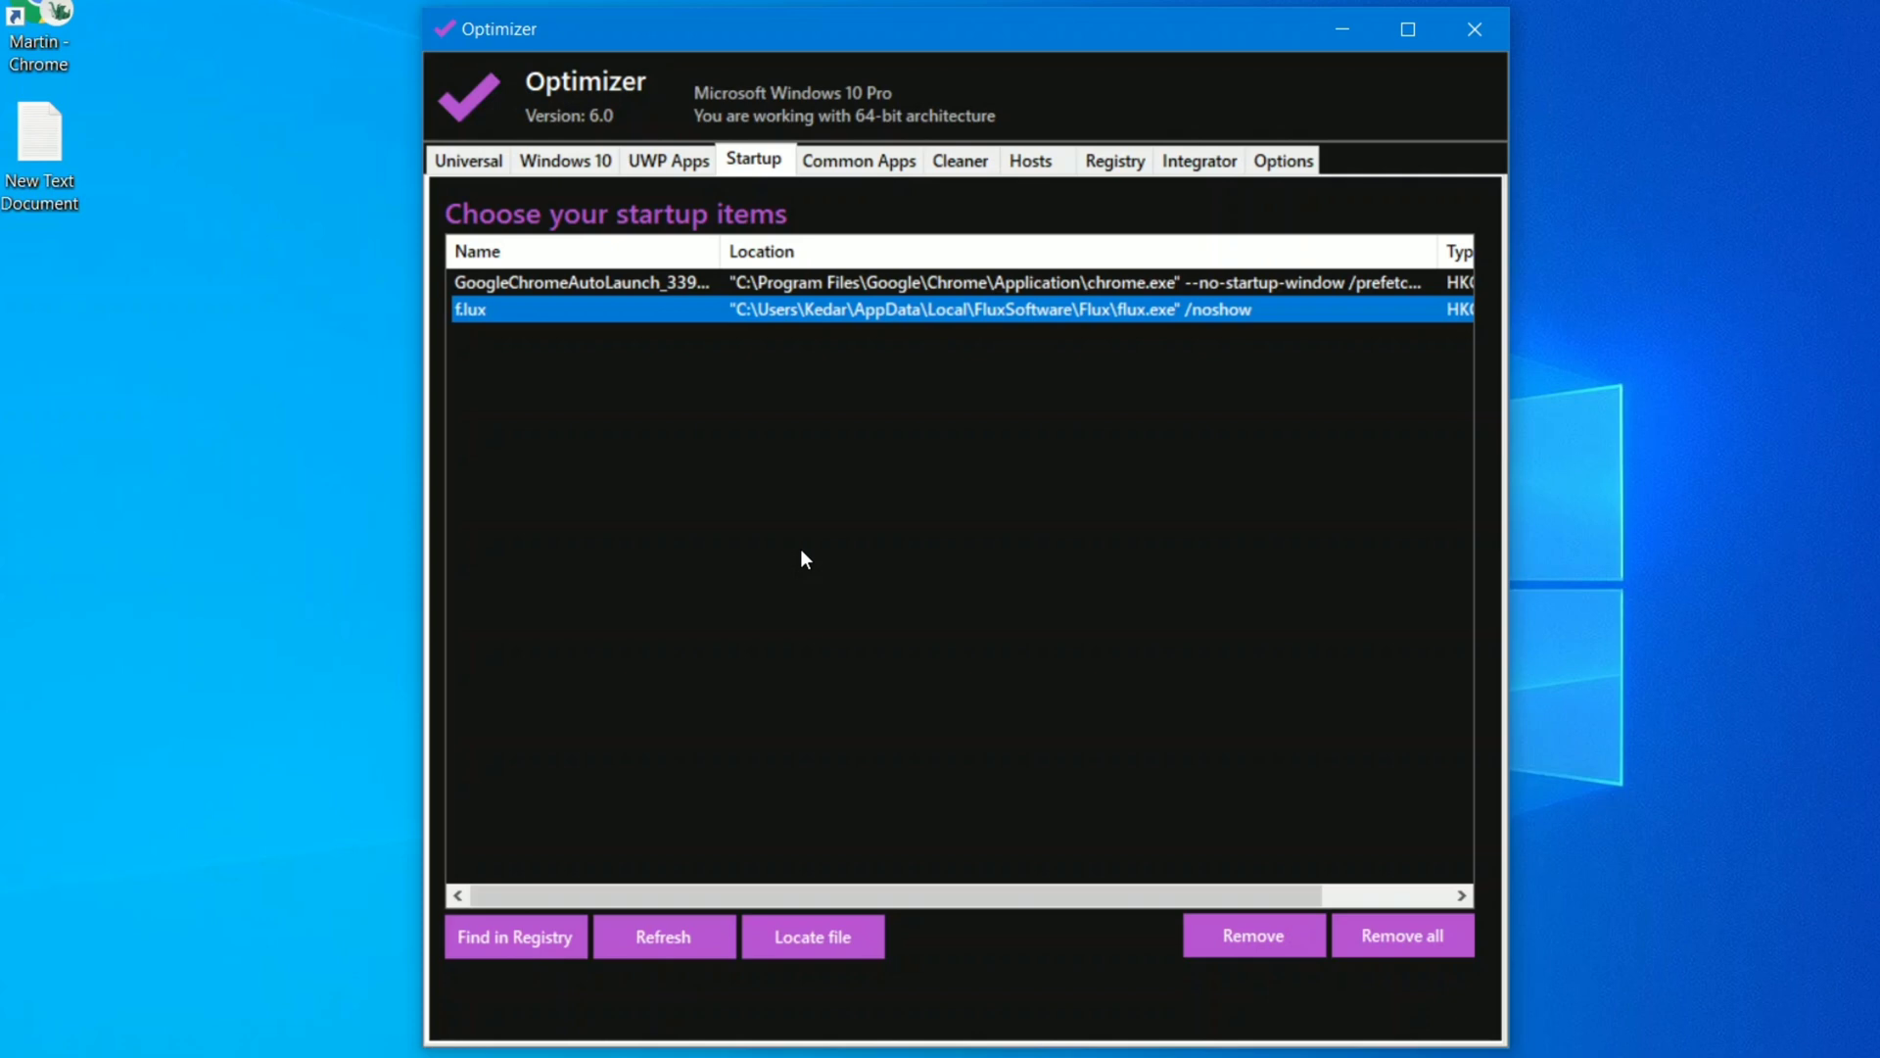
mouse_move(761, 447)
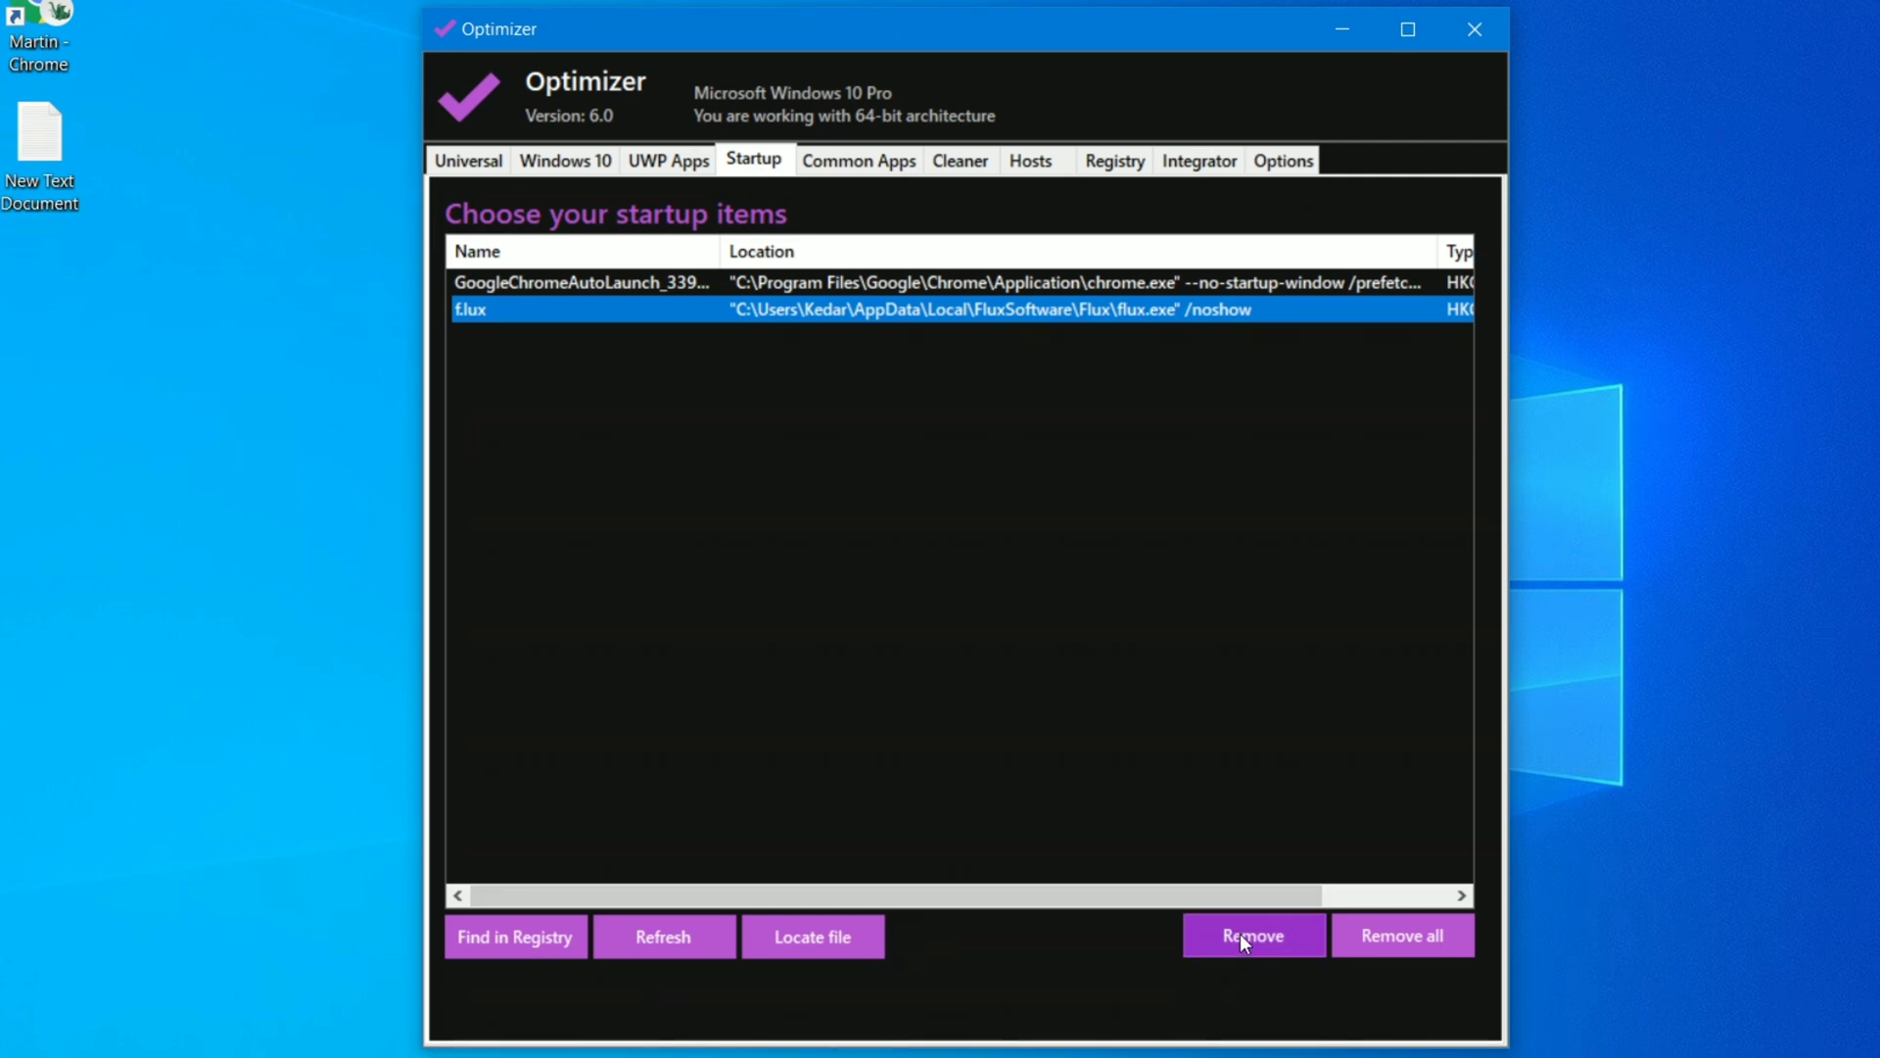
- Remove f.lux from startup, leaving Chrome's auto-launch, then show Common Apps
left_click(1251, 936)
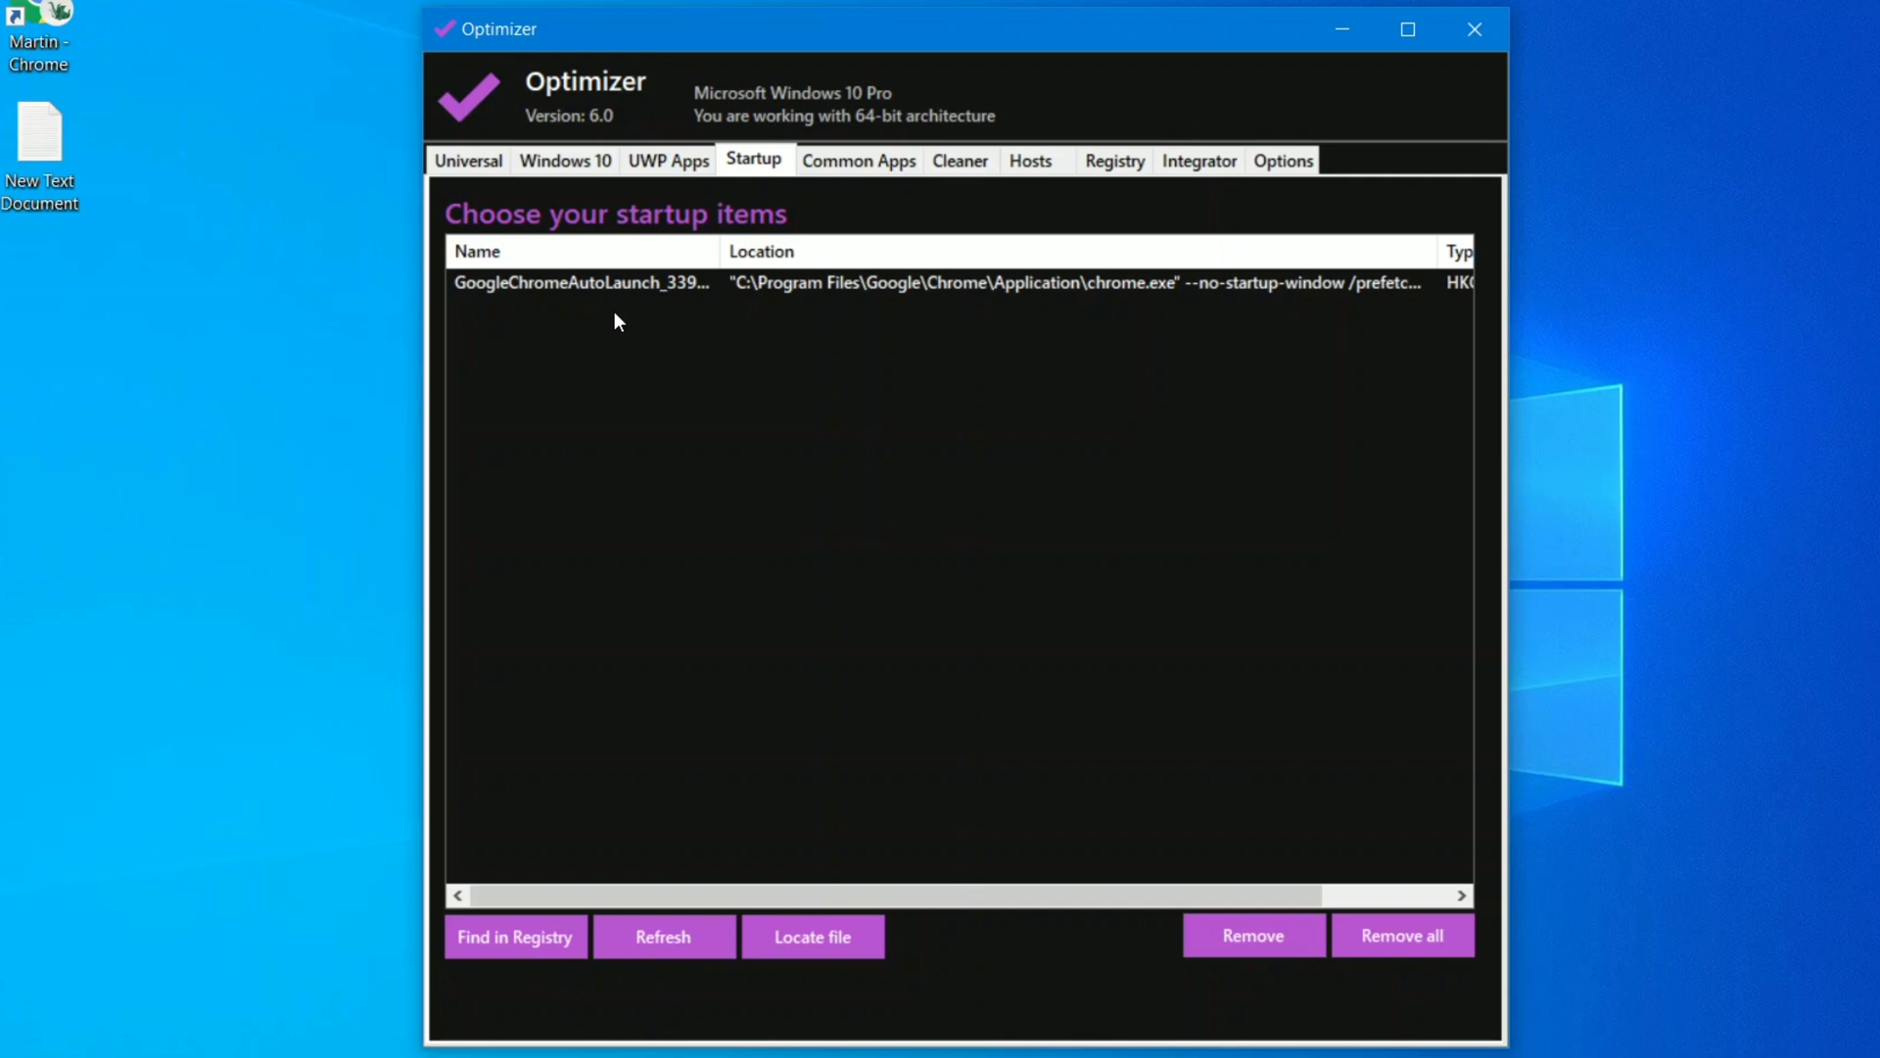
mouse_move(738, 443)
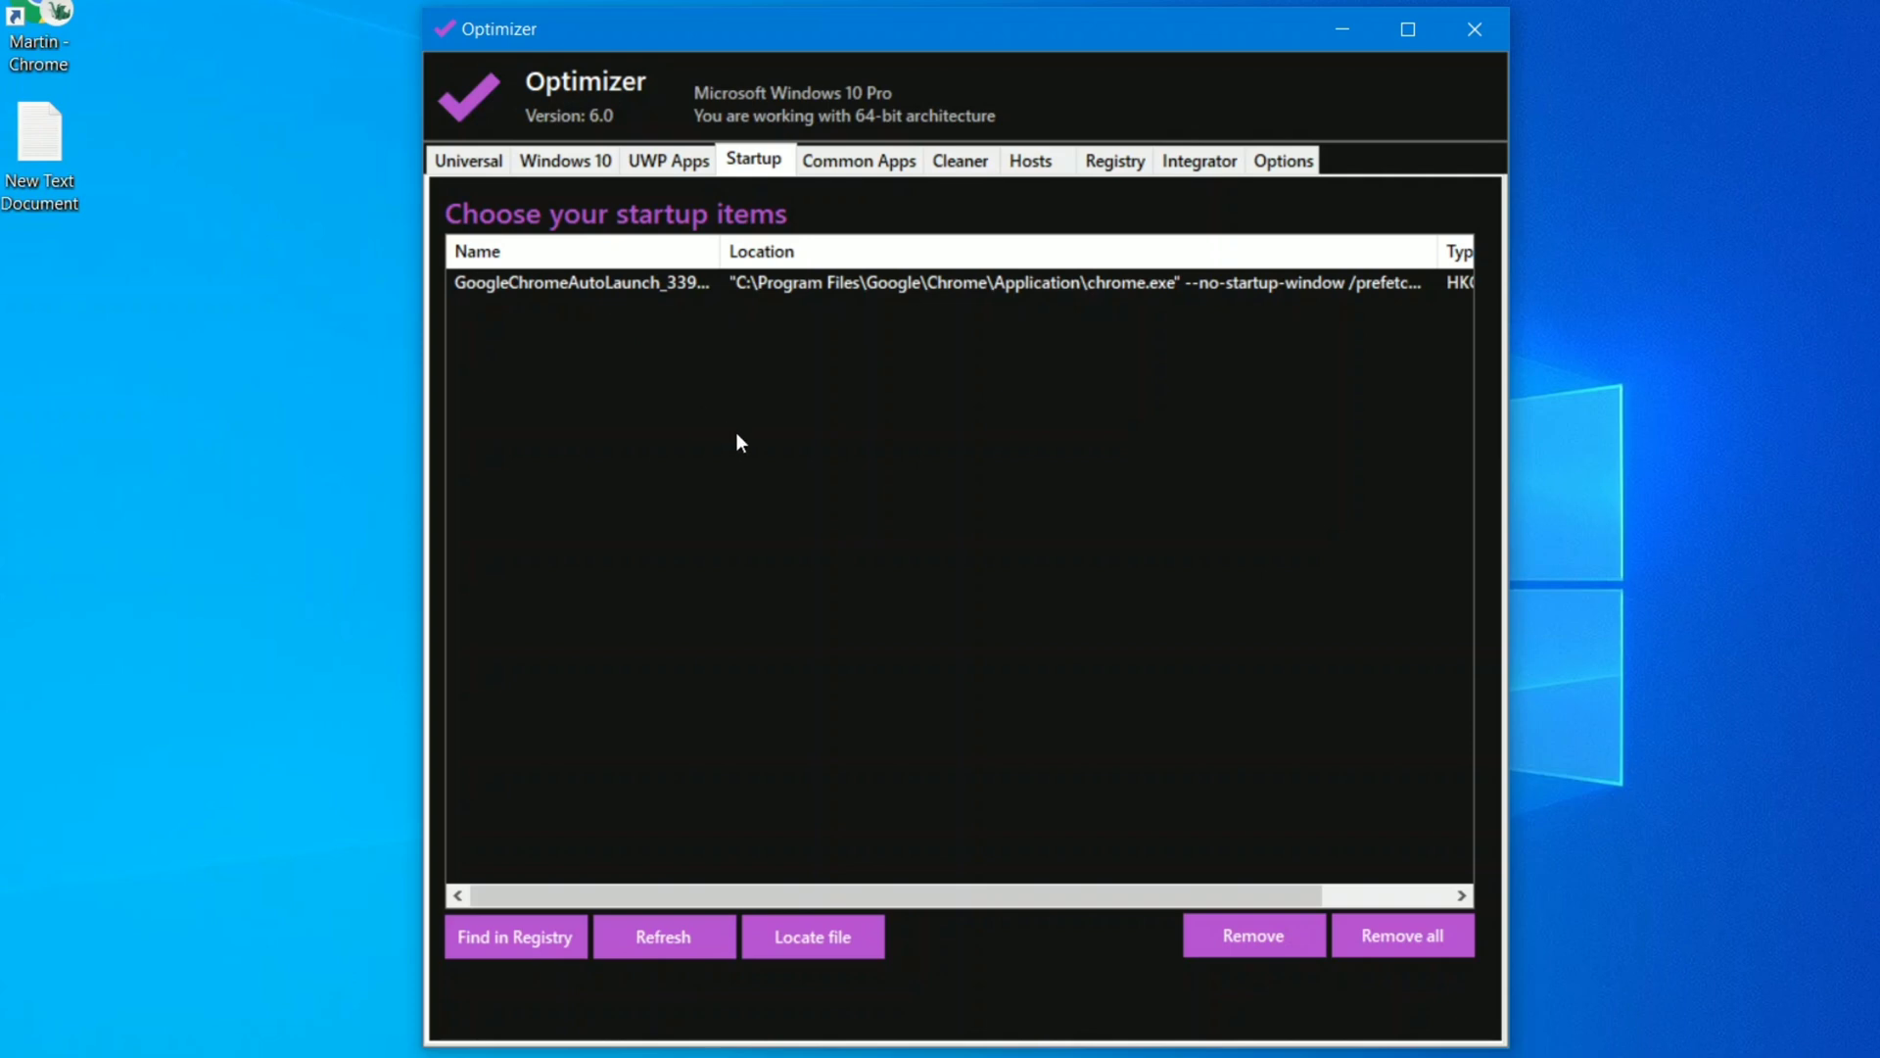
left_click(581, 284)
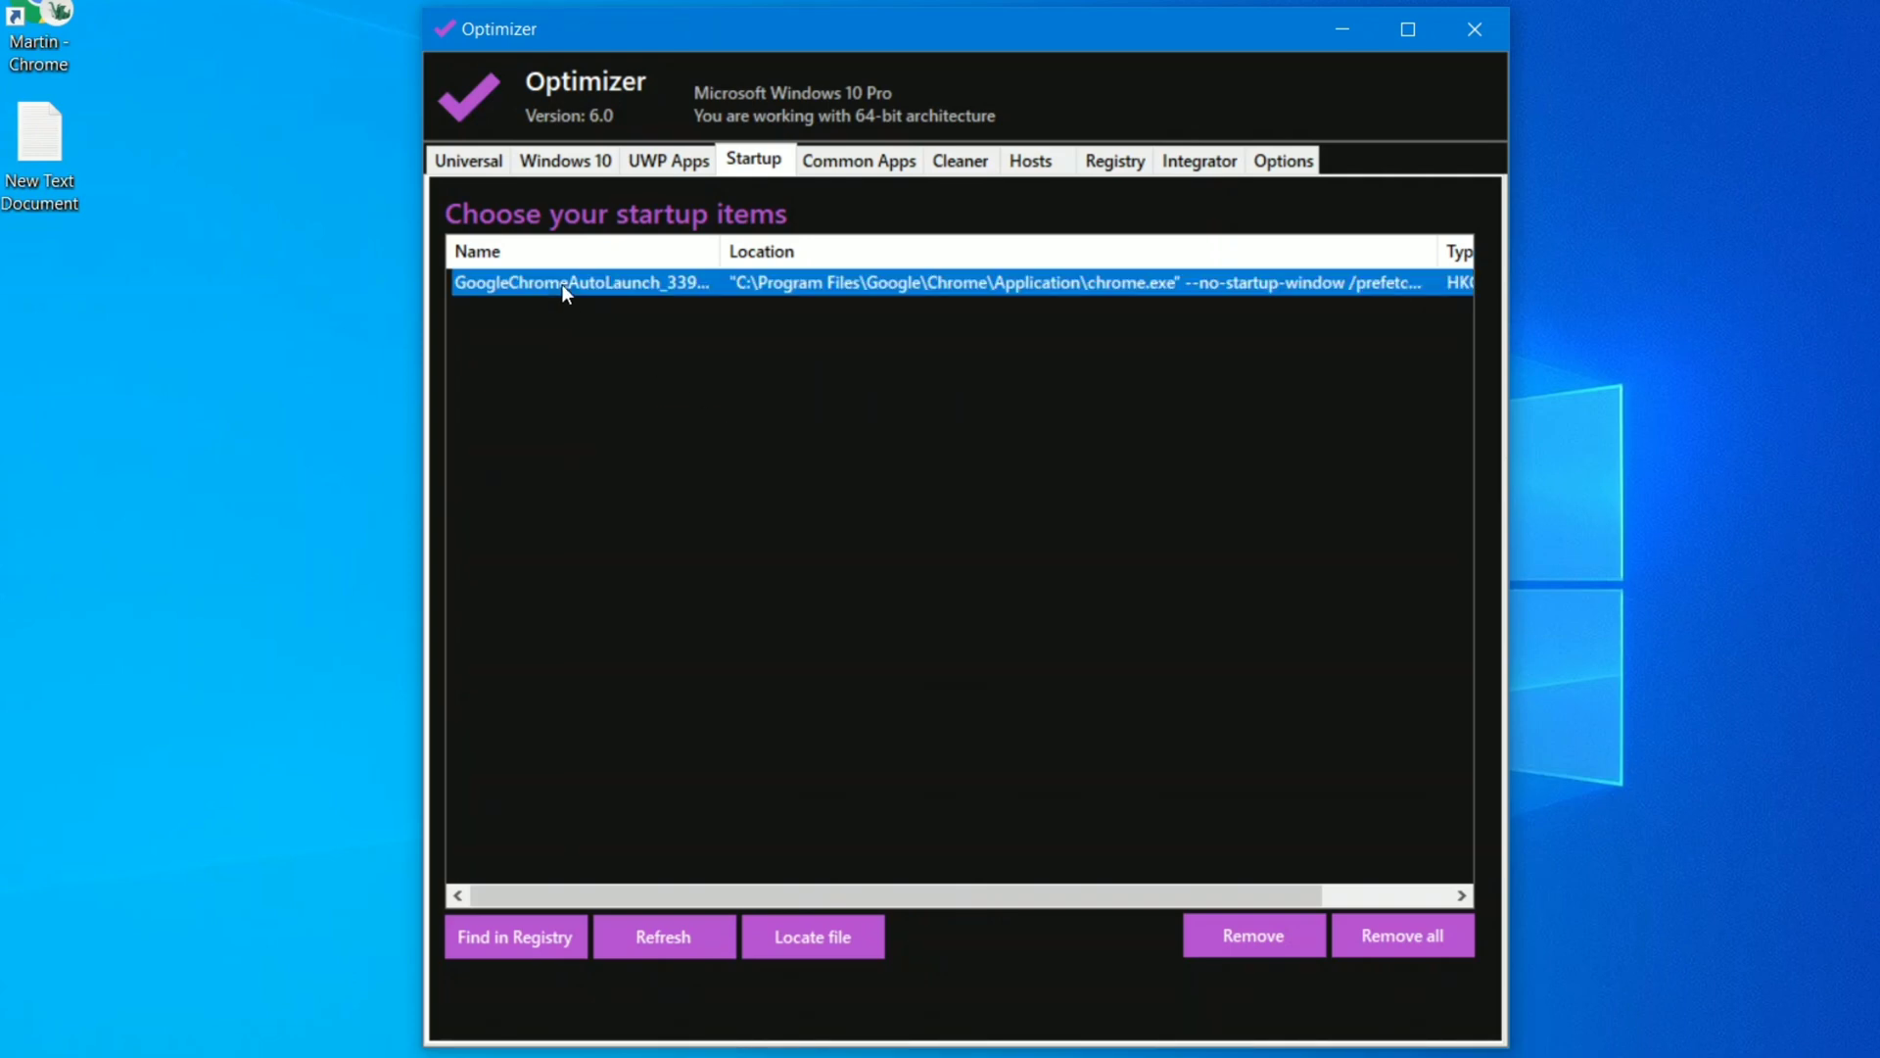
left_click(858, 161)
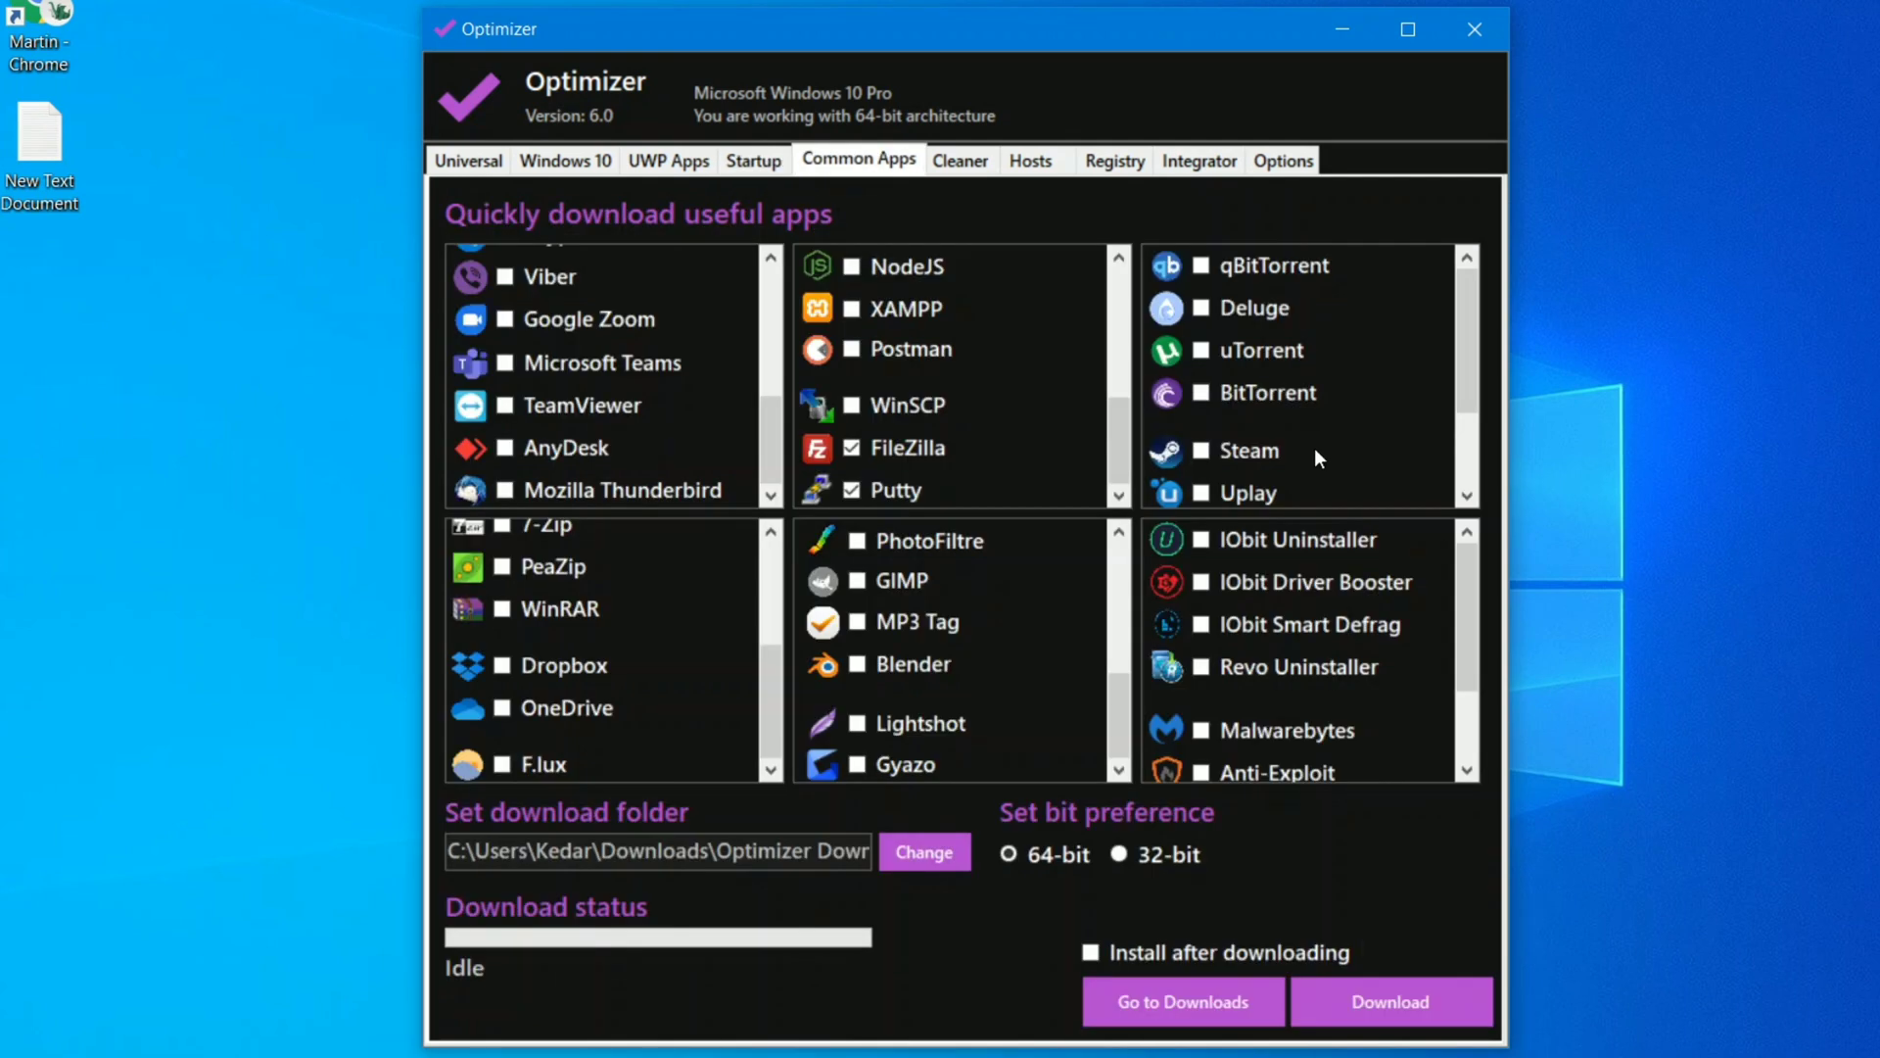
- Mark IObit Driver Booster for download with the chosen apps, then show the Cleaner
scroll("down", 3)
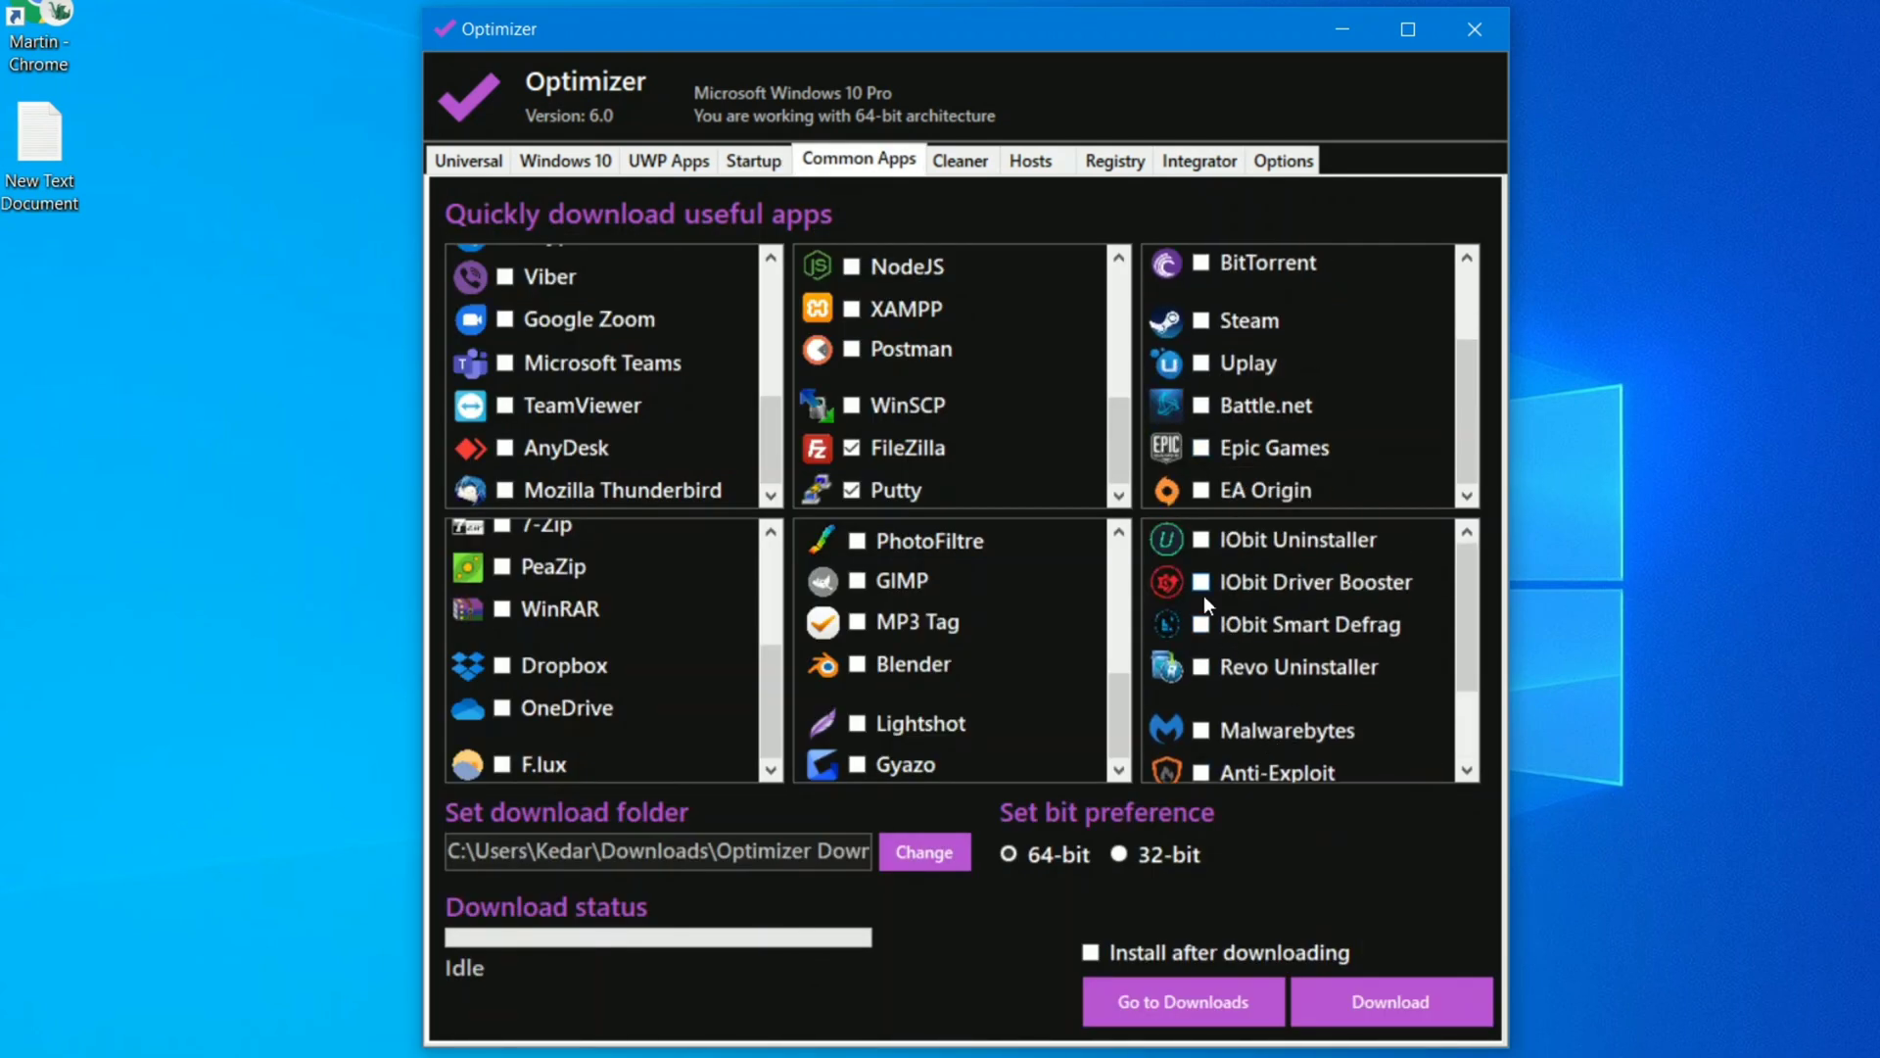
left_click(1201, 582)
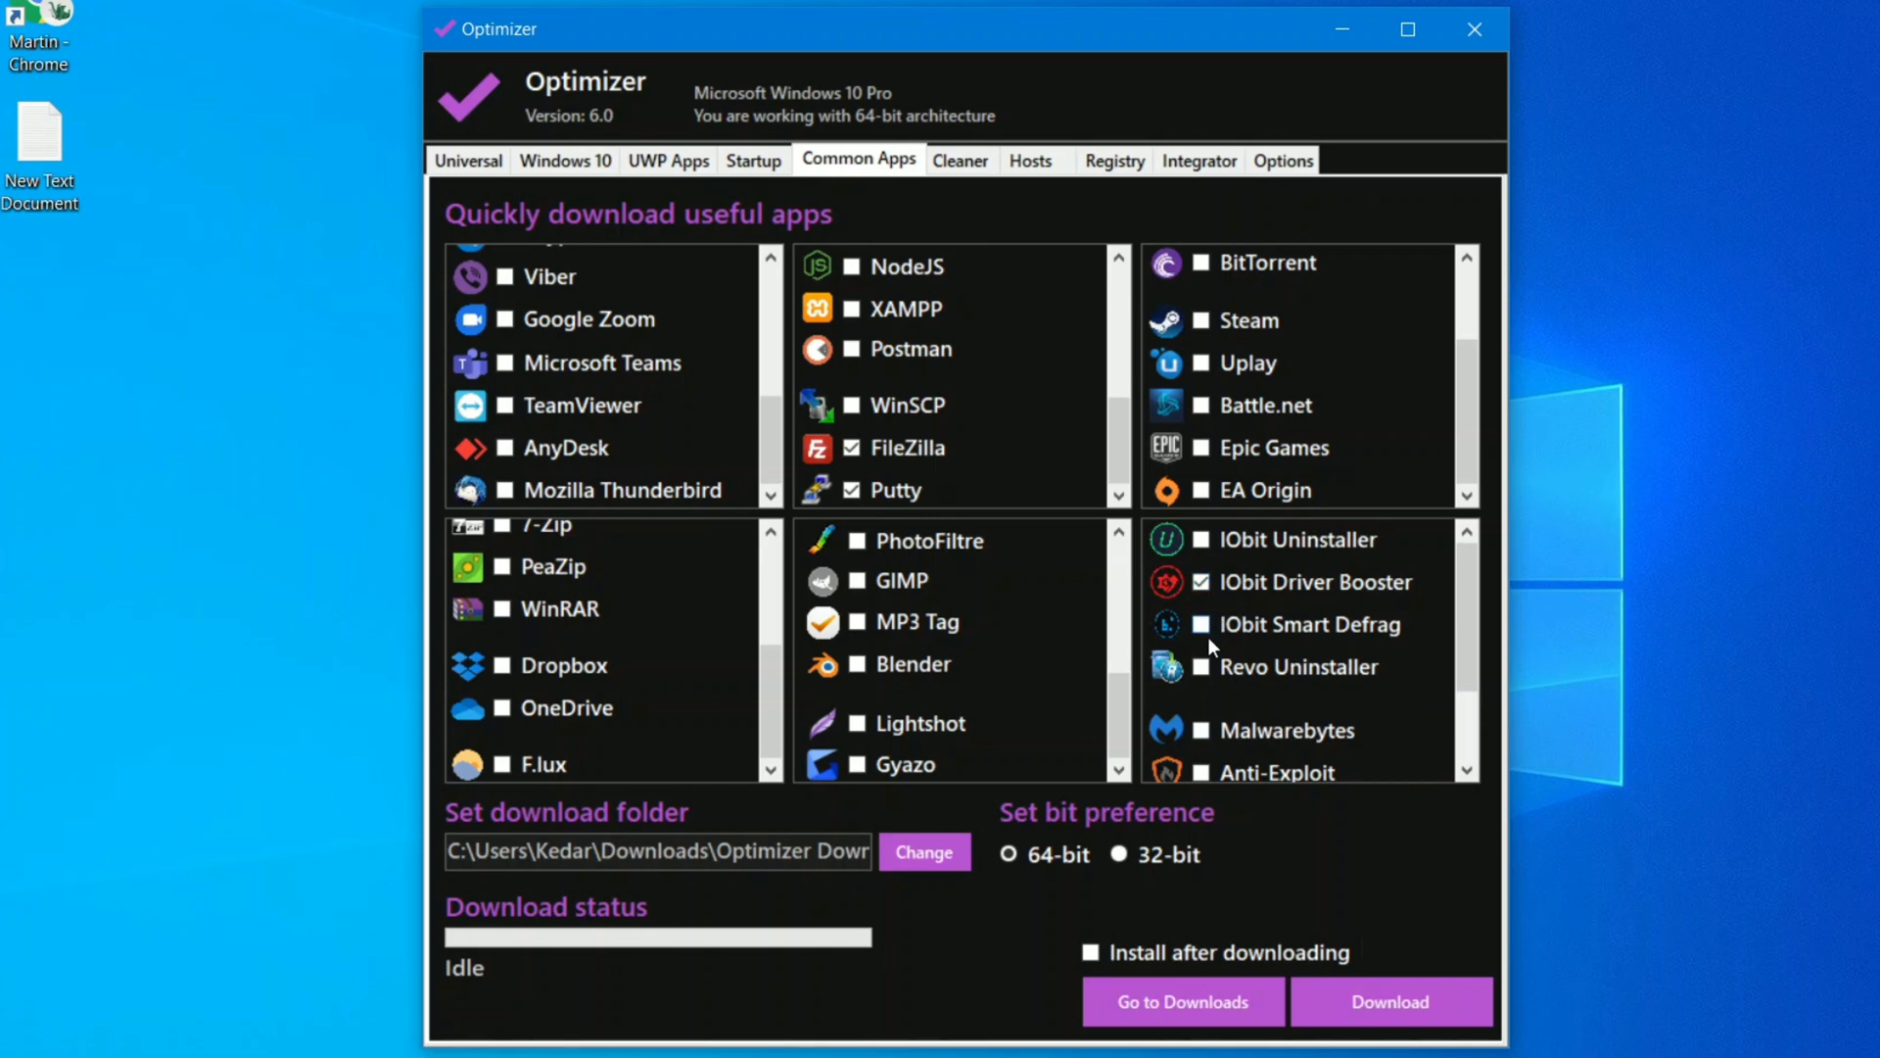
mouse_move(1205, 689)
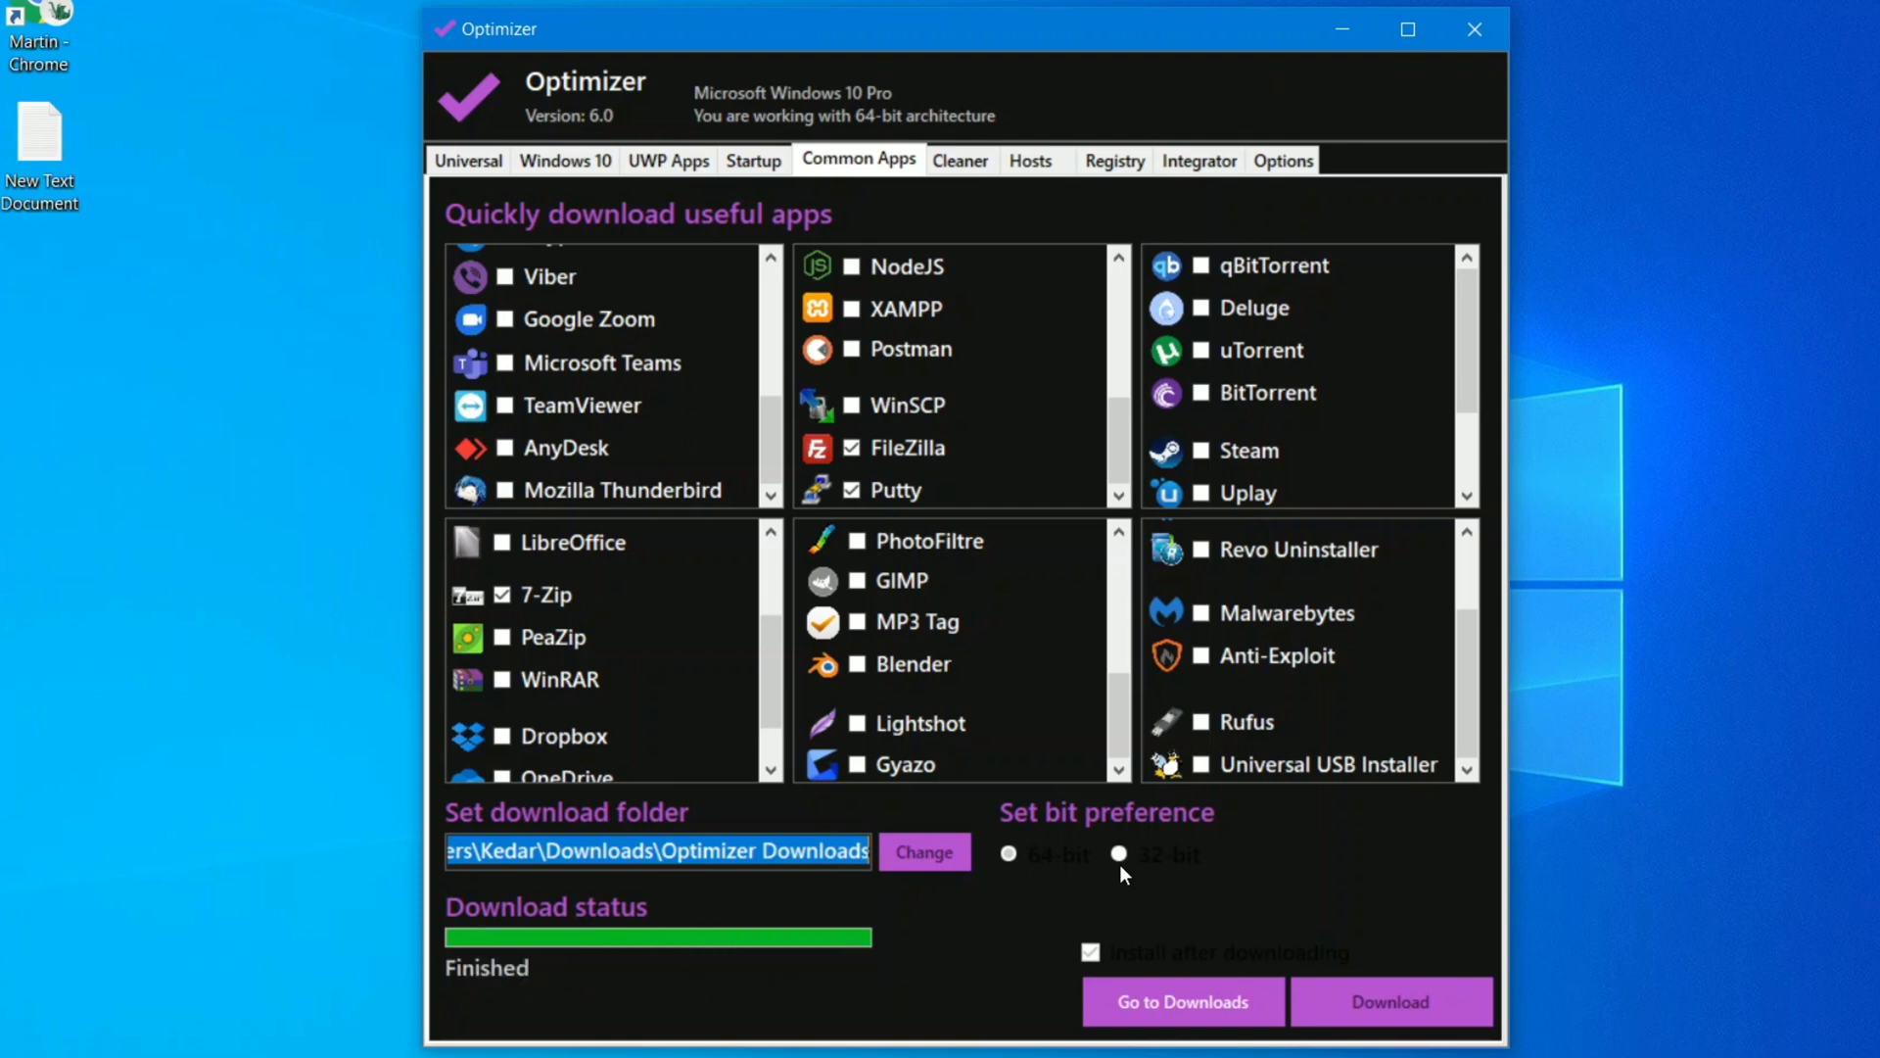
left_click(960, 161)
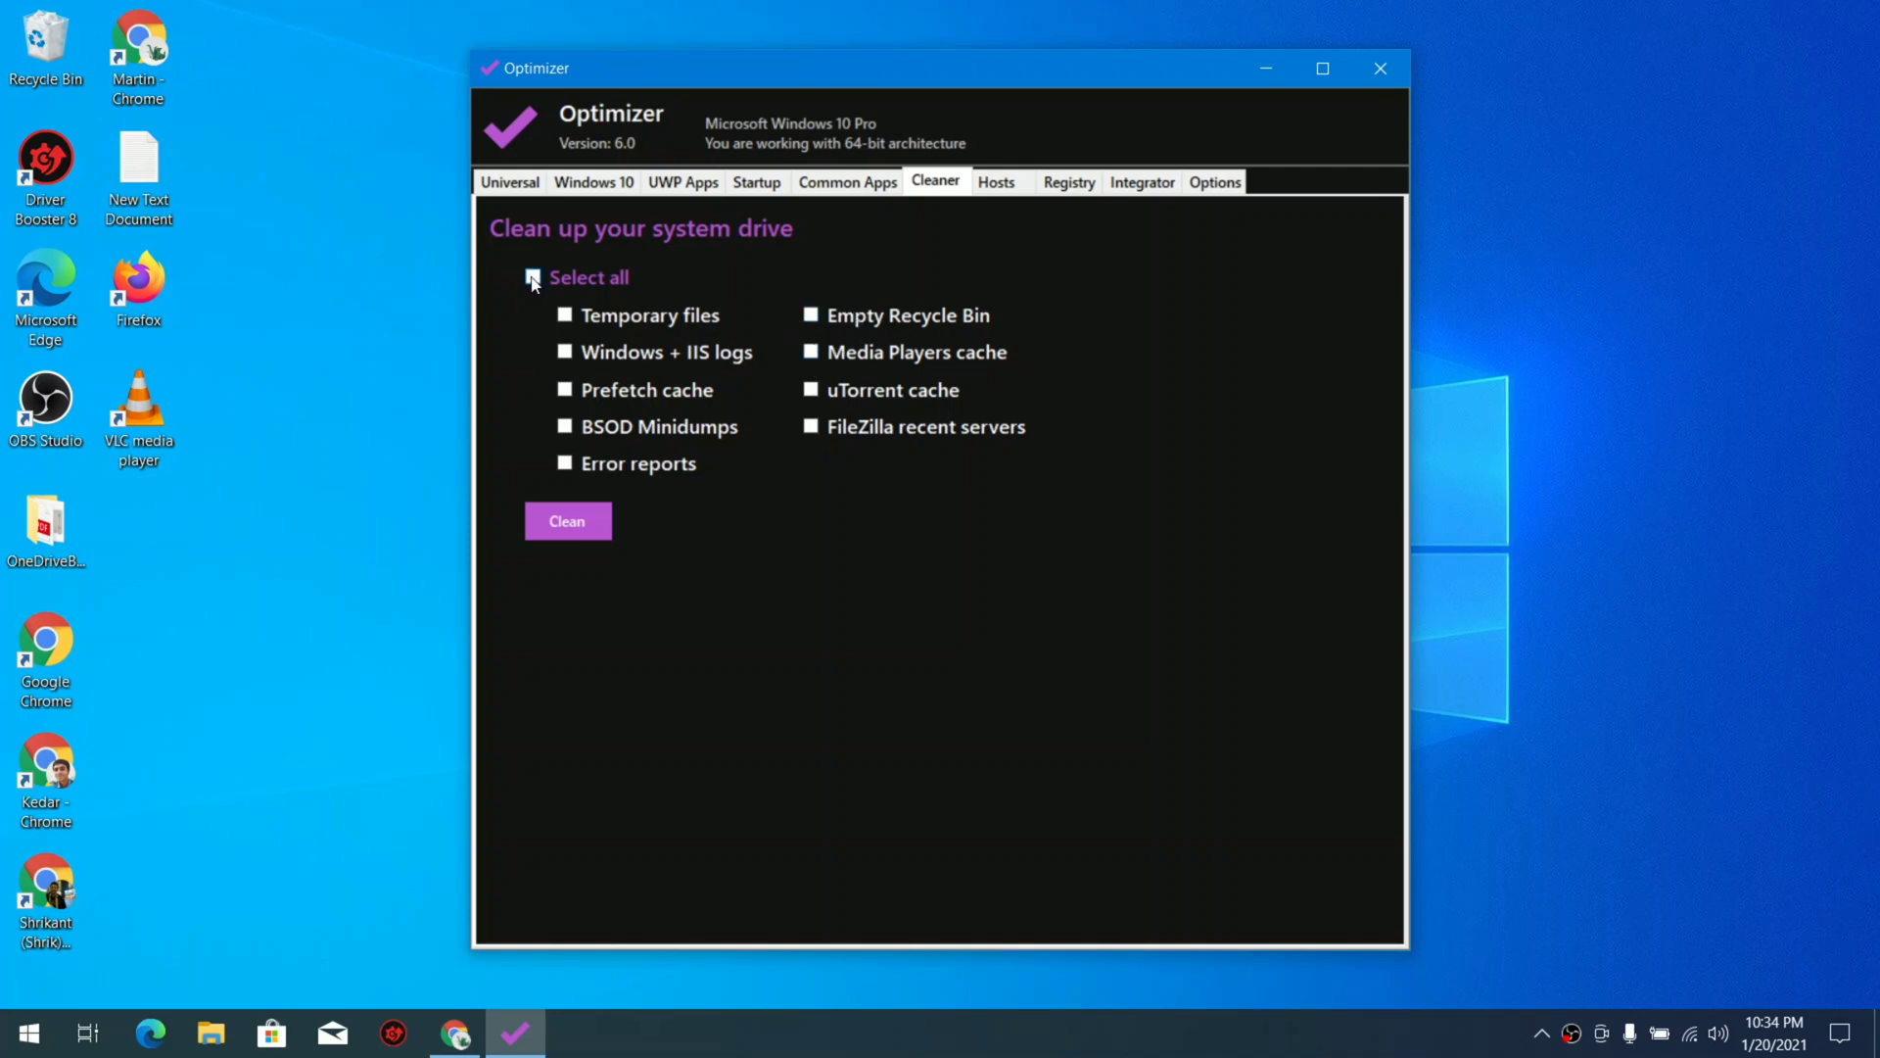
- Tick Select all for the system drive cleanup categories, then show the Hosts editor
left_click(533, 276)
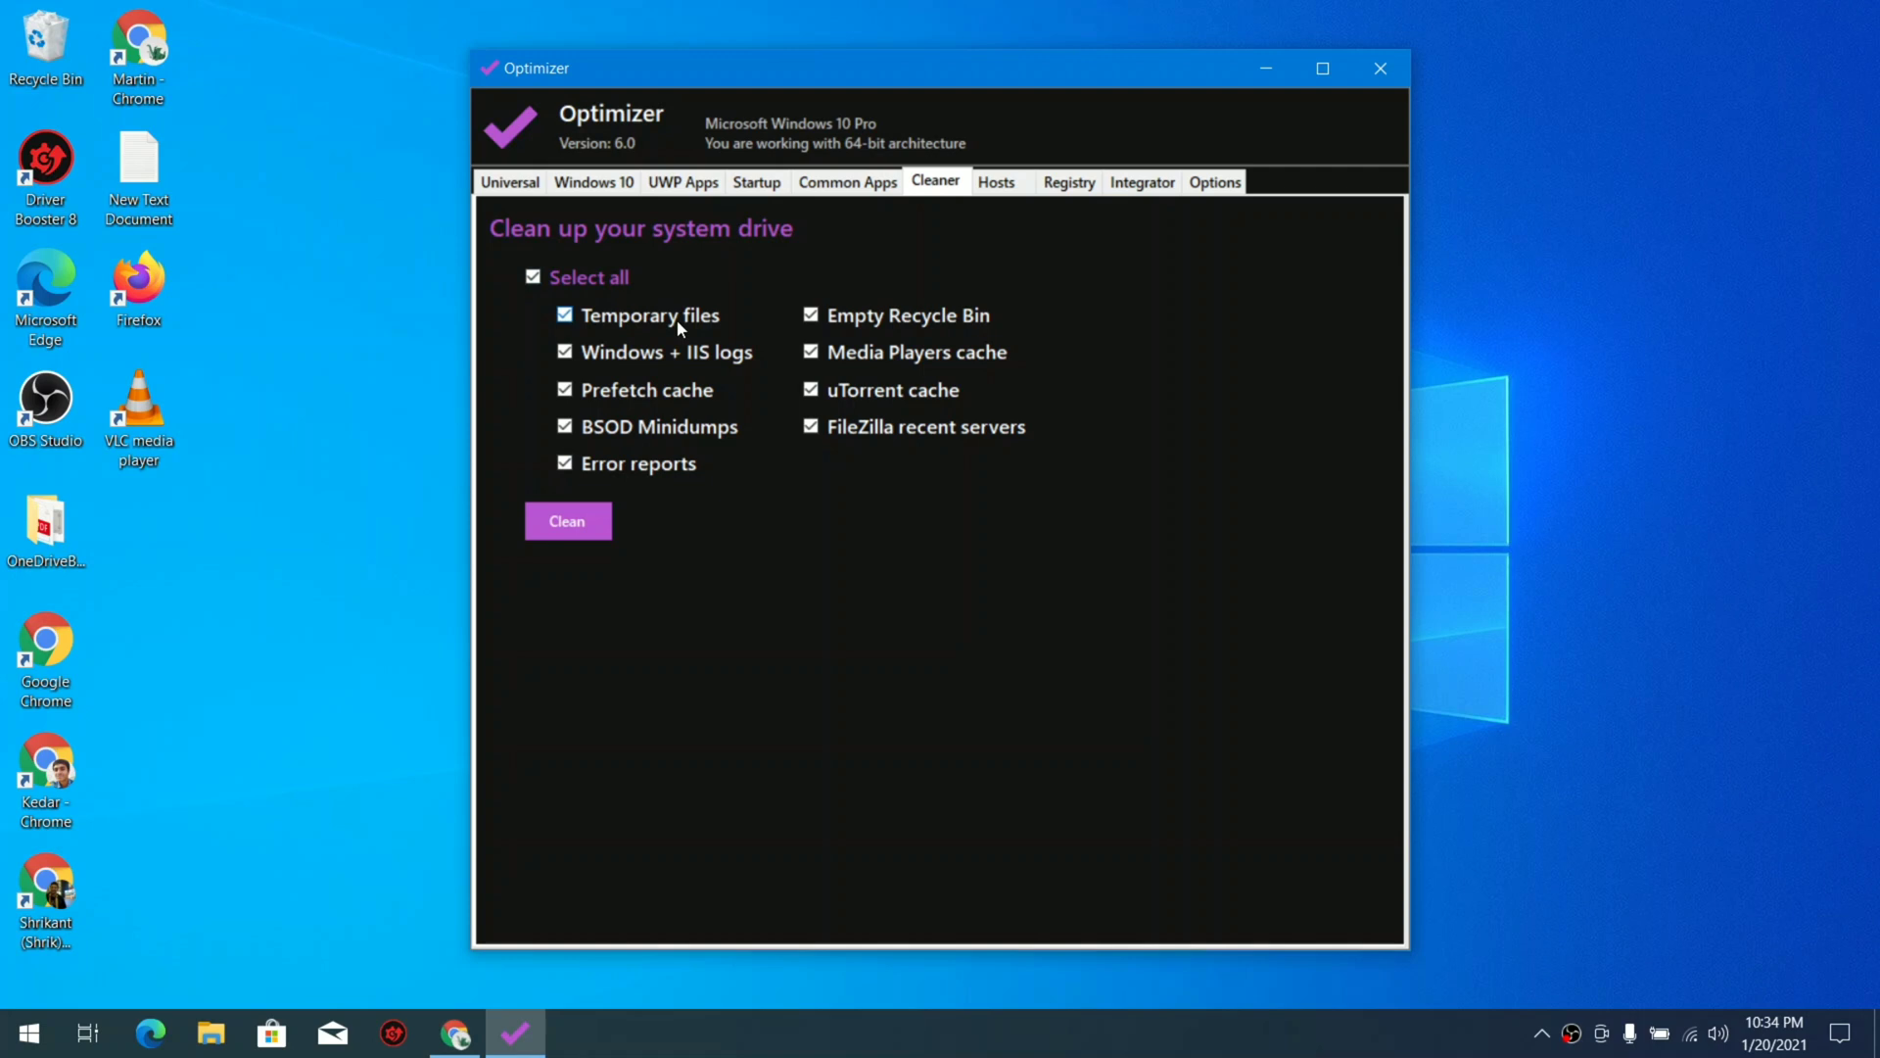
left_click(568, 521)
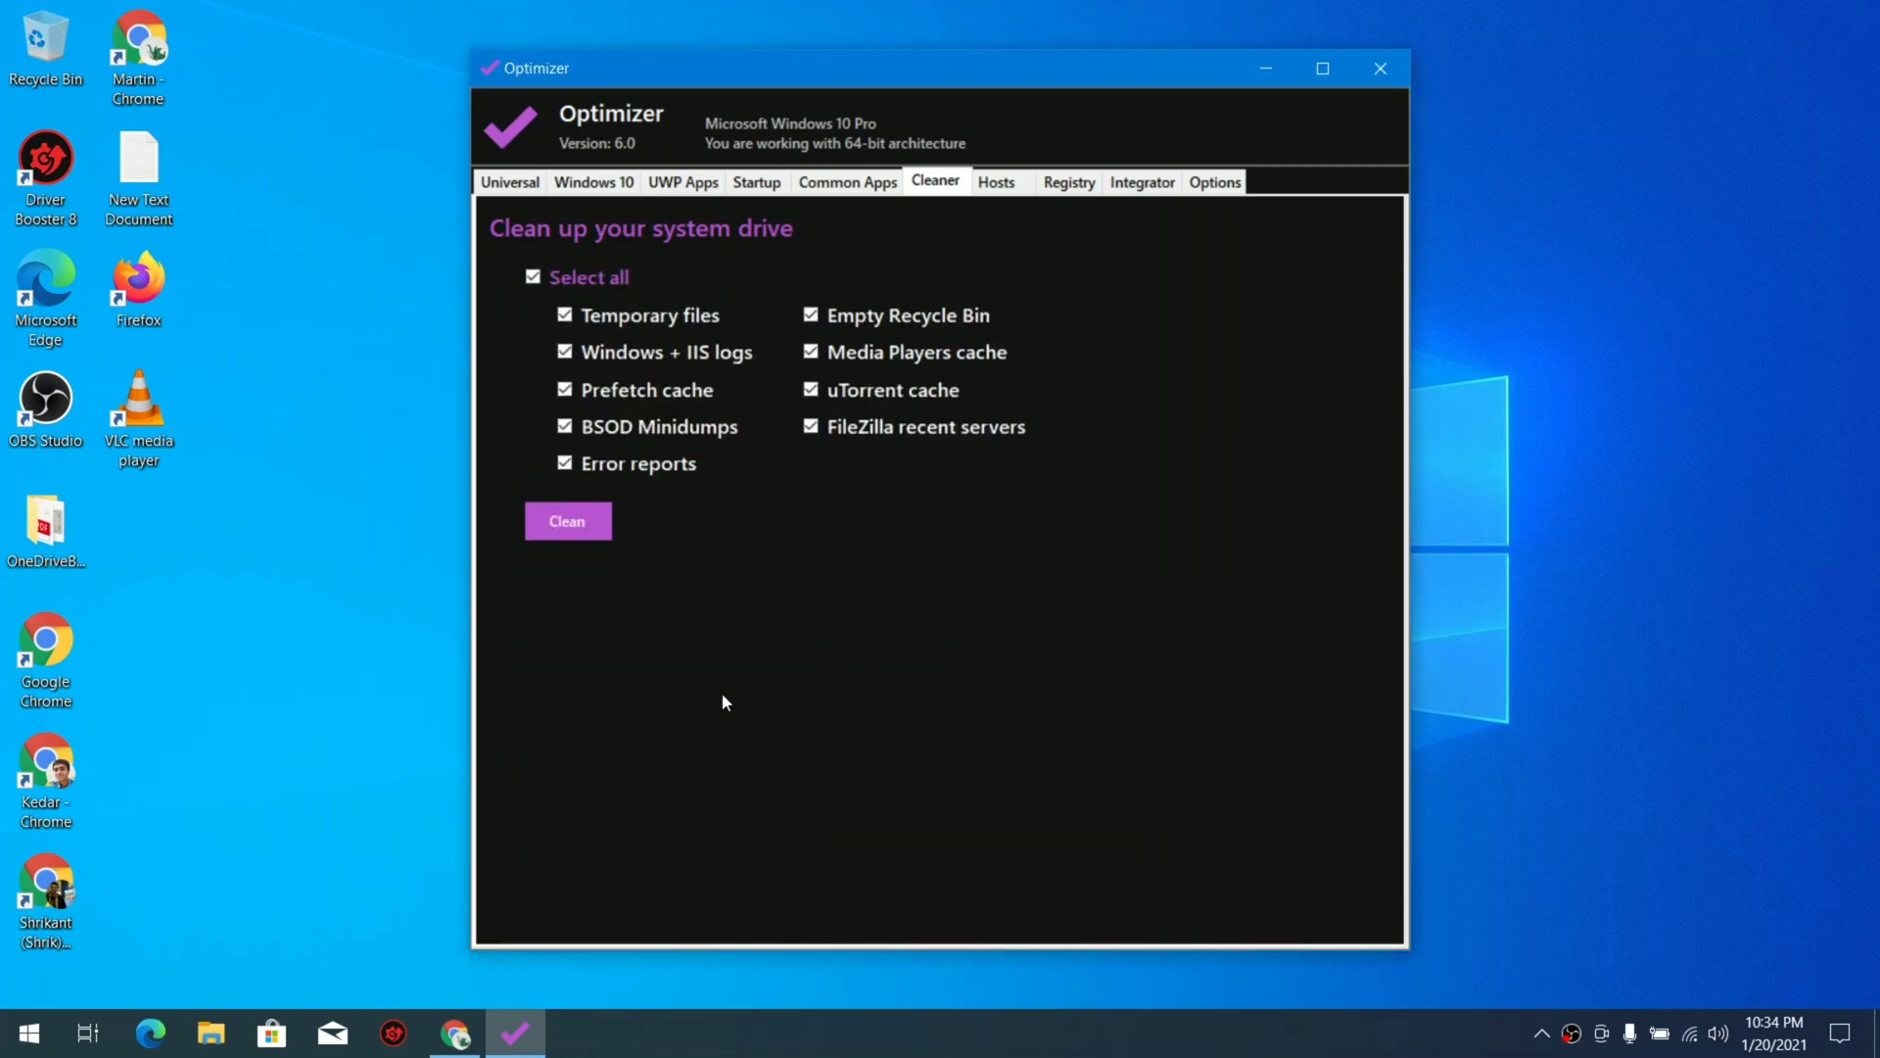
mouse_move(286, 265)
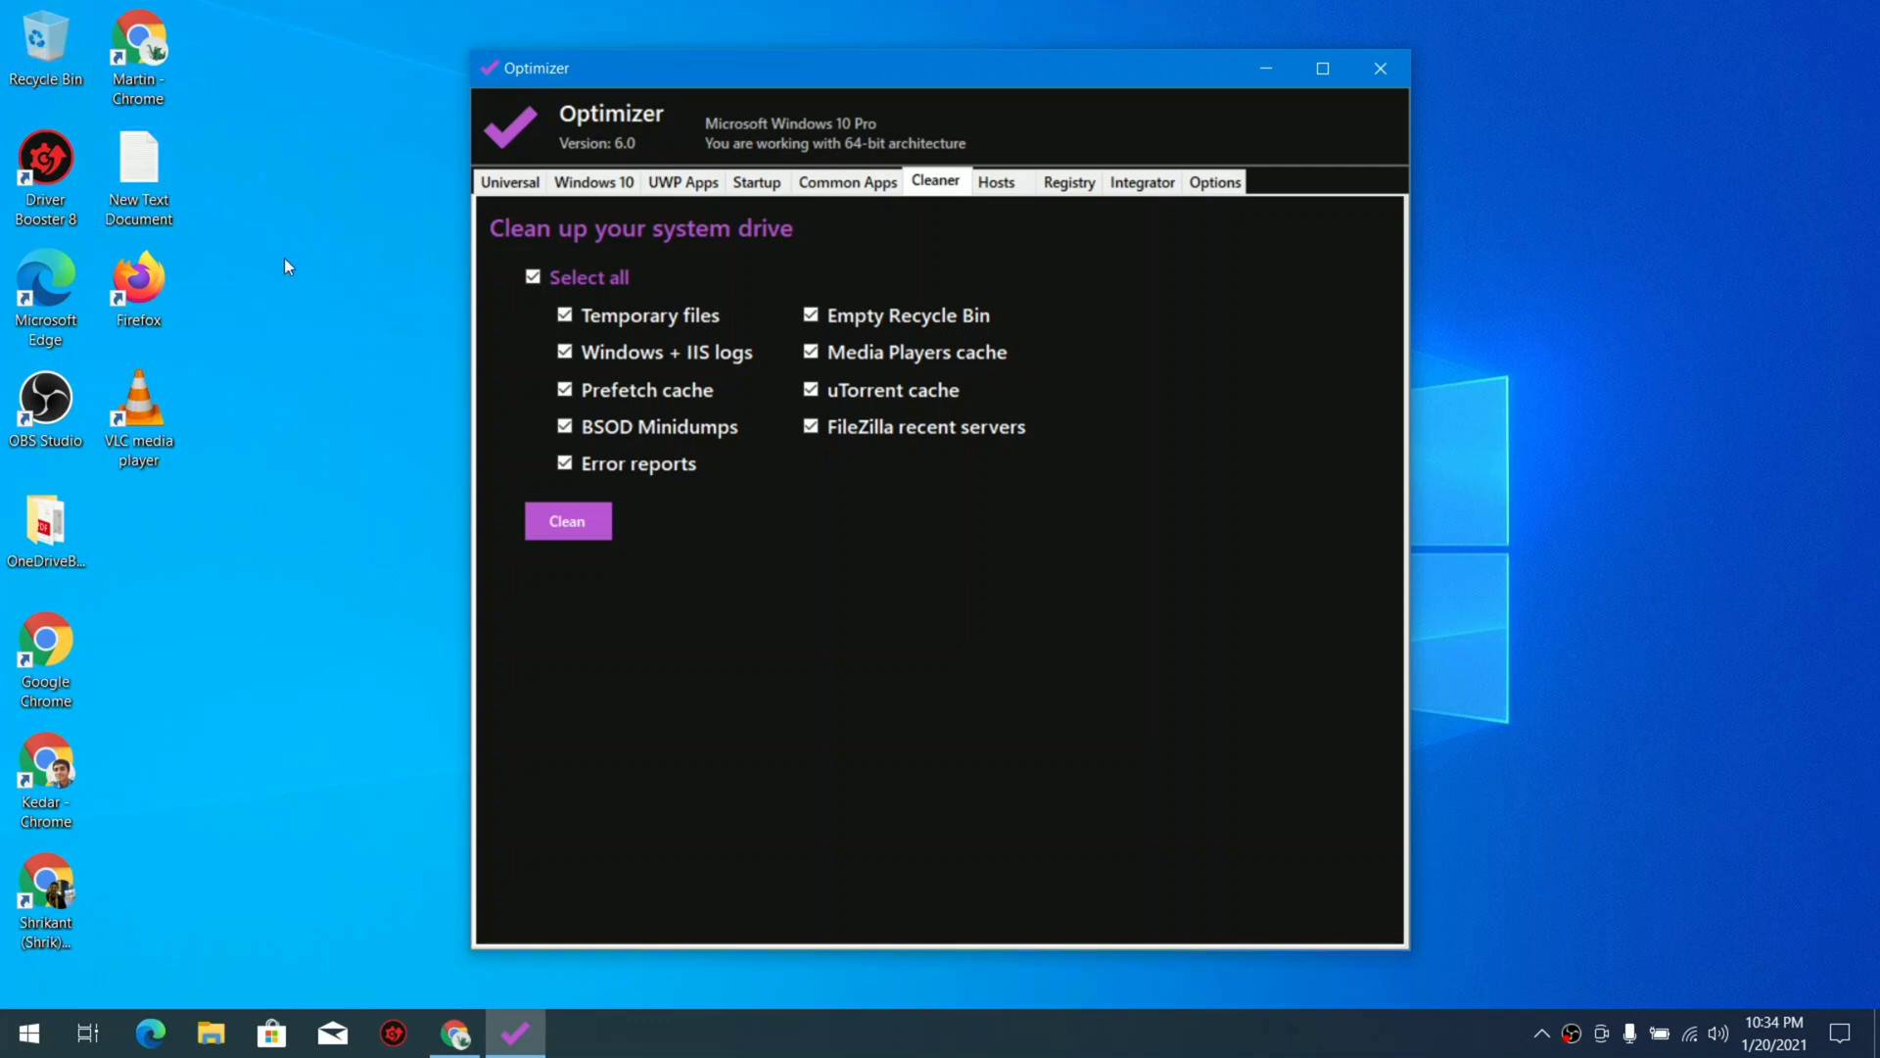
mouse_move(775, 685)
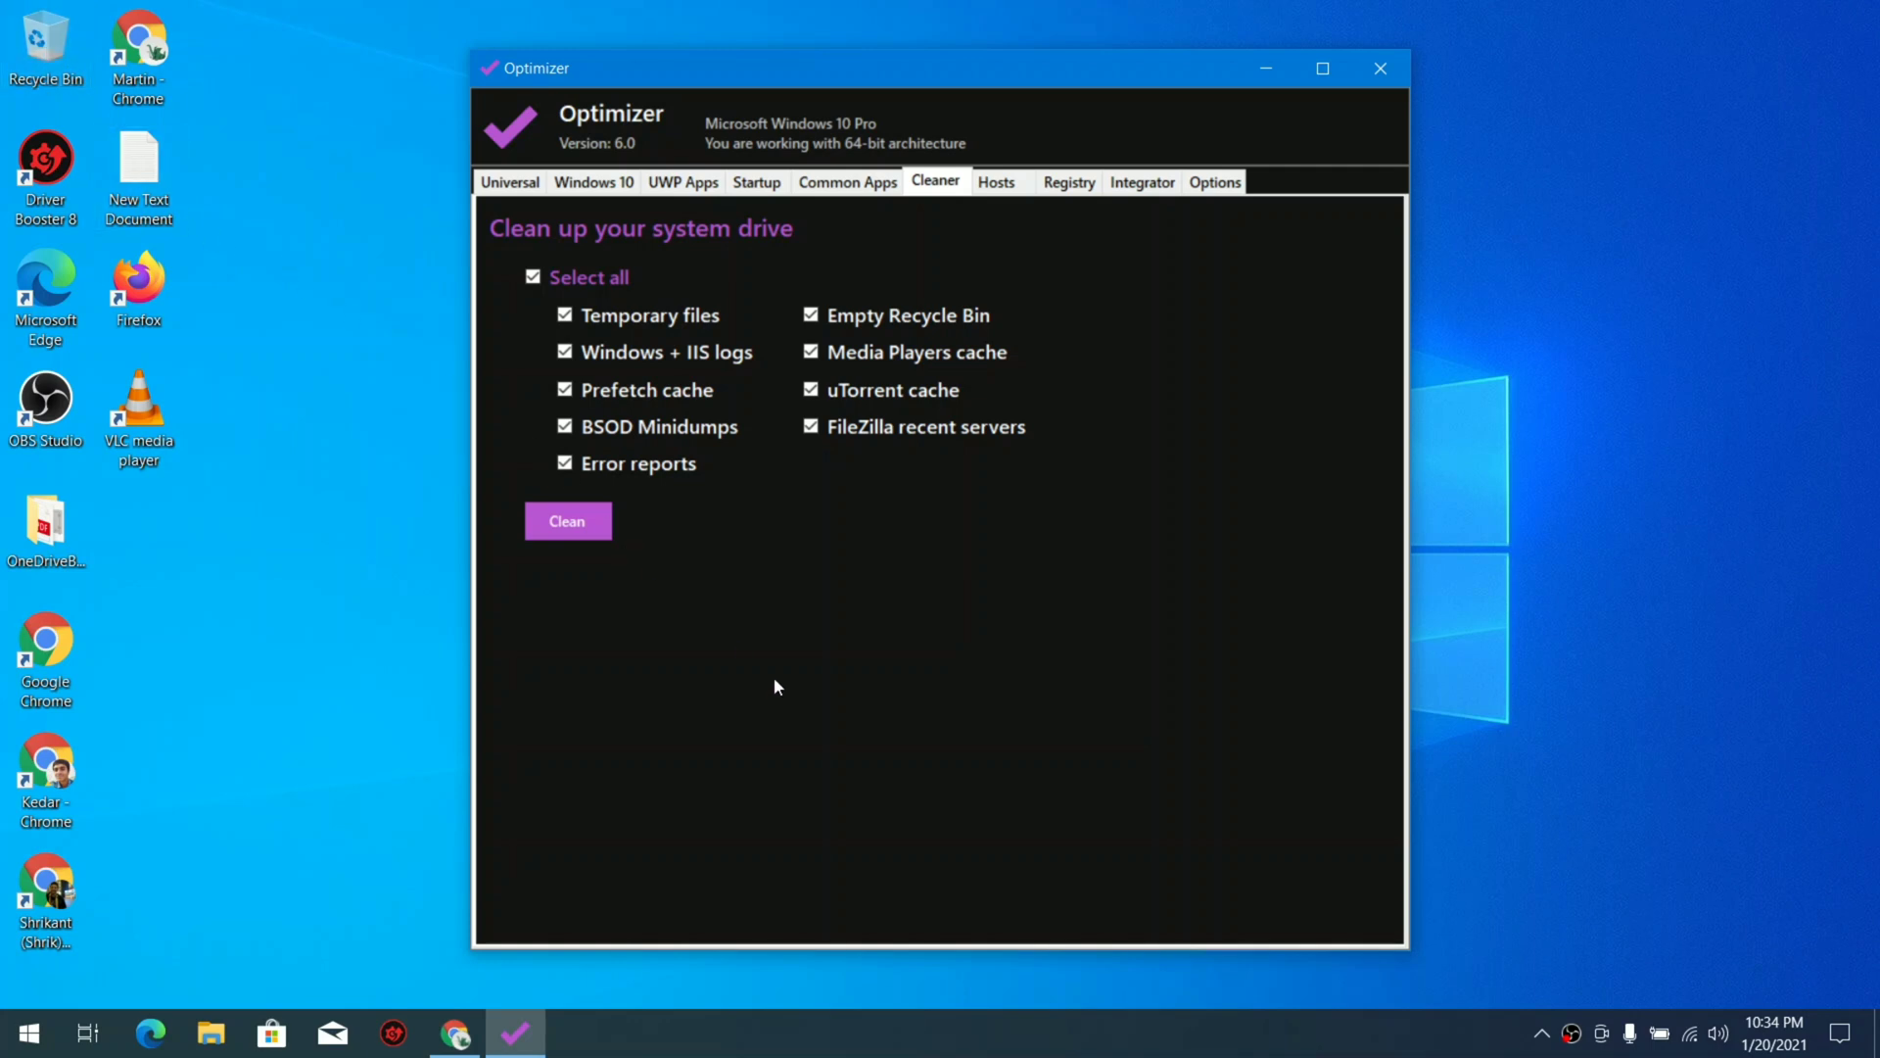
left_click(997, 181)
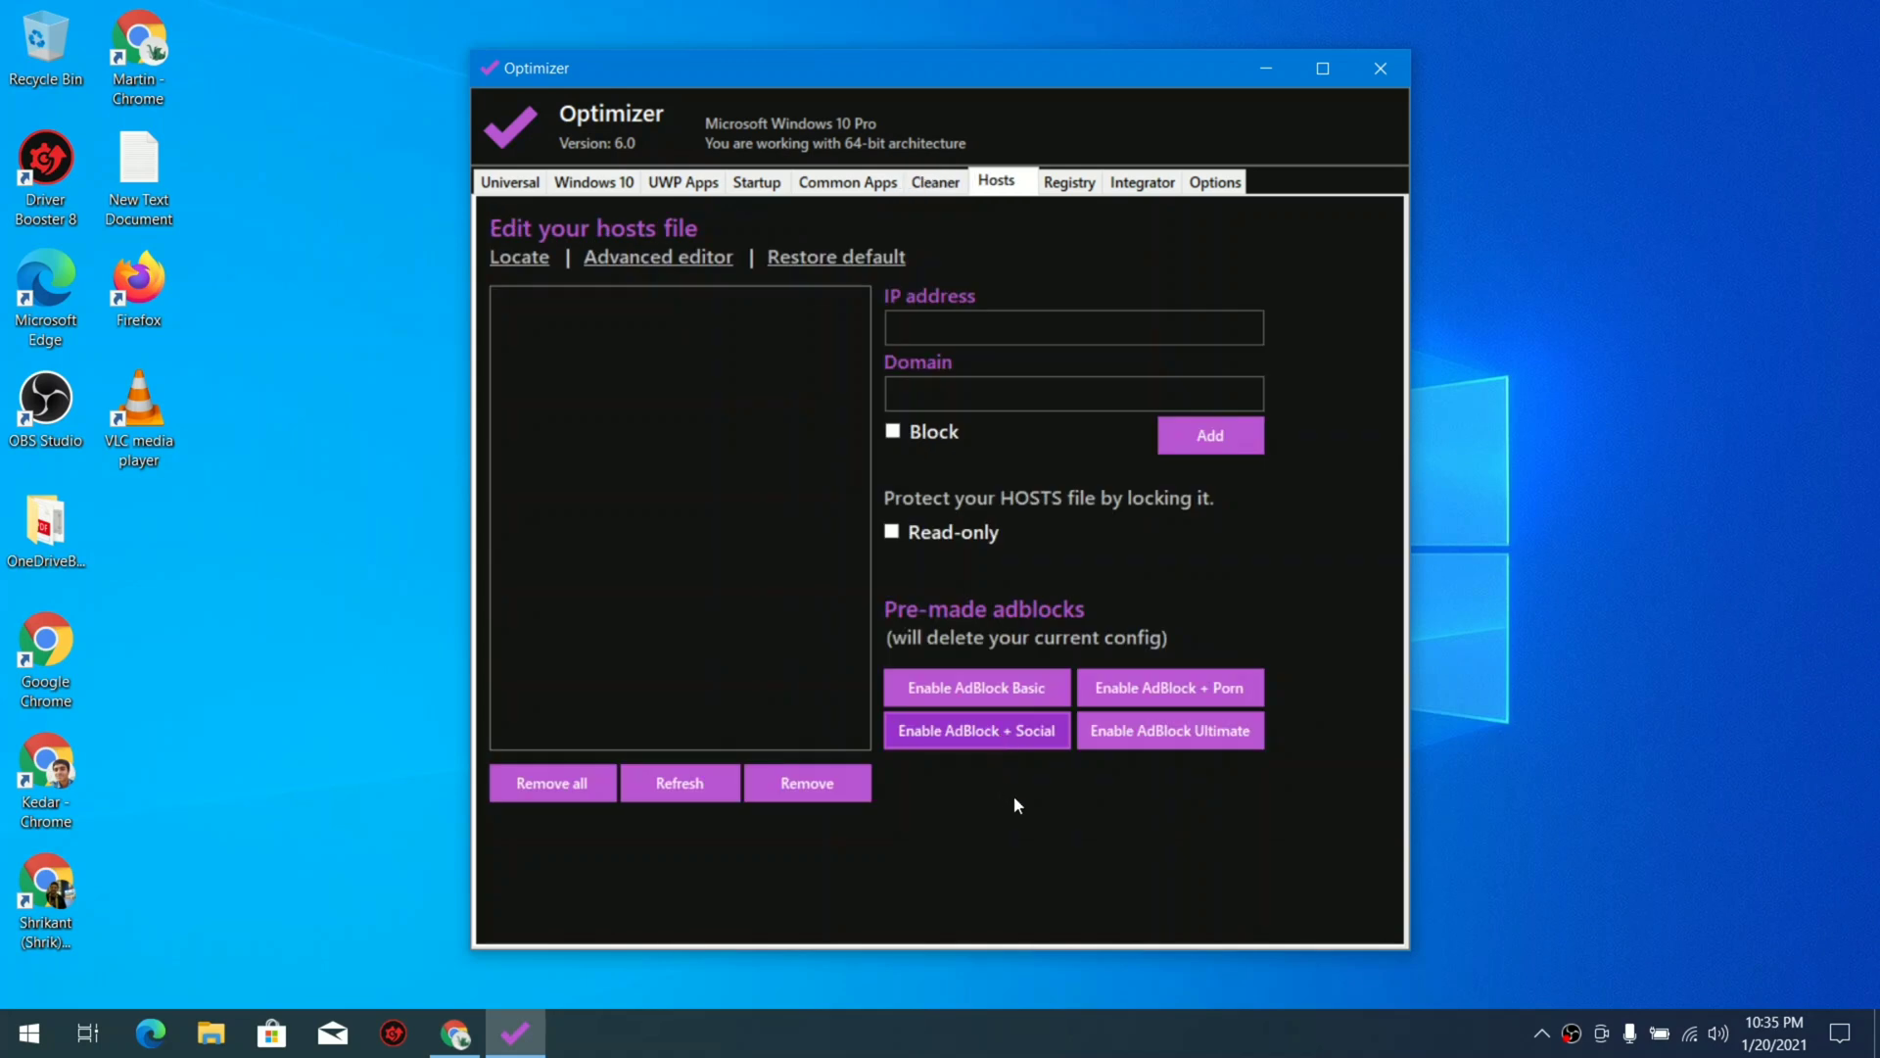
mouse_move(1007, 826)
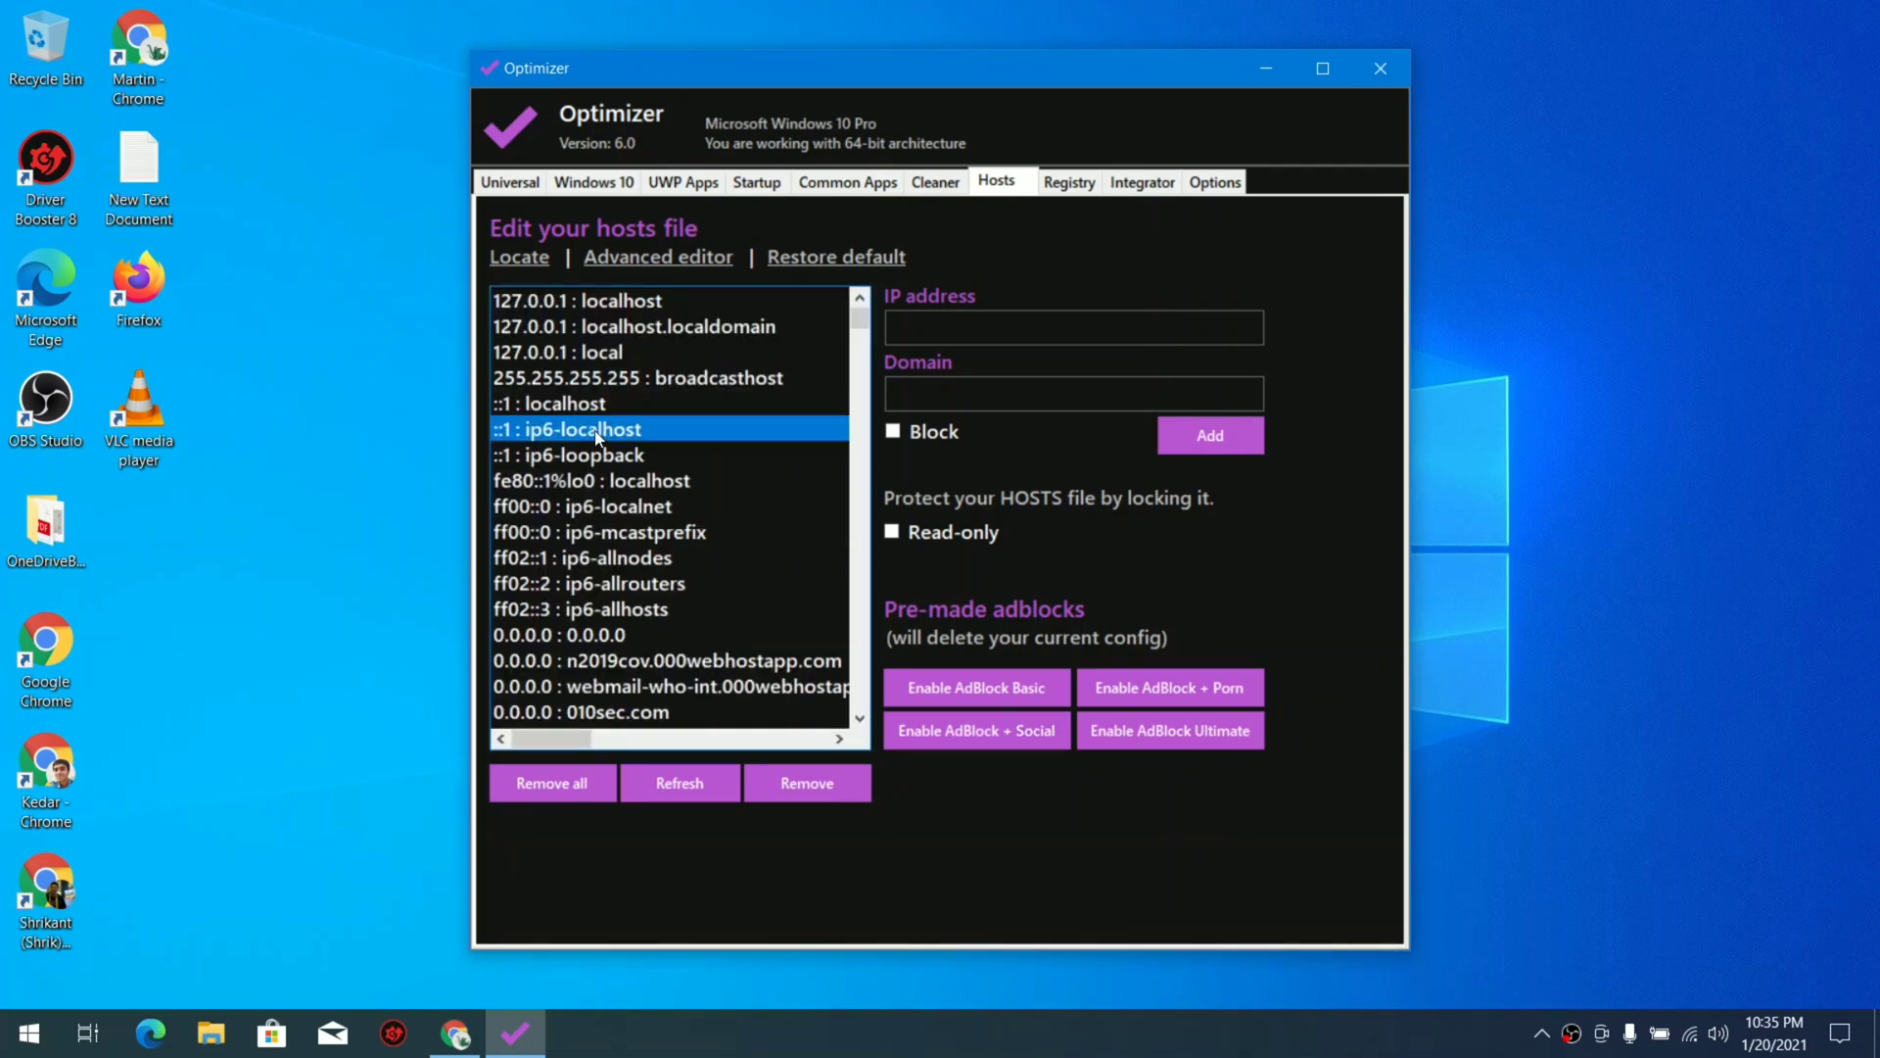
- Browse the hosts file's ad-blocking entries and show the Registry fixes with Enable all ticked
scroll("down", 3)
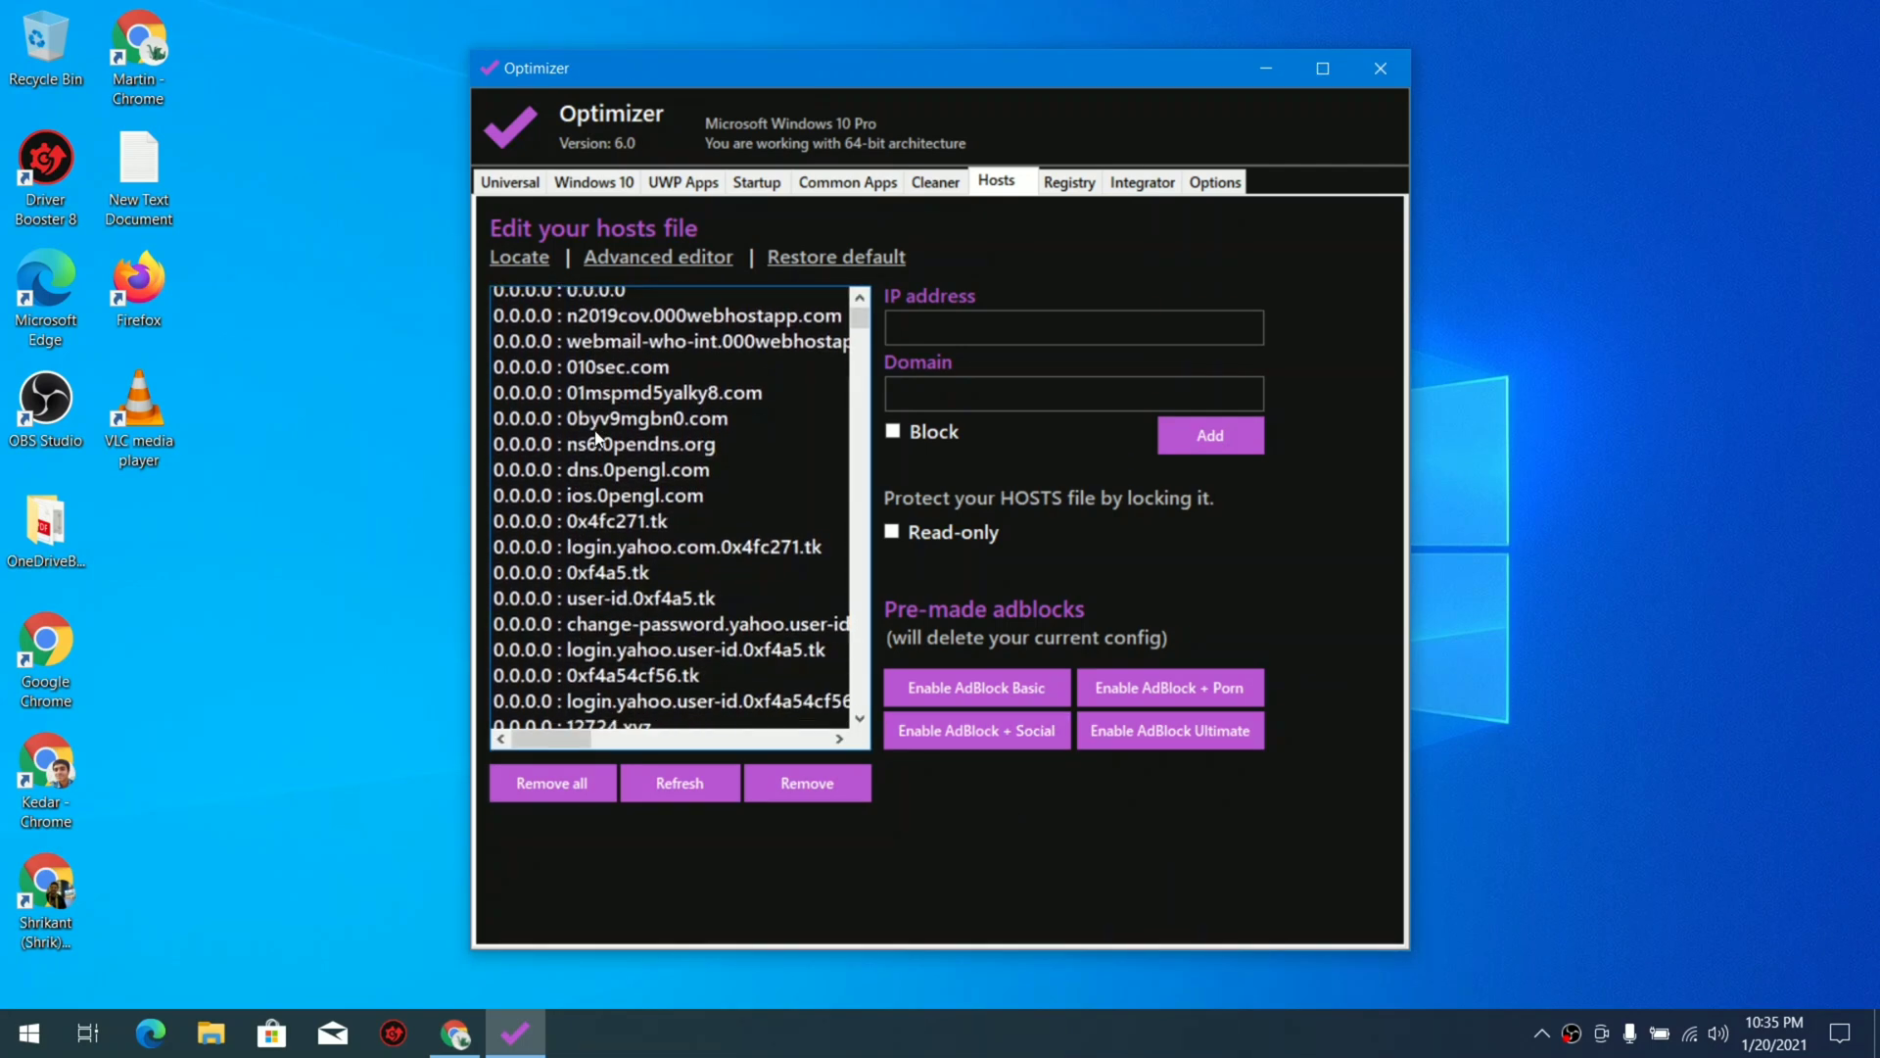
scroll("down", 3)
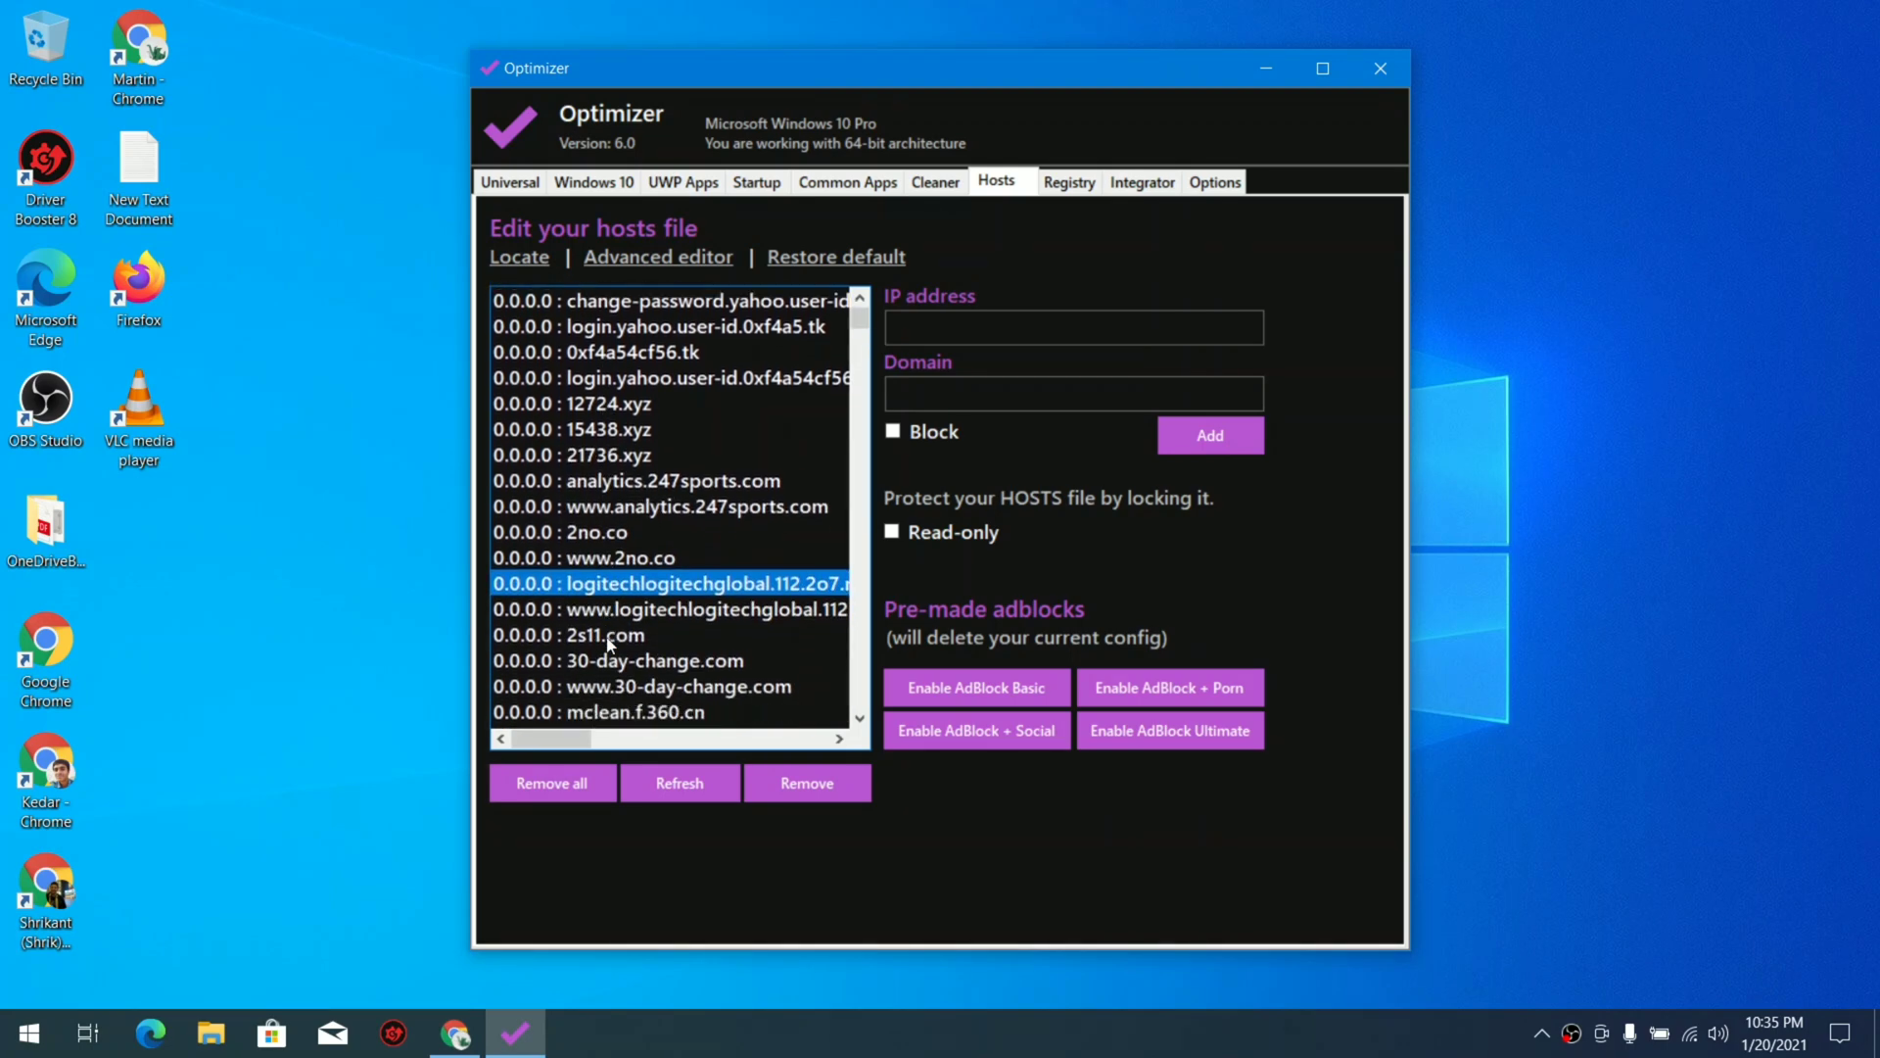
left_click(658, 256)
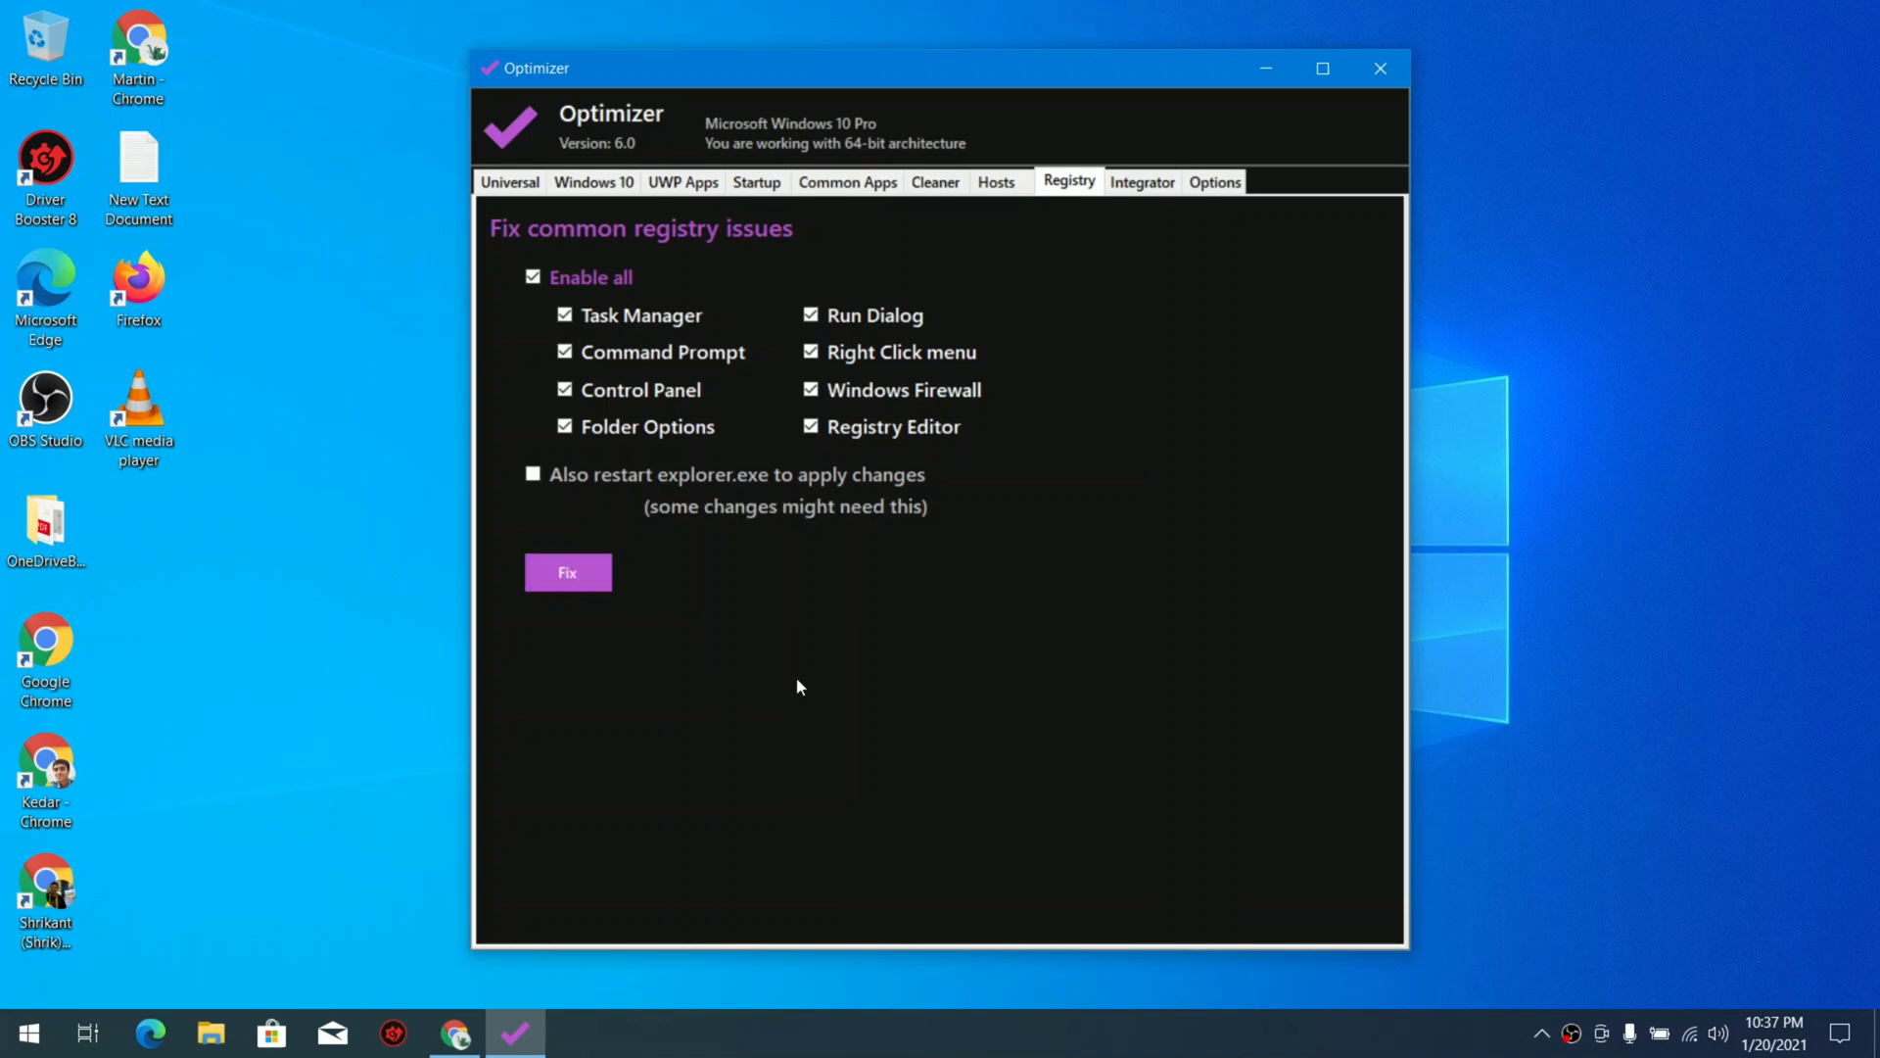
- Add the ready-made System Tools context menu from Integrator > Ready Menus and acknowledge the System Shortcuts info
left_click(1140, 180)
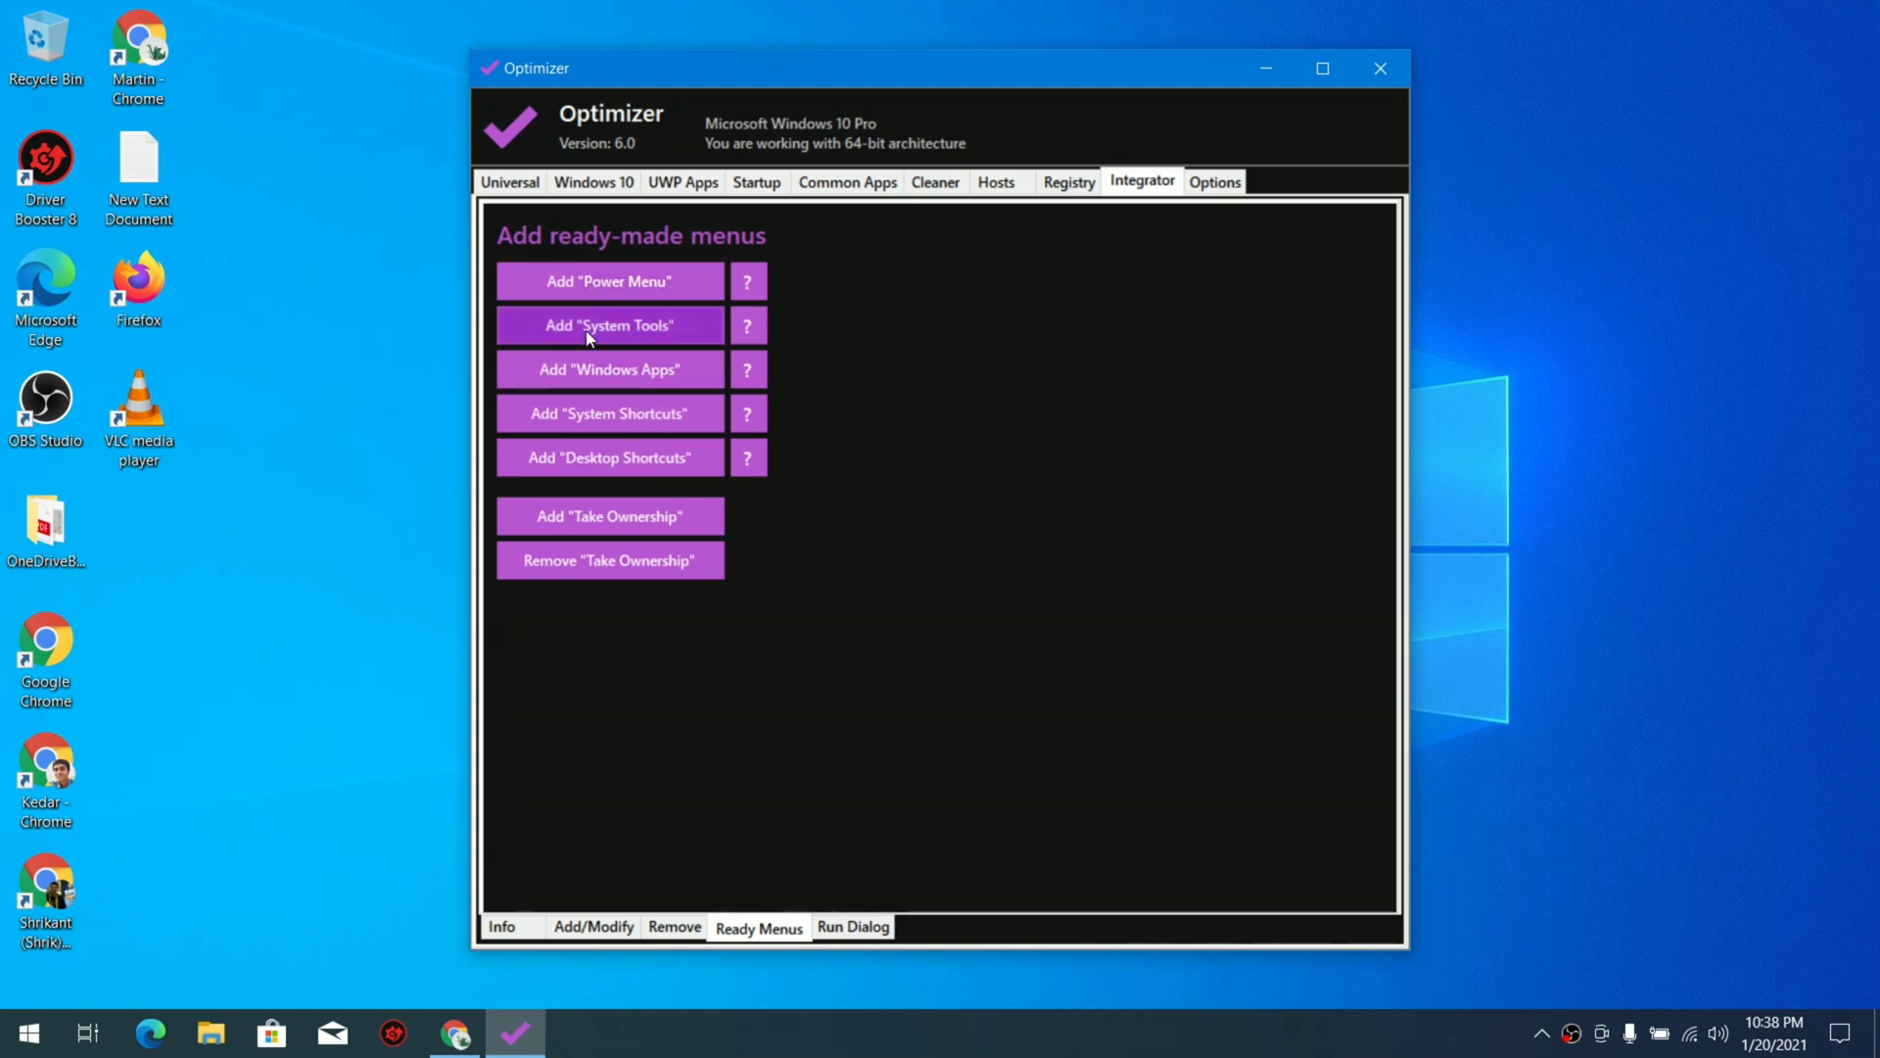
mouse_move(609, 325)
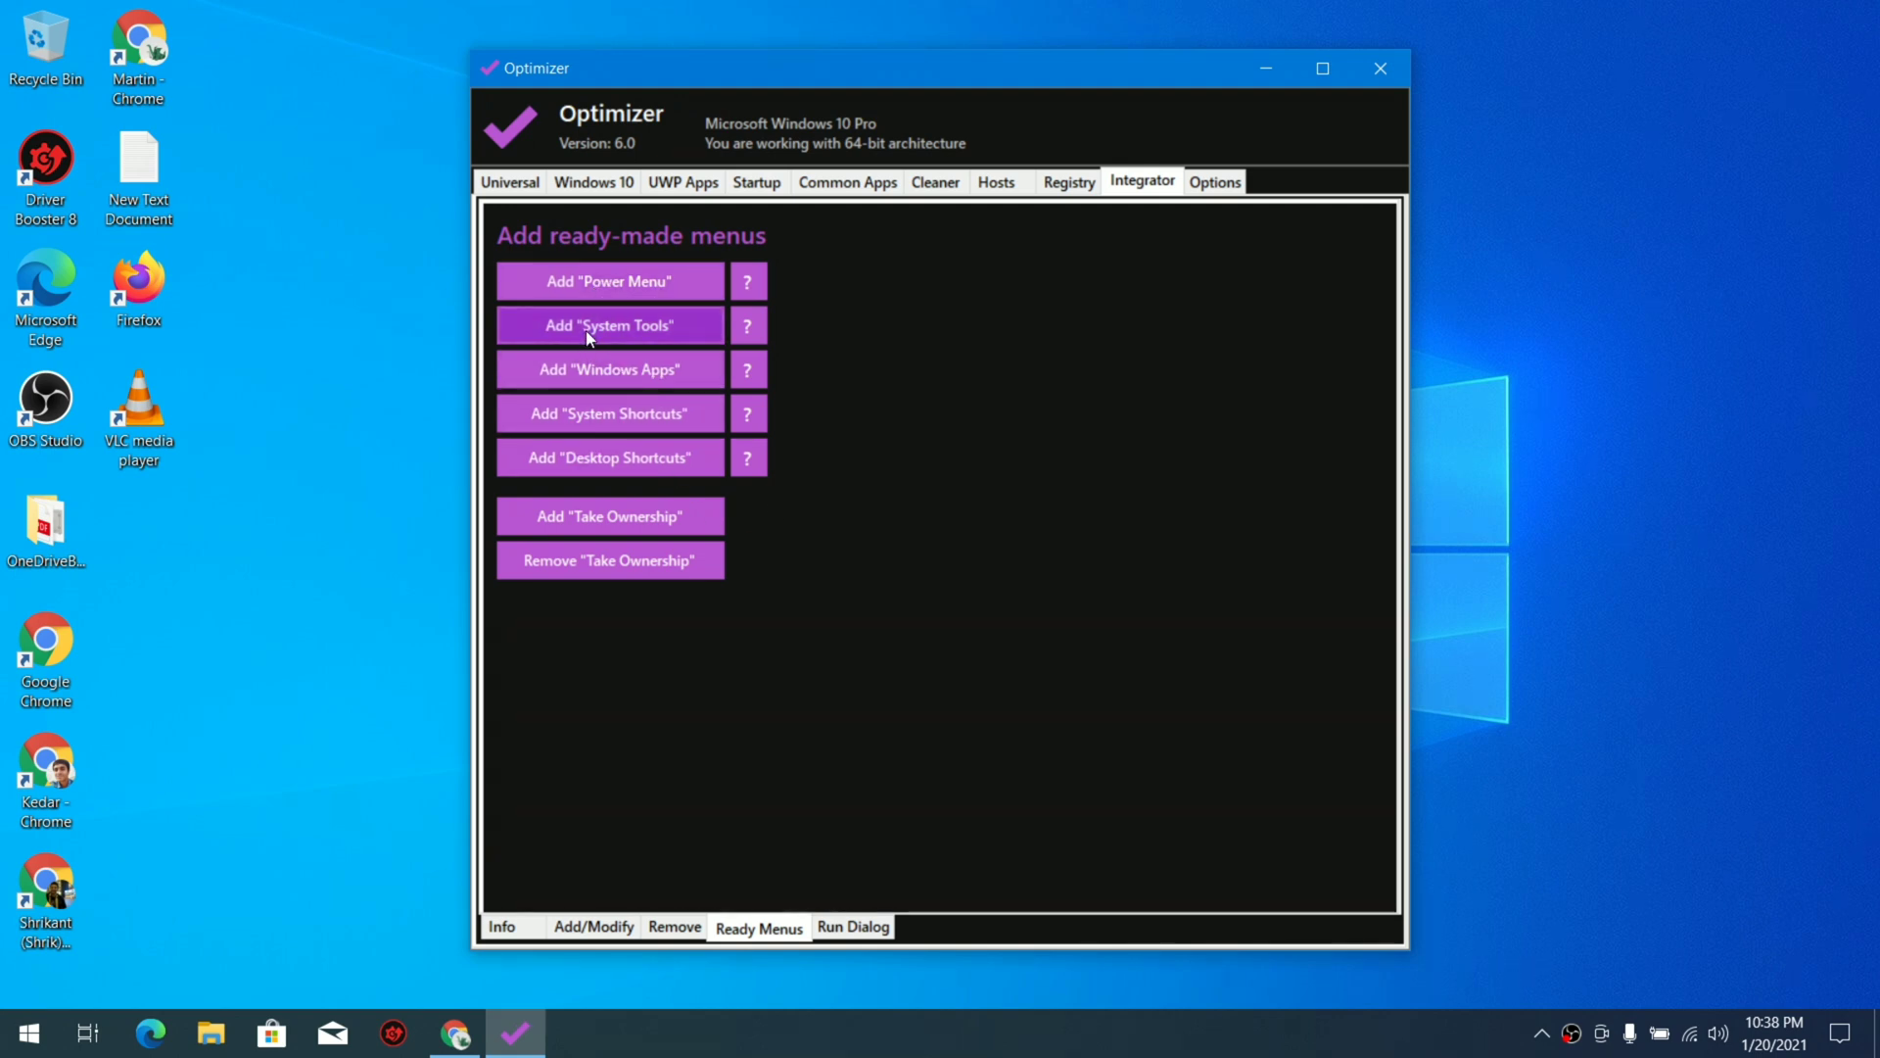
left_click(744, 280)
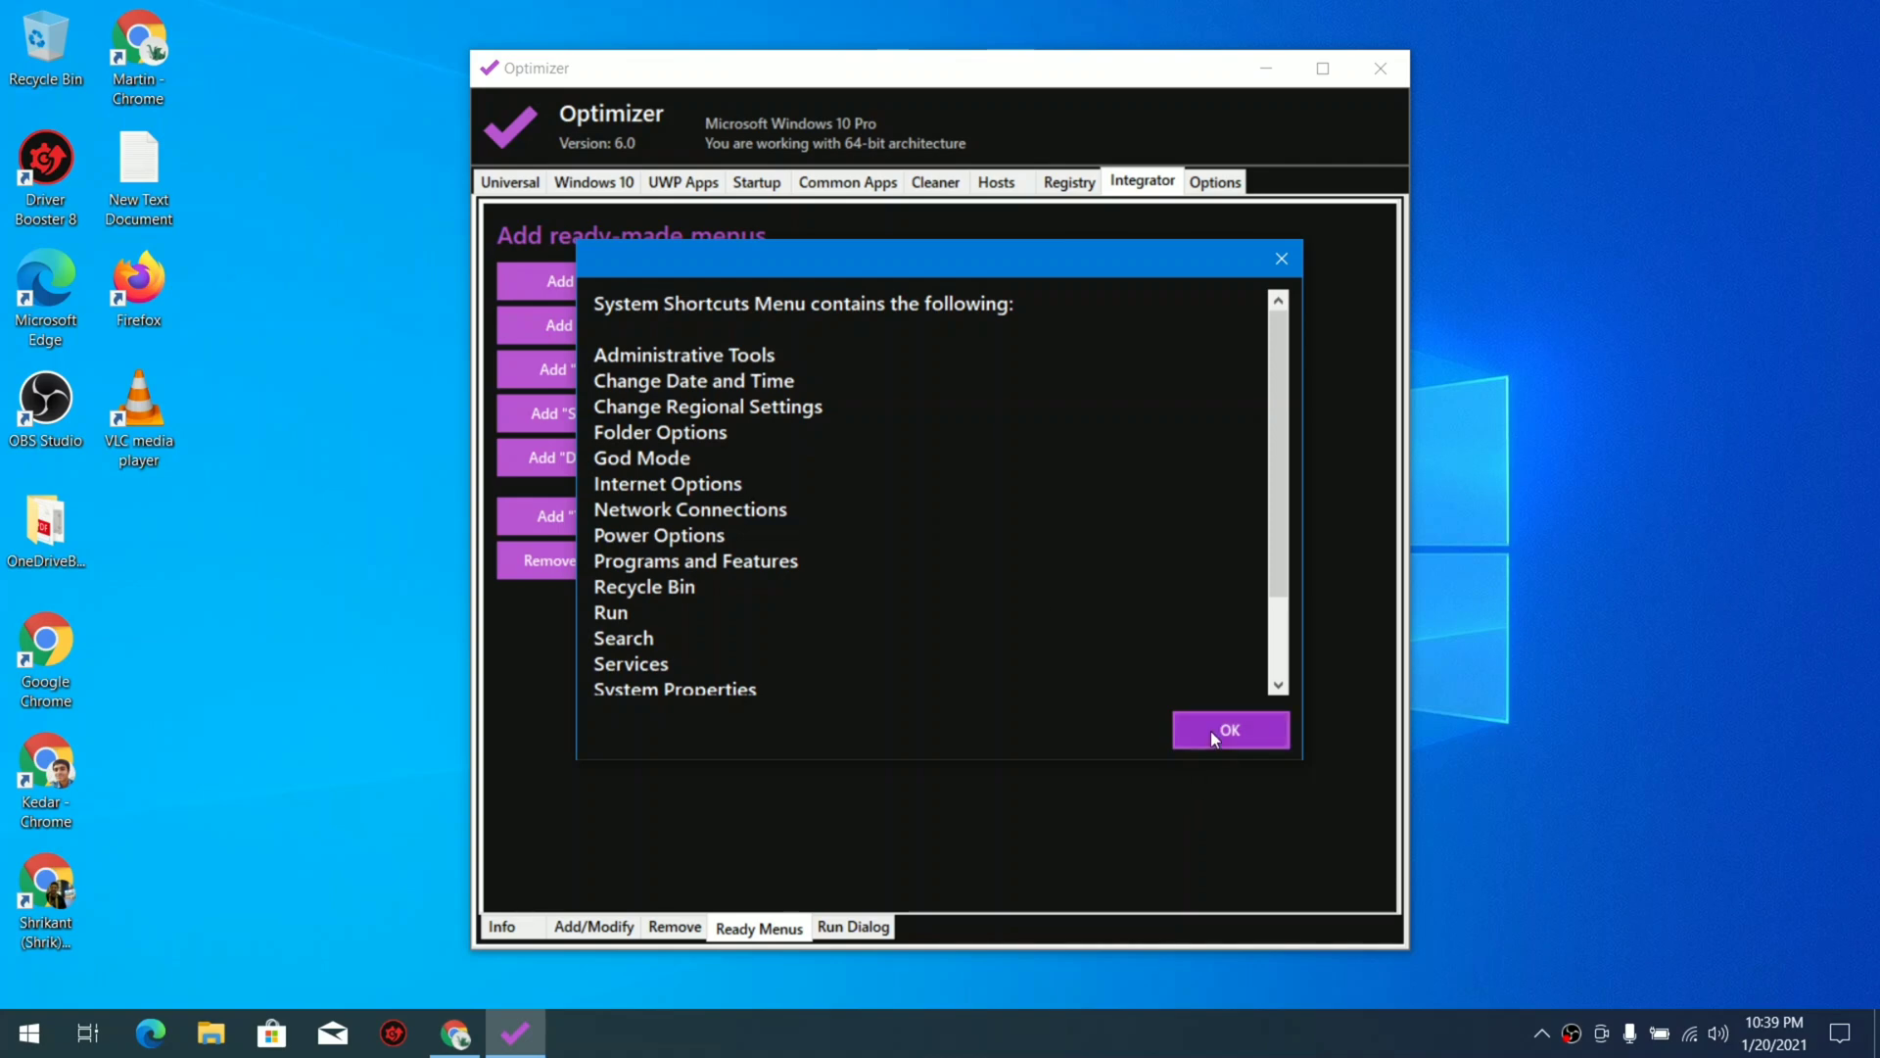
left_click(1230, 729)
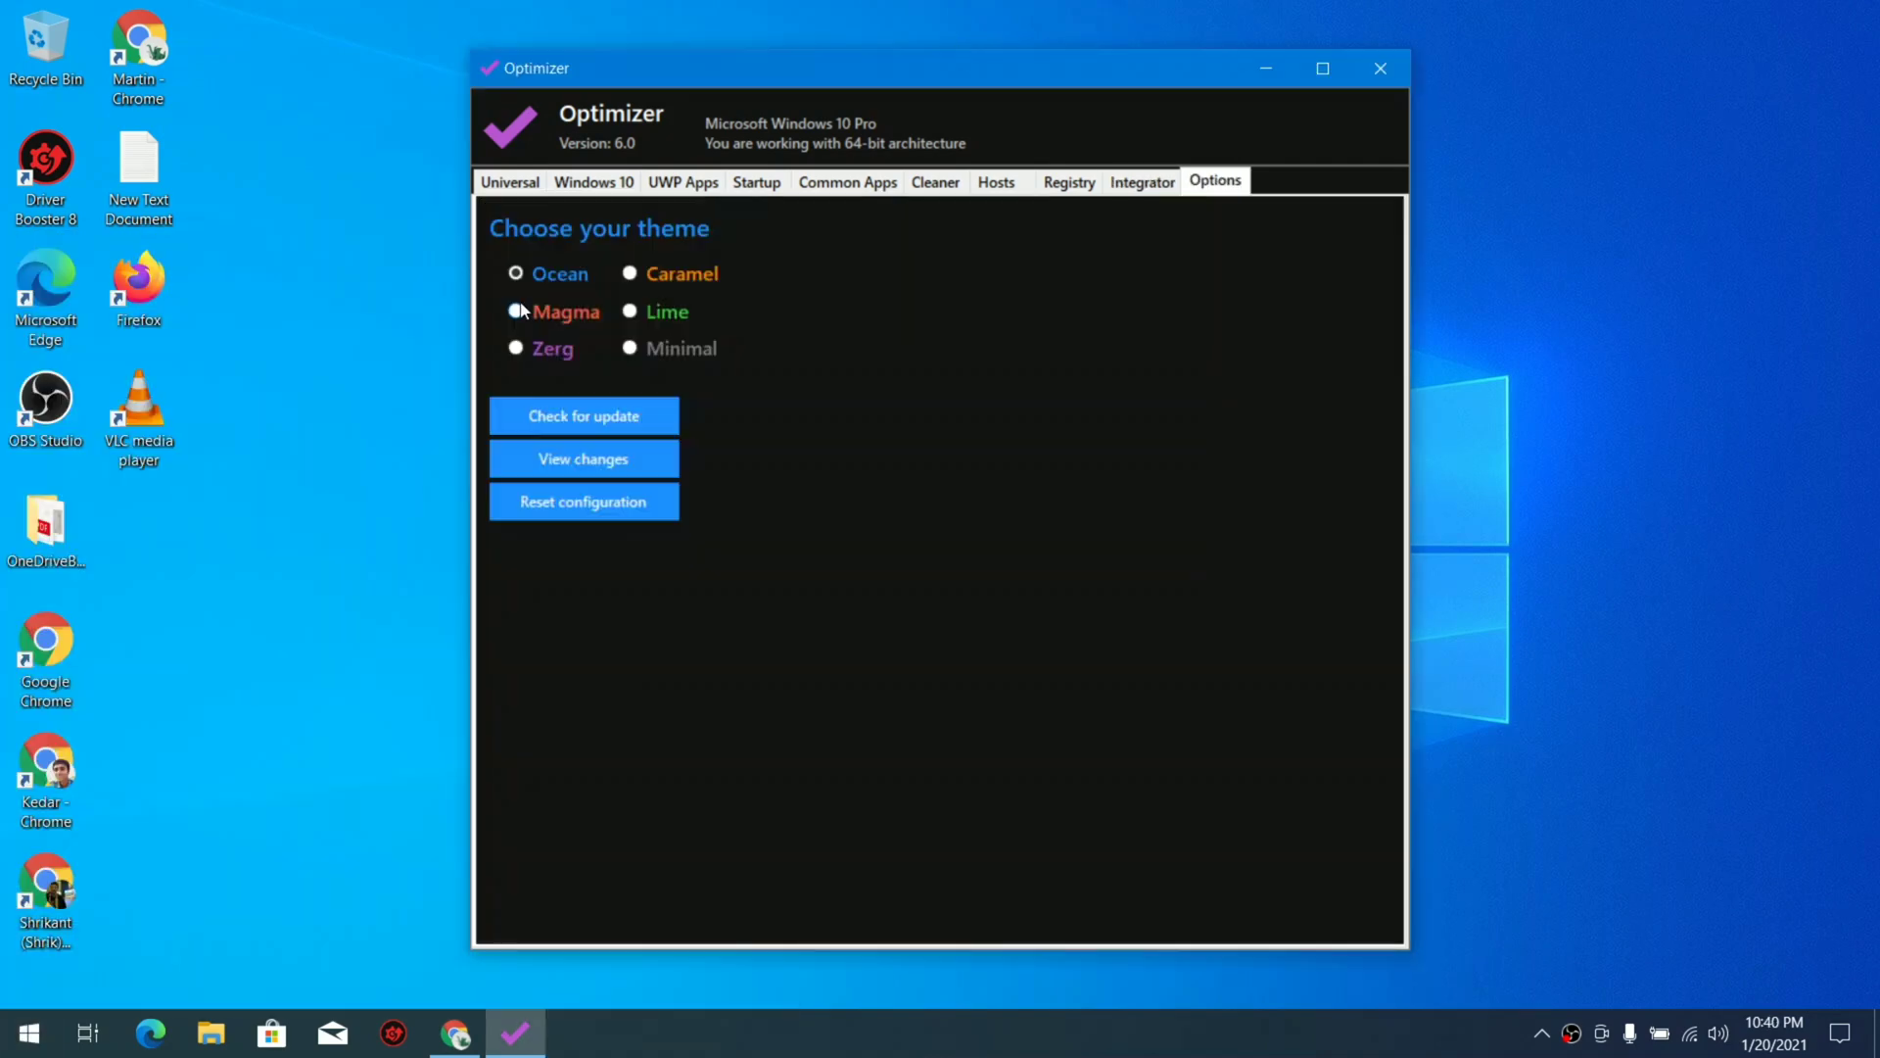
- Switch the theme from Magma to the purple Zerg theme, then view Task Manager's processes after reboot
left_click(515, 311)
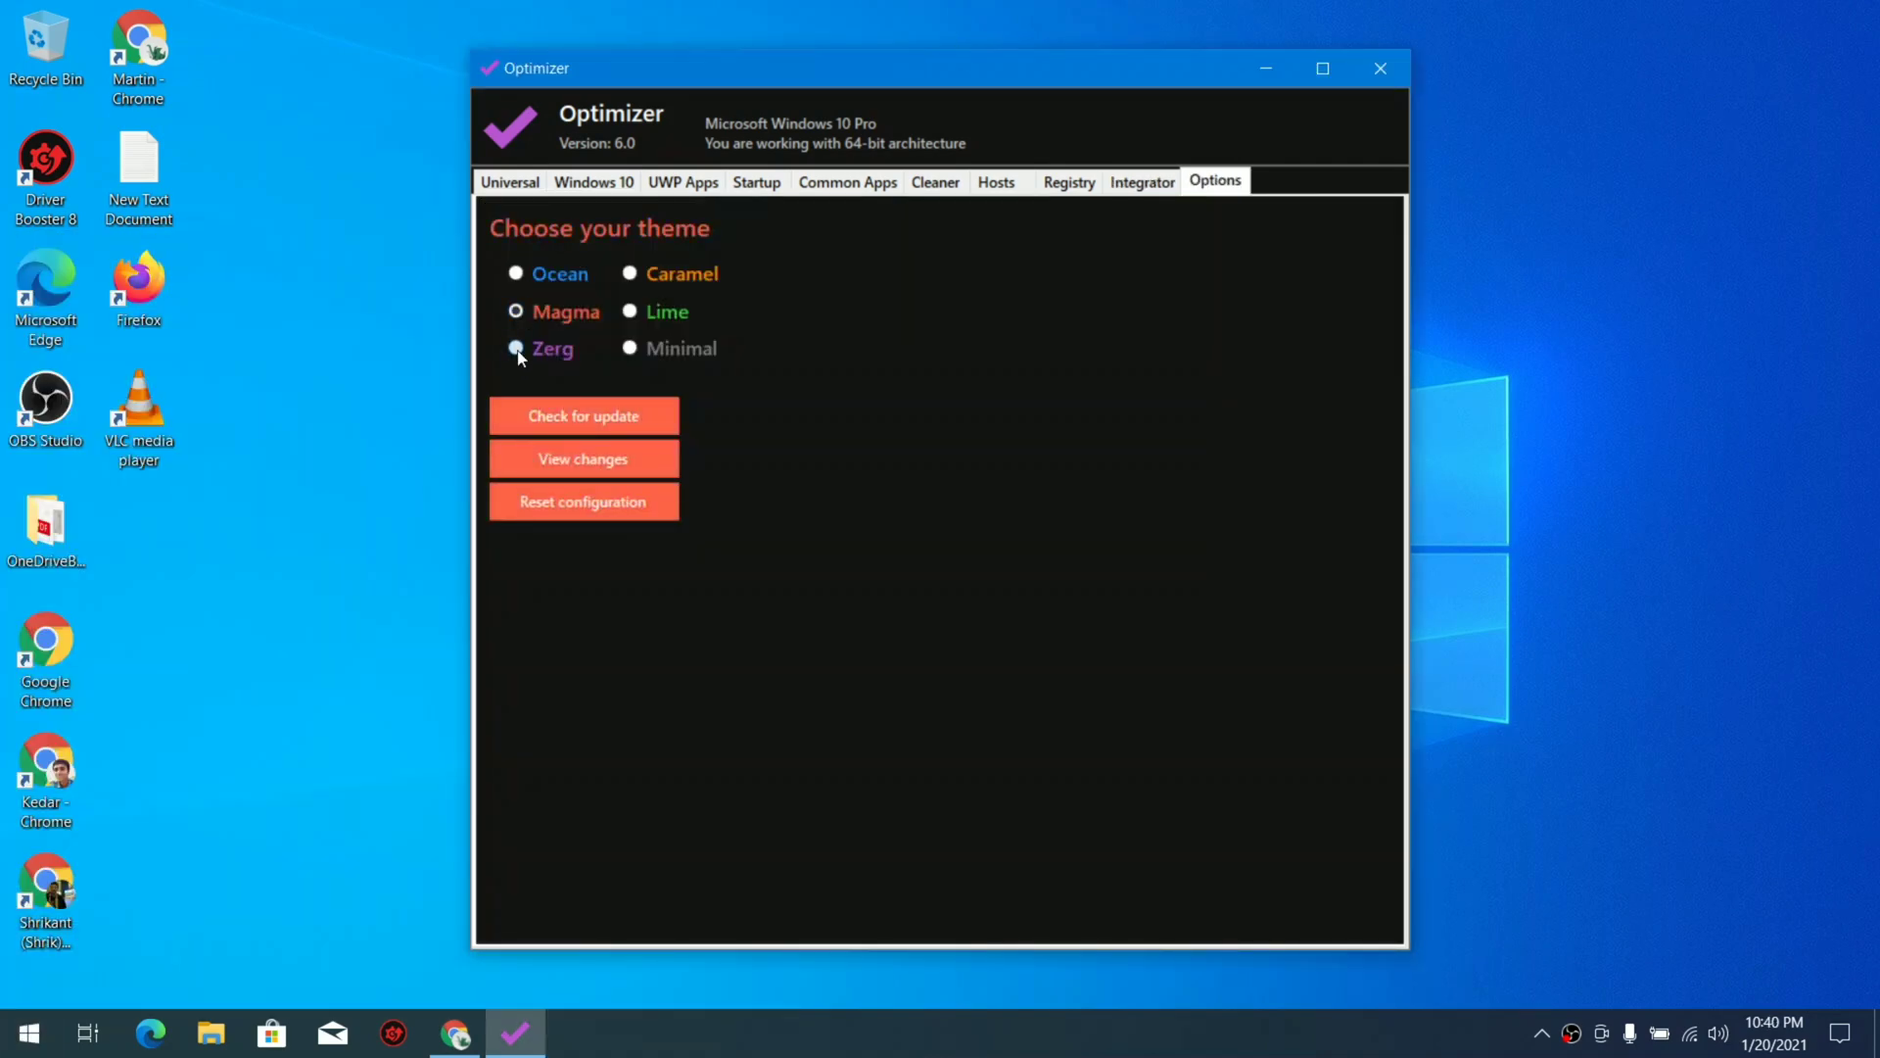
left_click(515, 349)
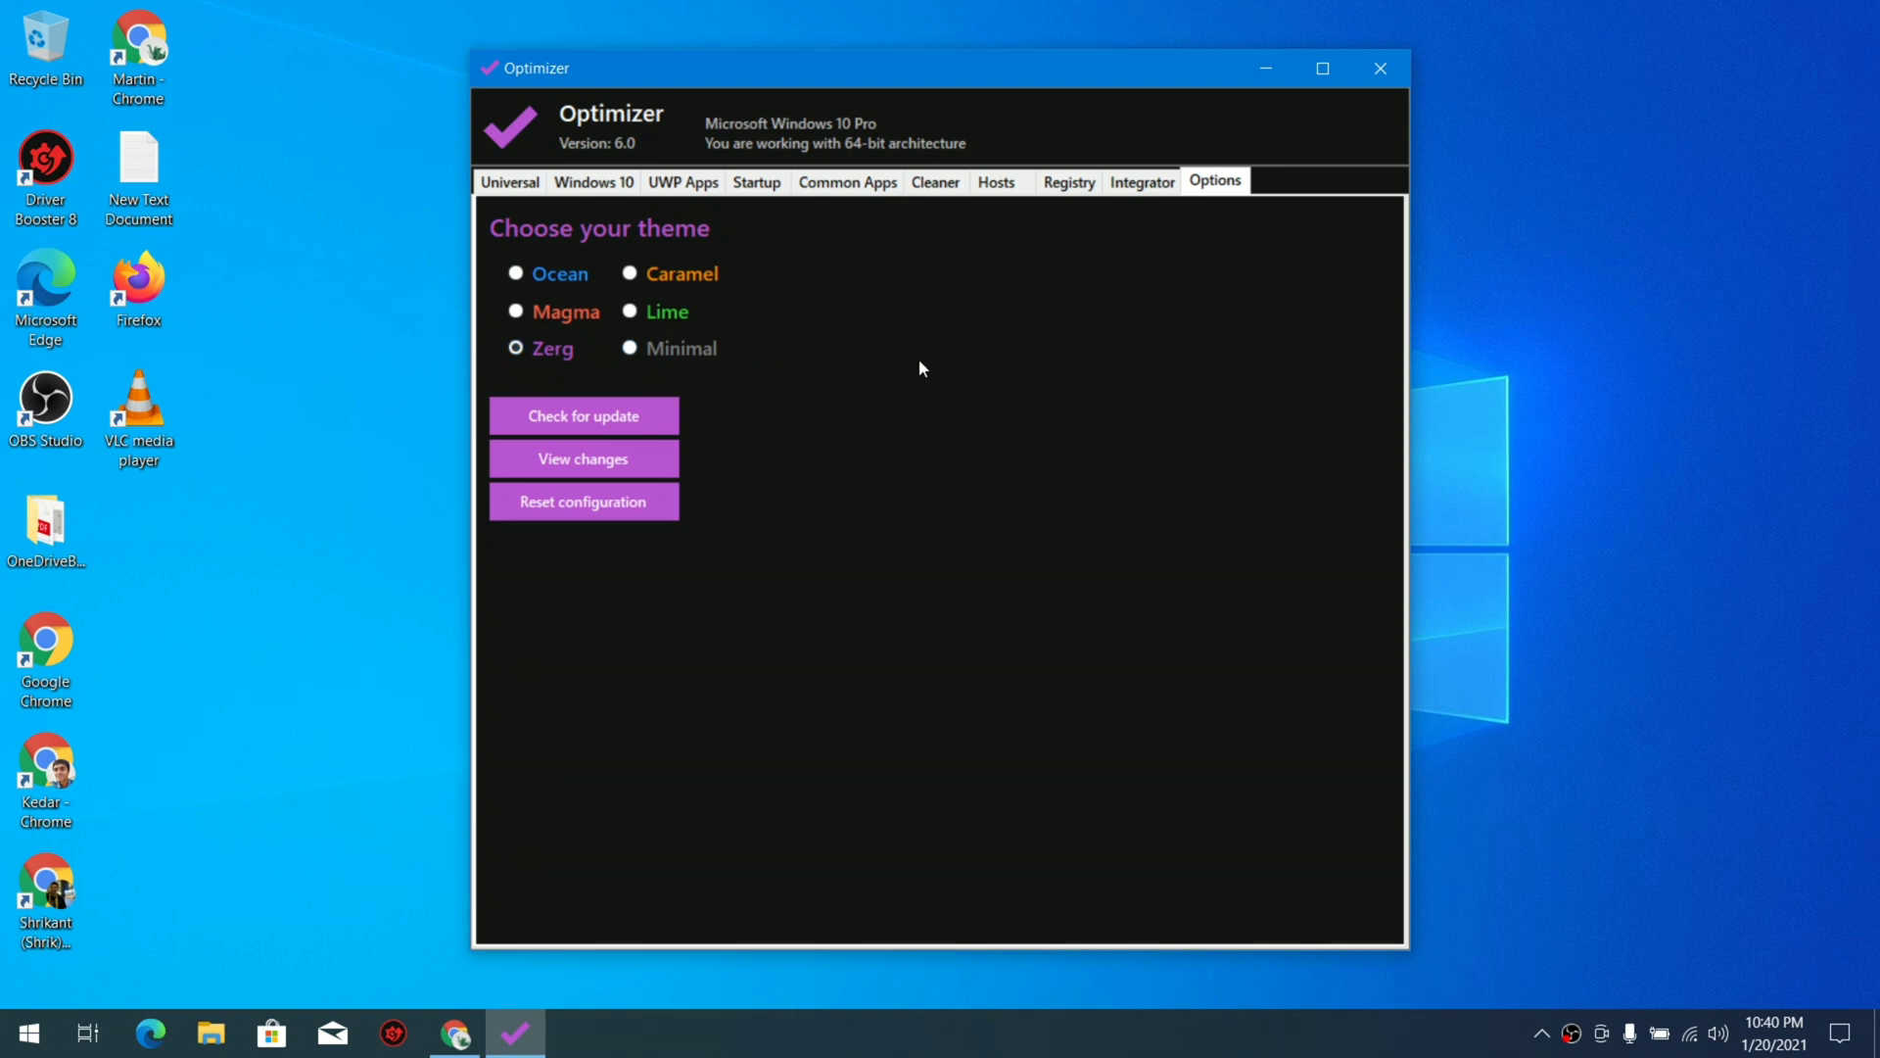
left_click(509, 180)
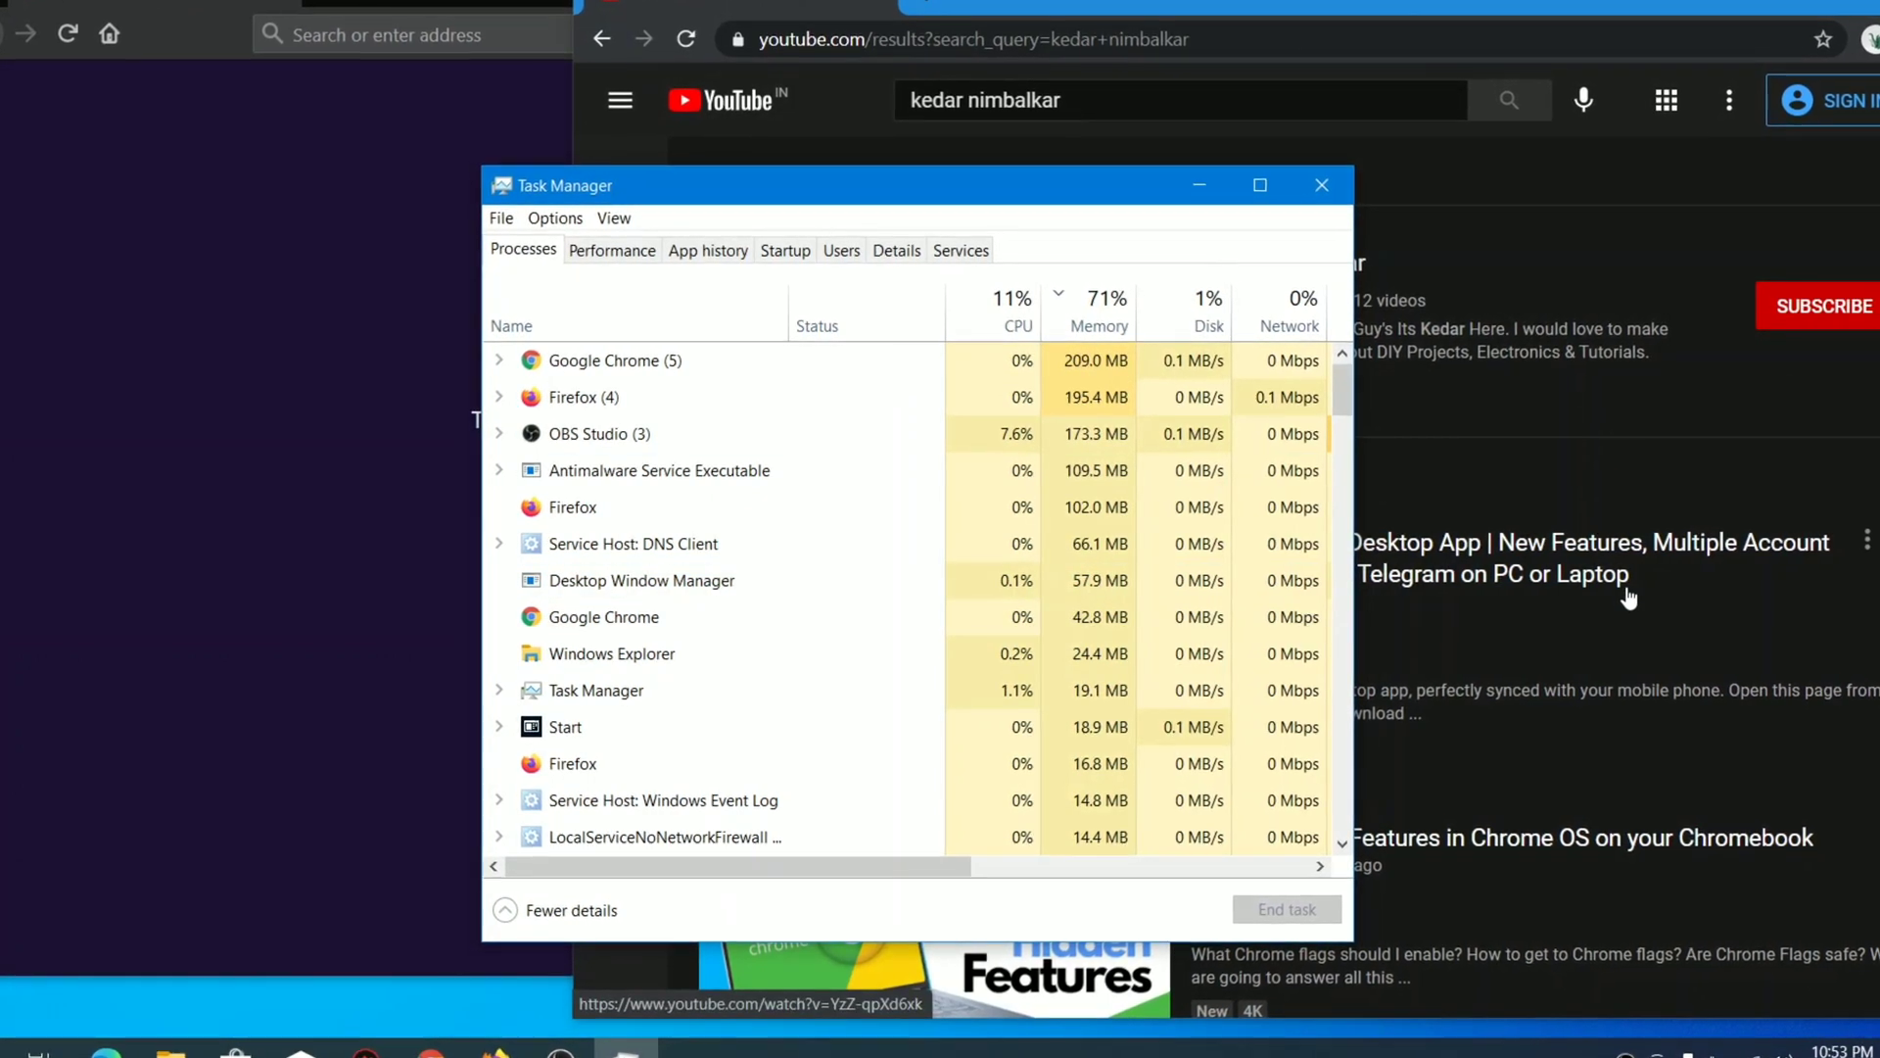
left_click(595, 433)
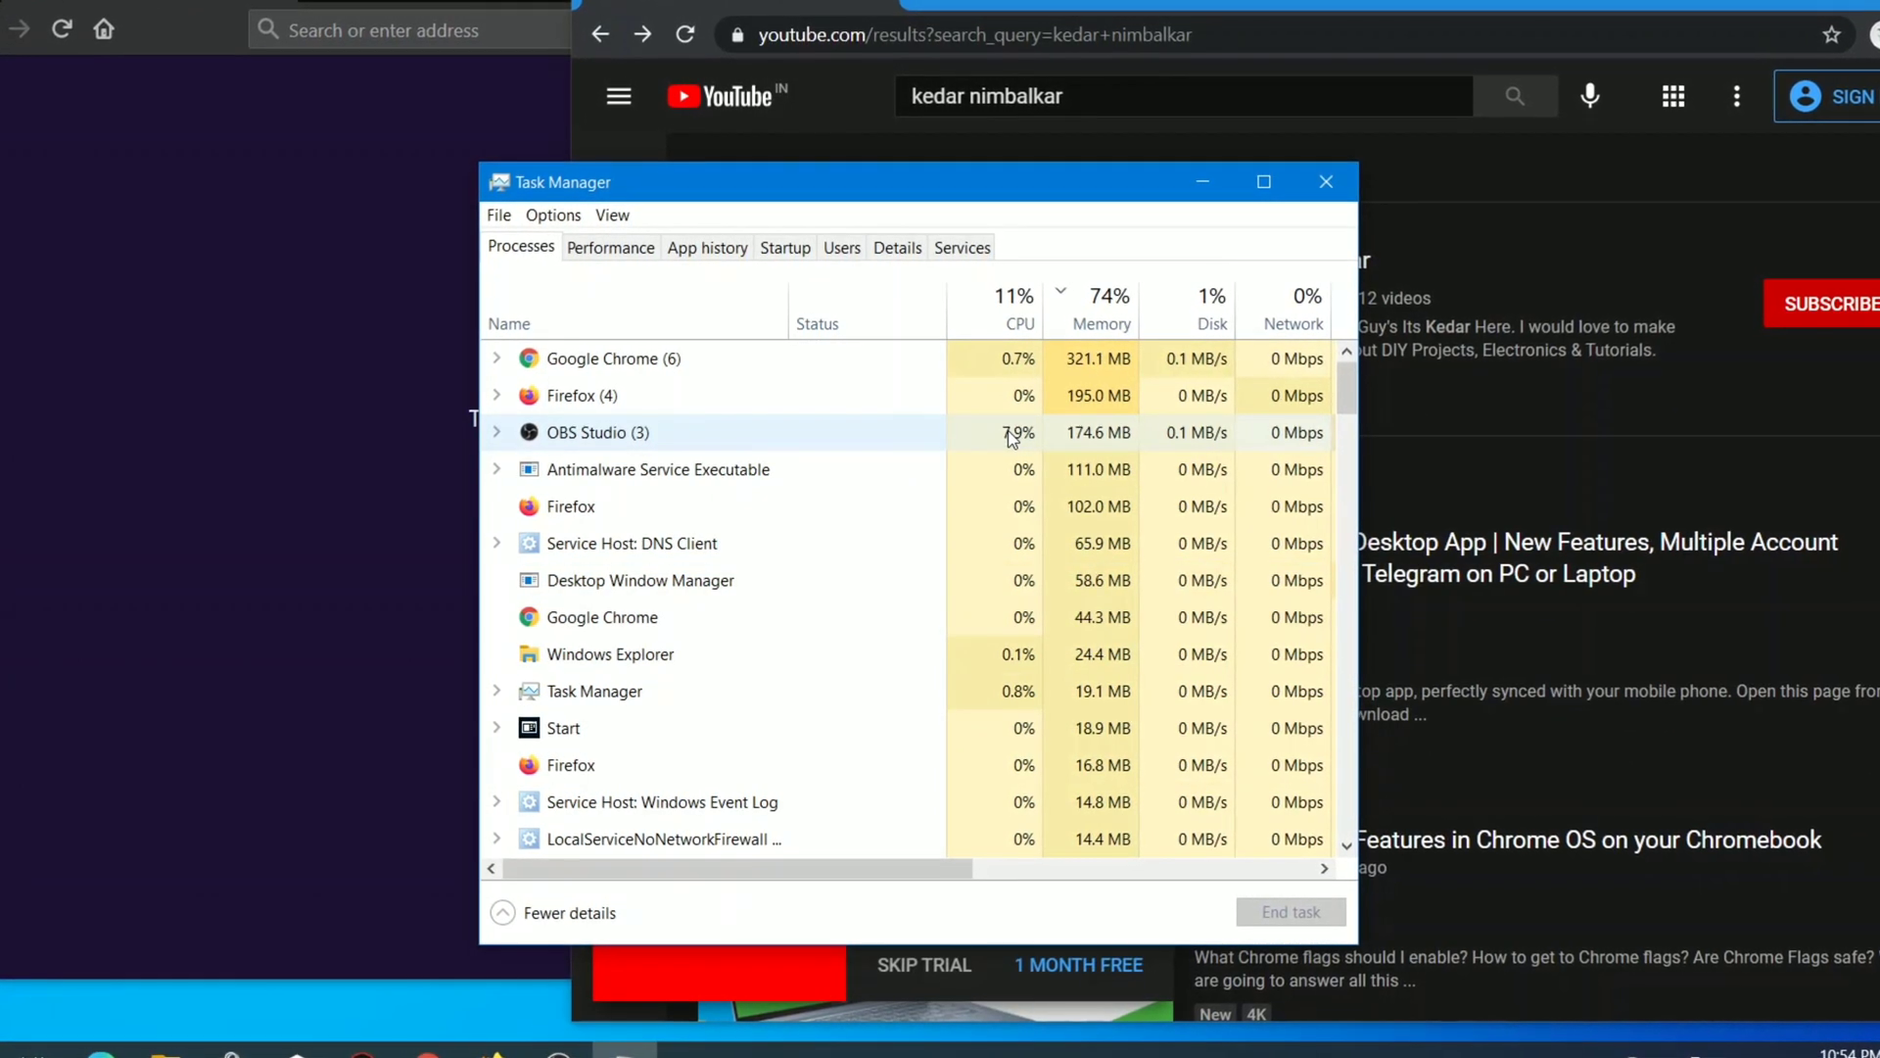